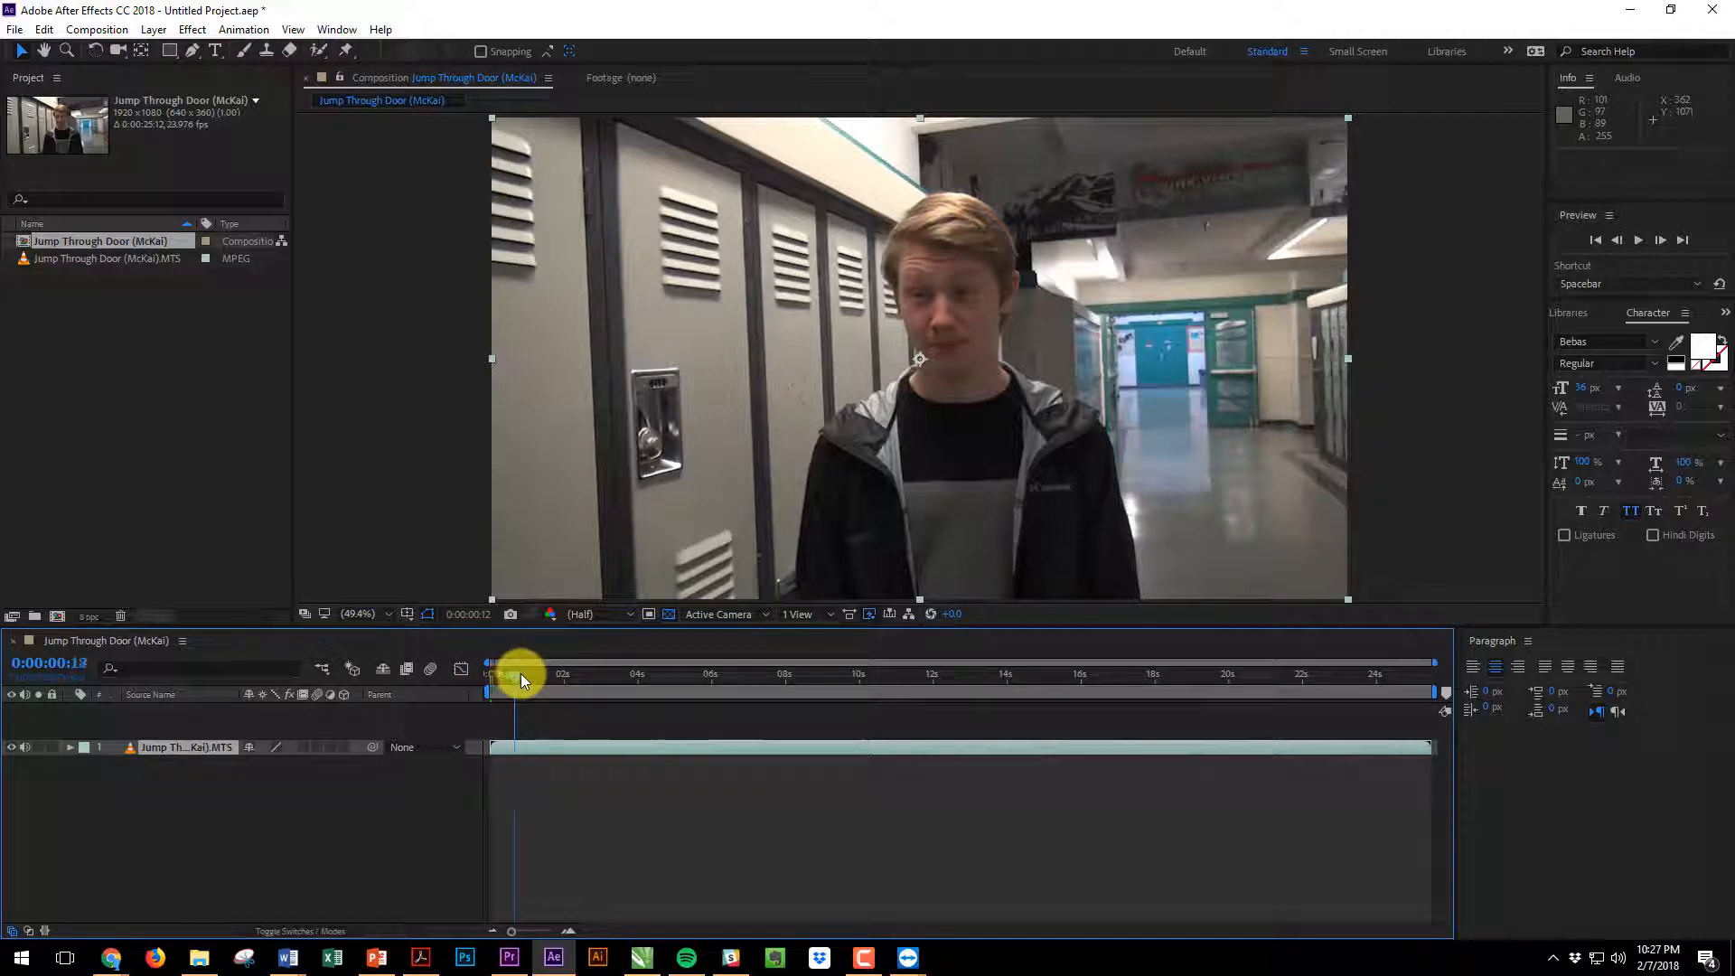
Scrub through the footage to review the door crossing and the student's jump
drag(520, 681, 786, 719)
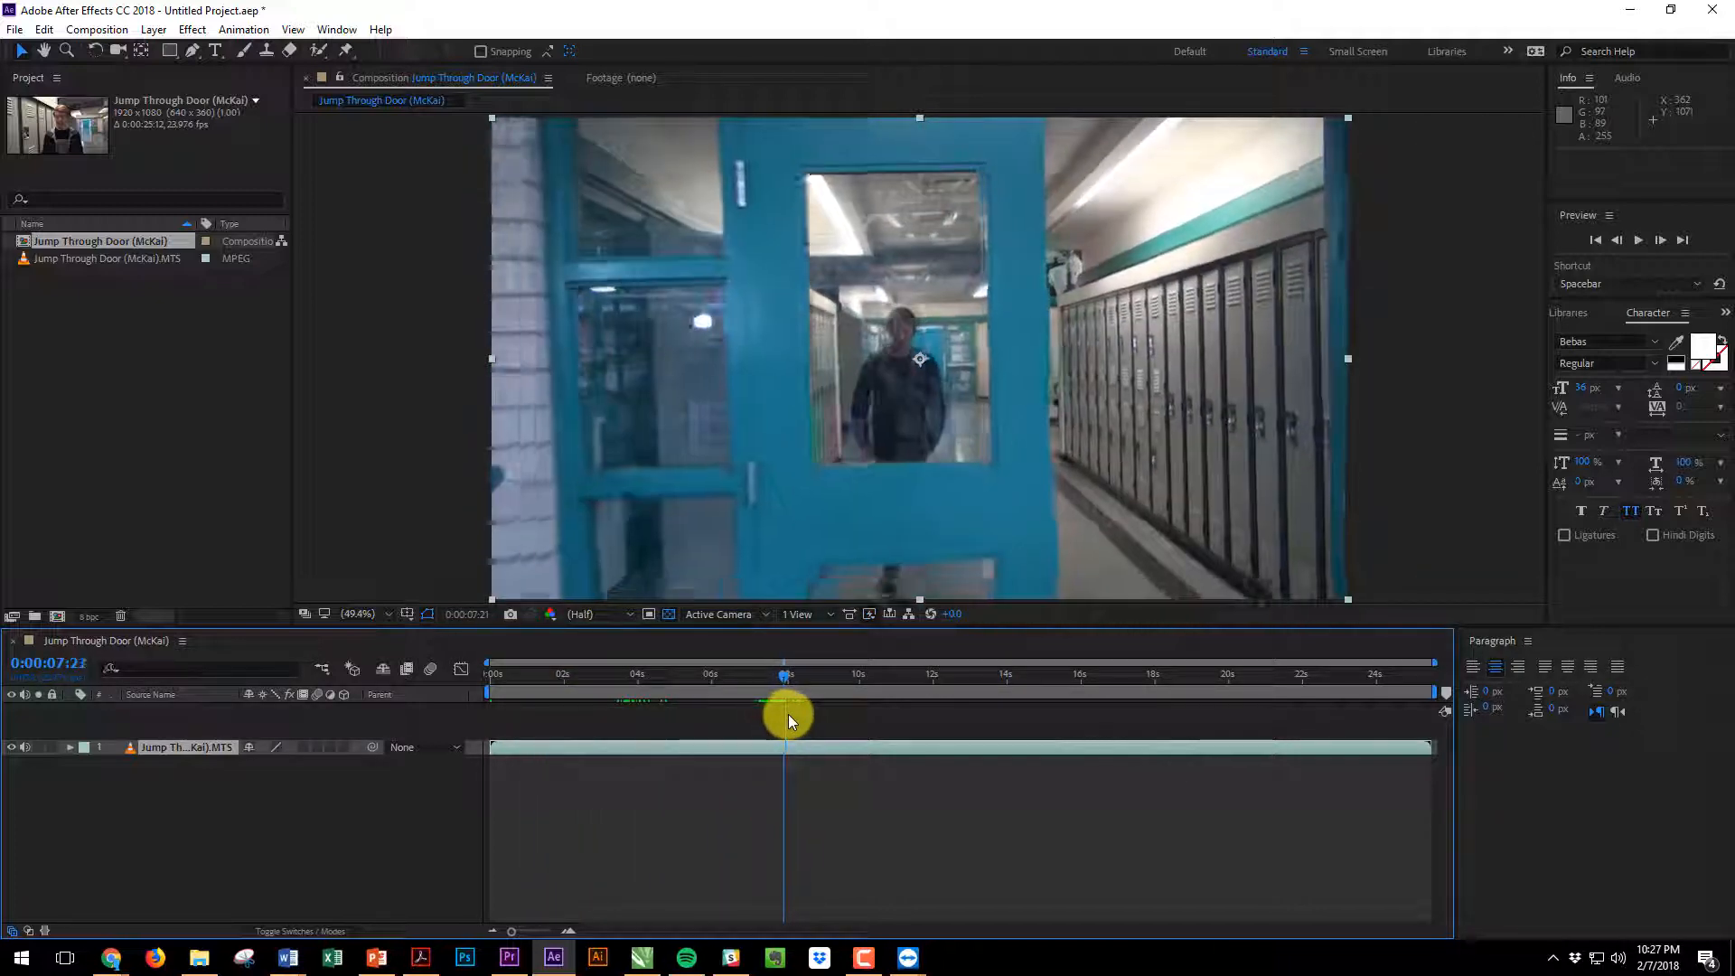
drag(786, 708, 851, 709)
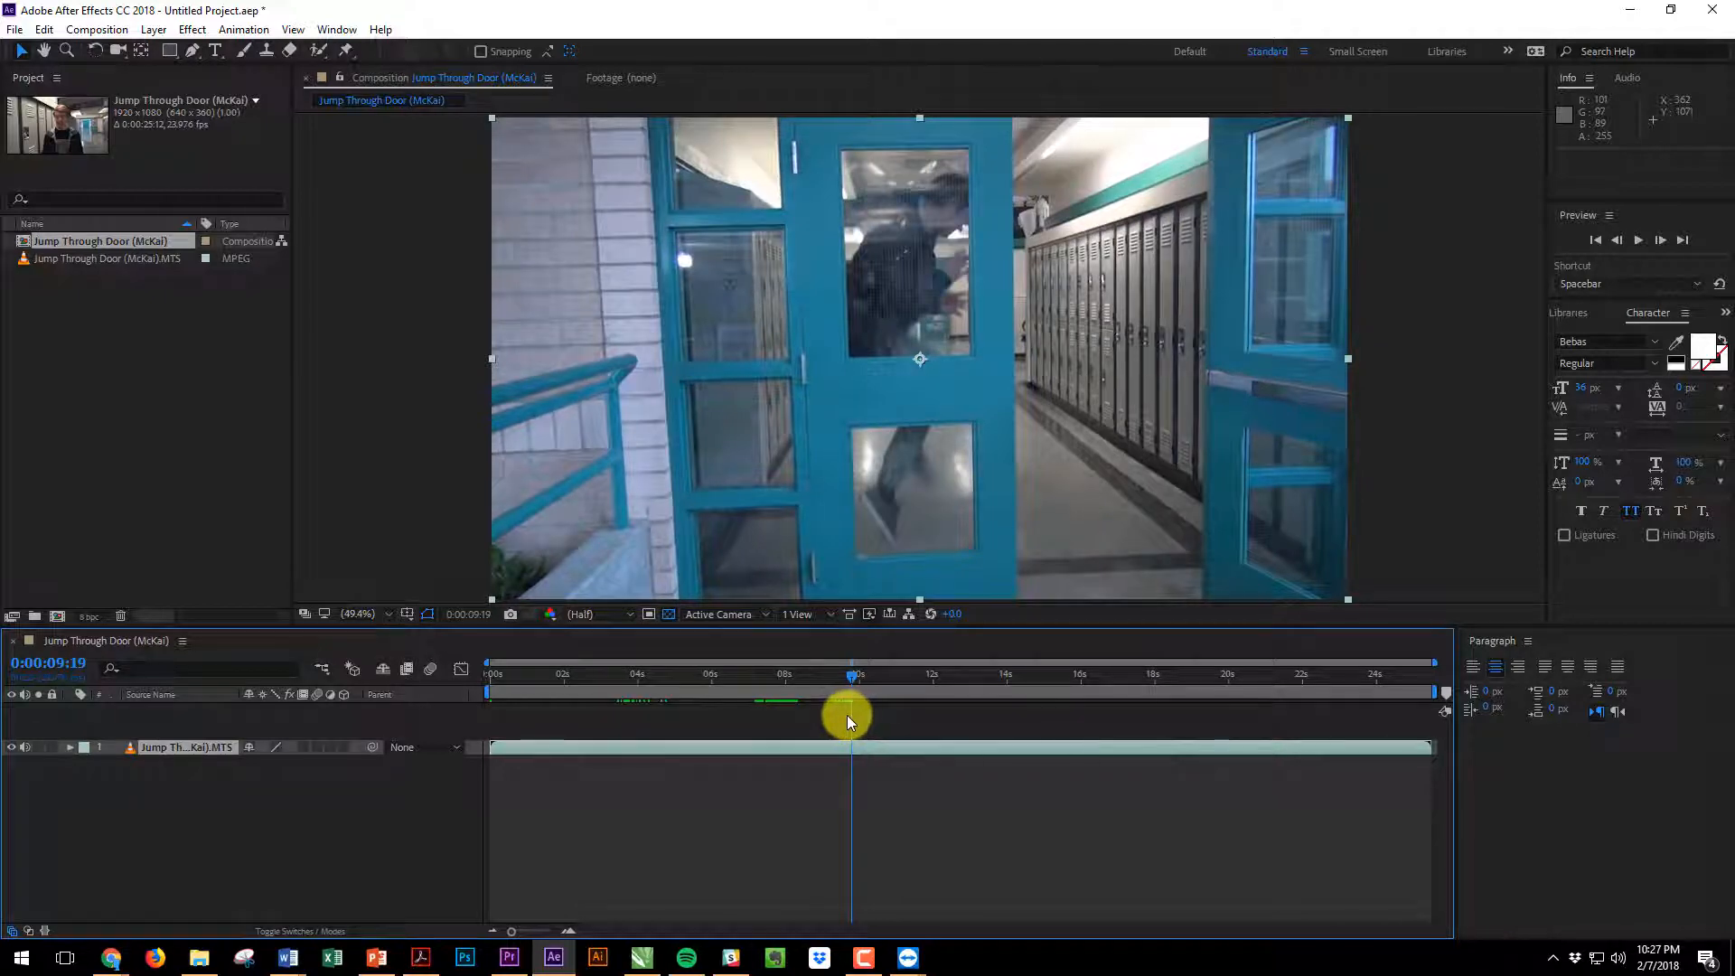
drag(850, 714, 866, 714)
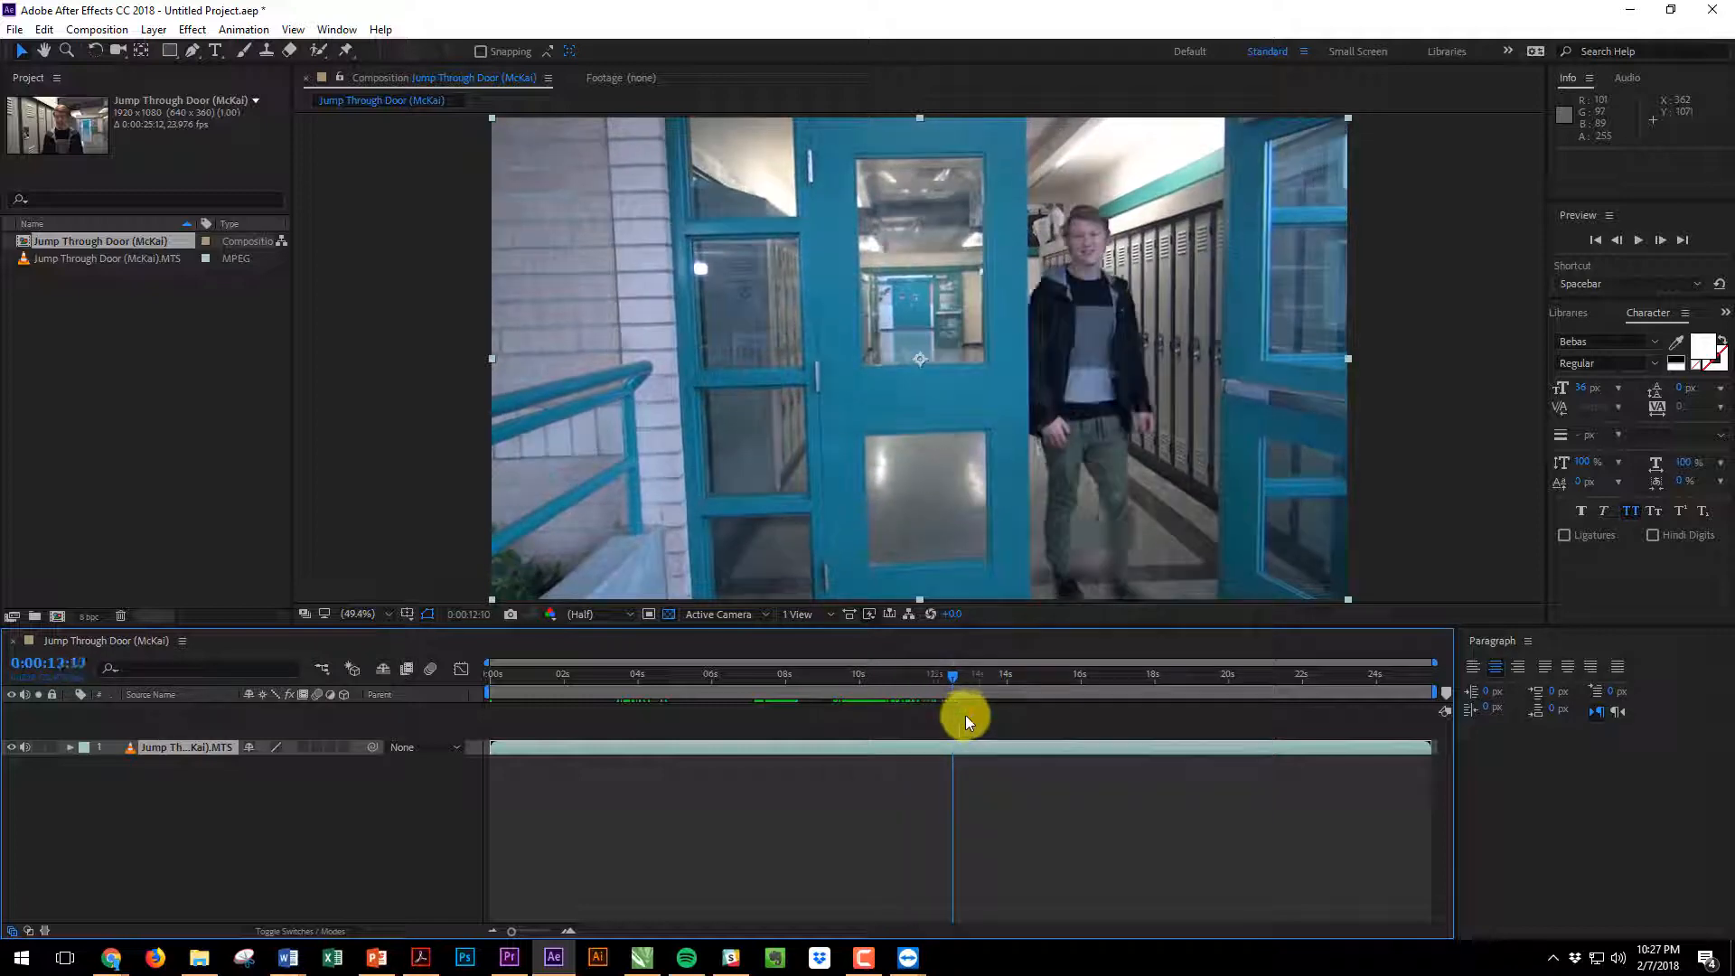
drag(952, 694, 1117, 694)
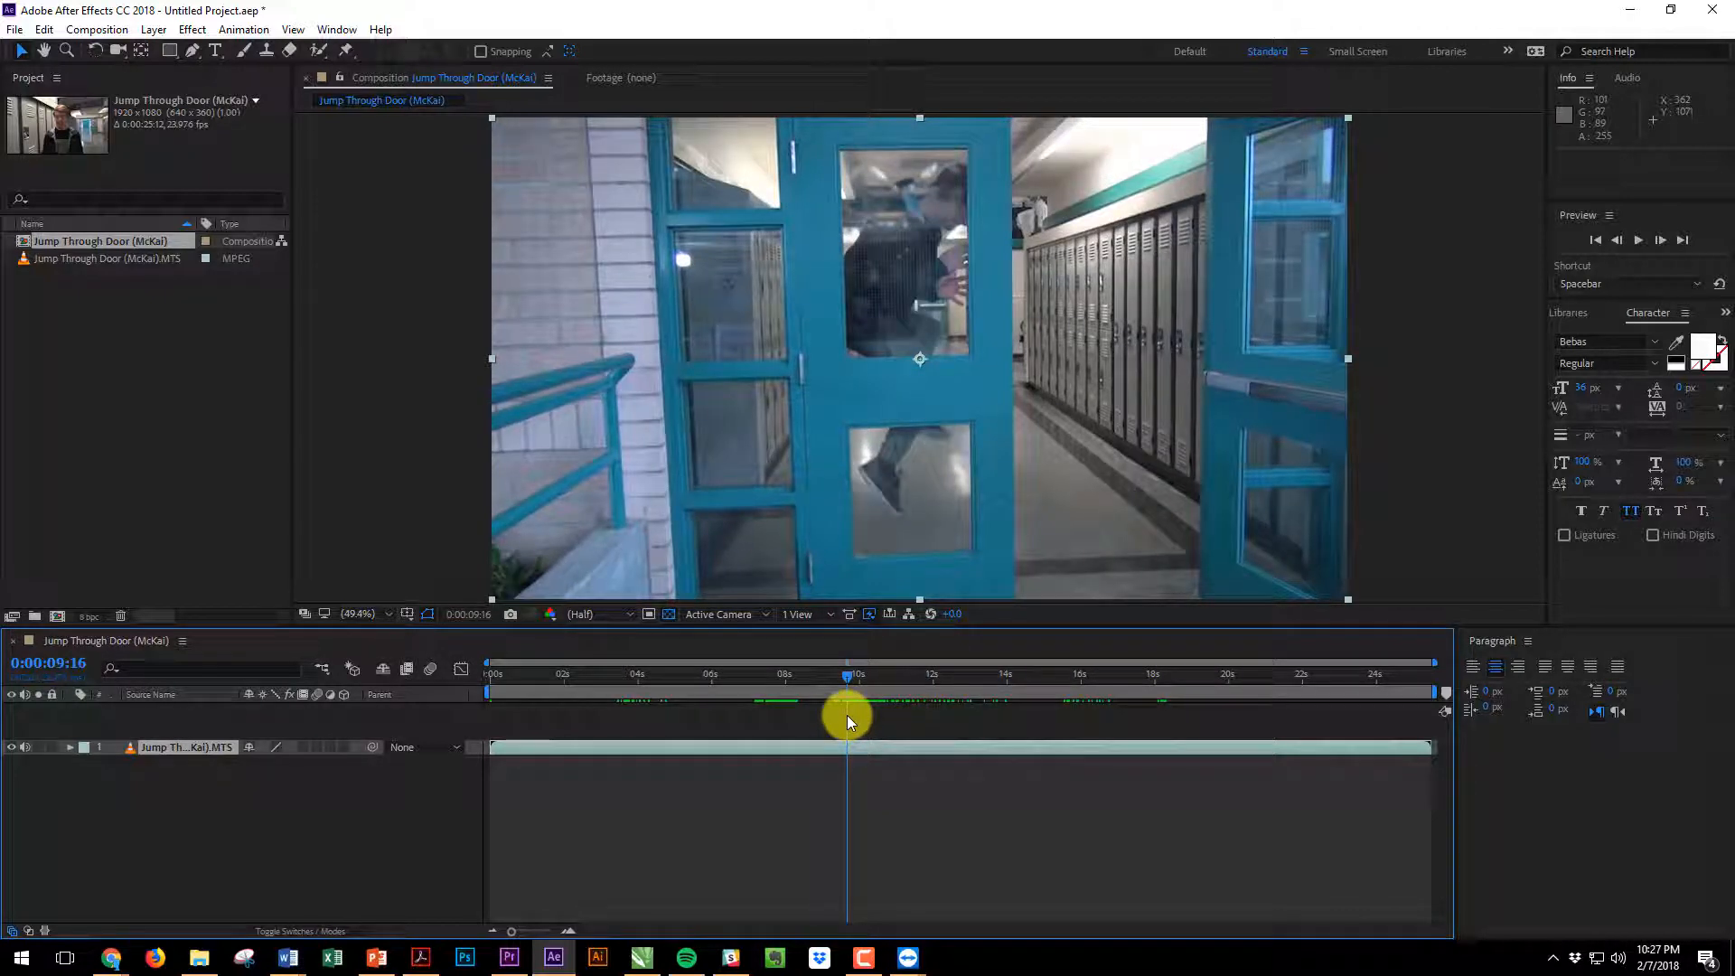
drag(846, 692, 927, 692)
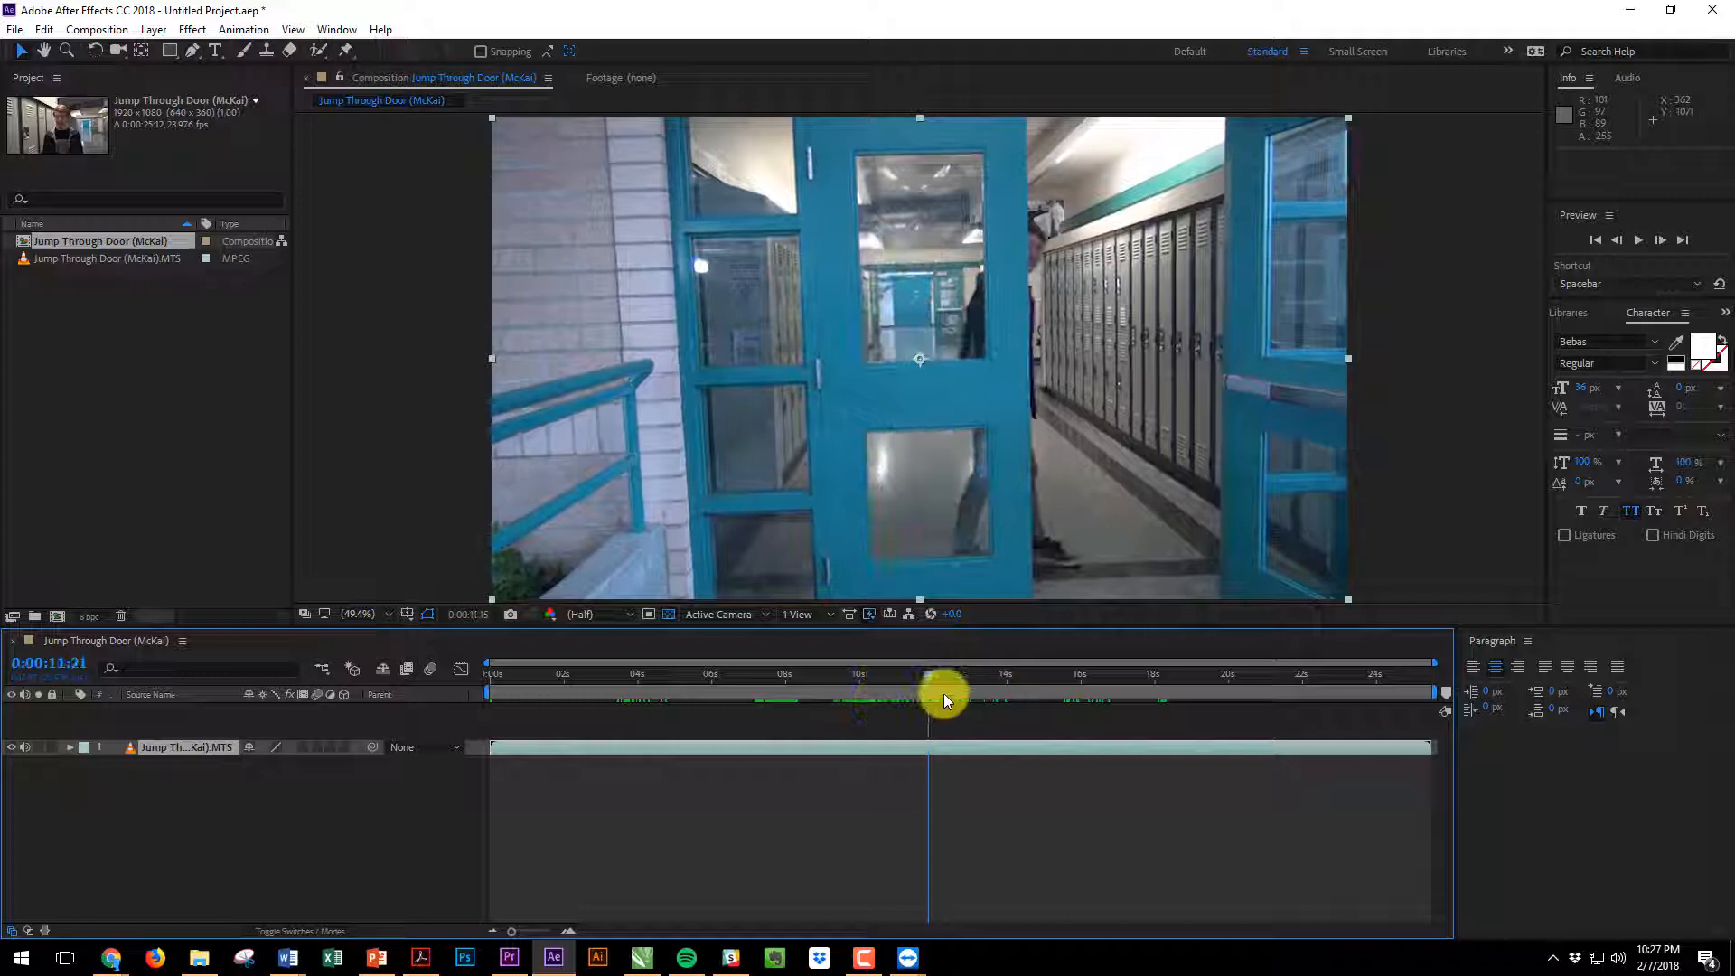
drag(945, 682, 1137, 682)
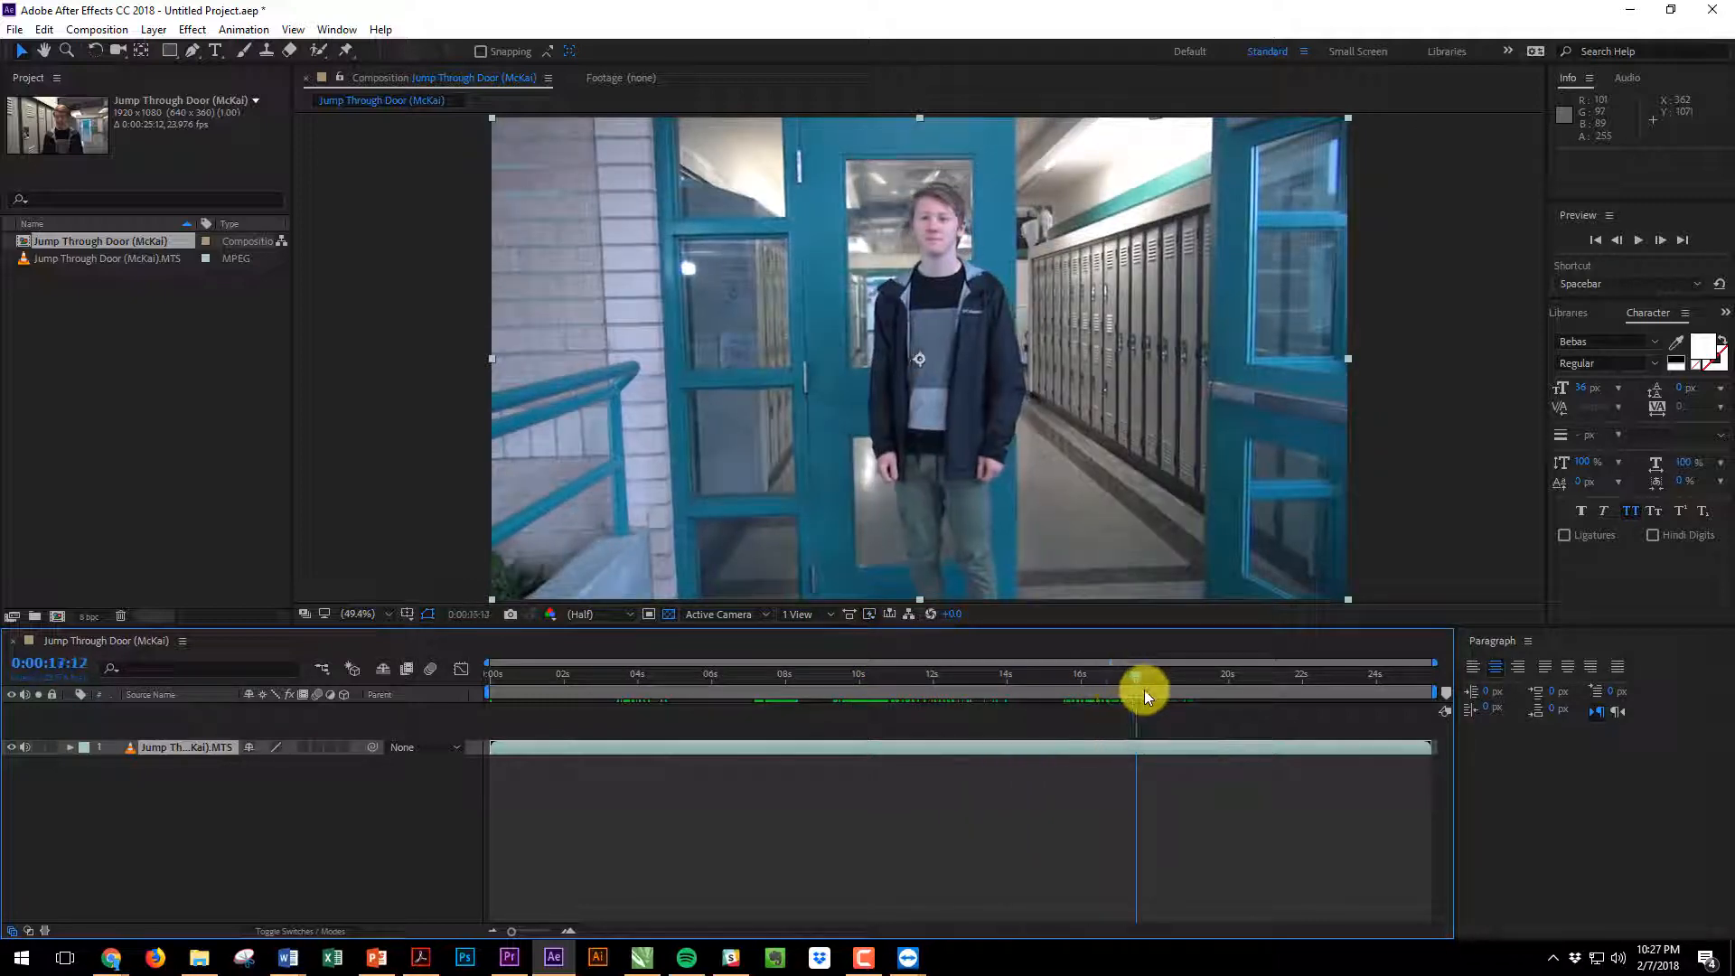
drag(1135, 676, 1256, 692)
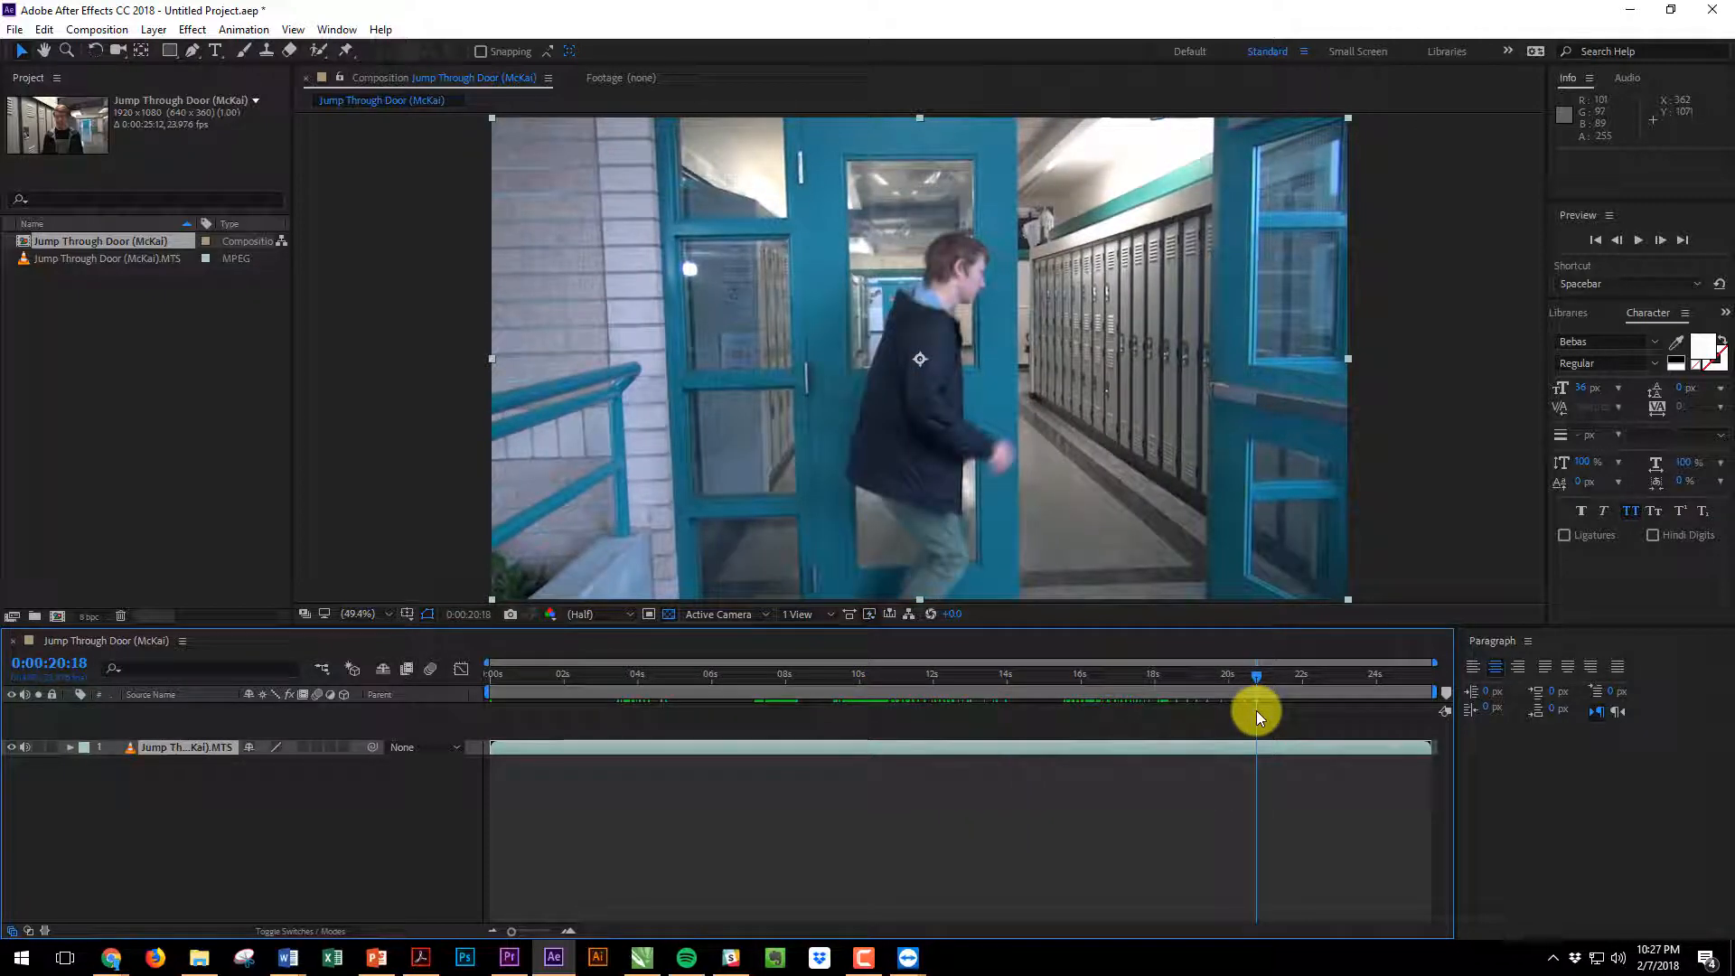
drag(1256, 692, 1263, 692)
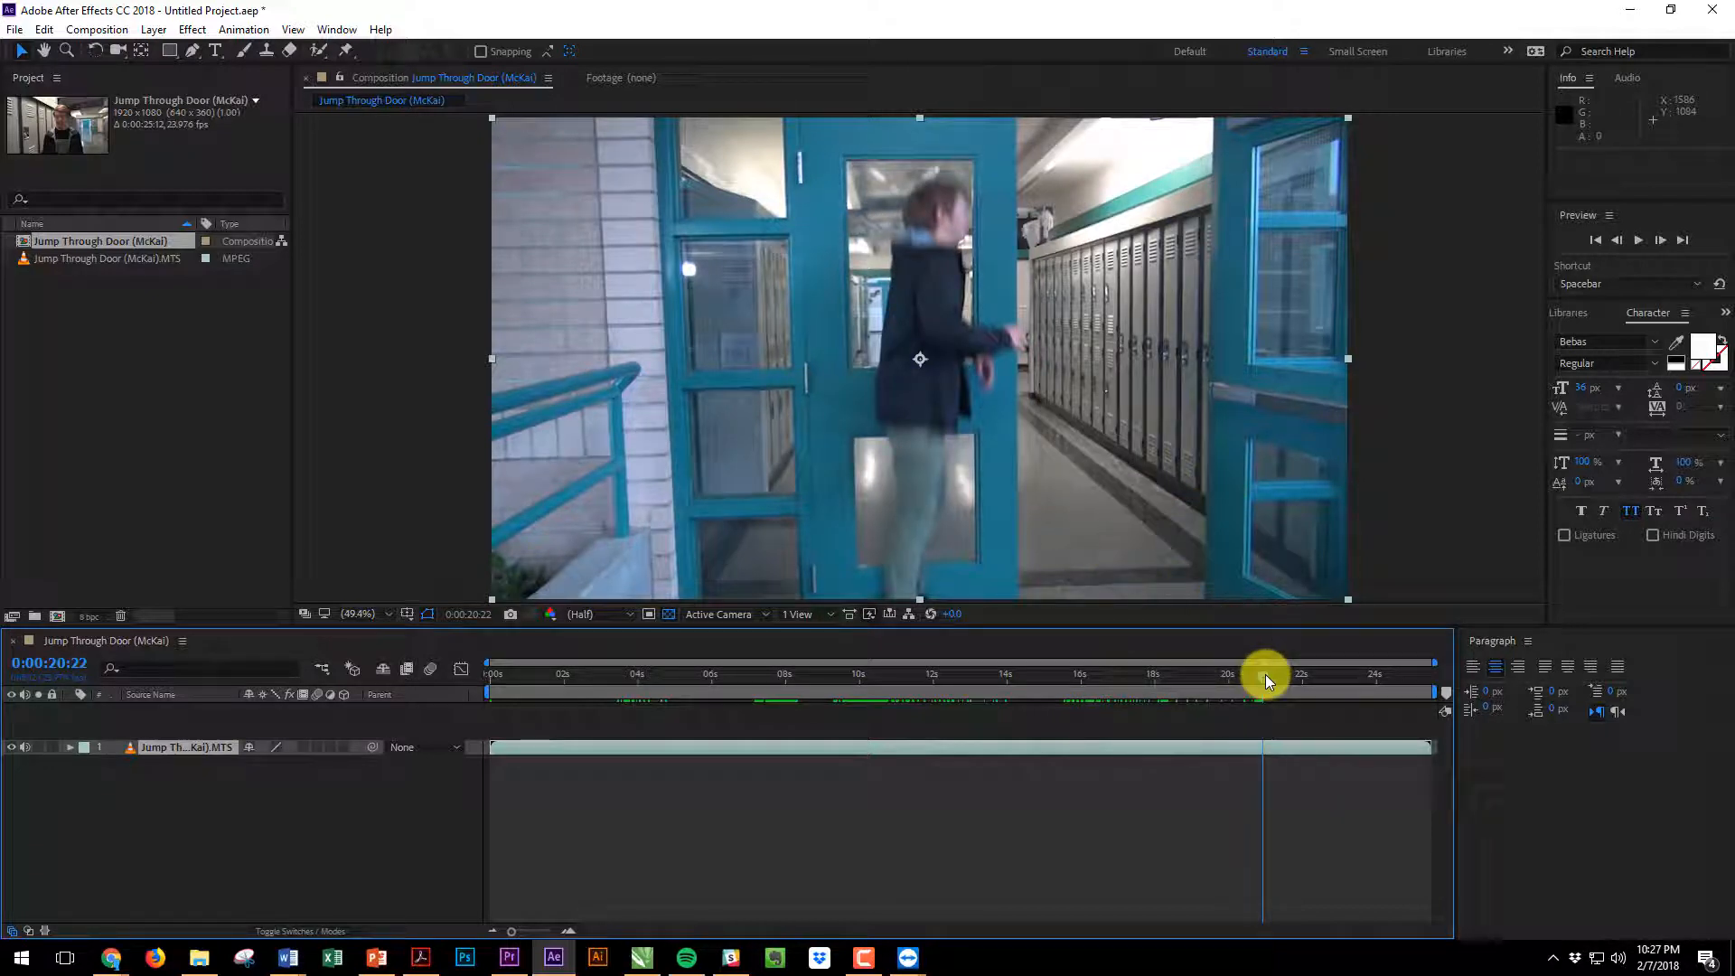
drag(1265, 672, 1318, 672)
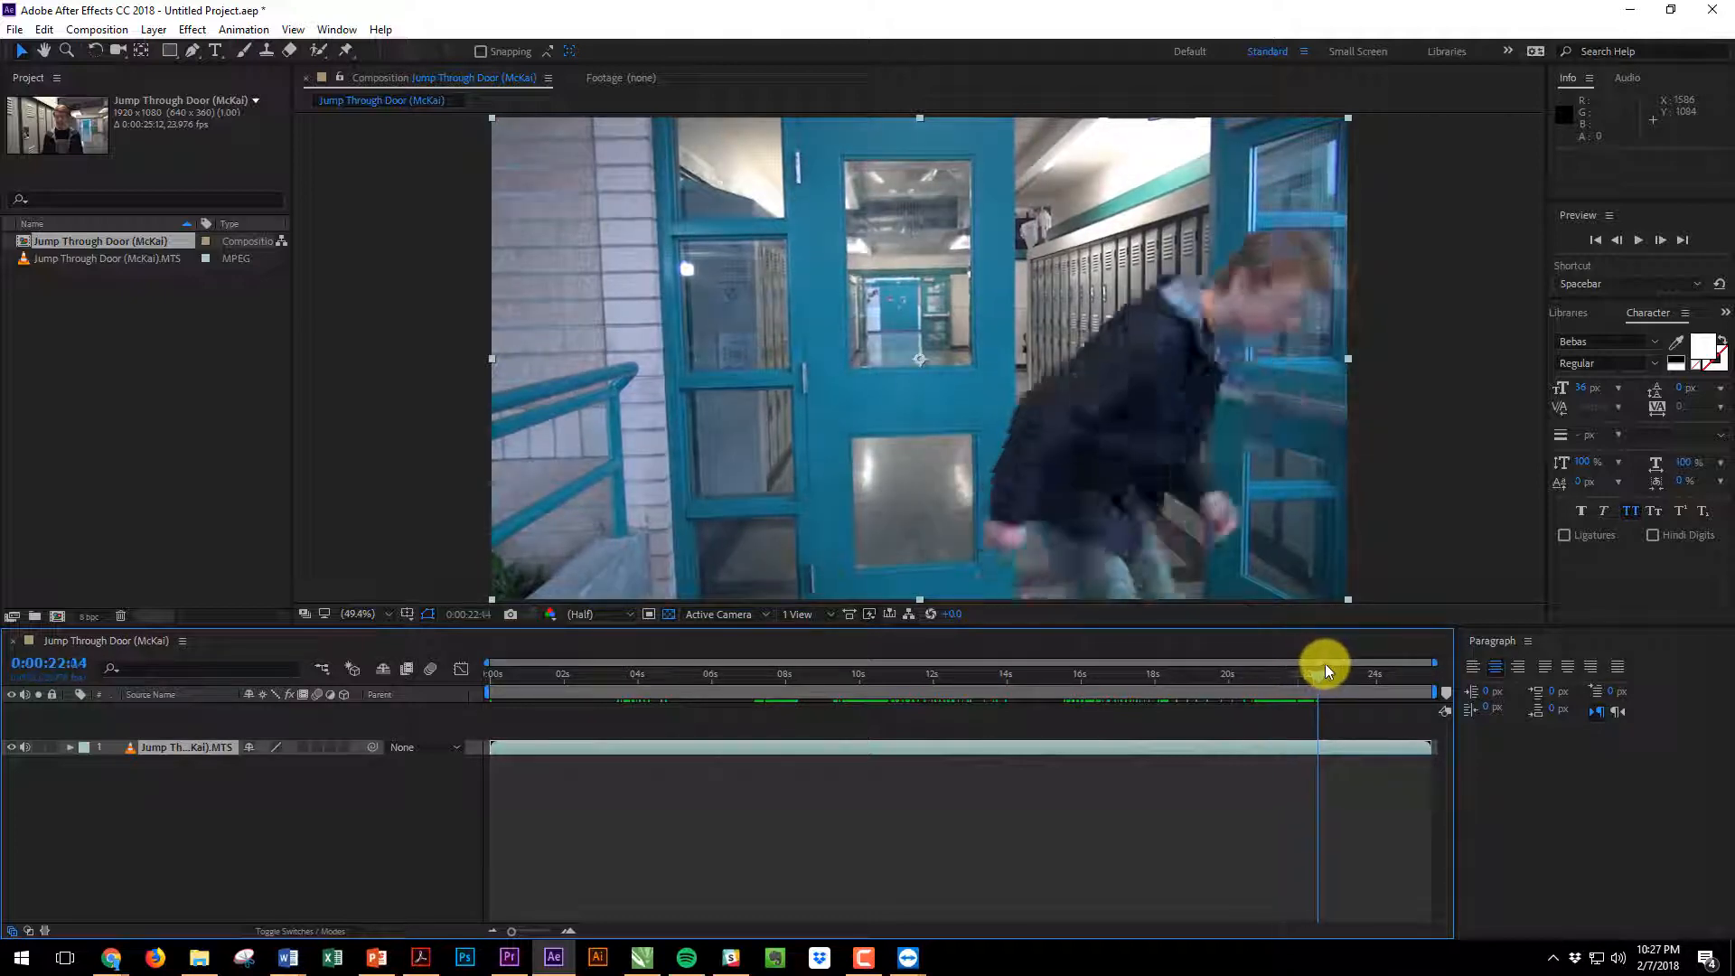
drag(1325, 662, 1300, 662)
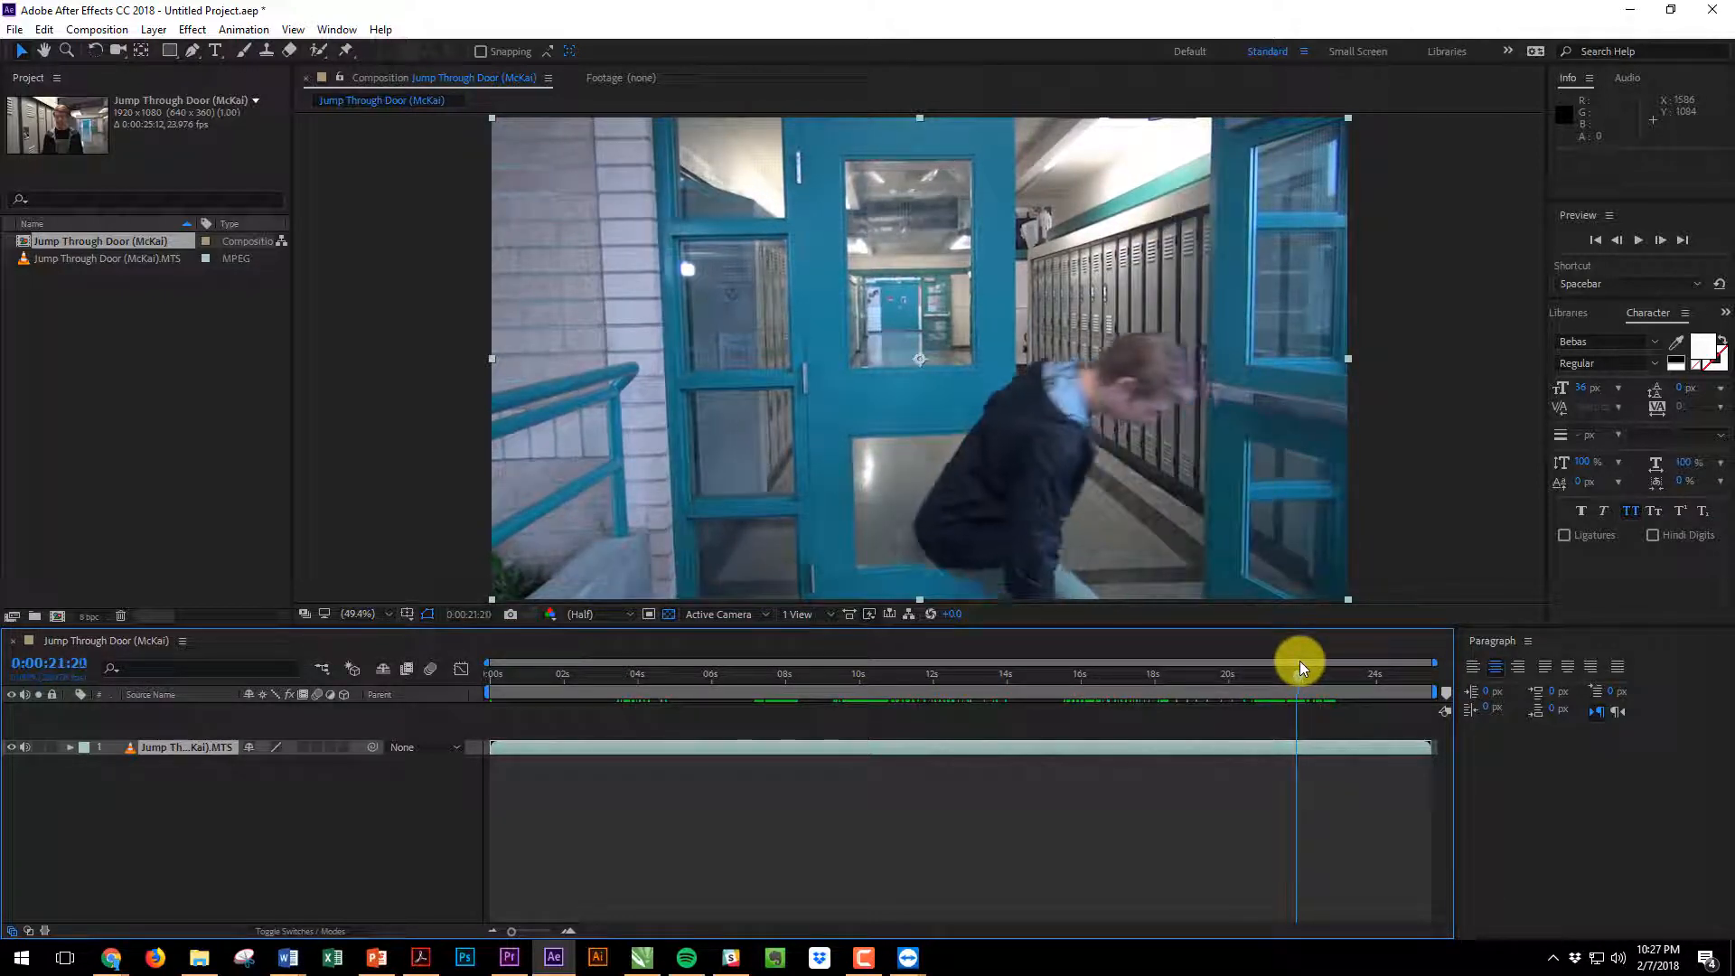
drag(1299, 663, 1270, 663)
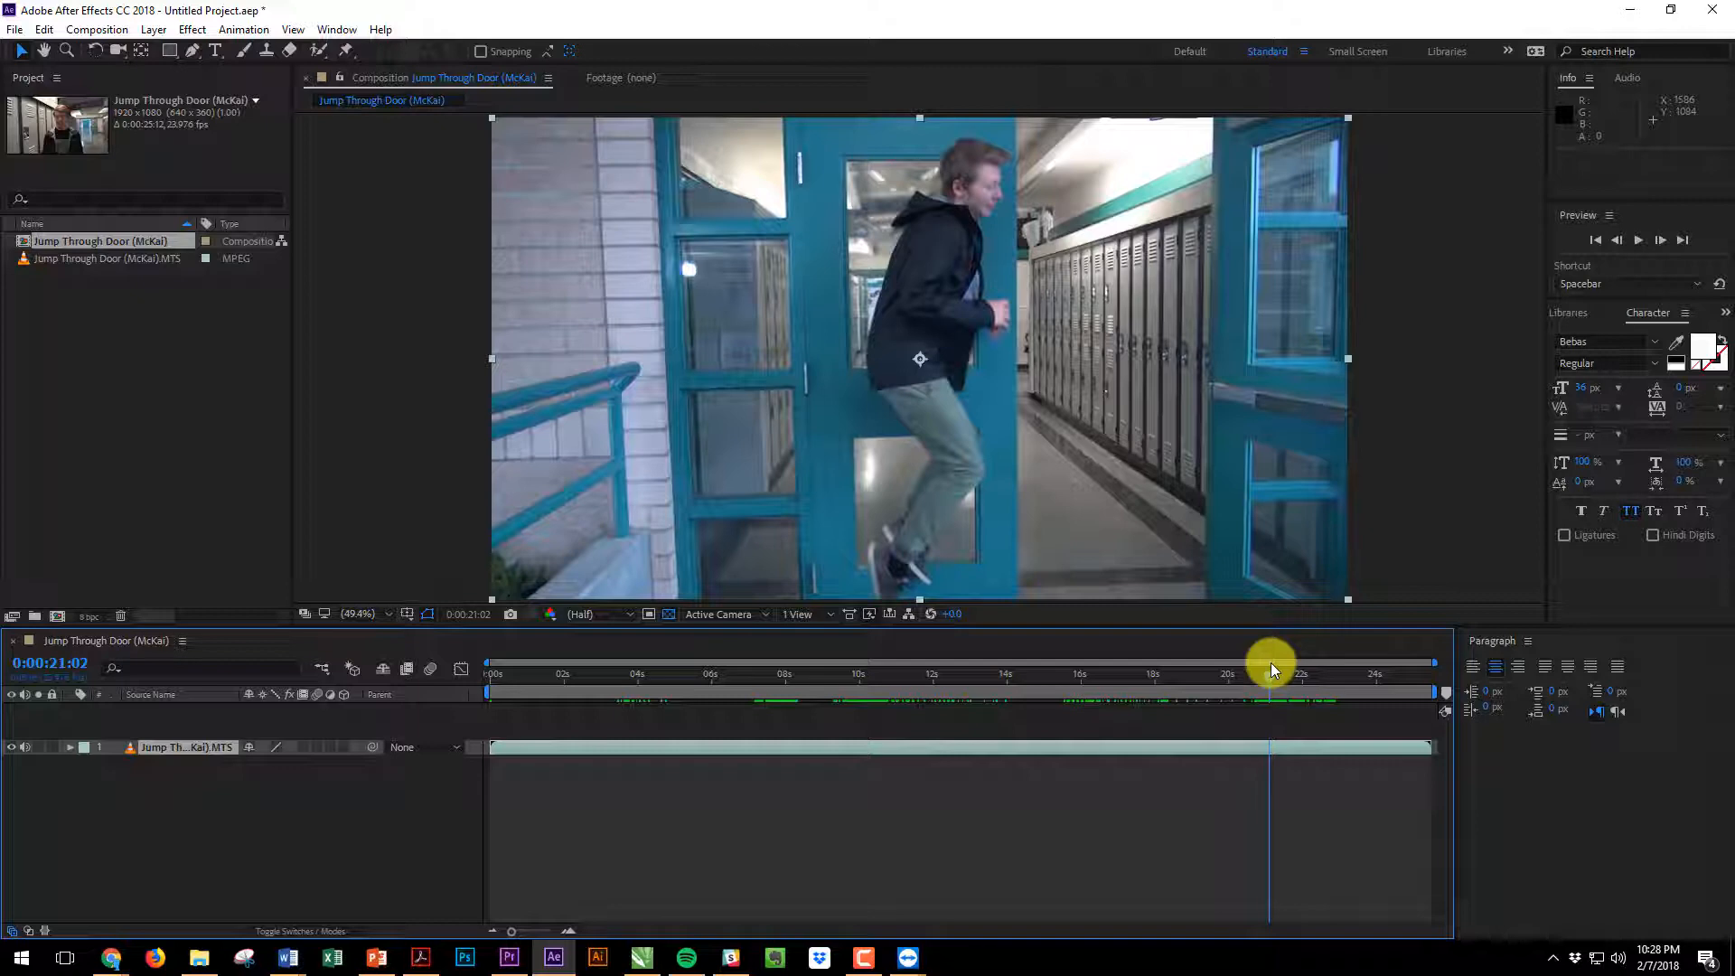
drag(1272, 673, 1237, 684)
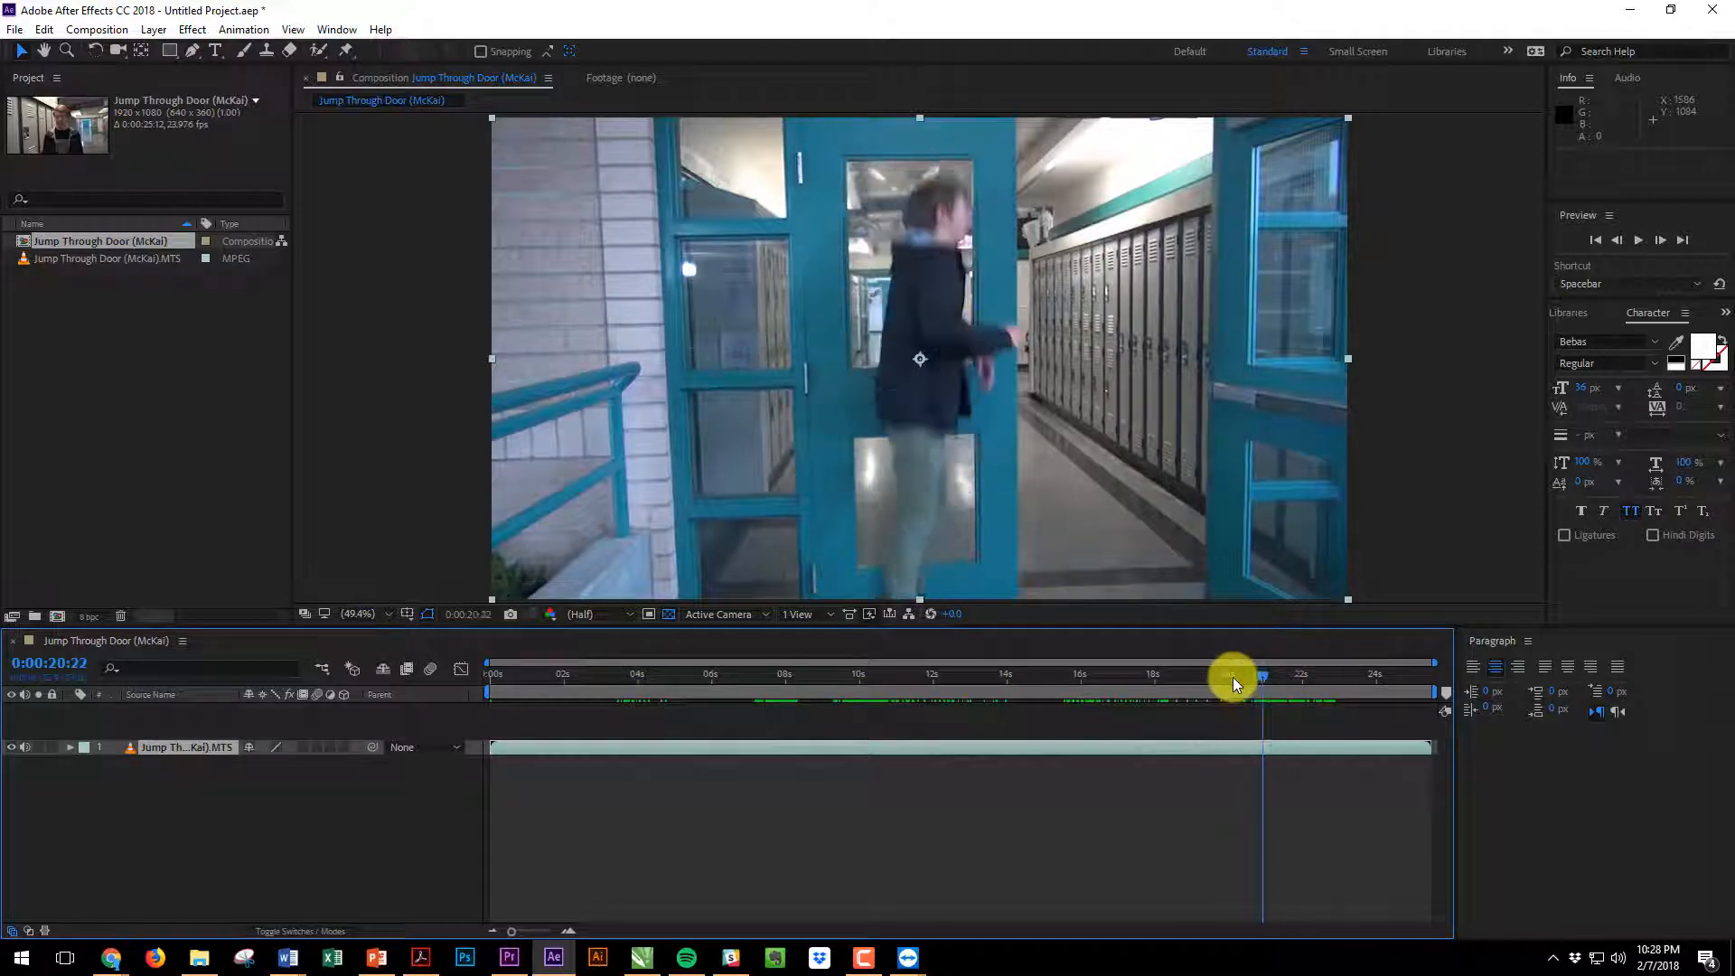
drag(1262, 672, 1034, 673)
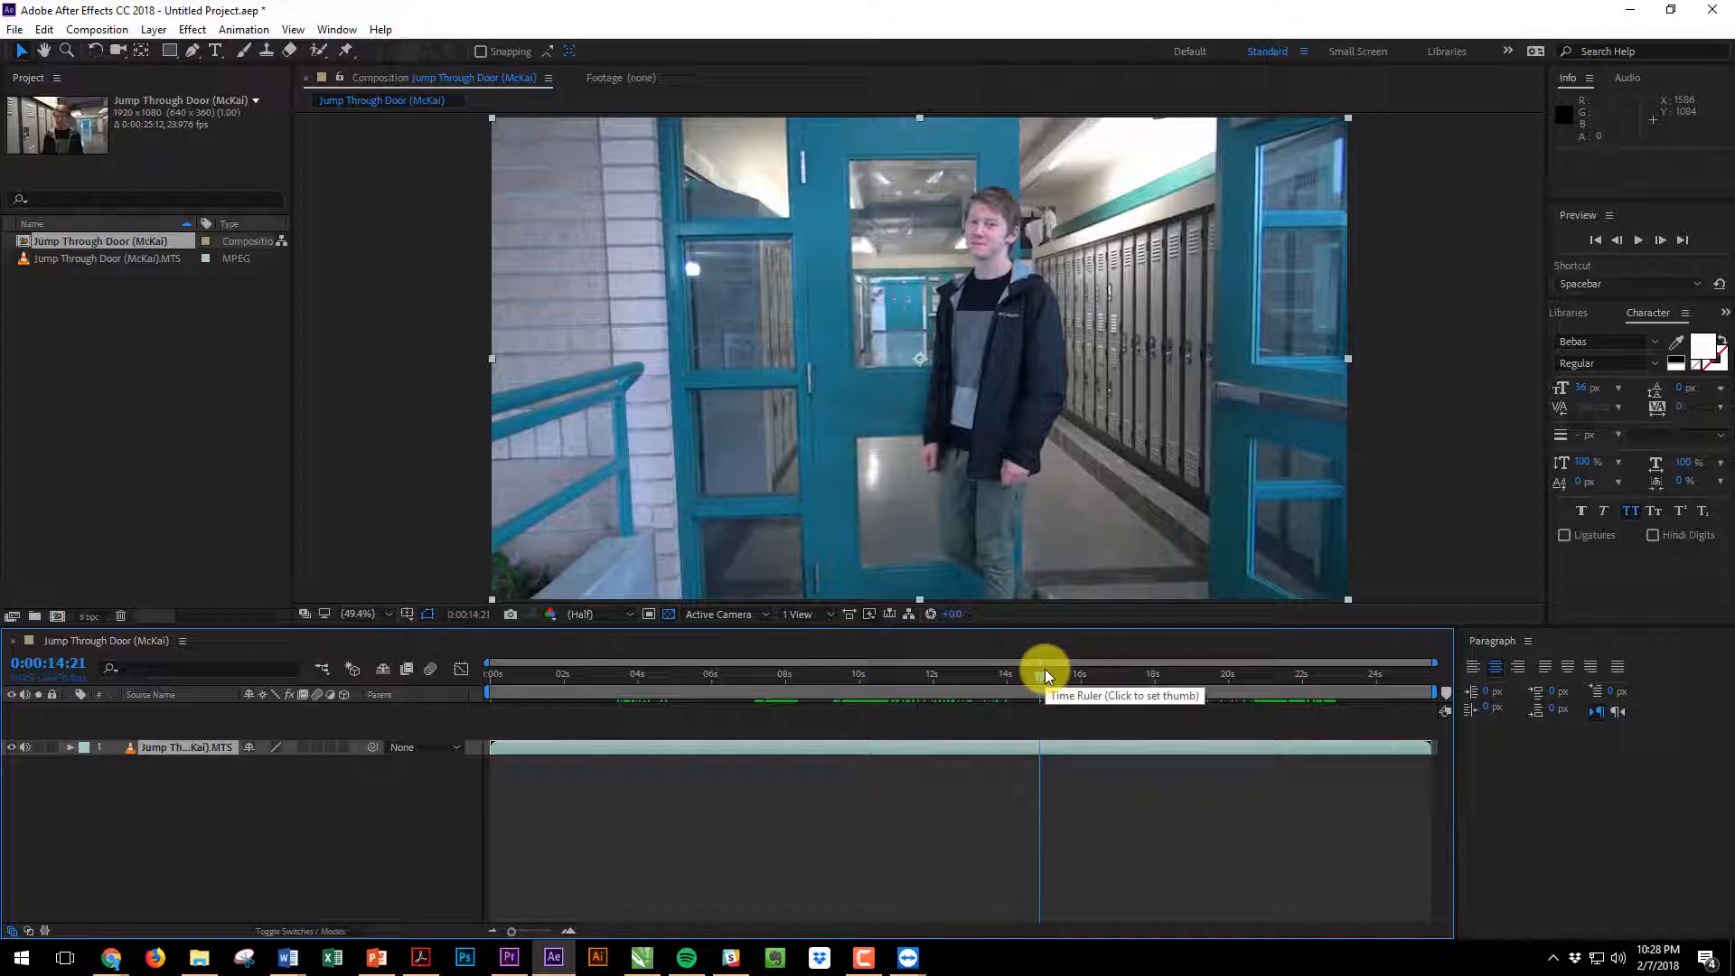
mouse_move(1041, 674)
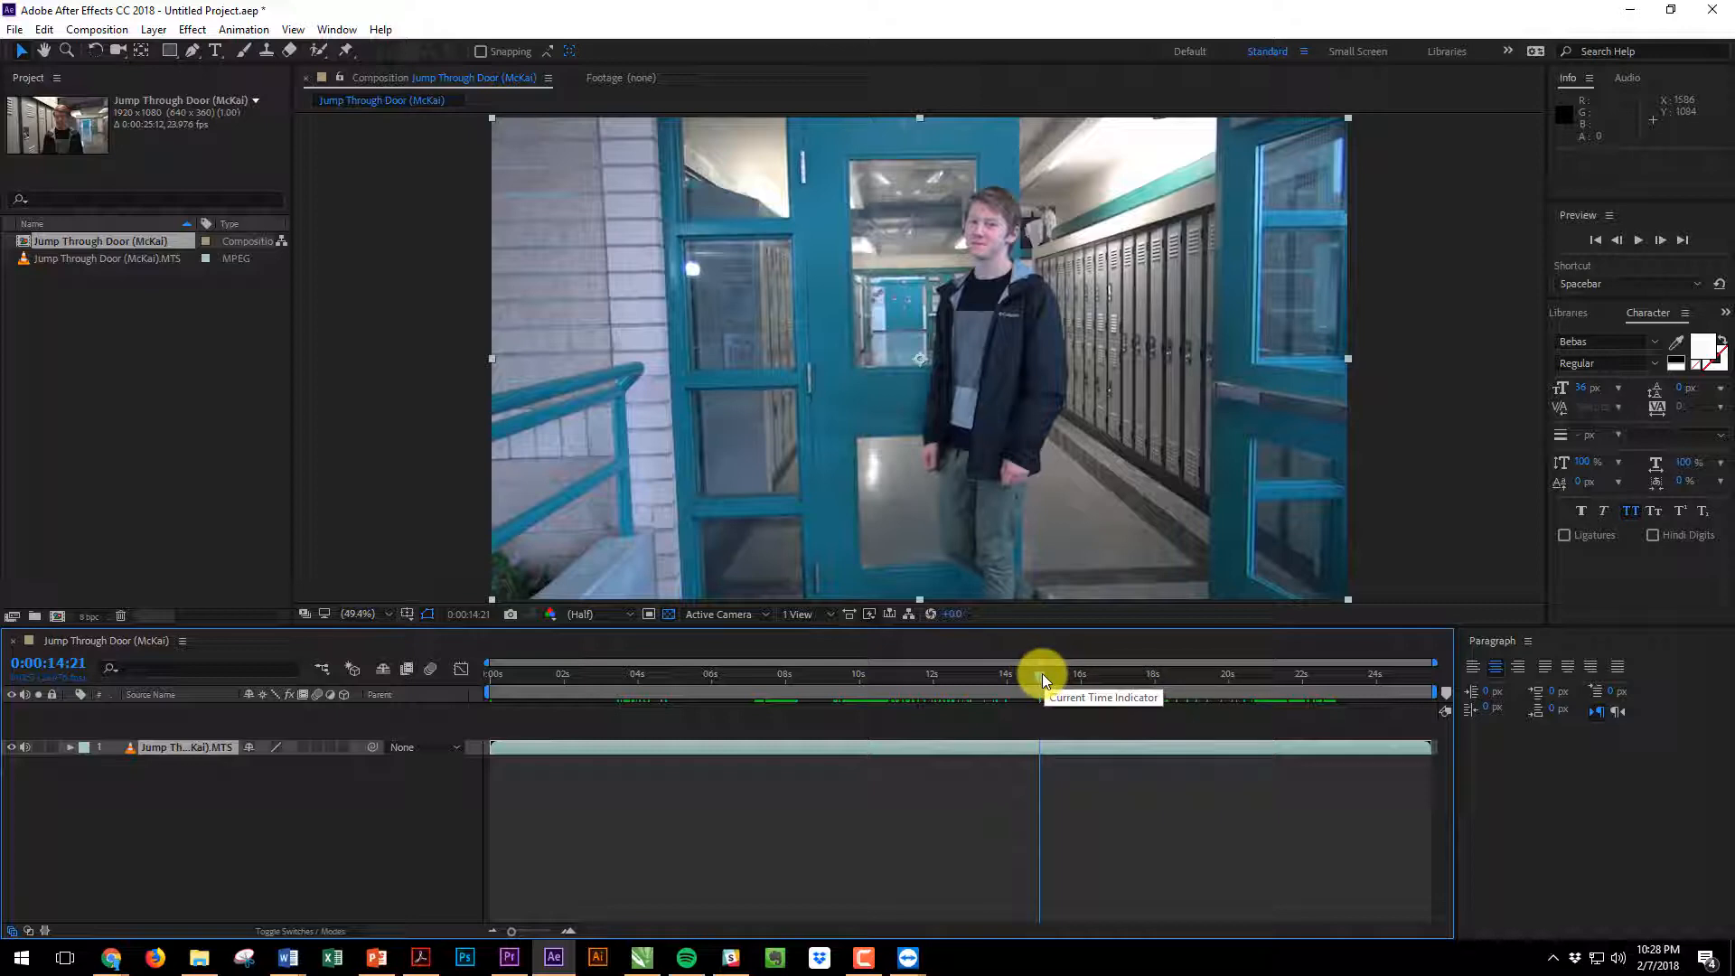
Review the opening talking shot and the approach up to the student behind the door glass
drag(1041, 672, 532, 672)
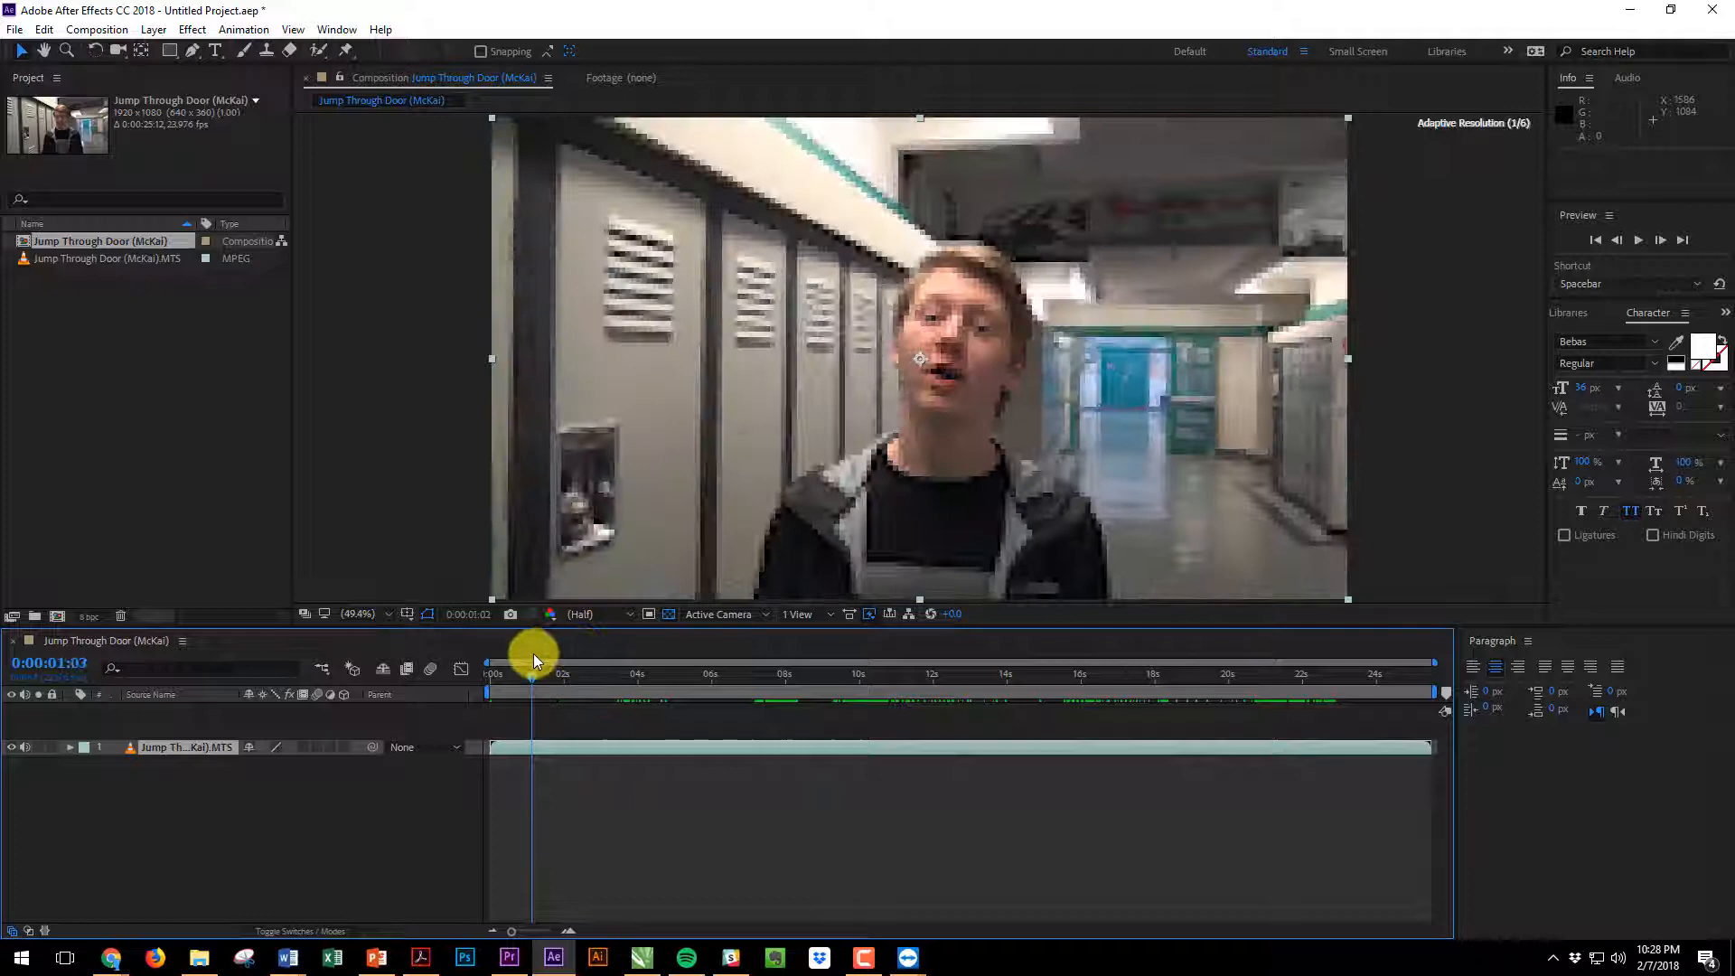
drag(533, 653, 564, 652)
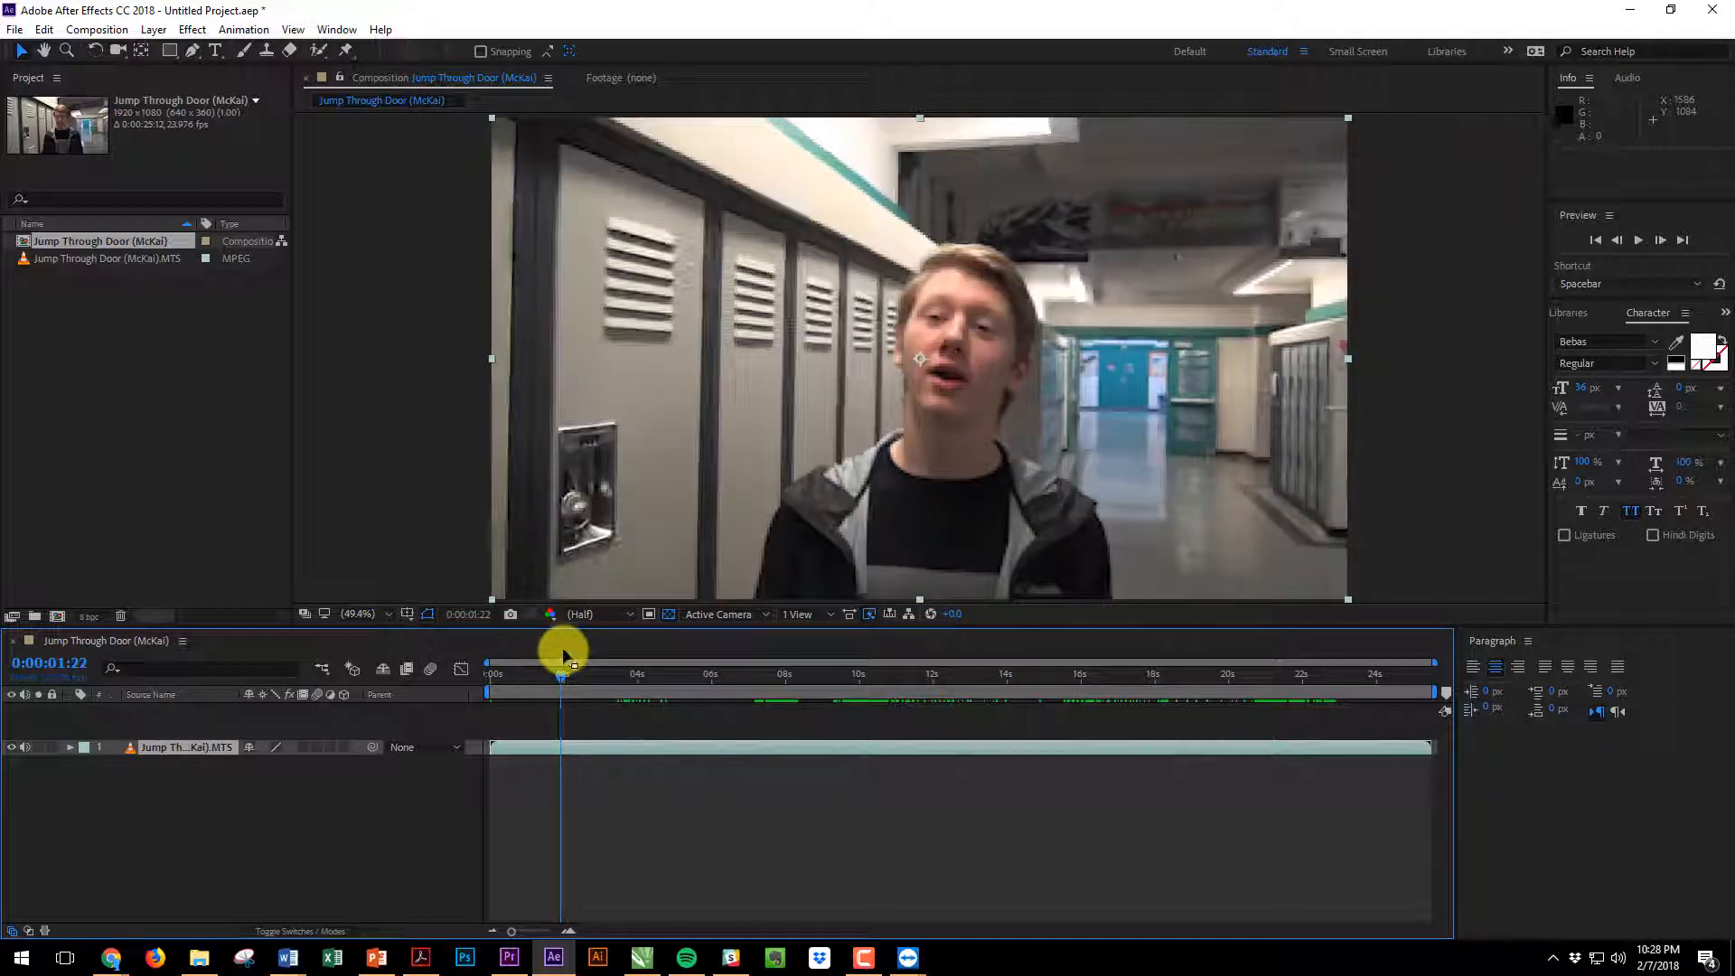
drag(564, 674, 586, 674)
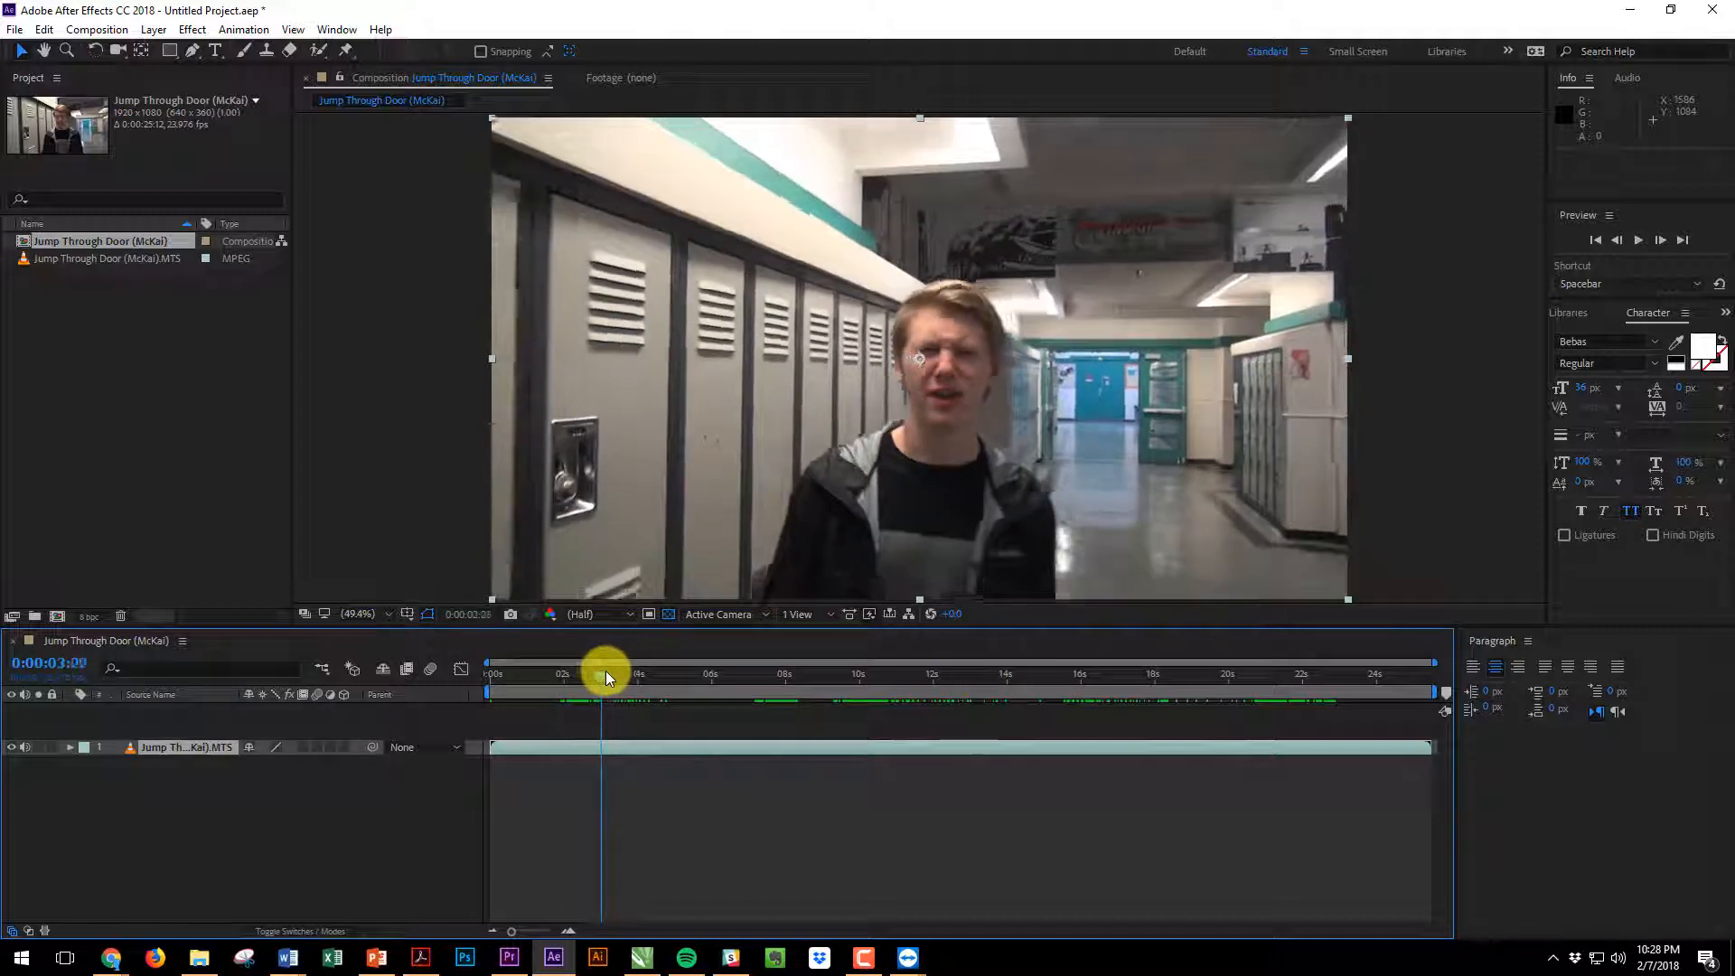
drag(607, 672, 595, 687)
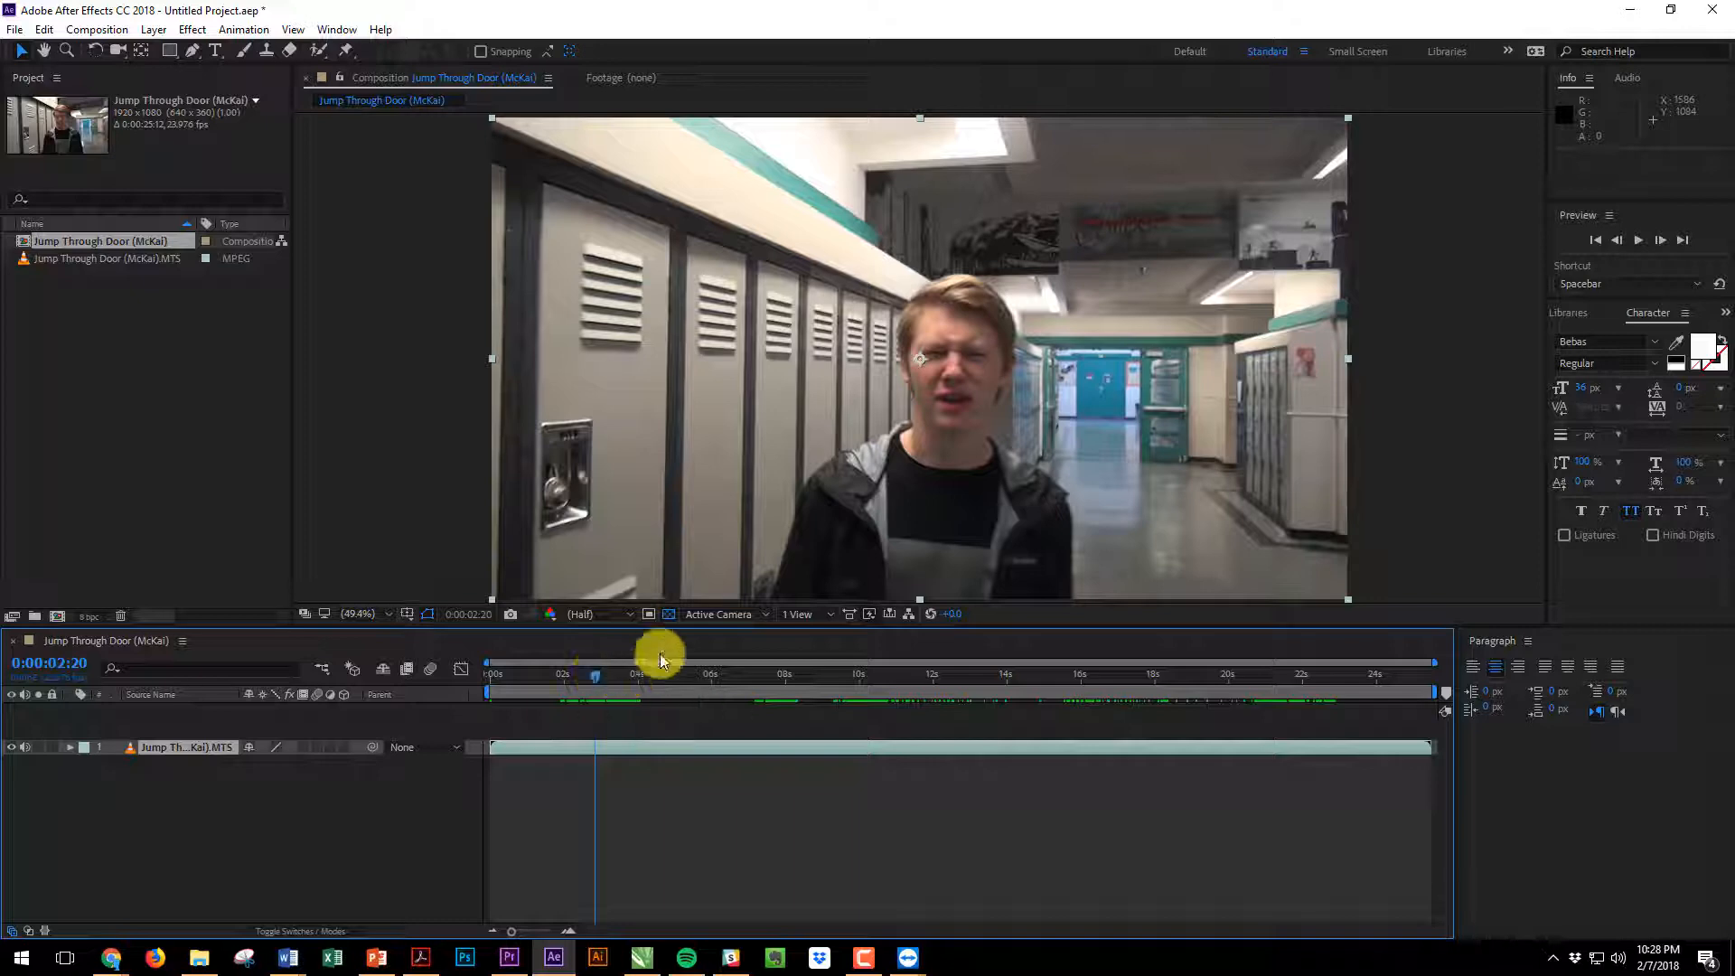
drag(658, 652, 792, 686)
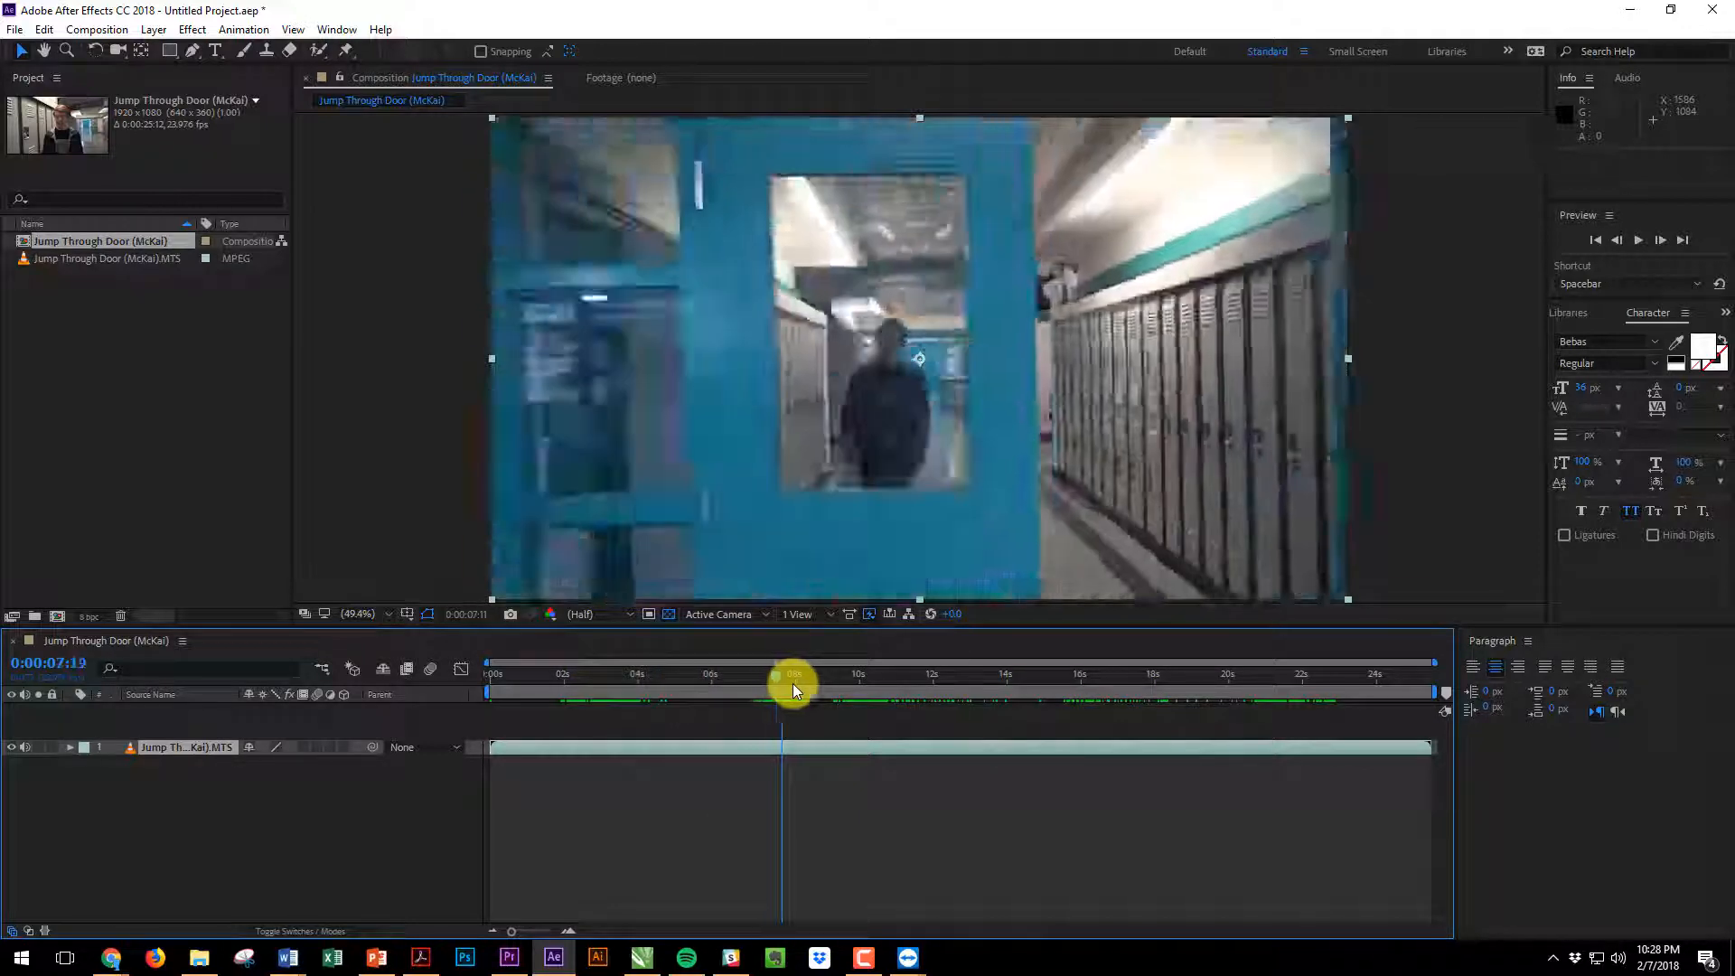
drag(795, 674, 828, 674)
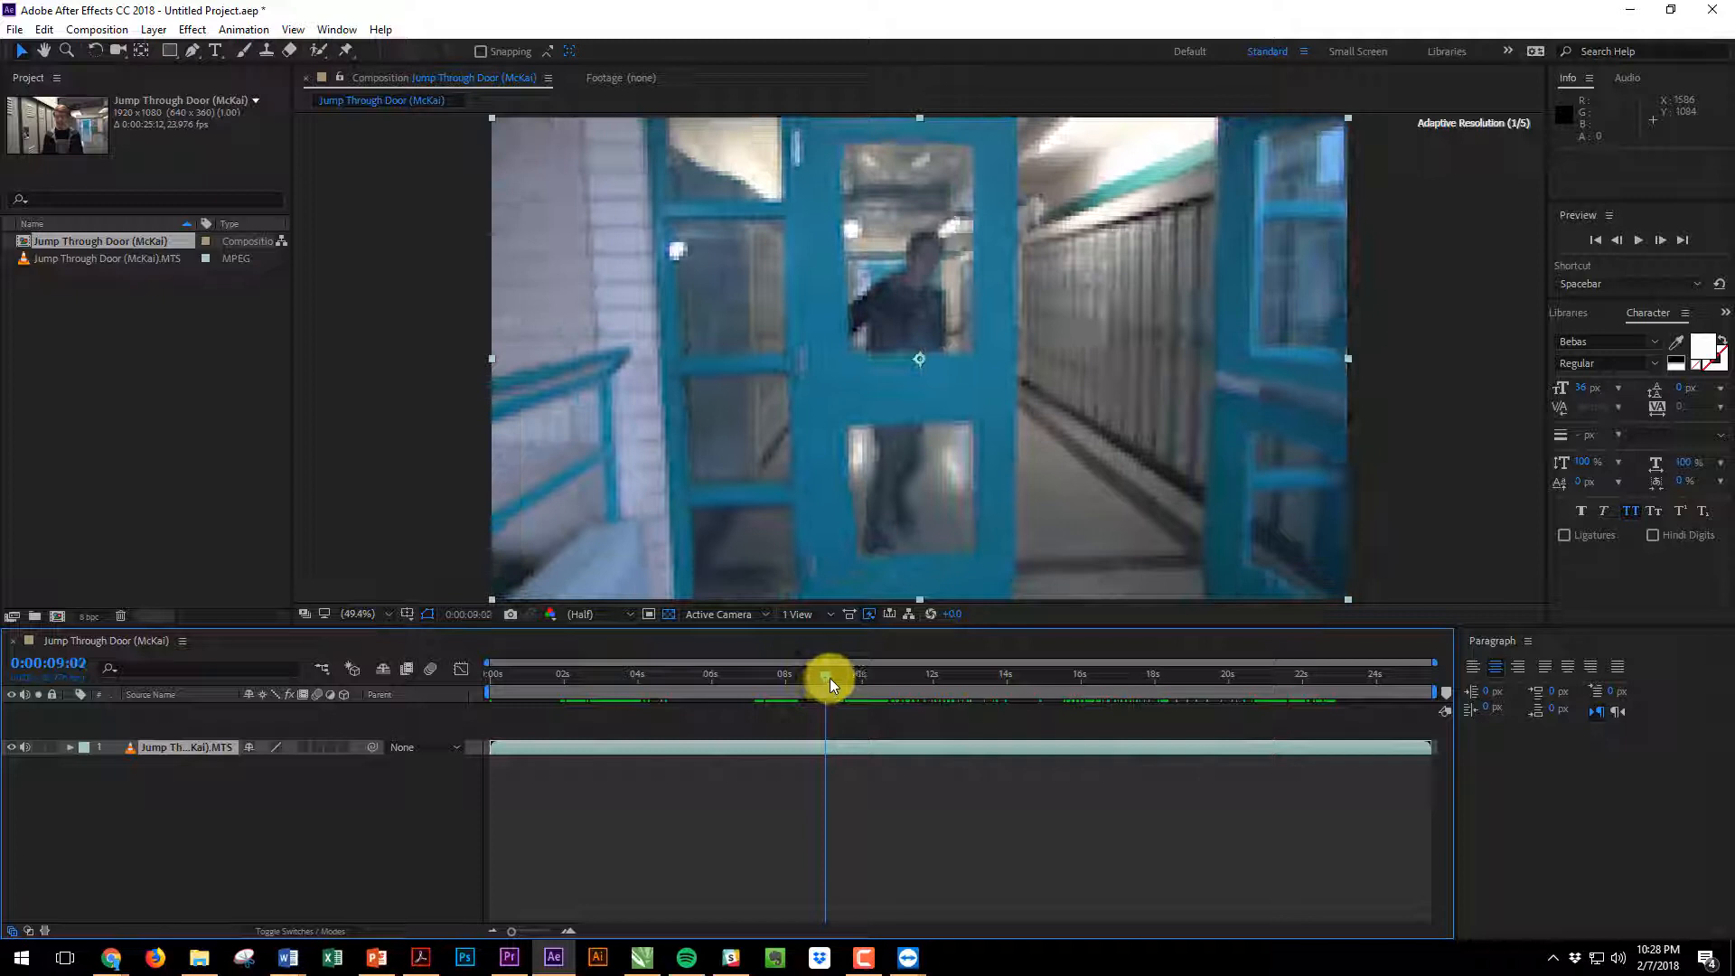
drag(827, 679, 837, 680)
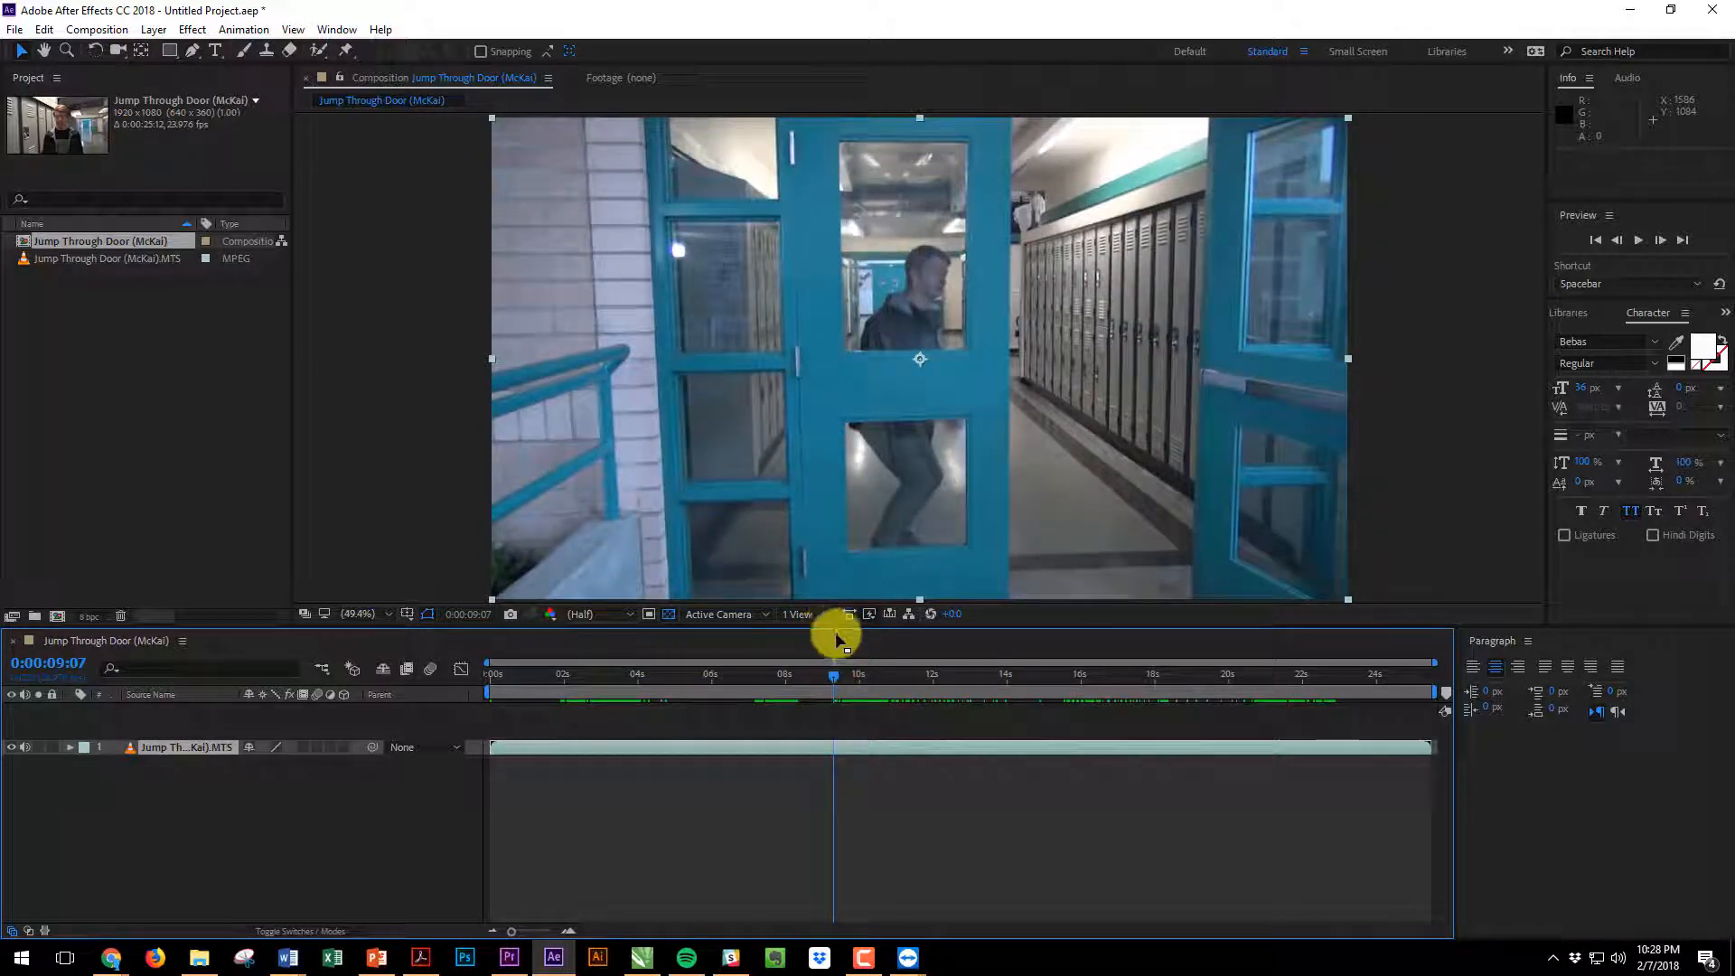
mouse_move(907, 463)
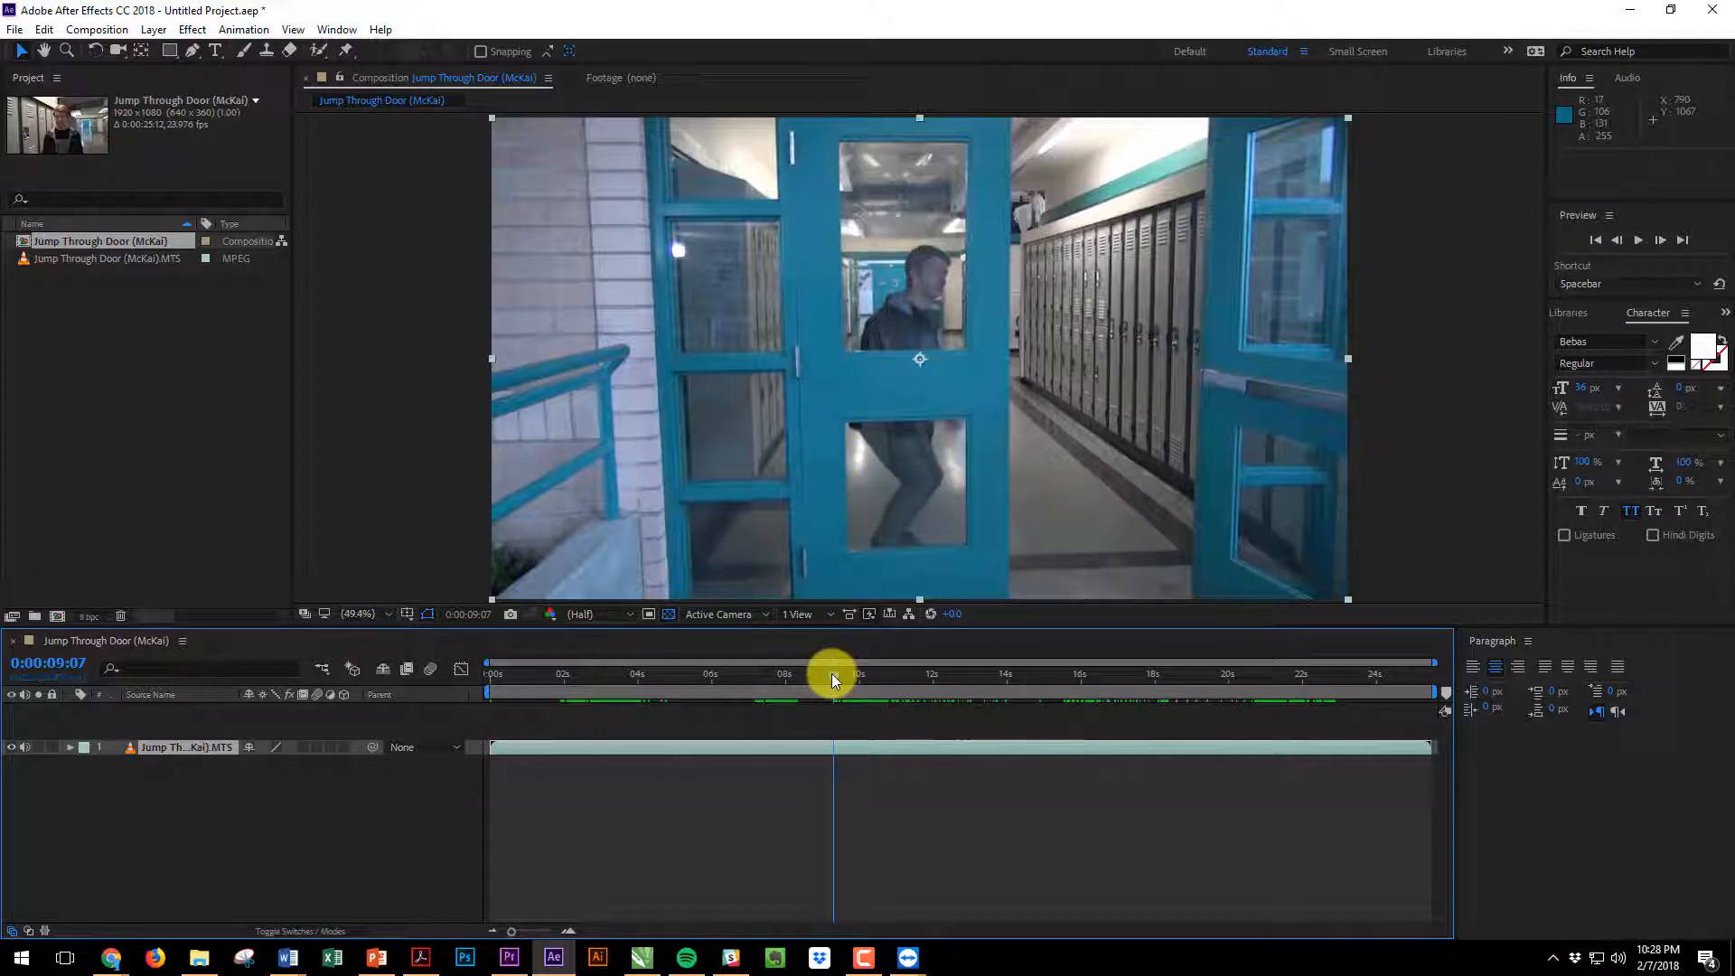
Settle the time indicator at 0:00:09:17, the student behind the glass, as the cut point
drag(833, 677, 816, 677)
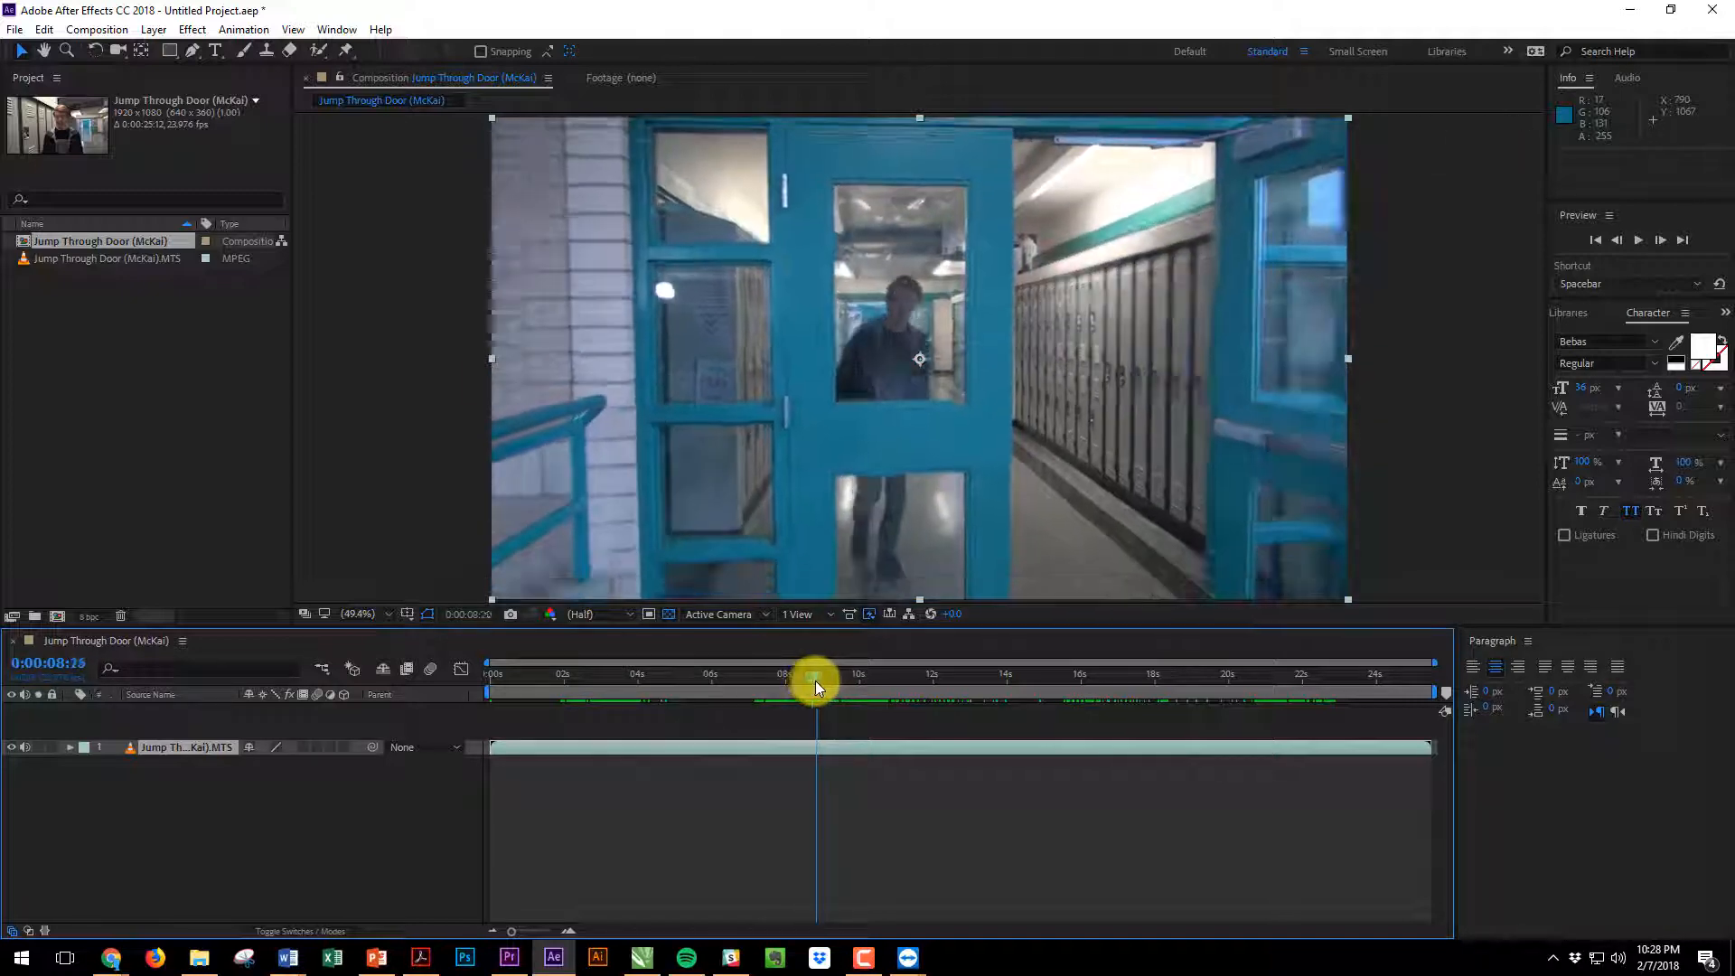
drag(817, 681, 833, 681)
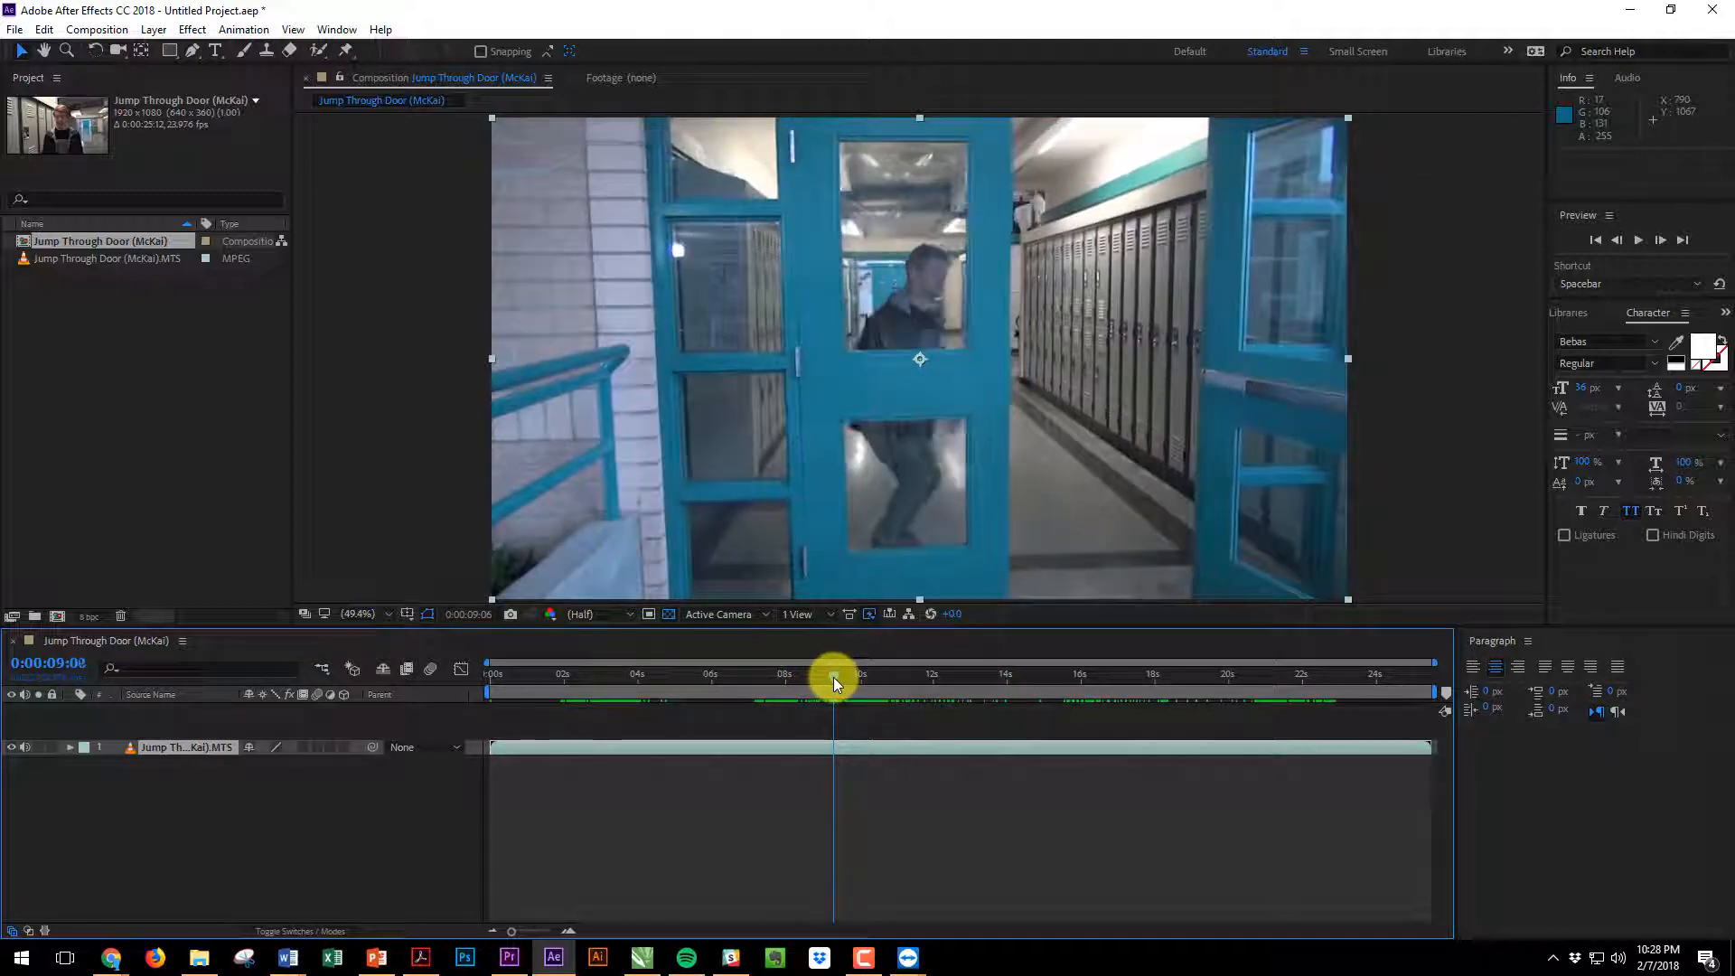
click(833, 674)
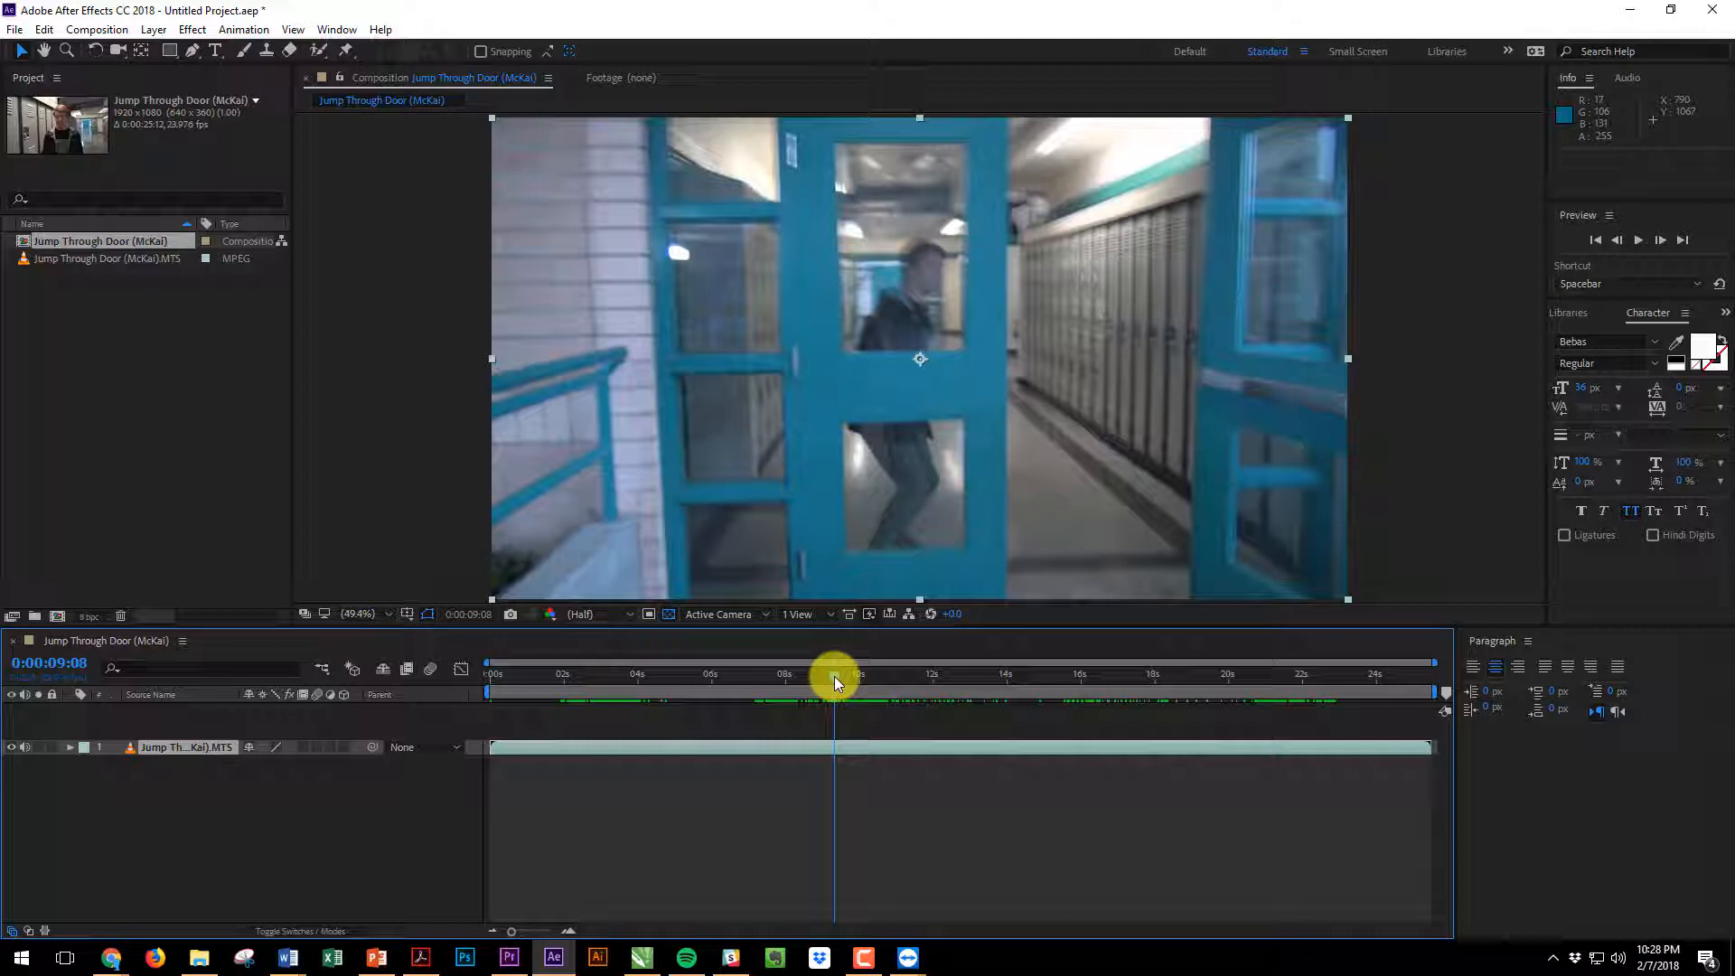
drag(835, 683, 841, 683)
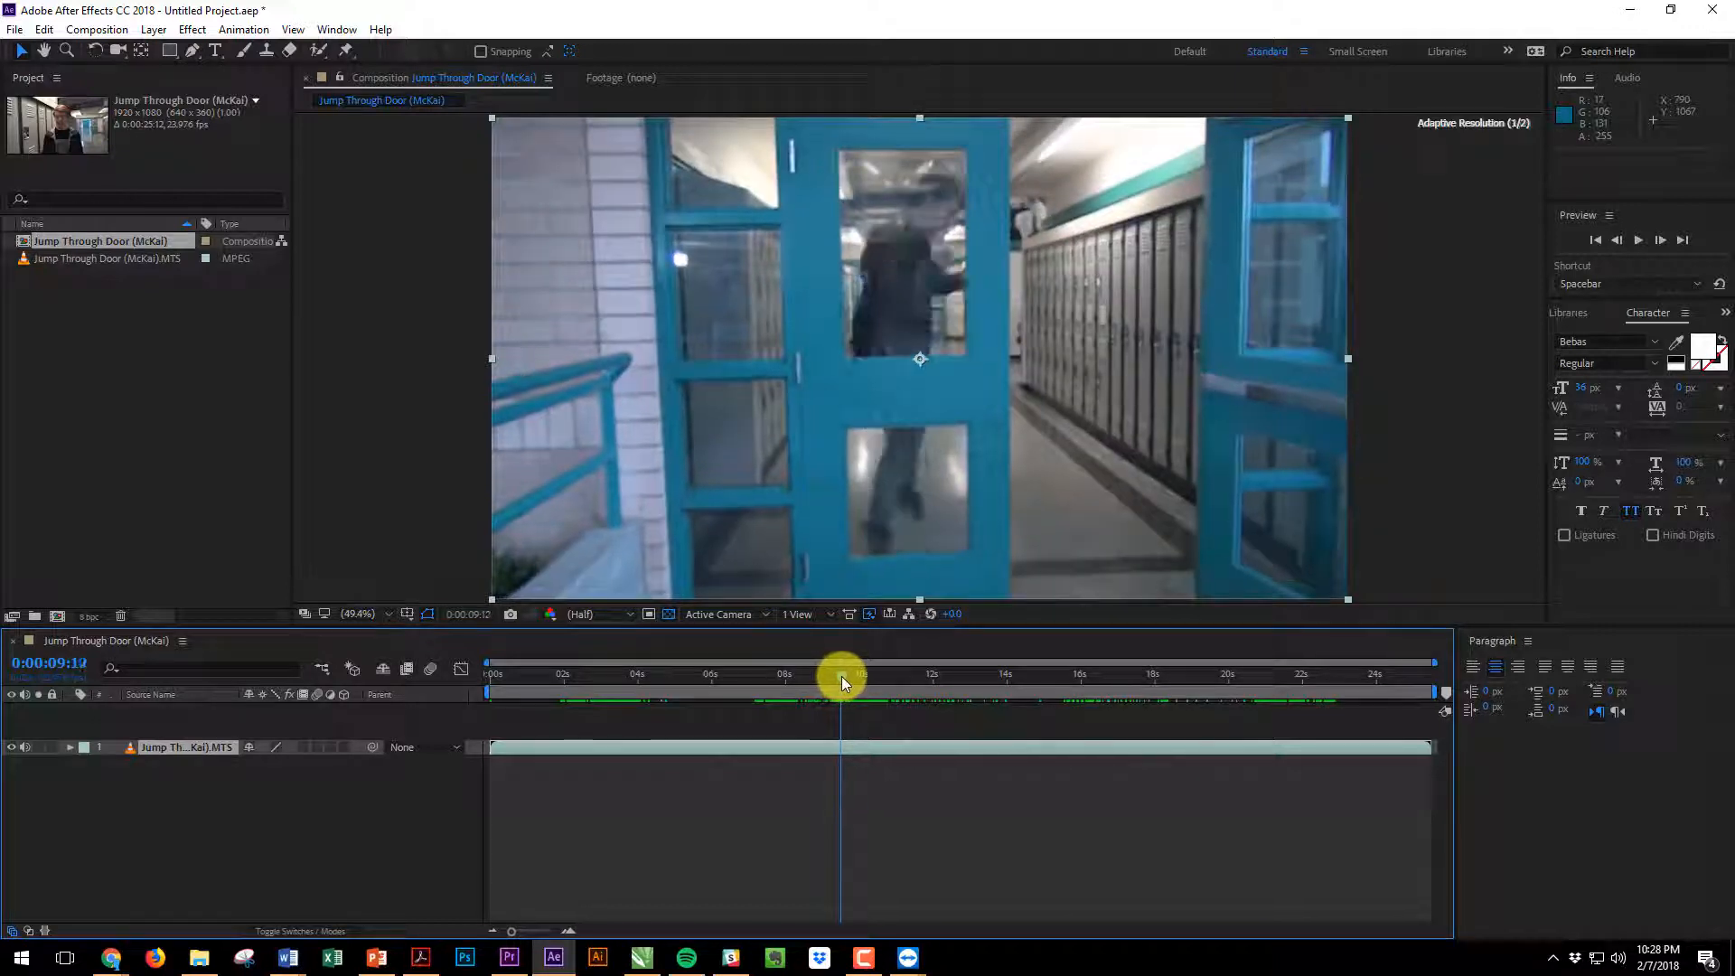
drag(840, 674, 851, 675)
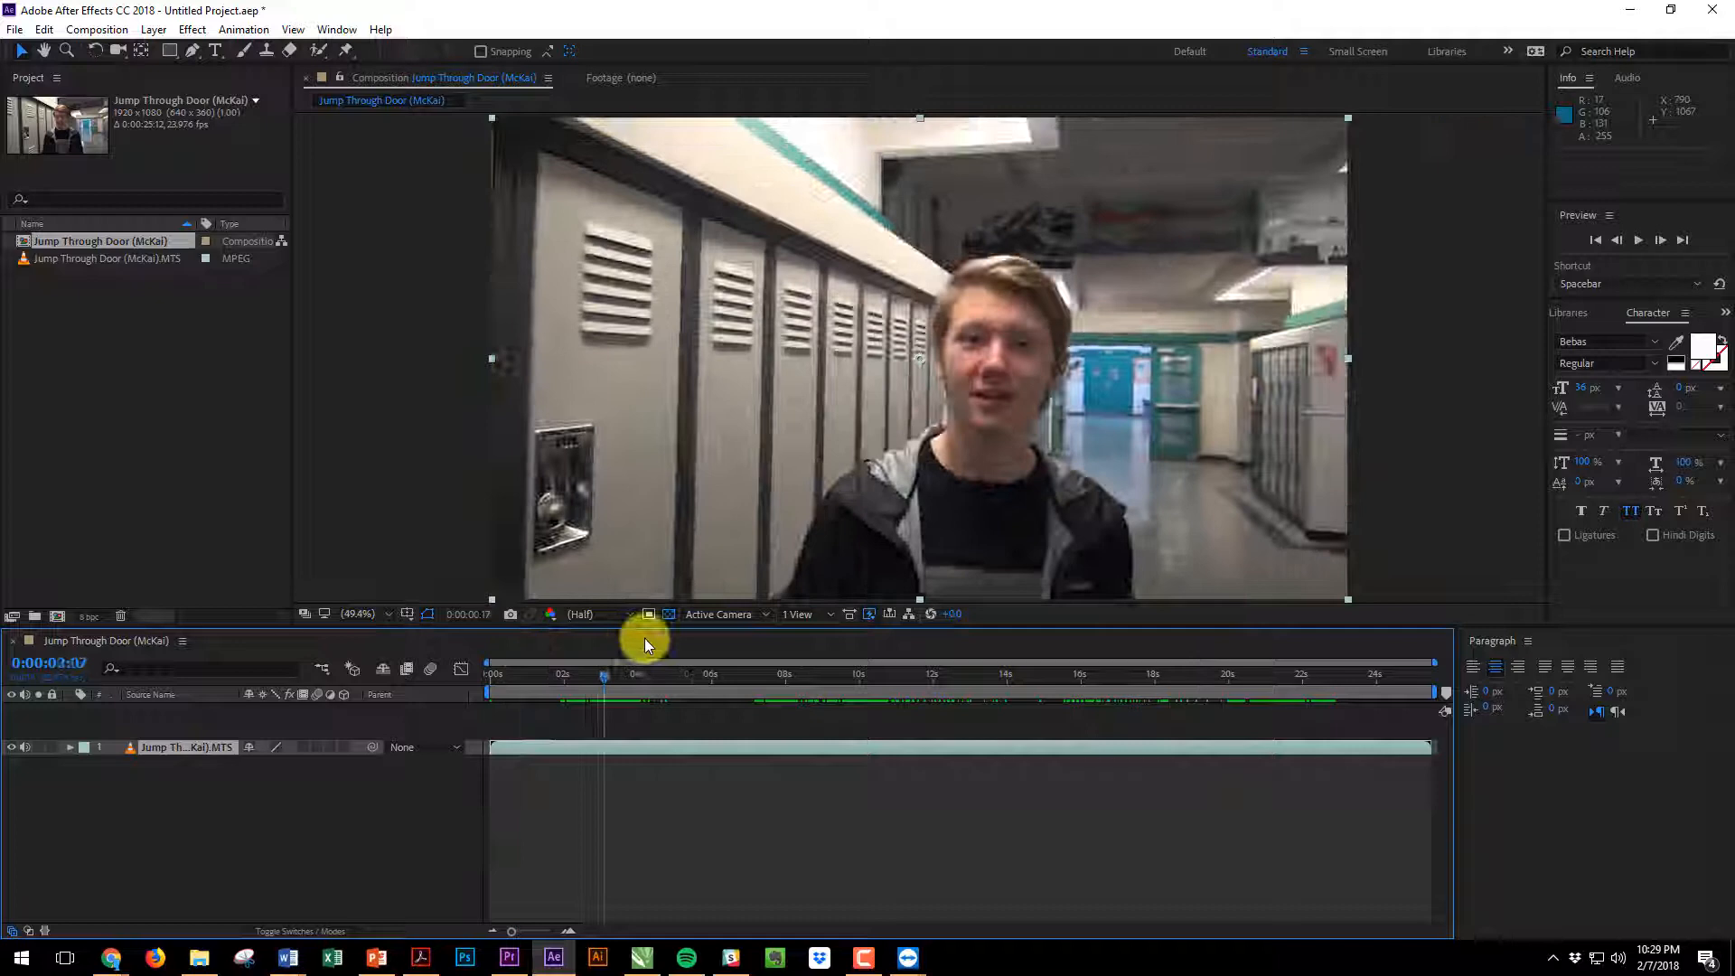
click(869, 674)
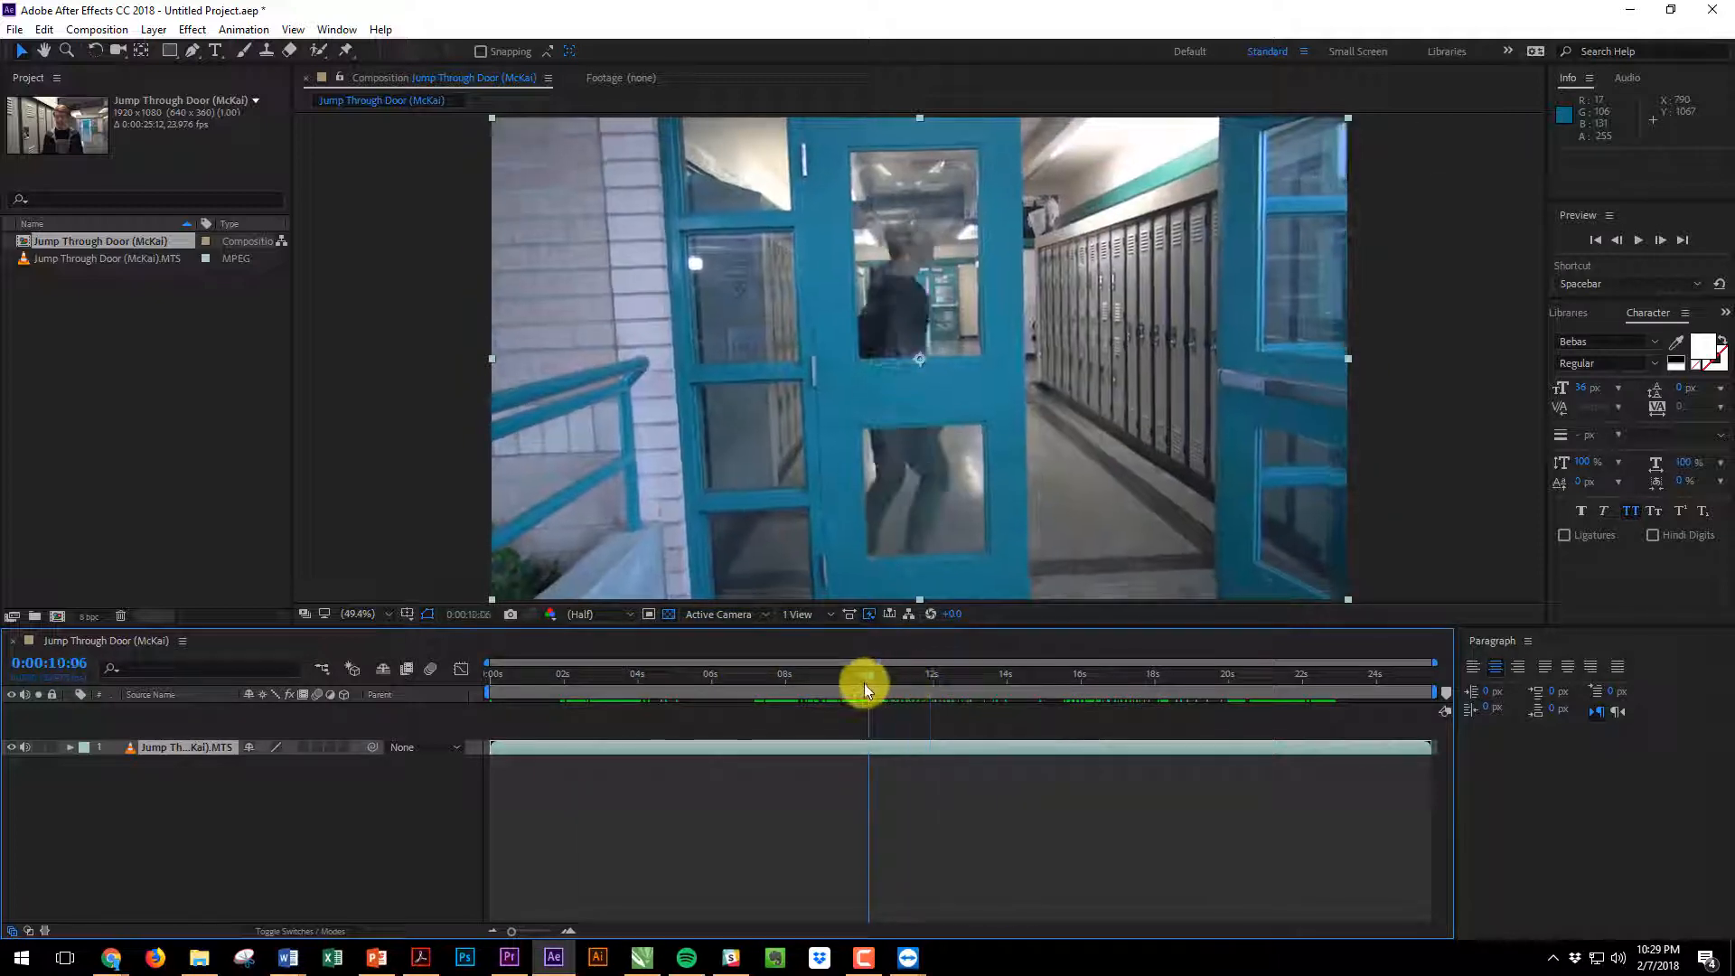
drag(869, 673, 949, 672)
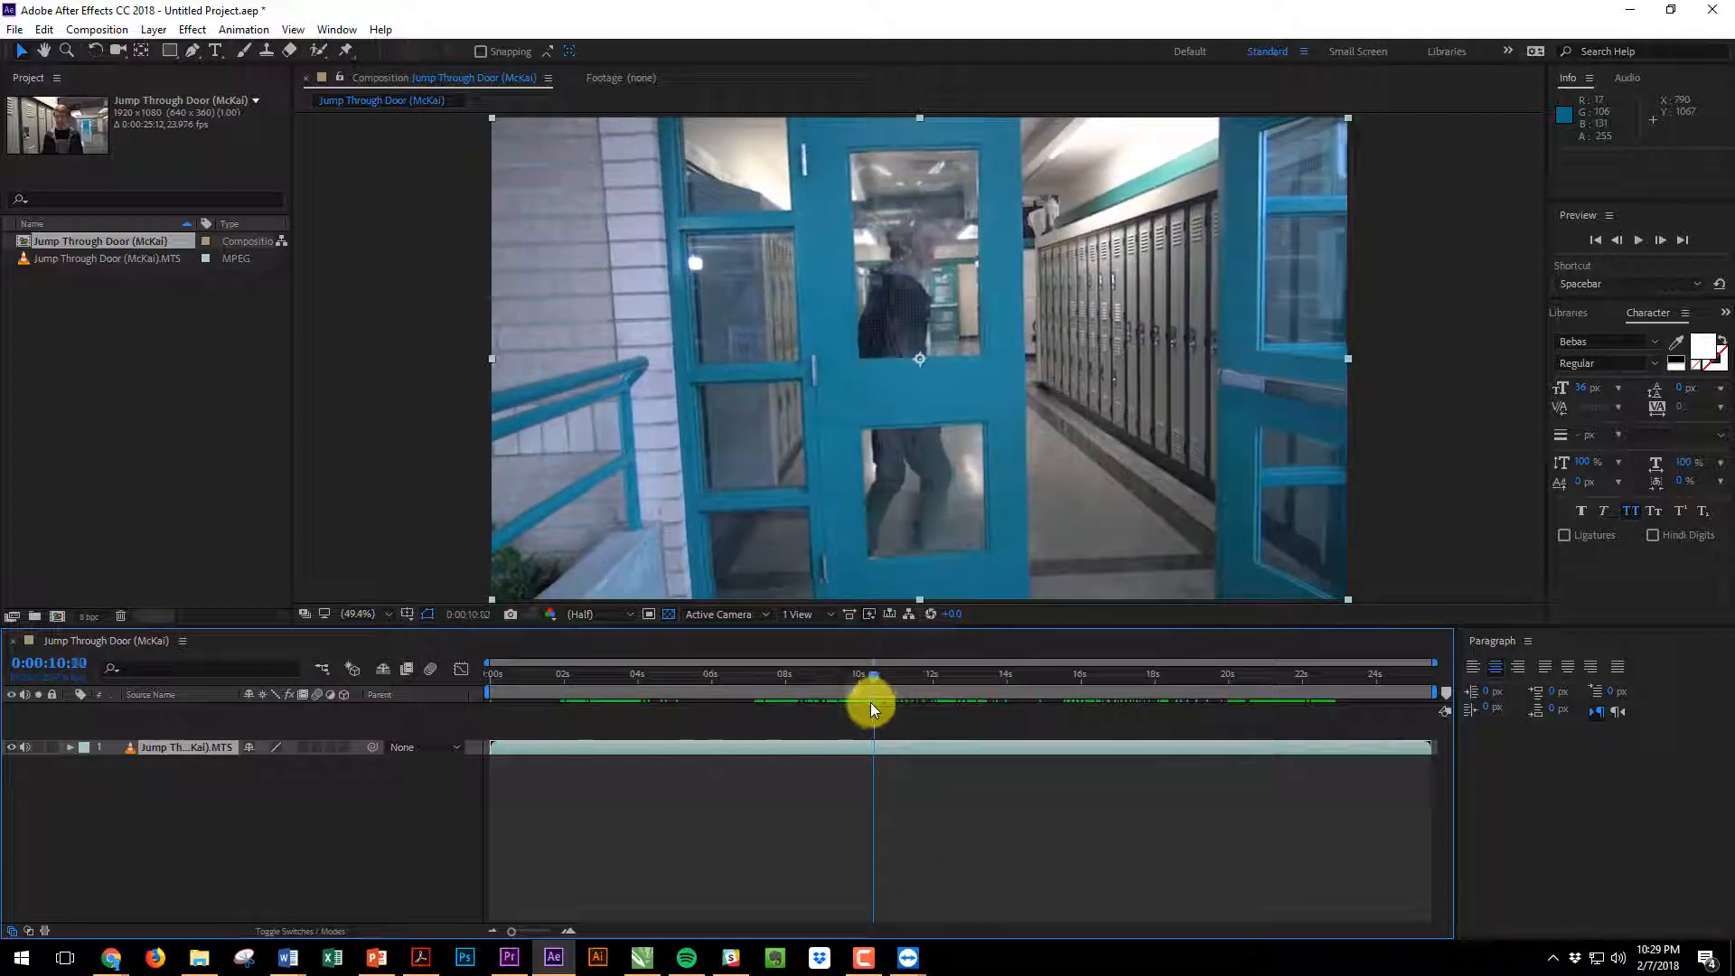
drag(873, 708, 849, 709)
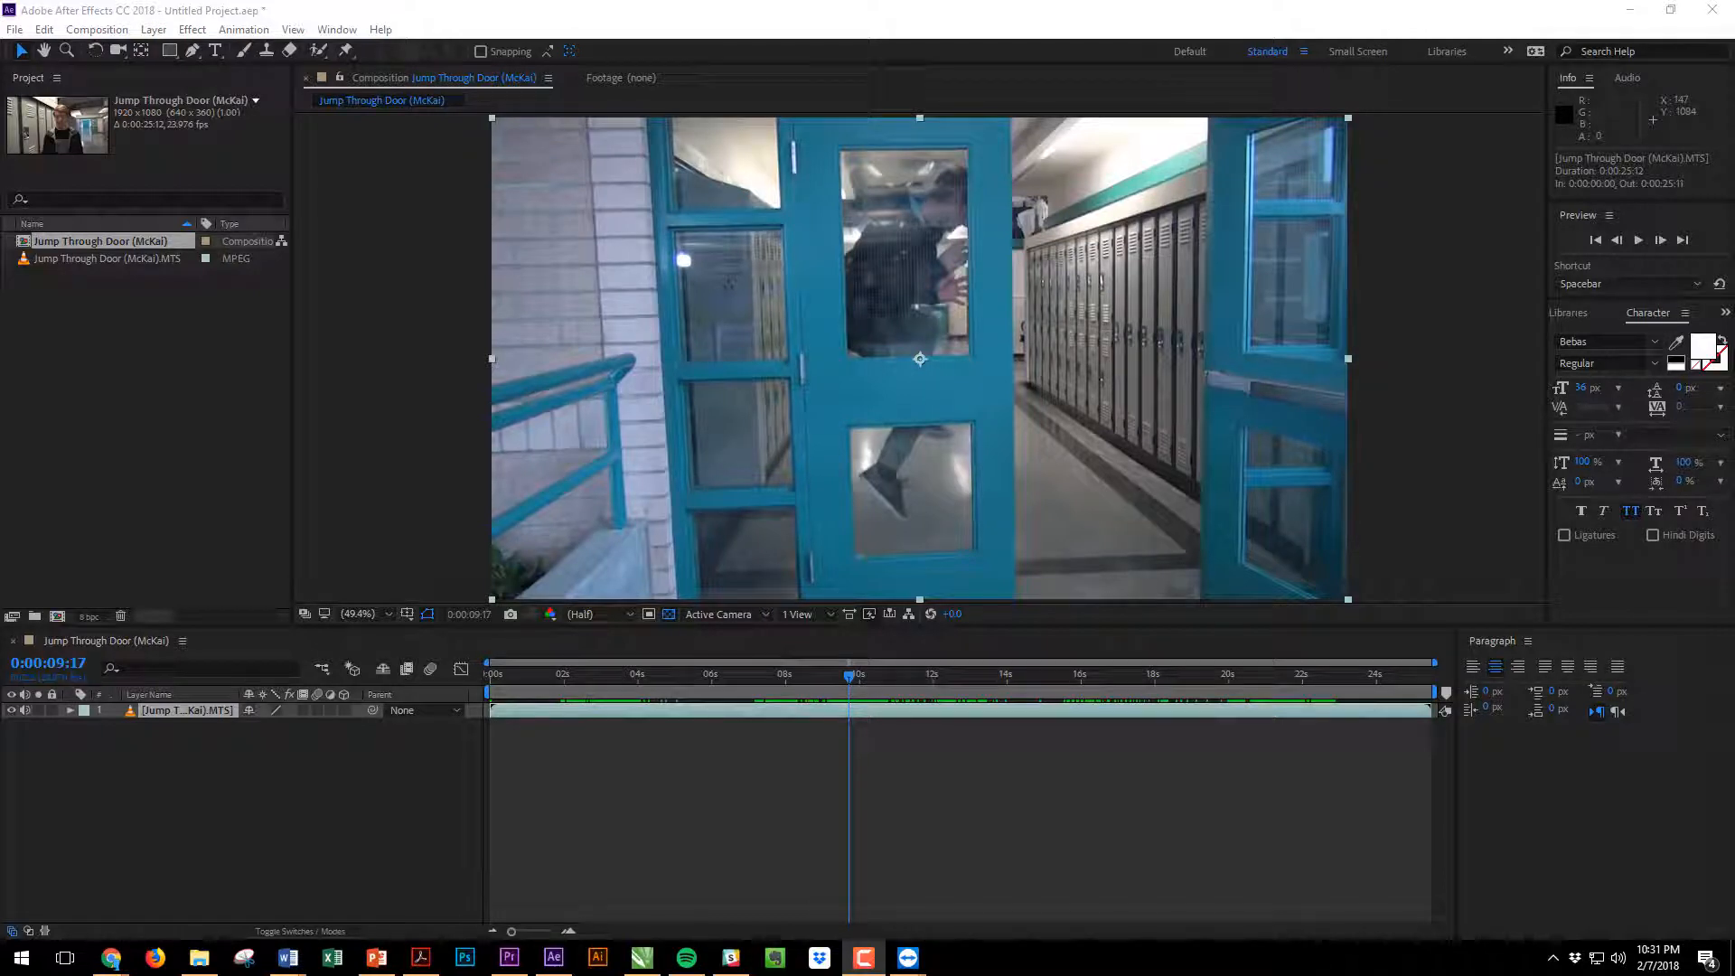
key(ctrl+shift+d)
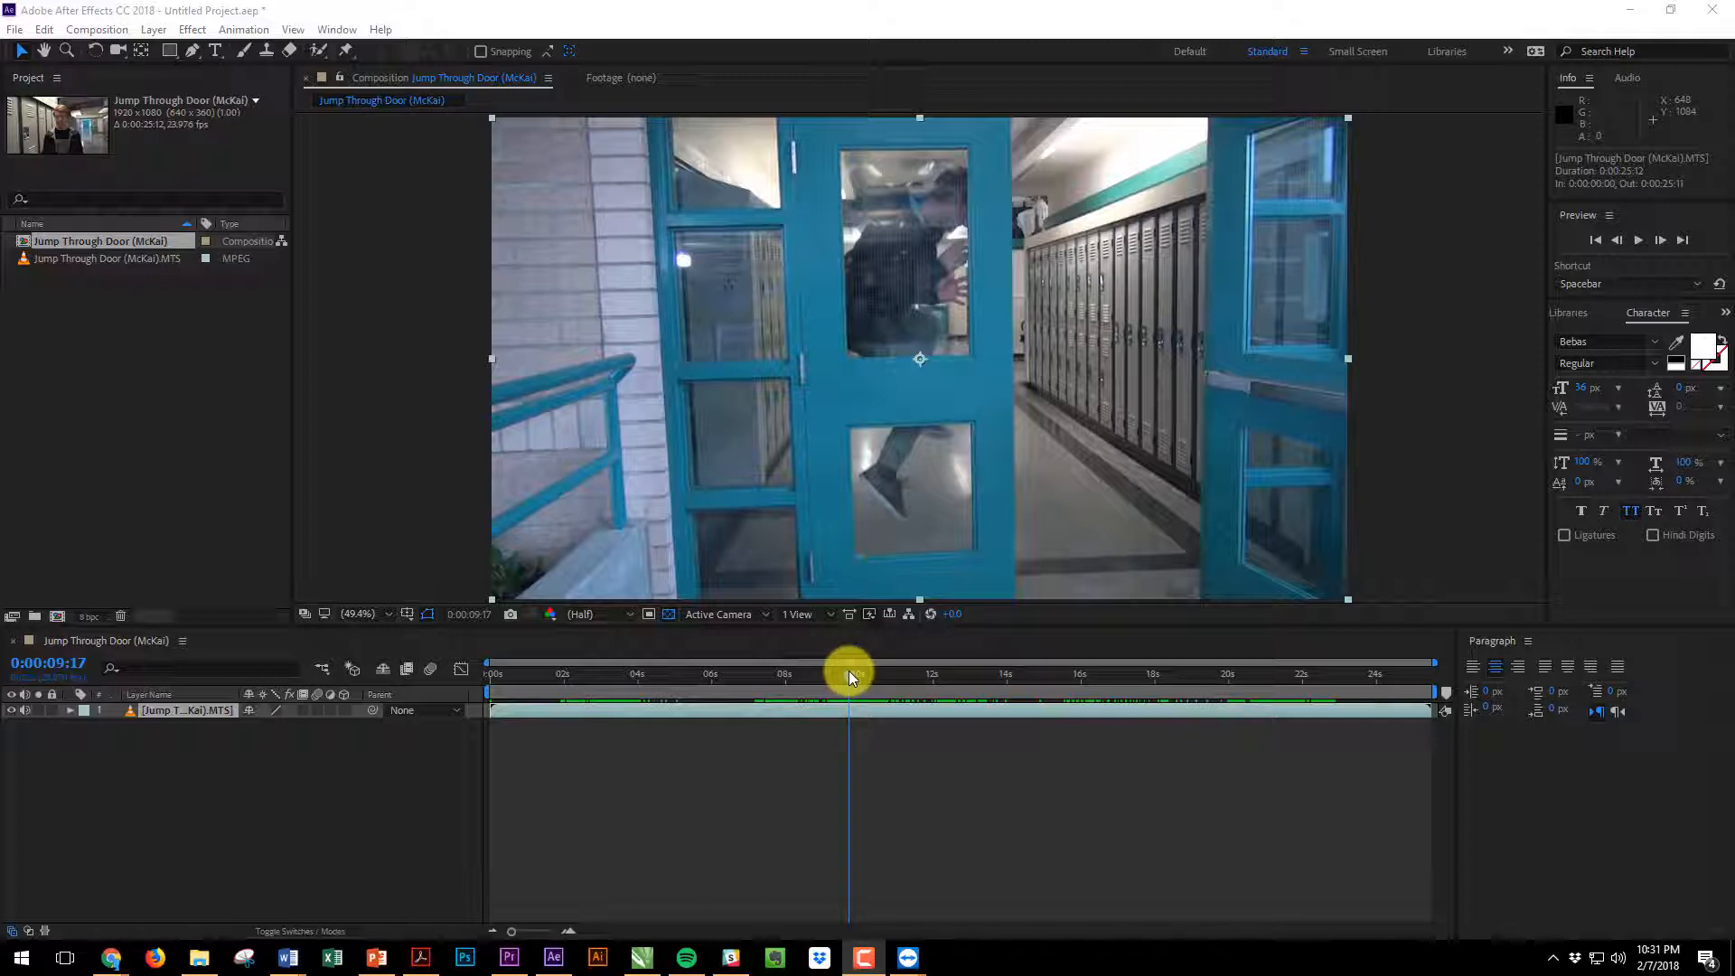
Duplicate the footage layer and end the lower copy at 9:17
key(ctrl+d)
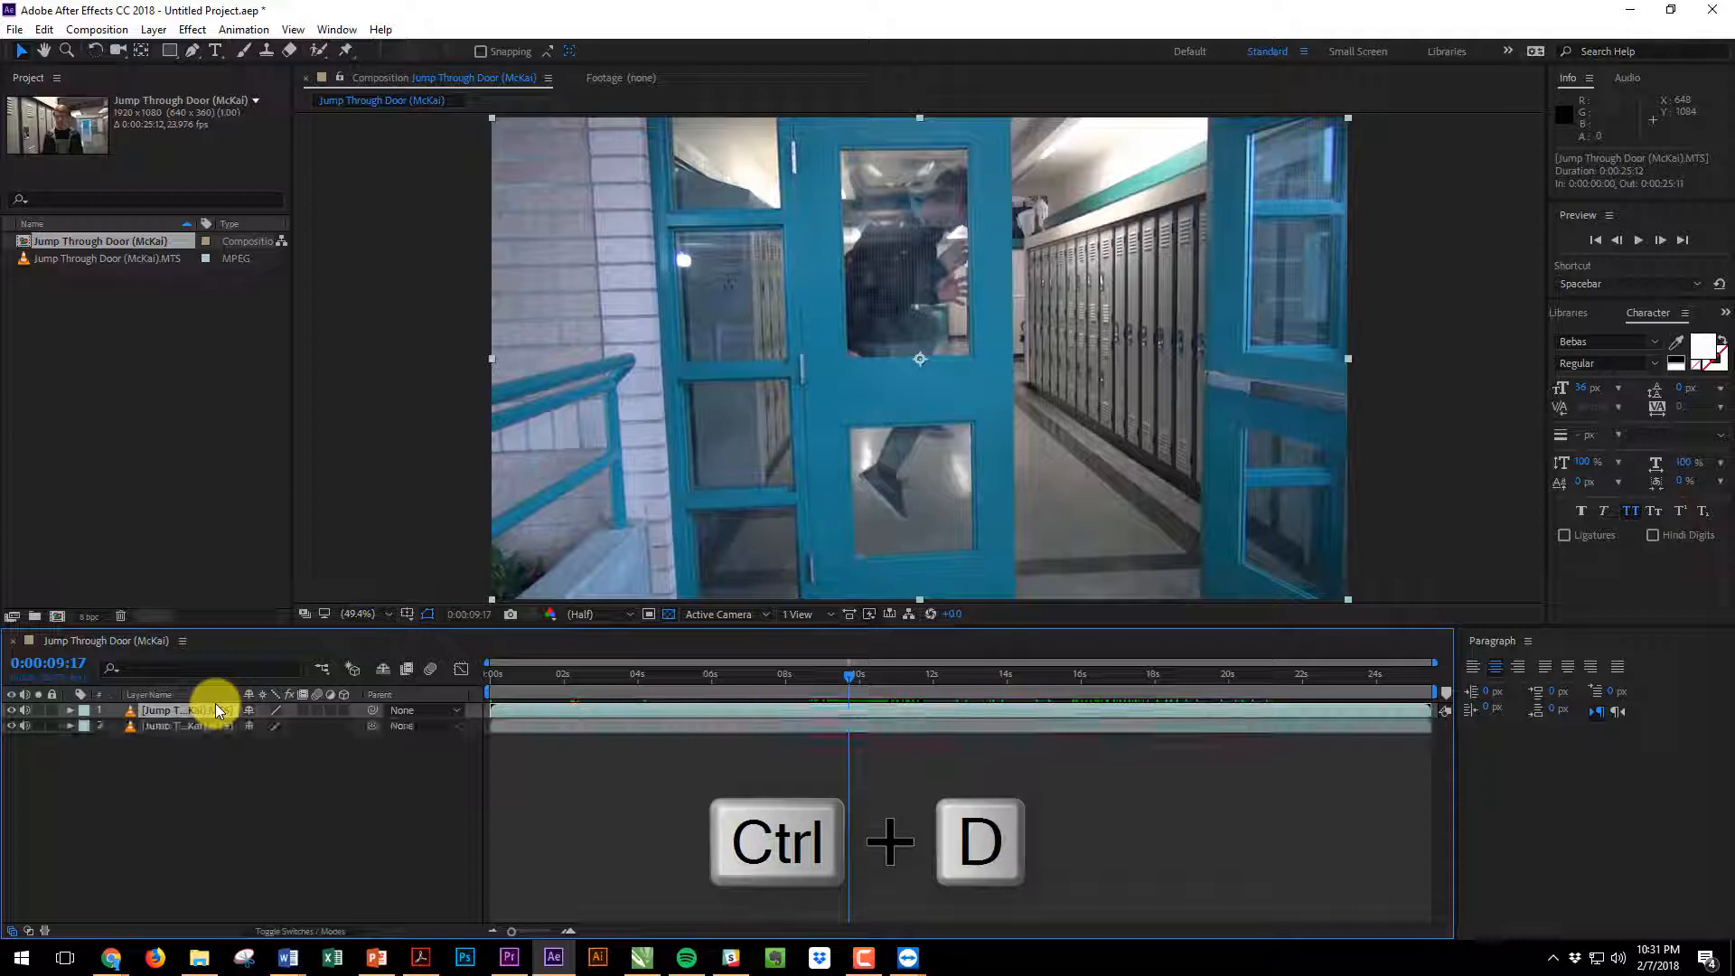
key(ctrl+d)
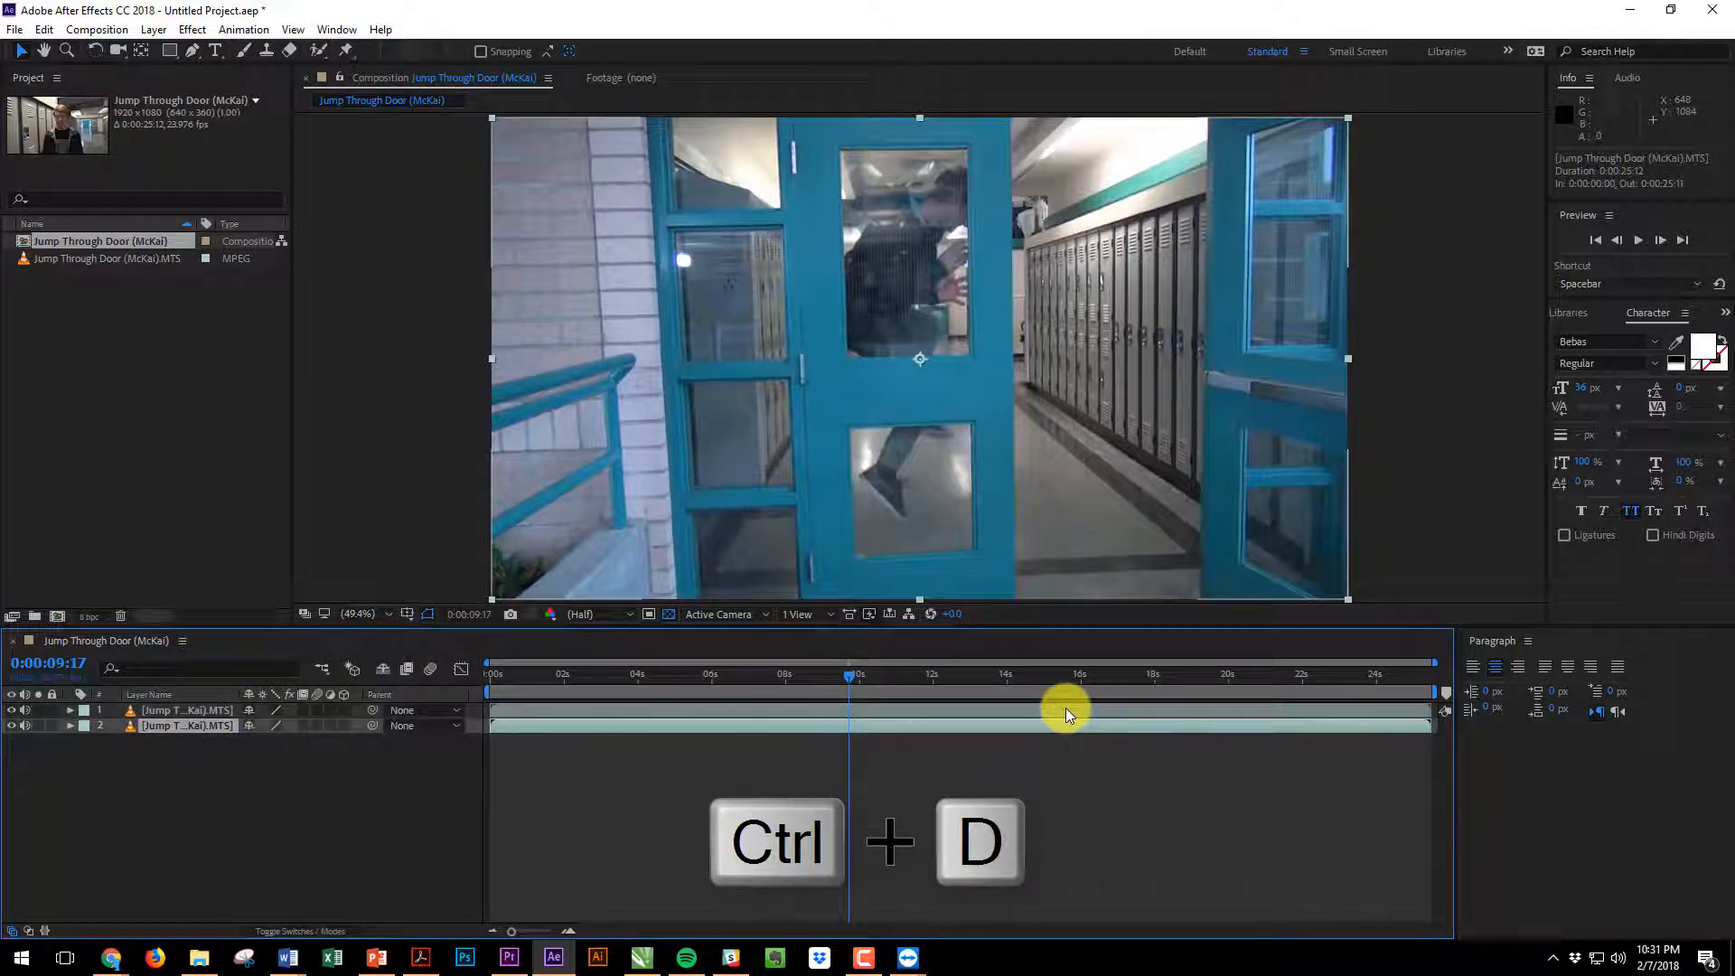
key(ctrl+d)
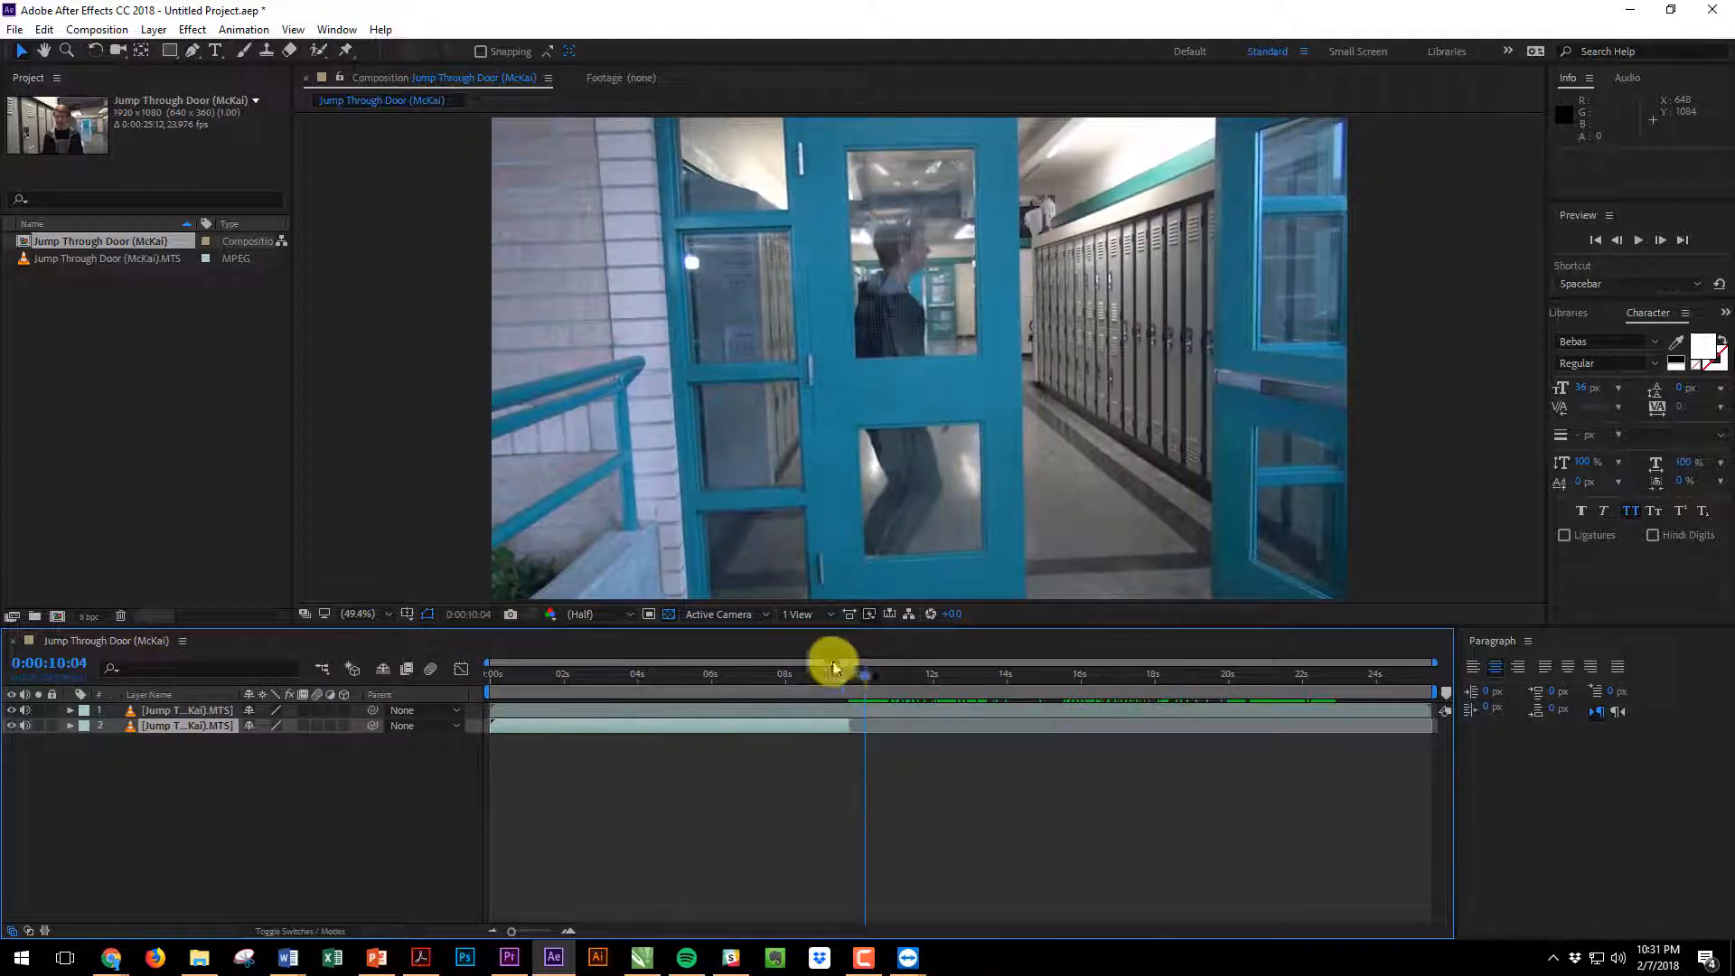
Trim the top copy's in point to the landing frame around 20:23
drag(835, 673, 953, 678)
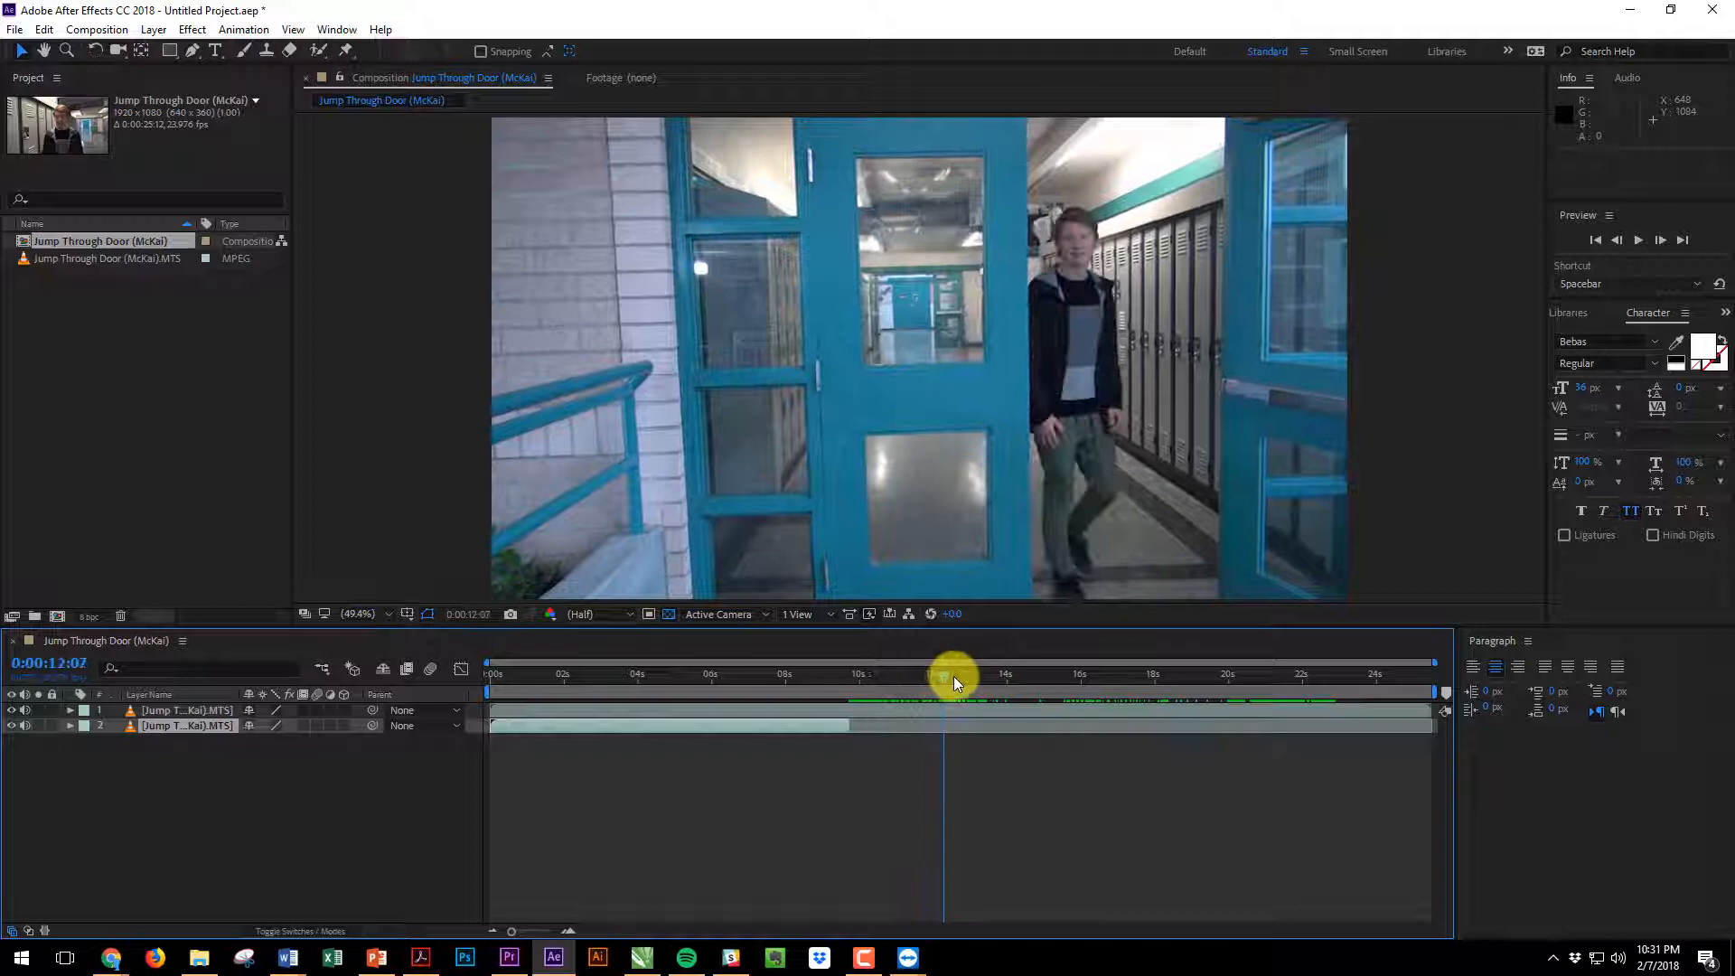
drag(944, 683, 1141, 703)
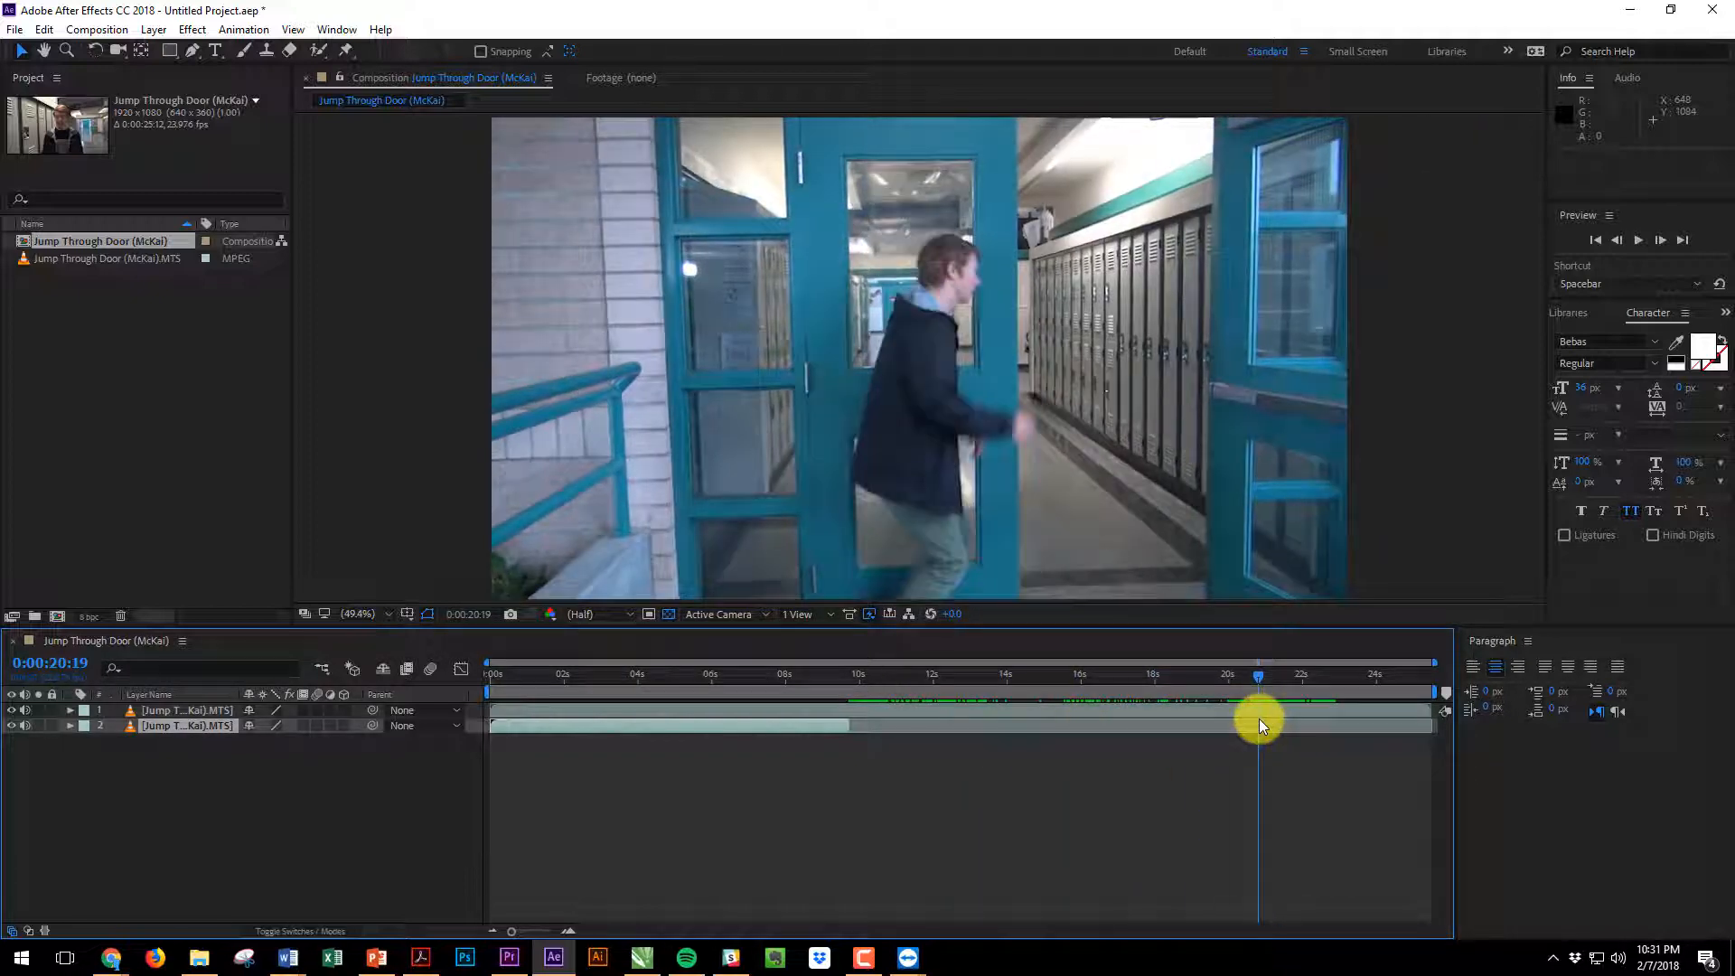
drag(1258, 708, 1265, 709)
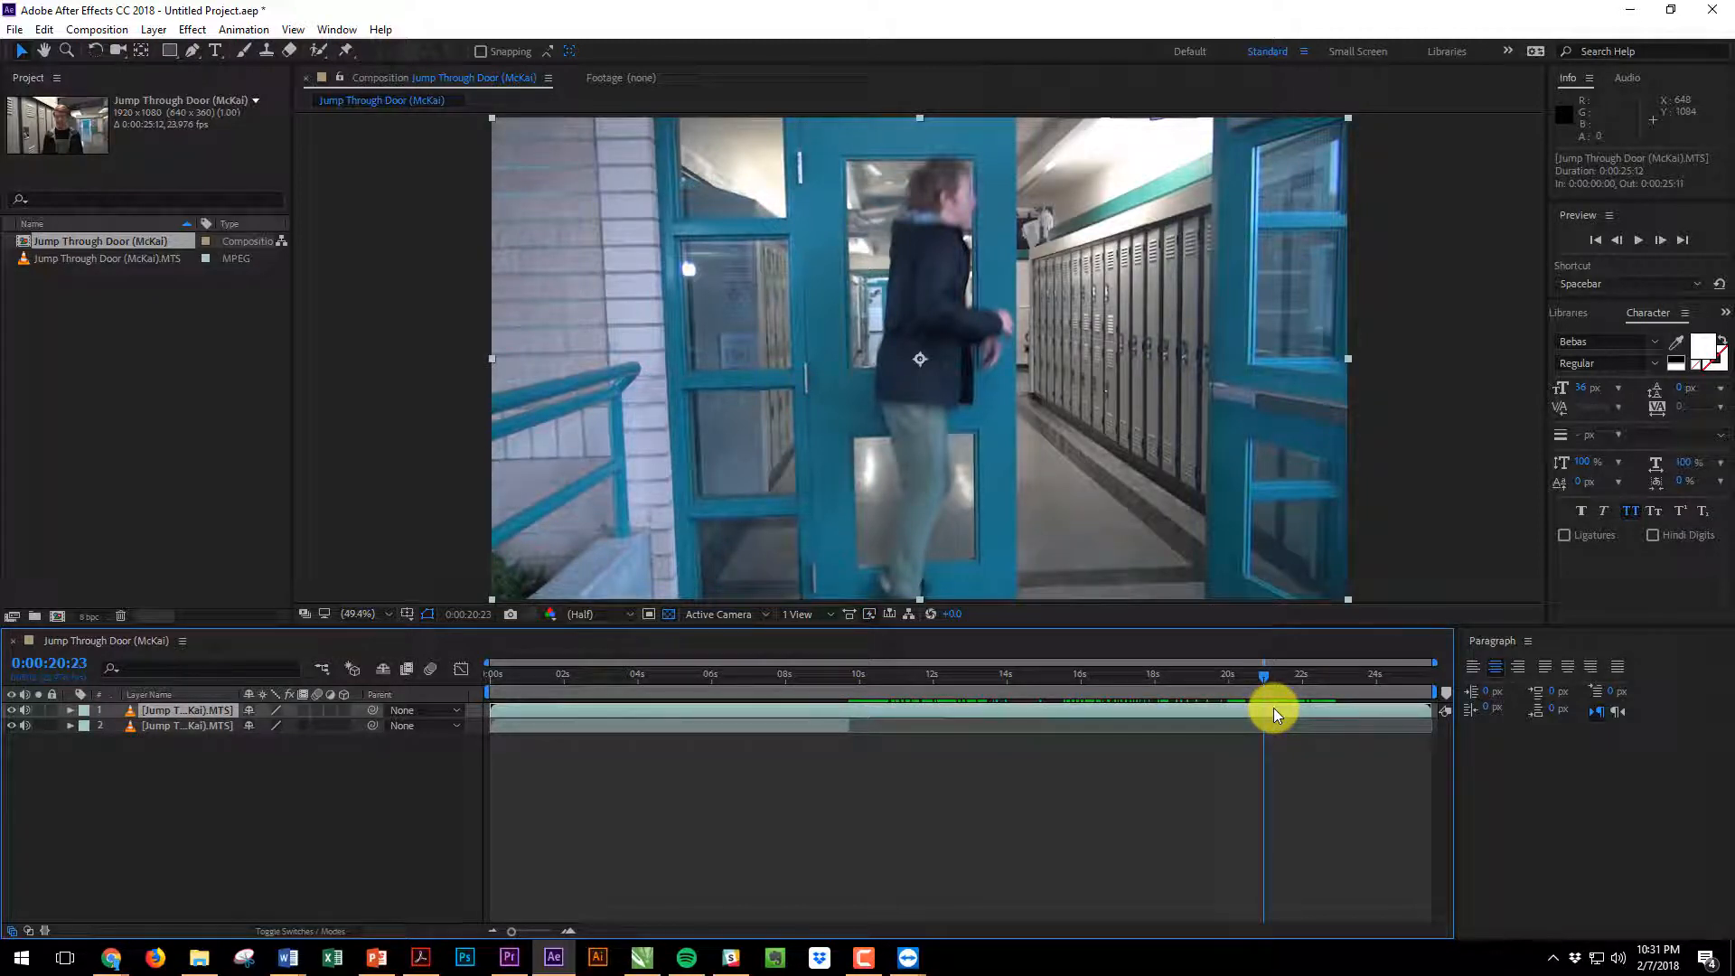
key(Alt+[)
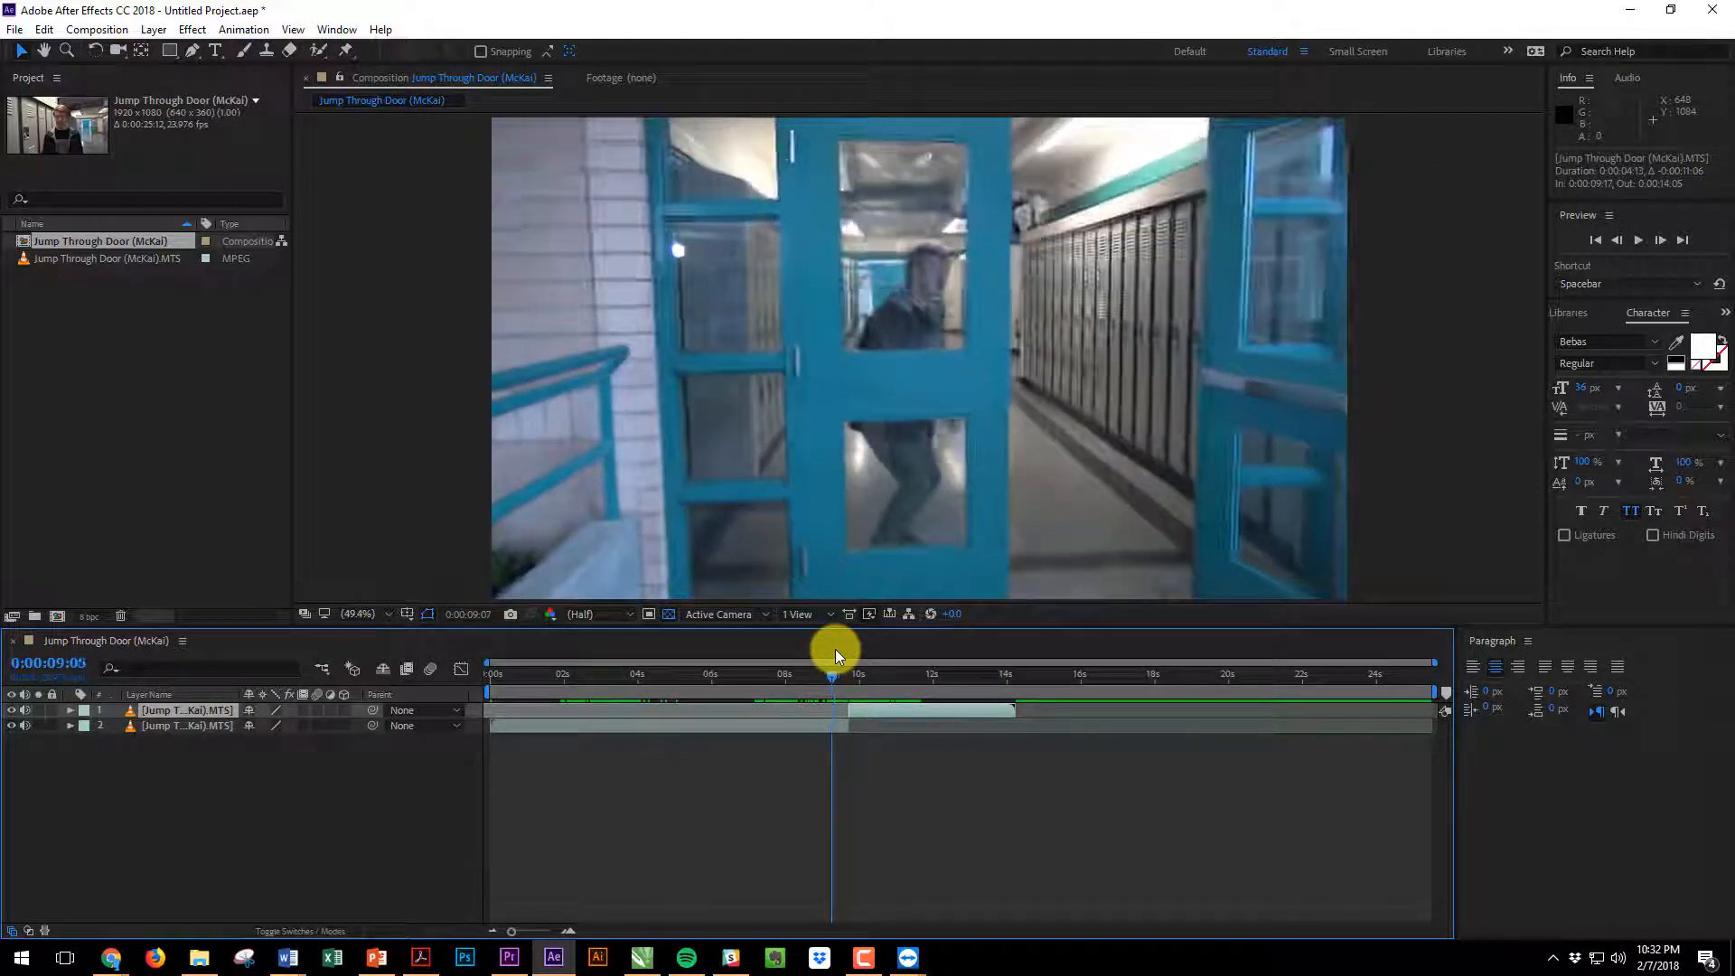
Shift the top copy to begin at 9:18 and zoom the timeline in around the cut
drag(831, 651, 841, 651)
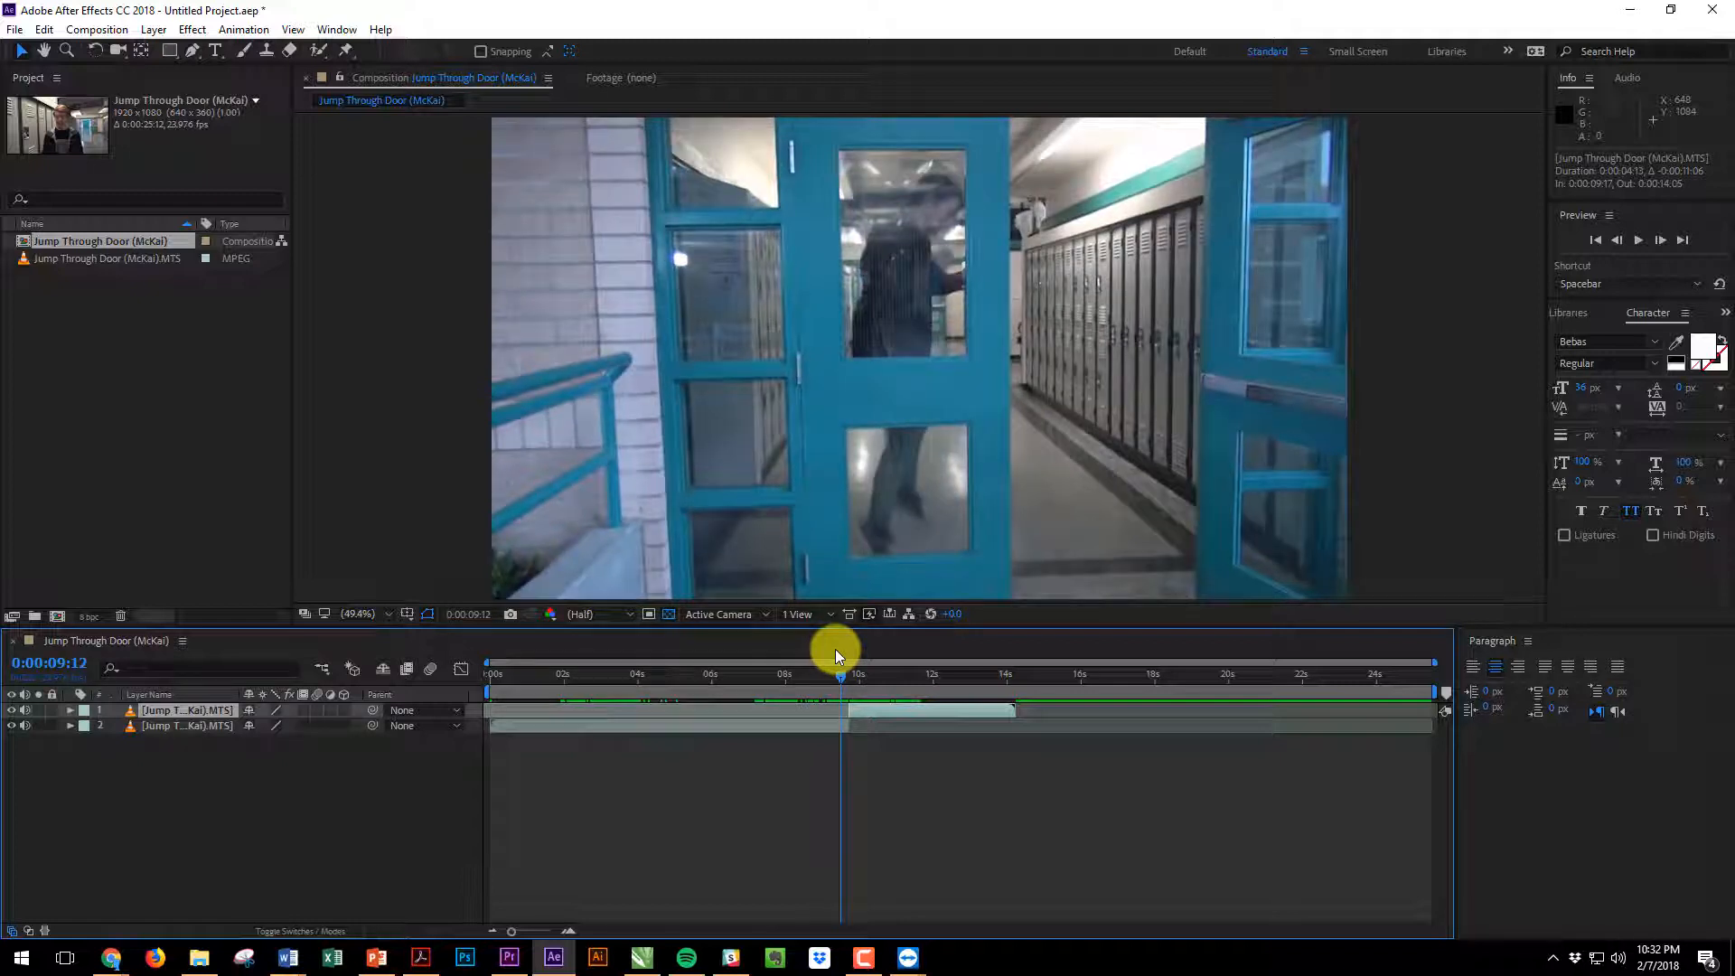
click(846, 674)
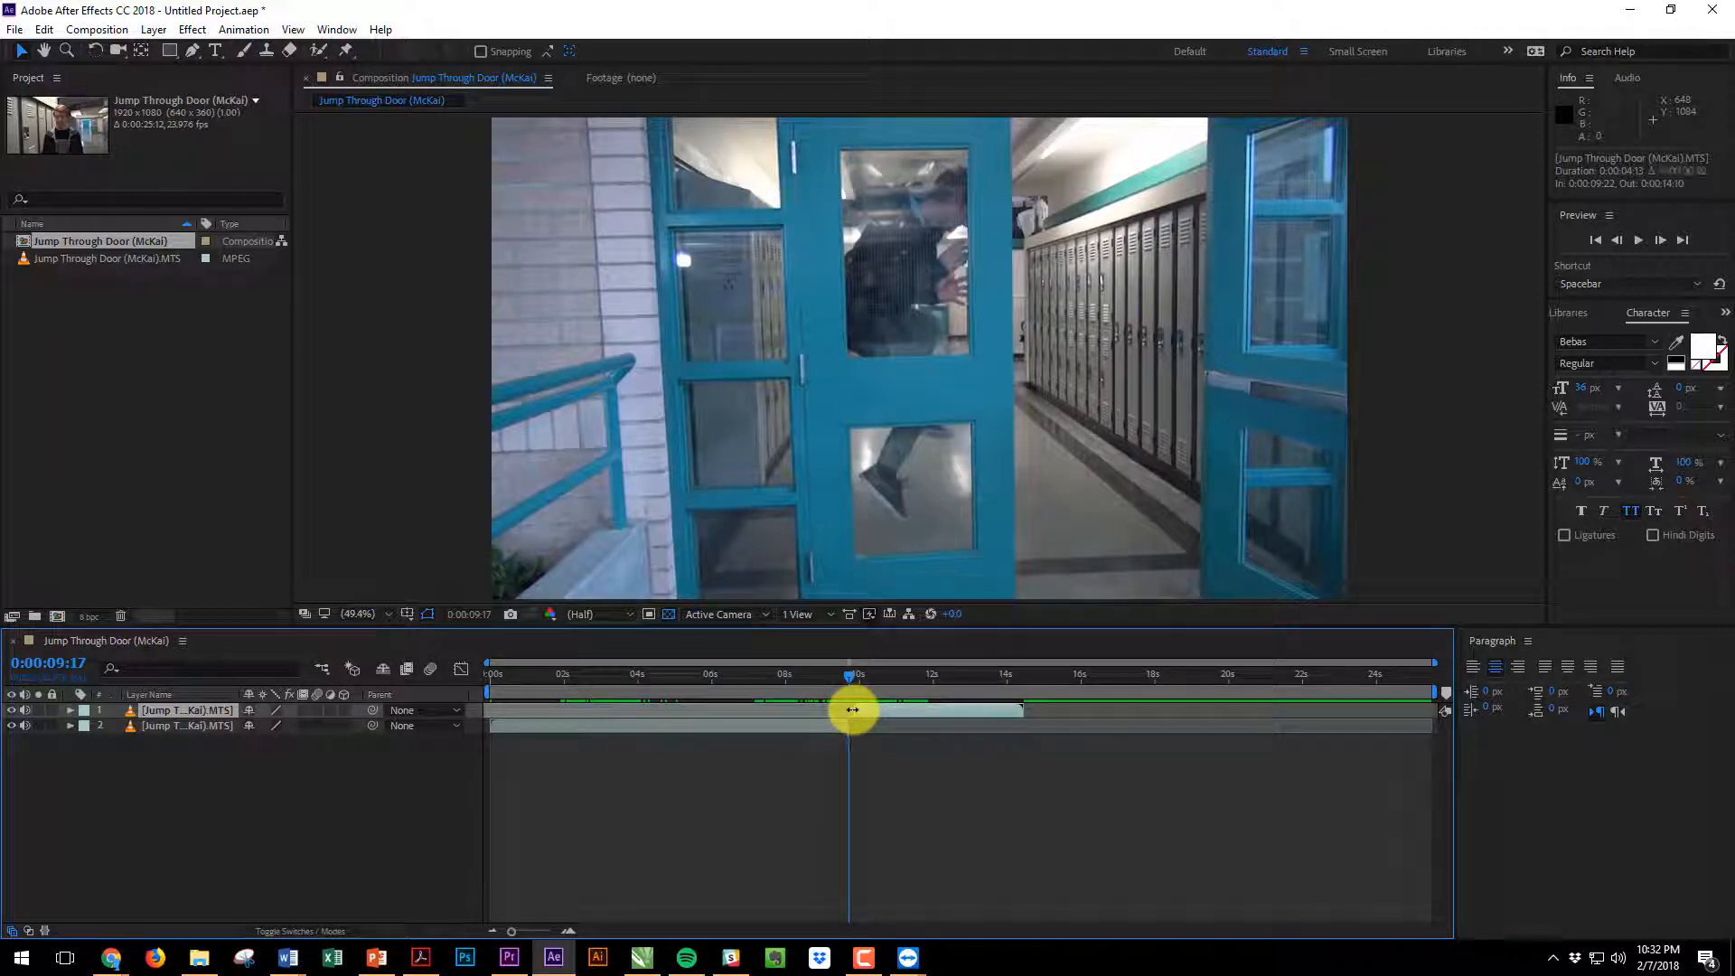
drag(856, 677, 850, 677)
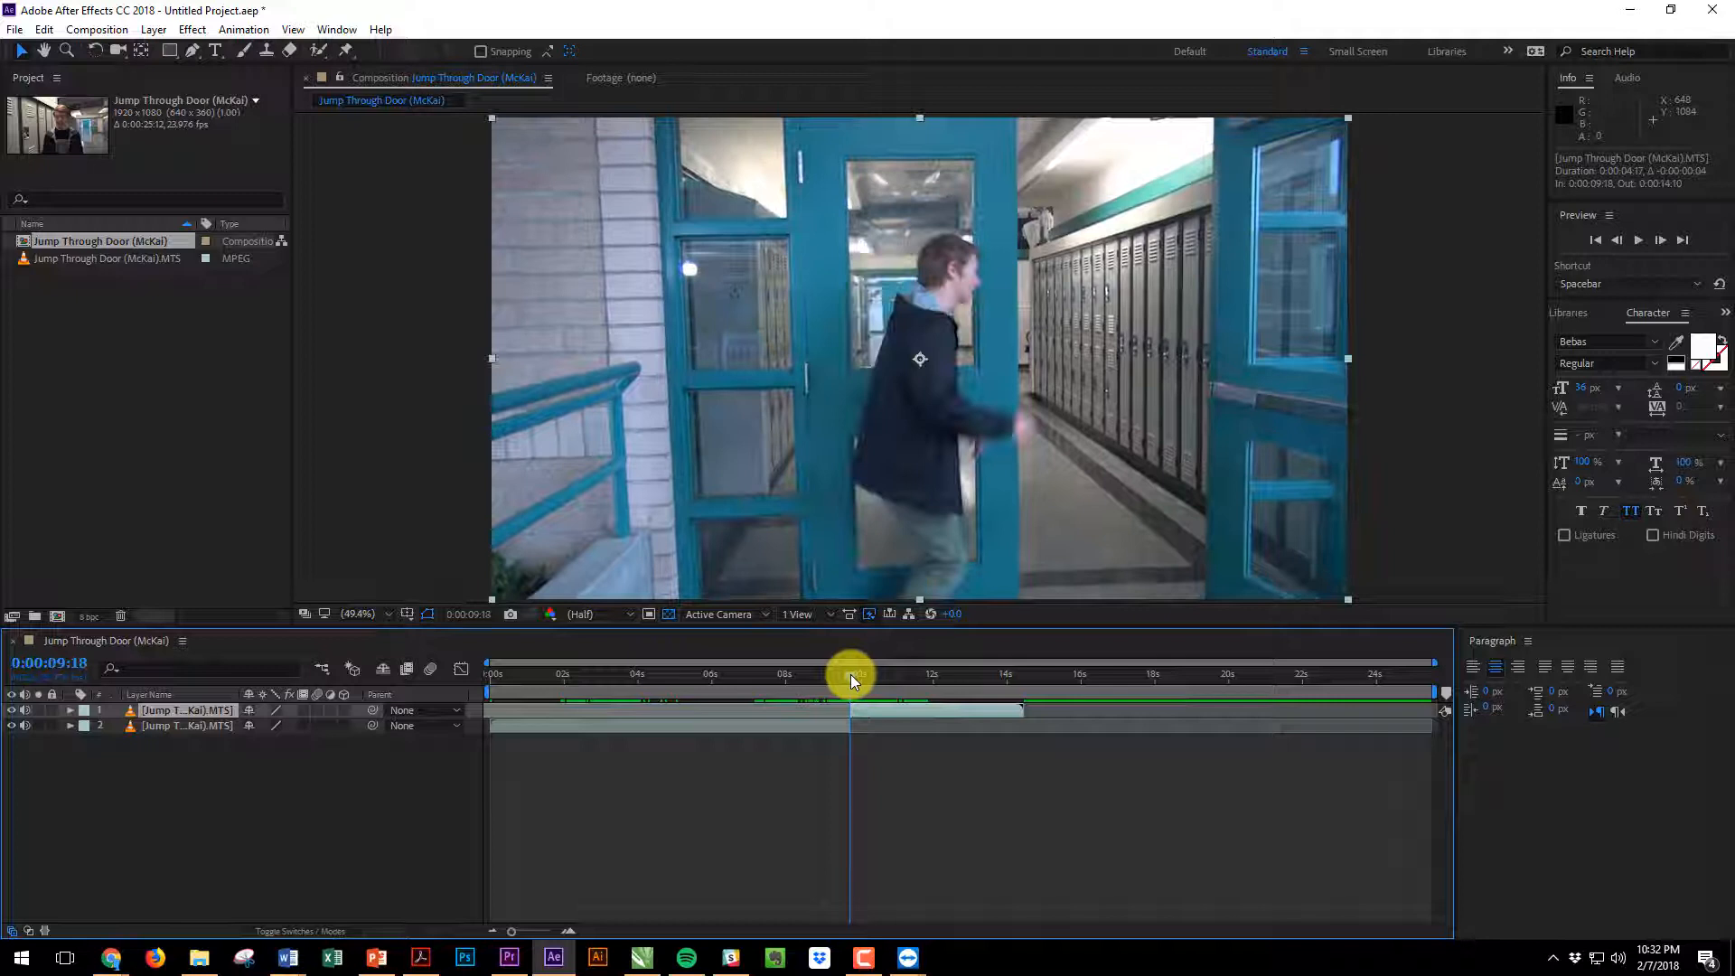
drag(852, 674, 861, 675)
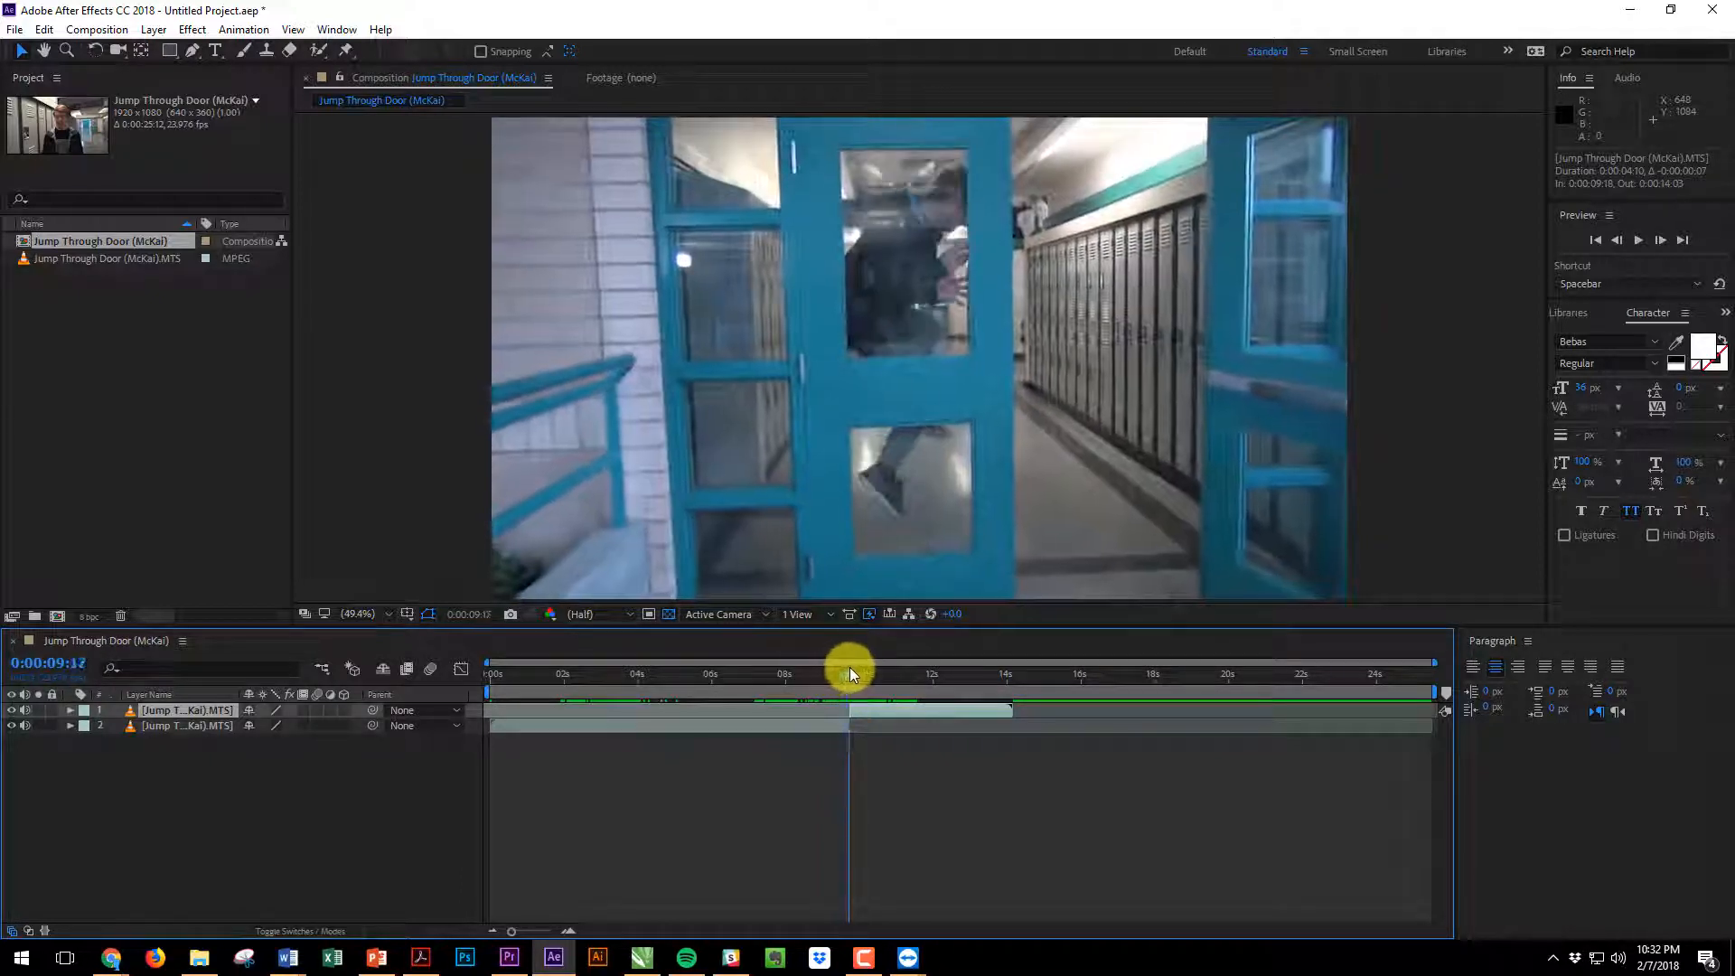
drag(851, 672, 750, 672)
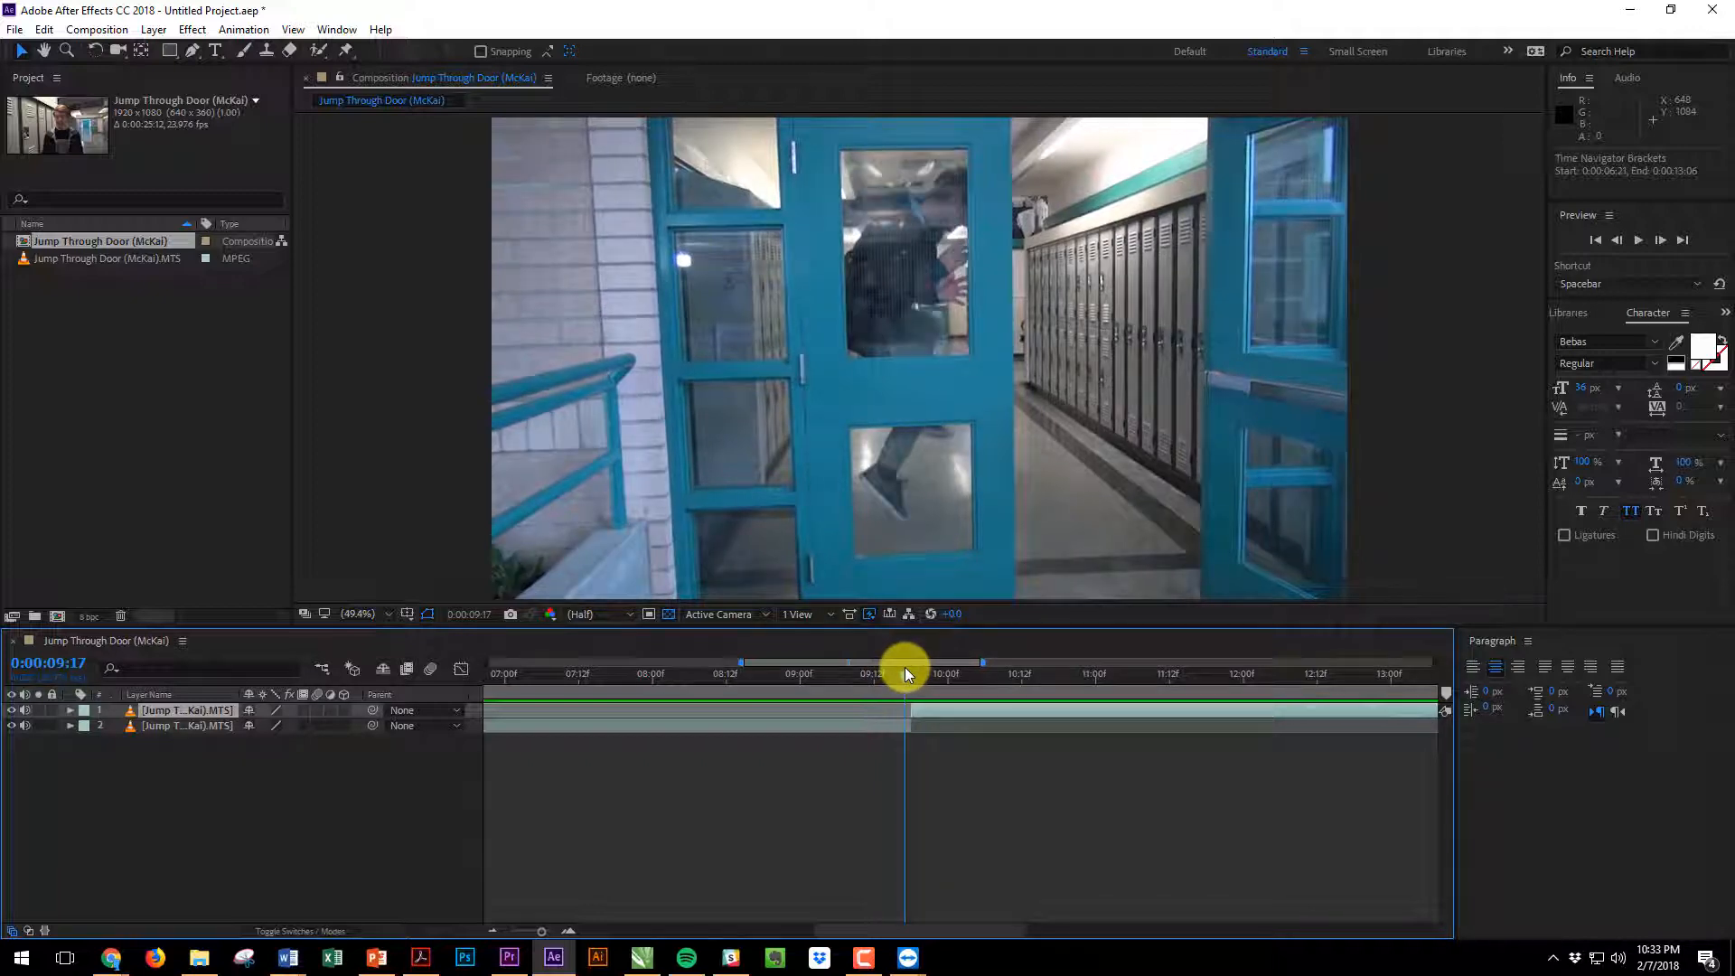
click(902, 725)
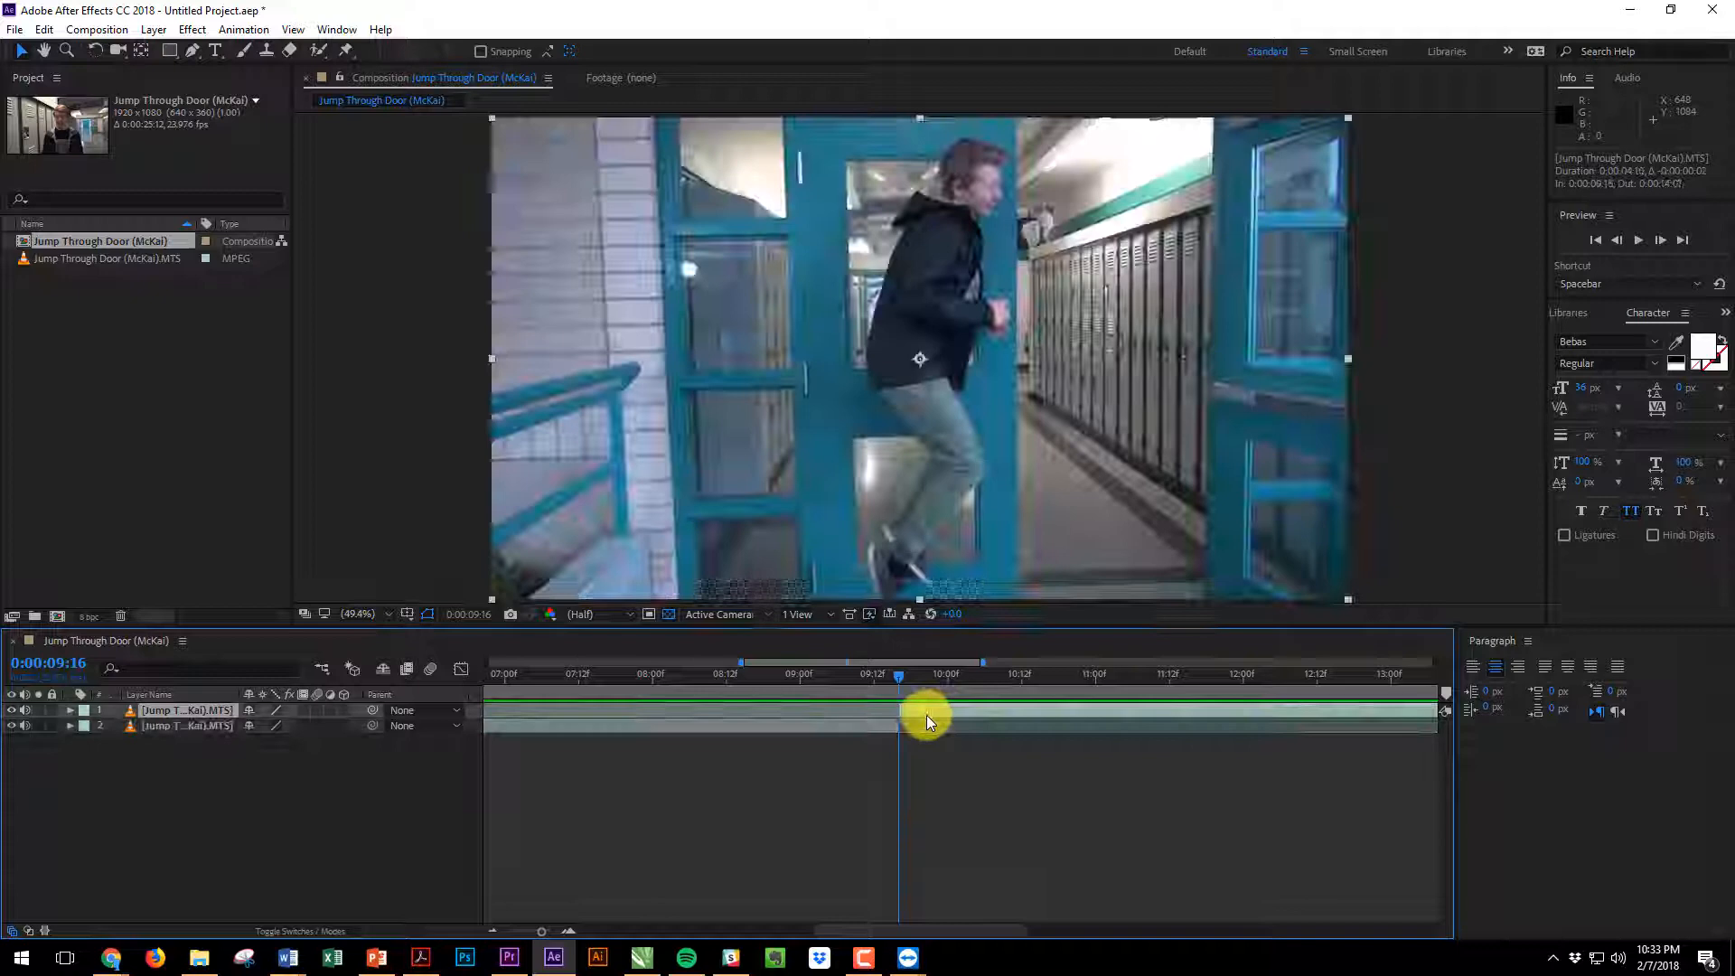
drag(897, 672, 837, 673)
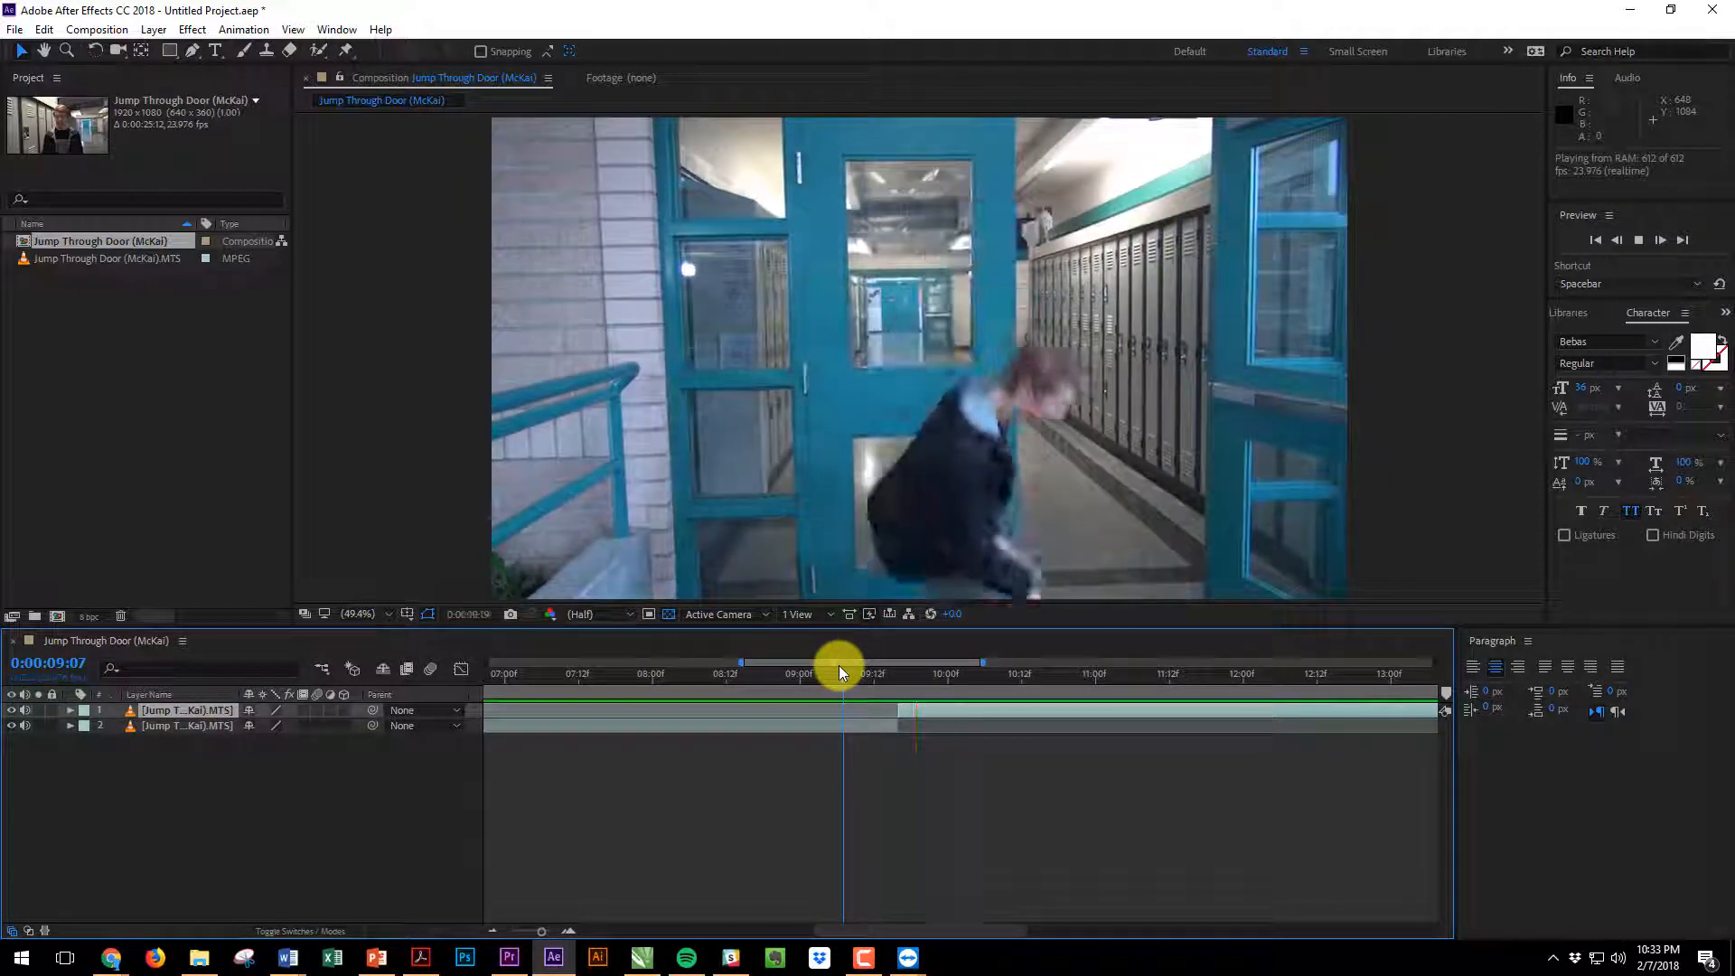
drag(840, 664, 792, 672)
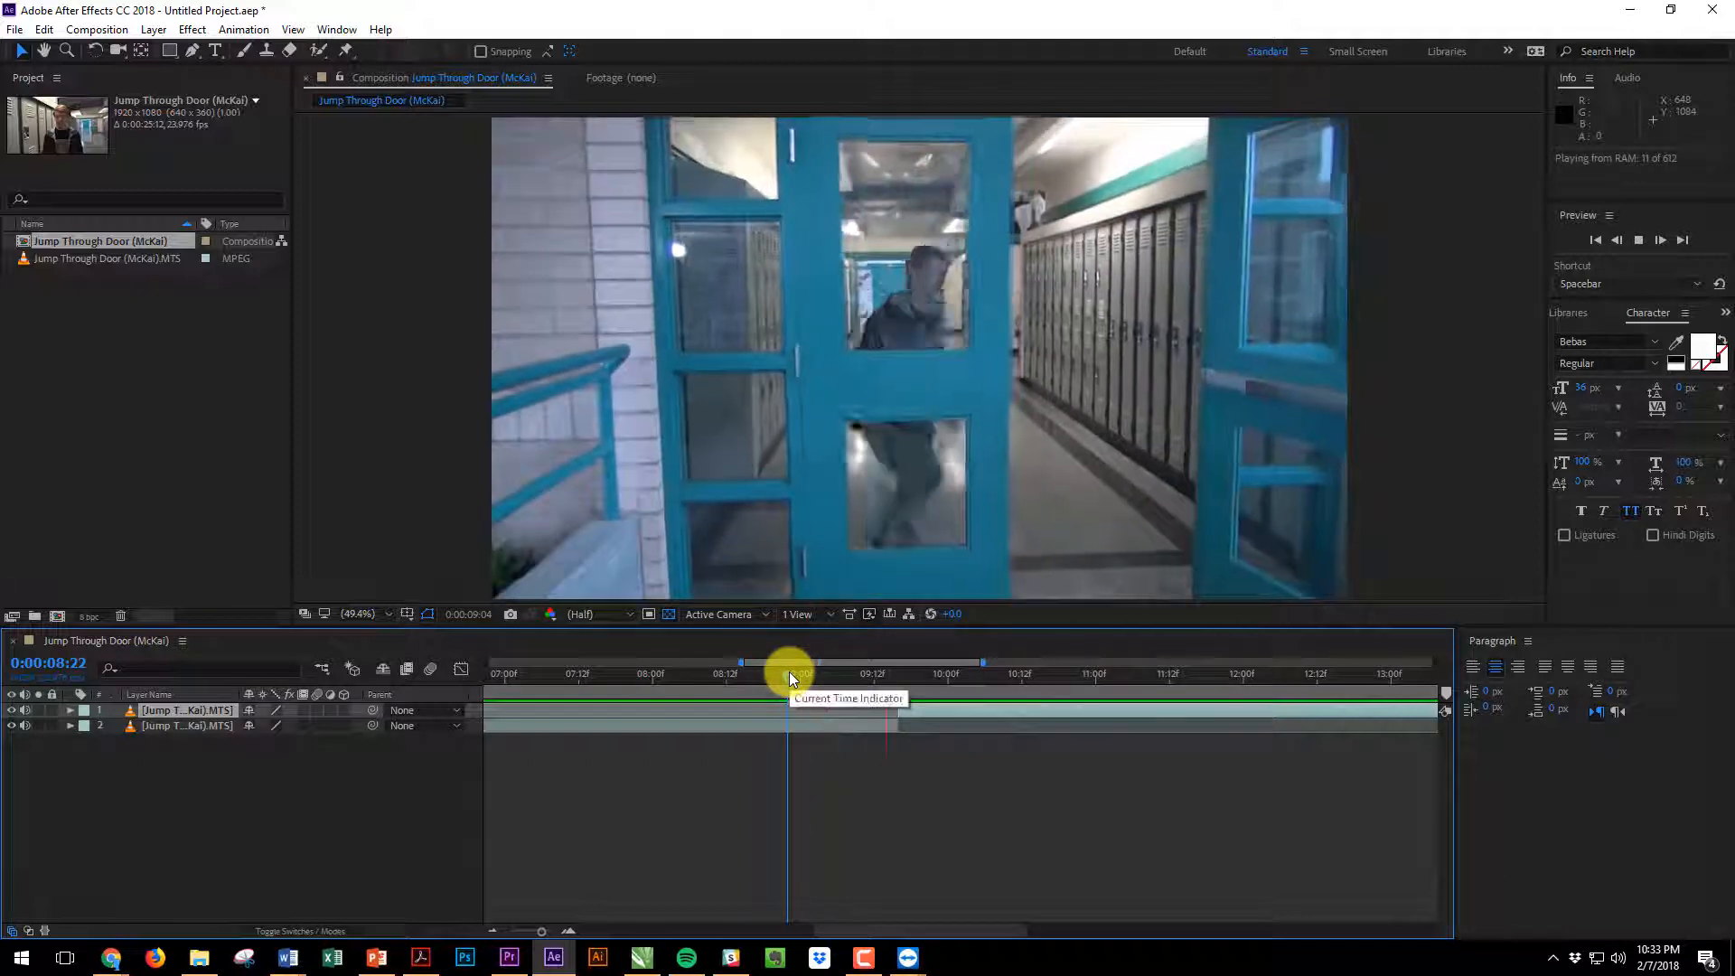
drag(789, 675, 806, 675)
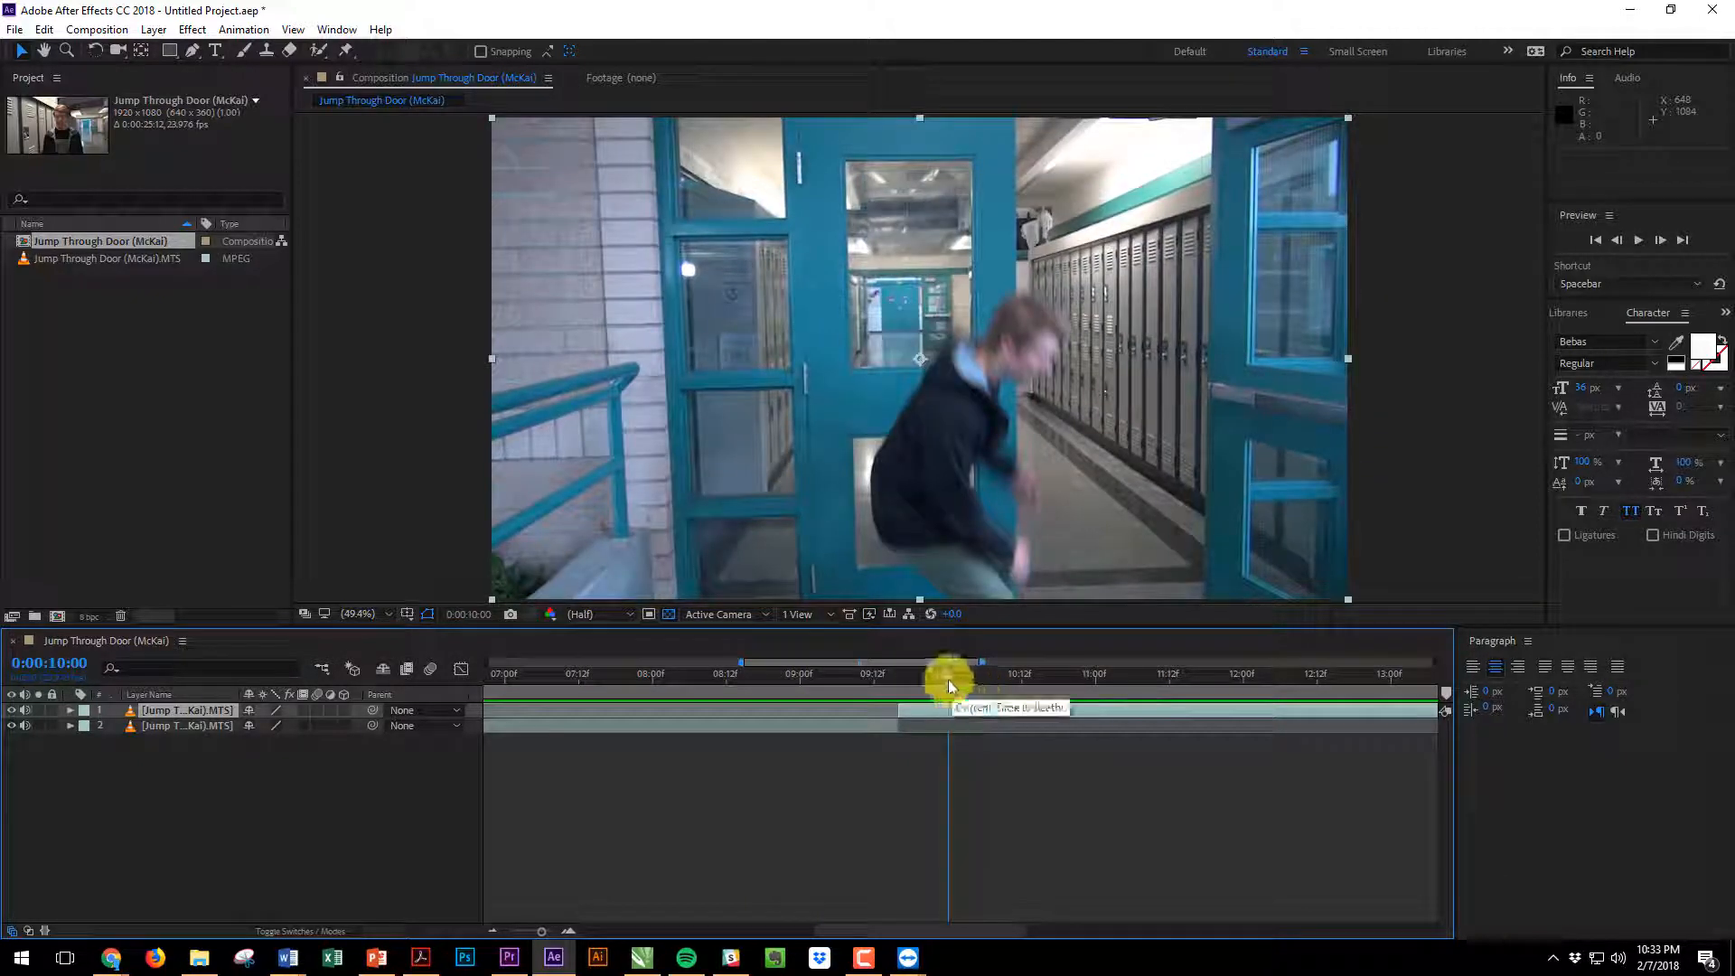
drag(949, 673, 841, 673)
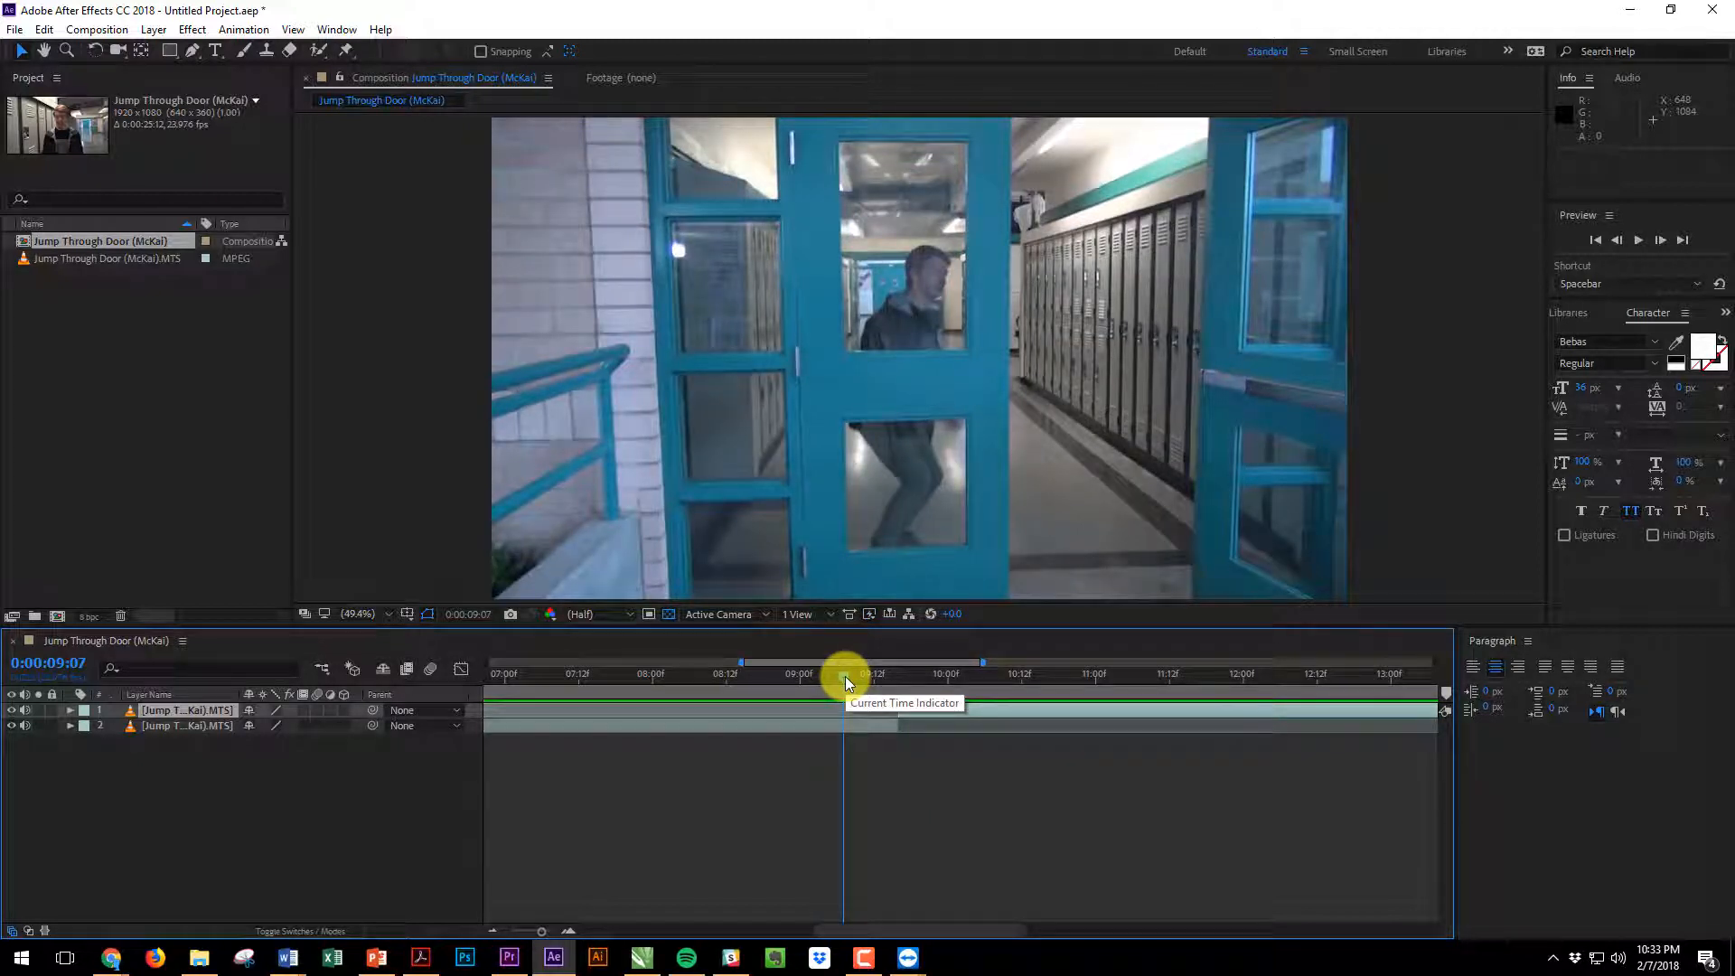
drag(845, 673, 837, 683)
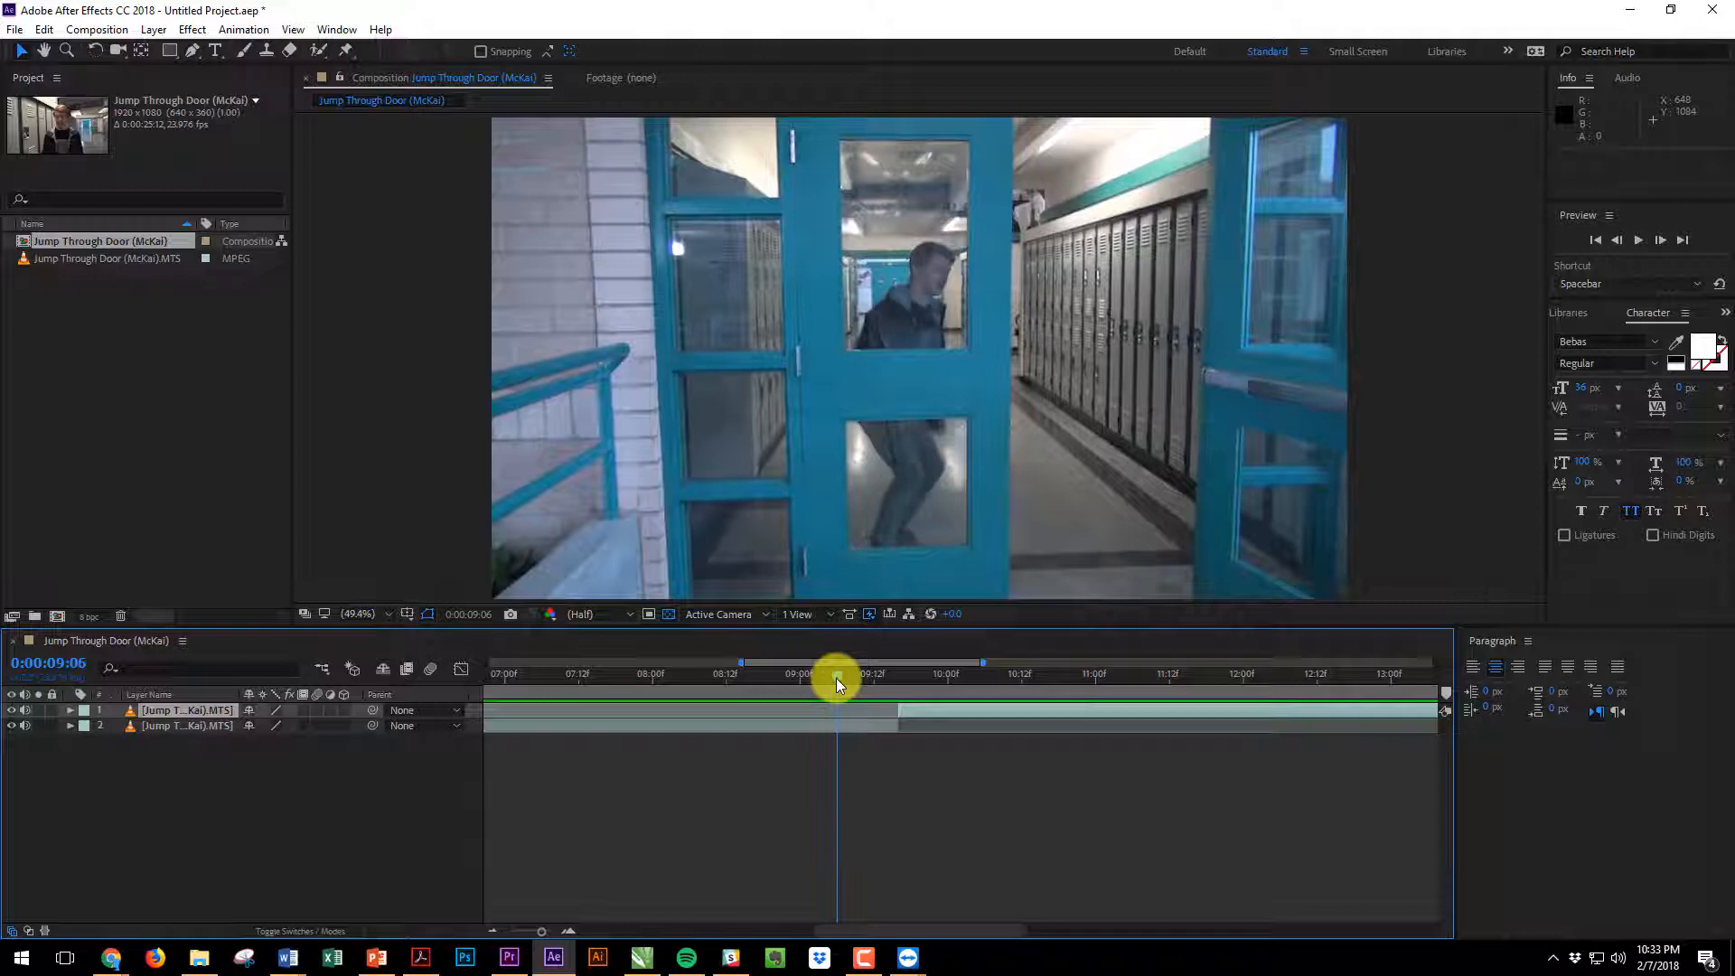
drag(835, 675, 864, 674)
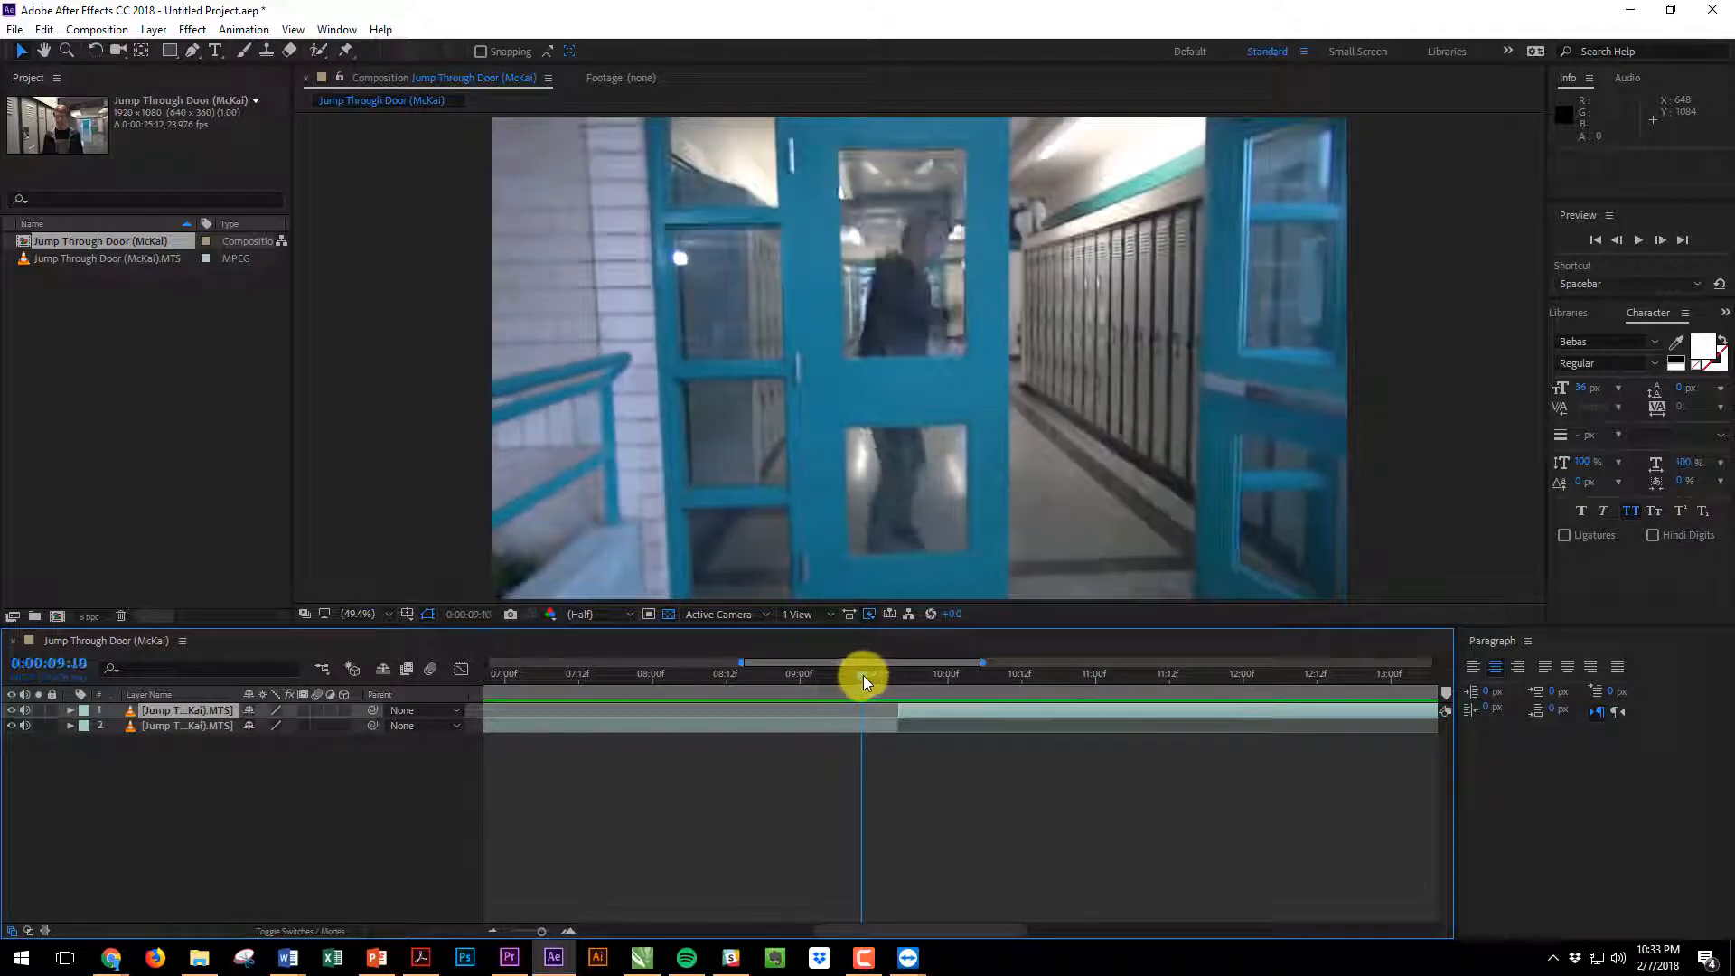
drag(864, 674, 870, 674)
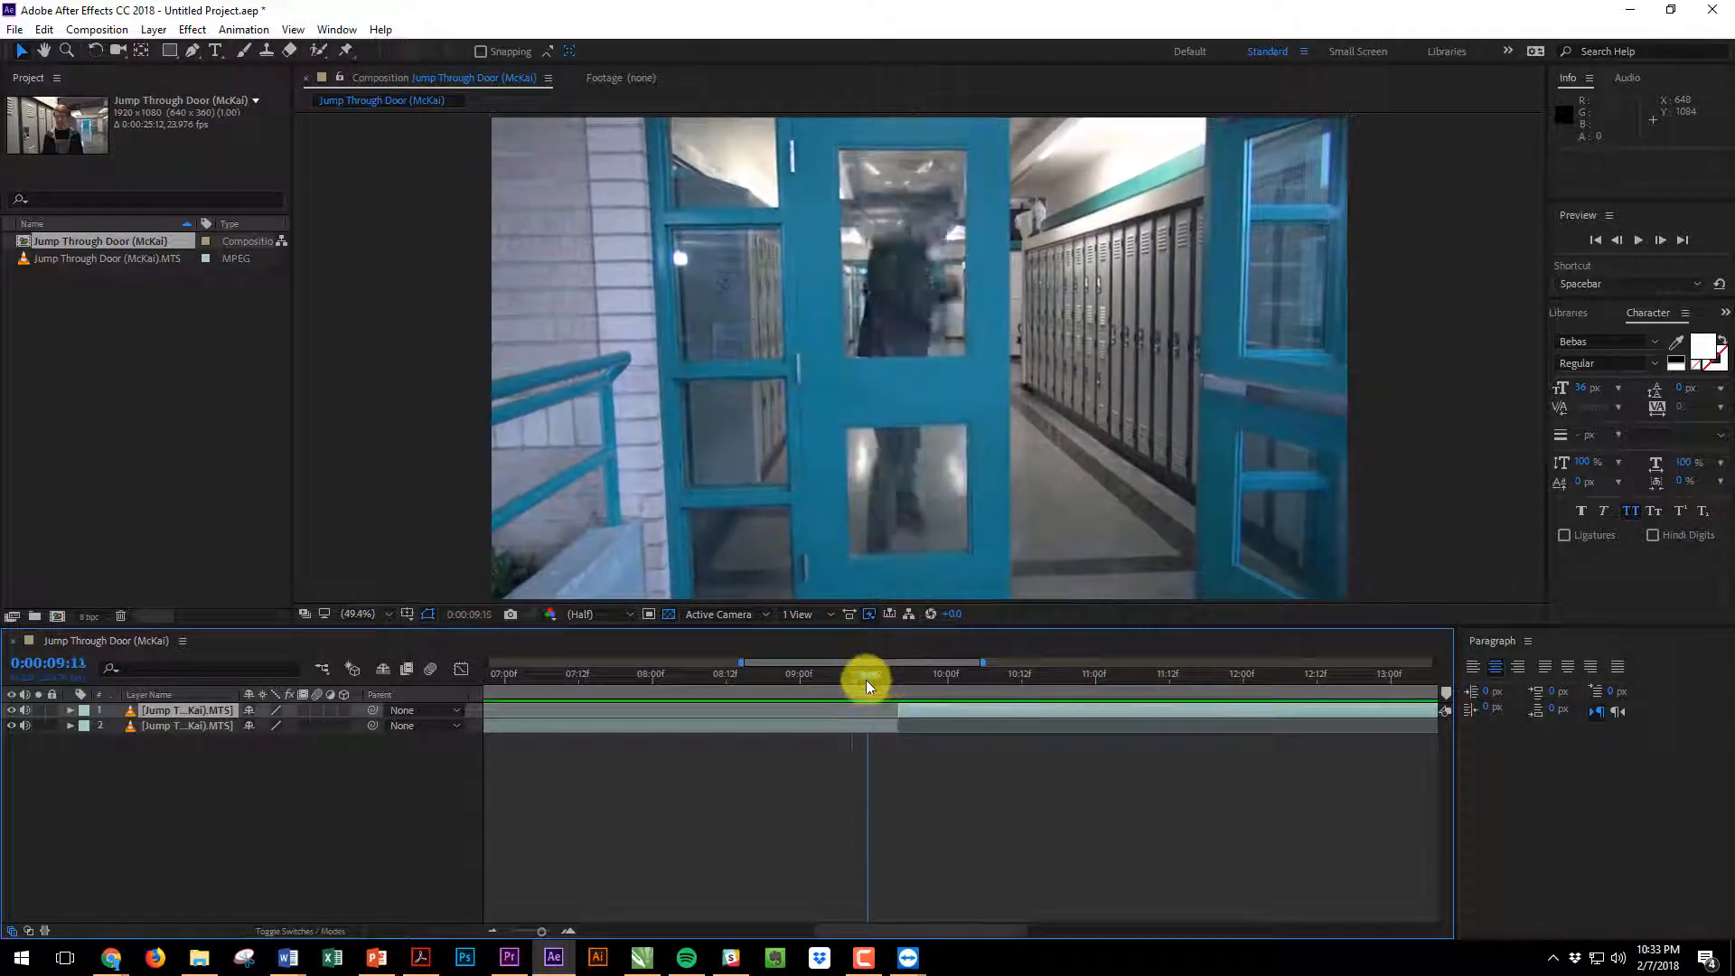
drag(869, 663, 886, 664)
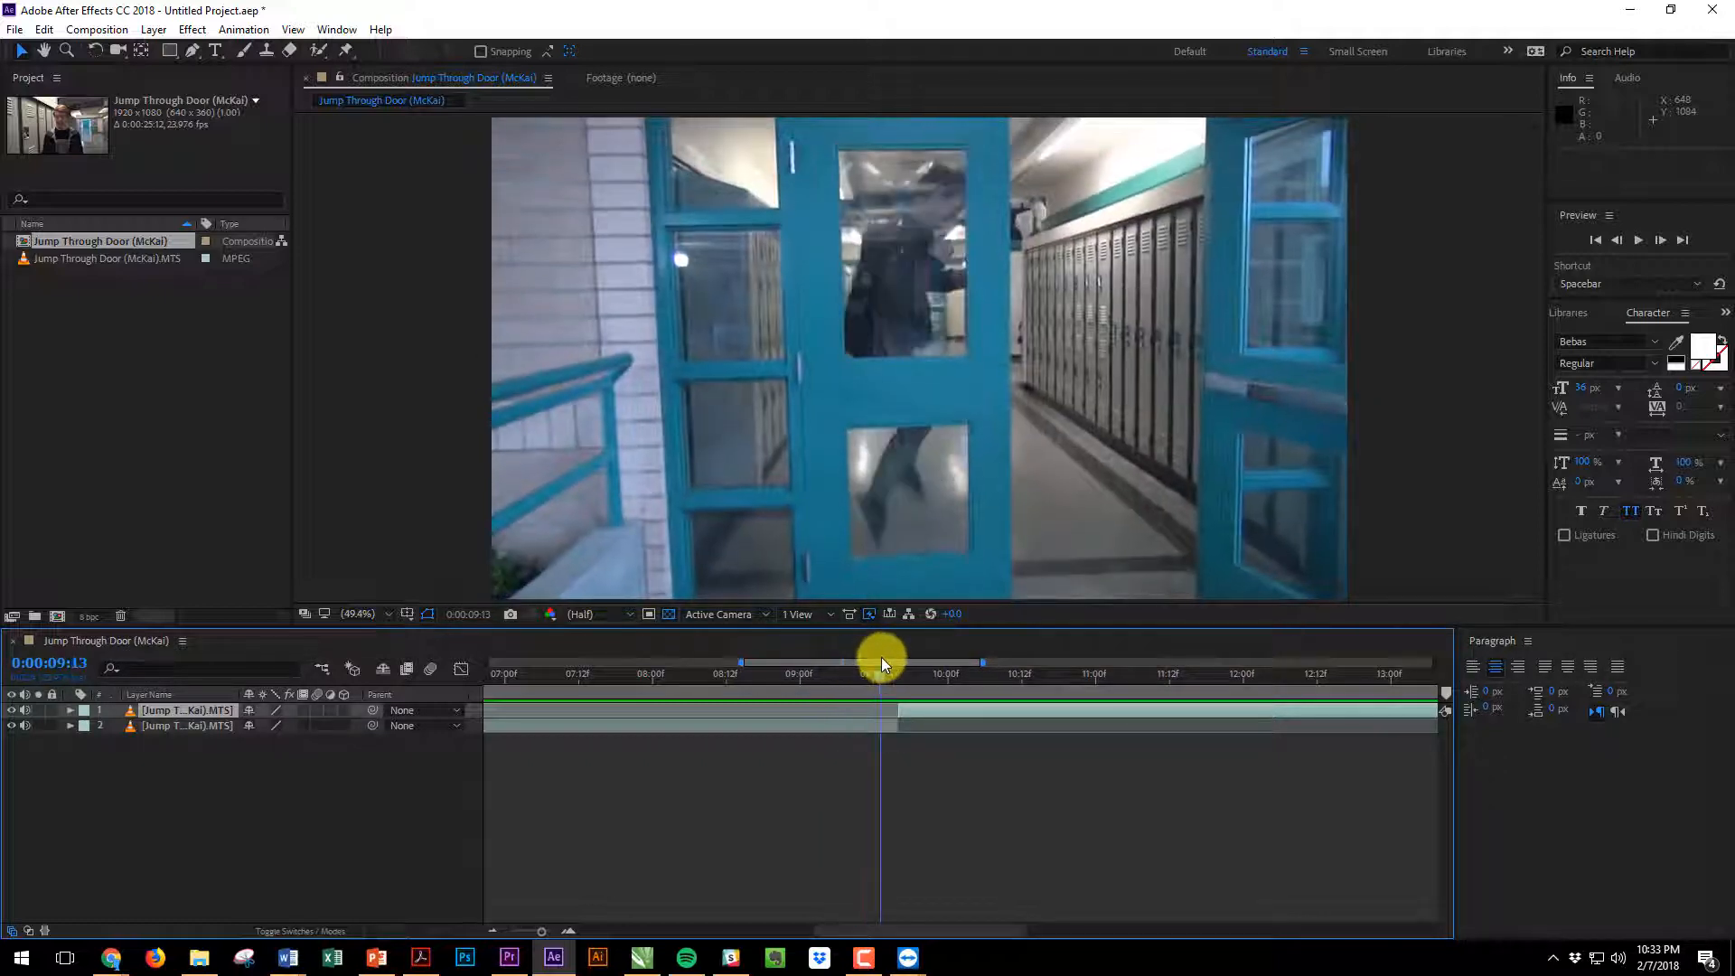
drag(880, 664, 631, 672)
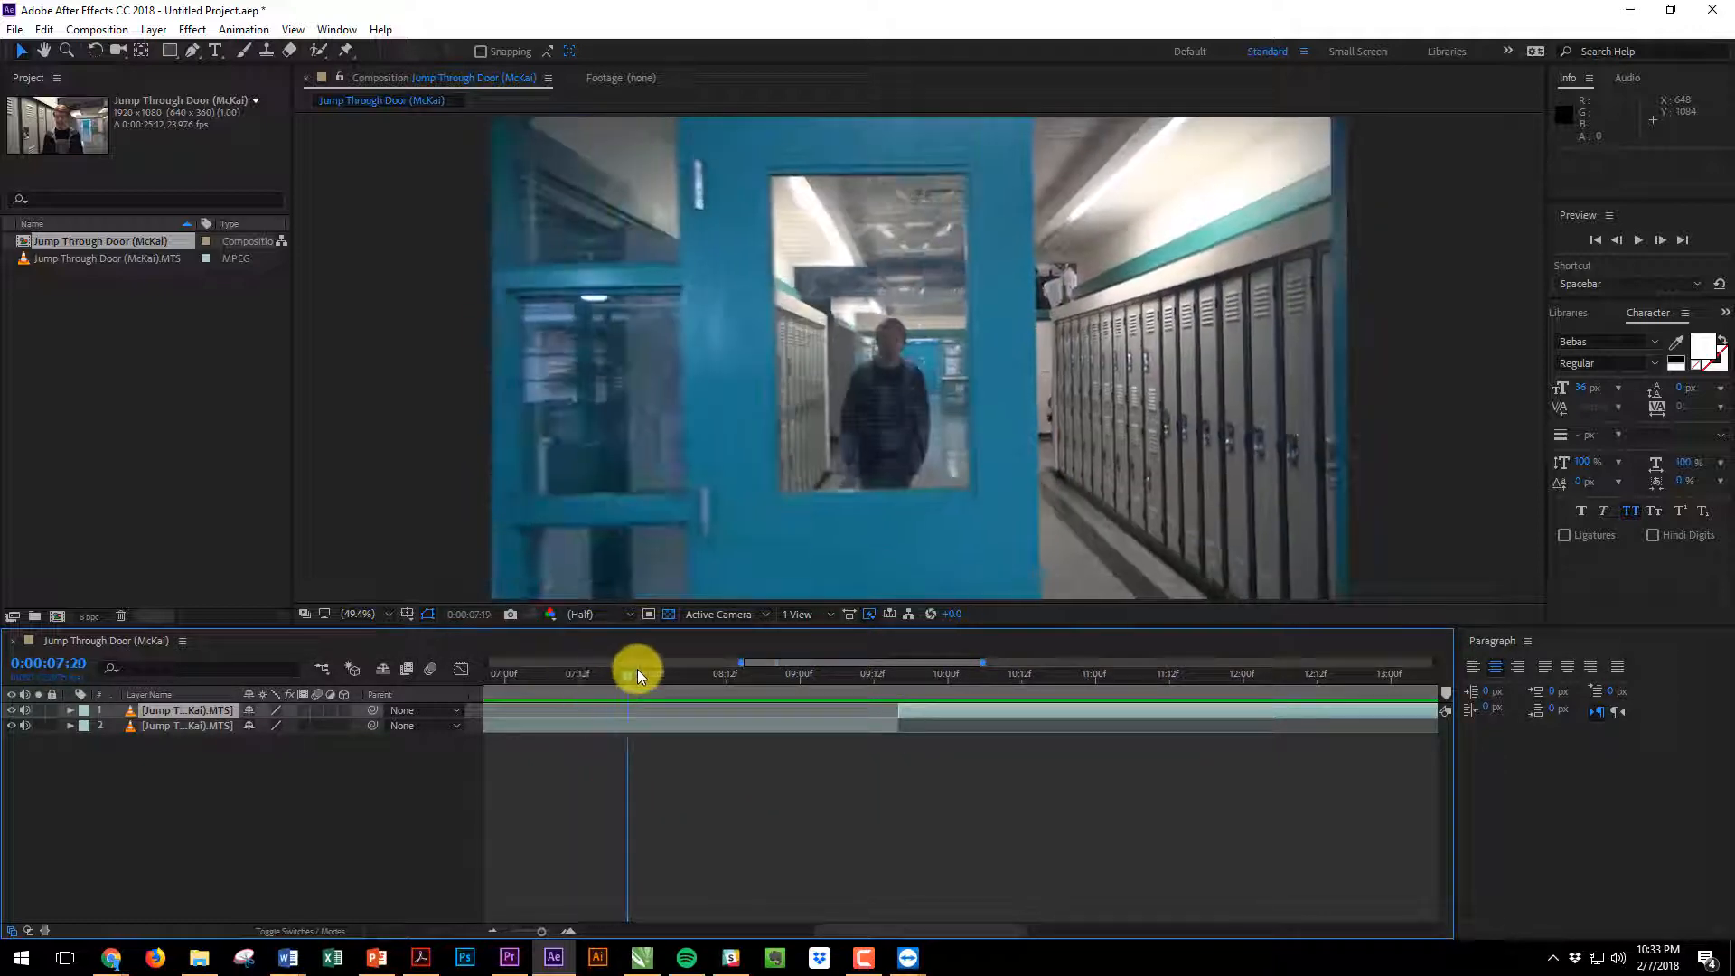
drag(631, 672, 770, 672)
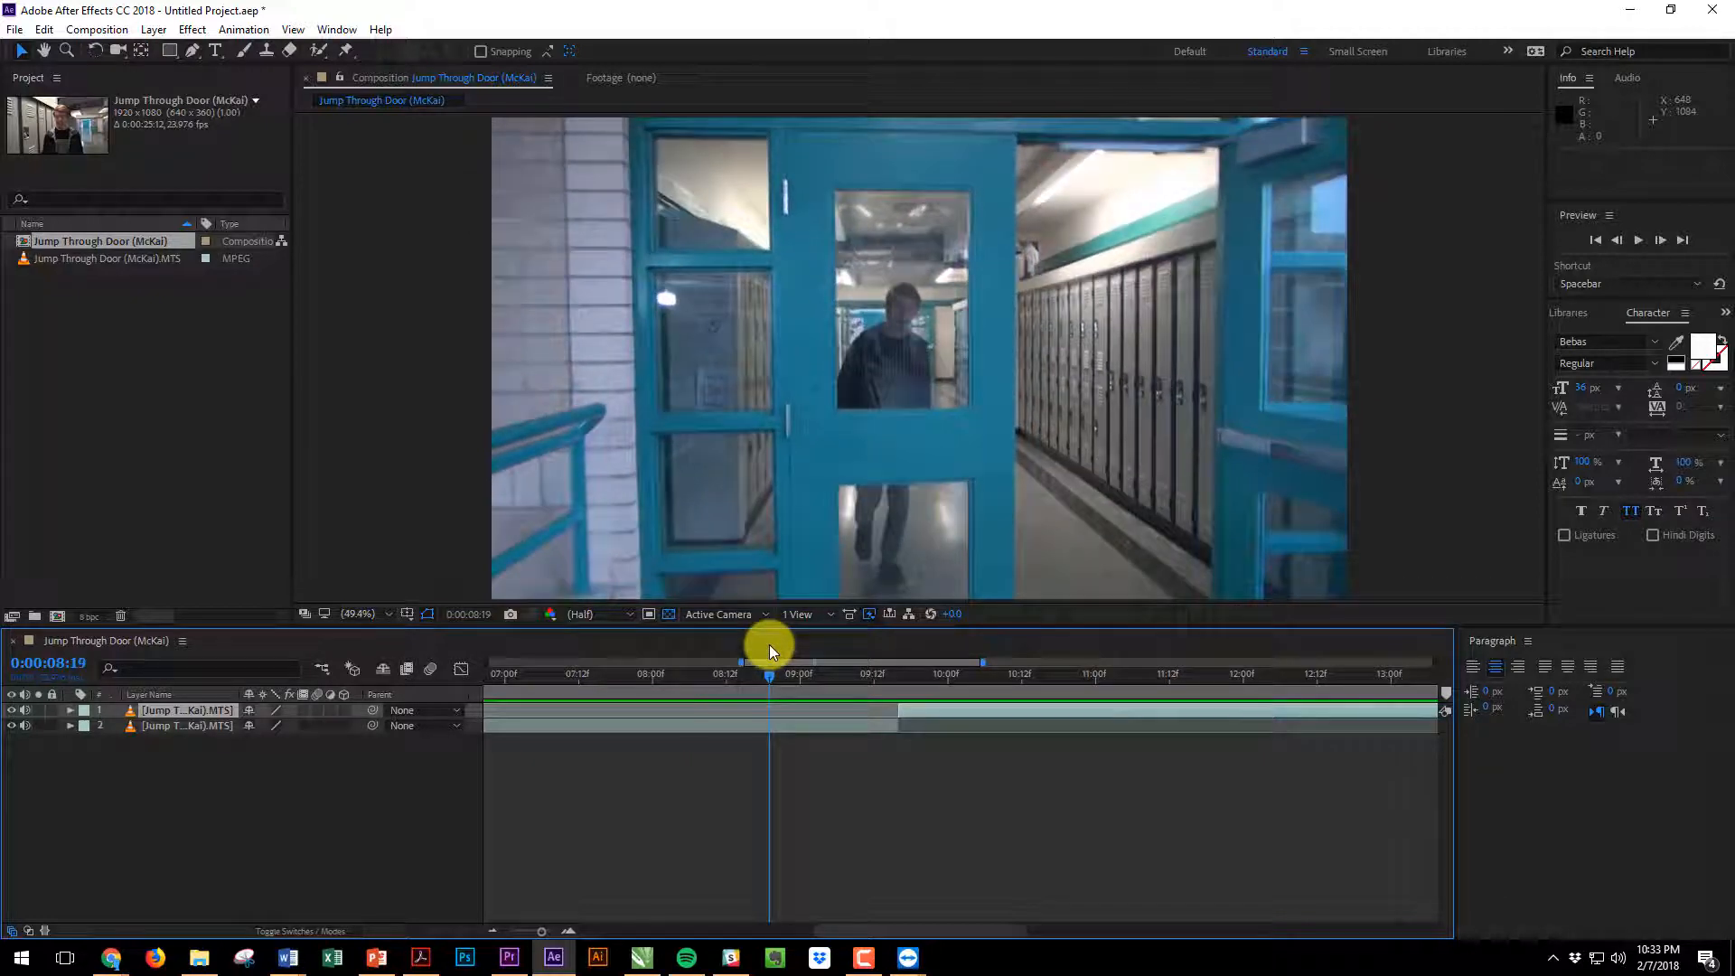
drag(770, 672, 846, 673)
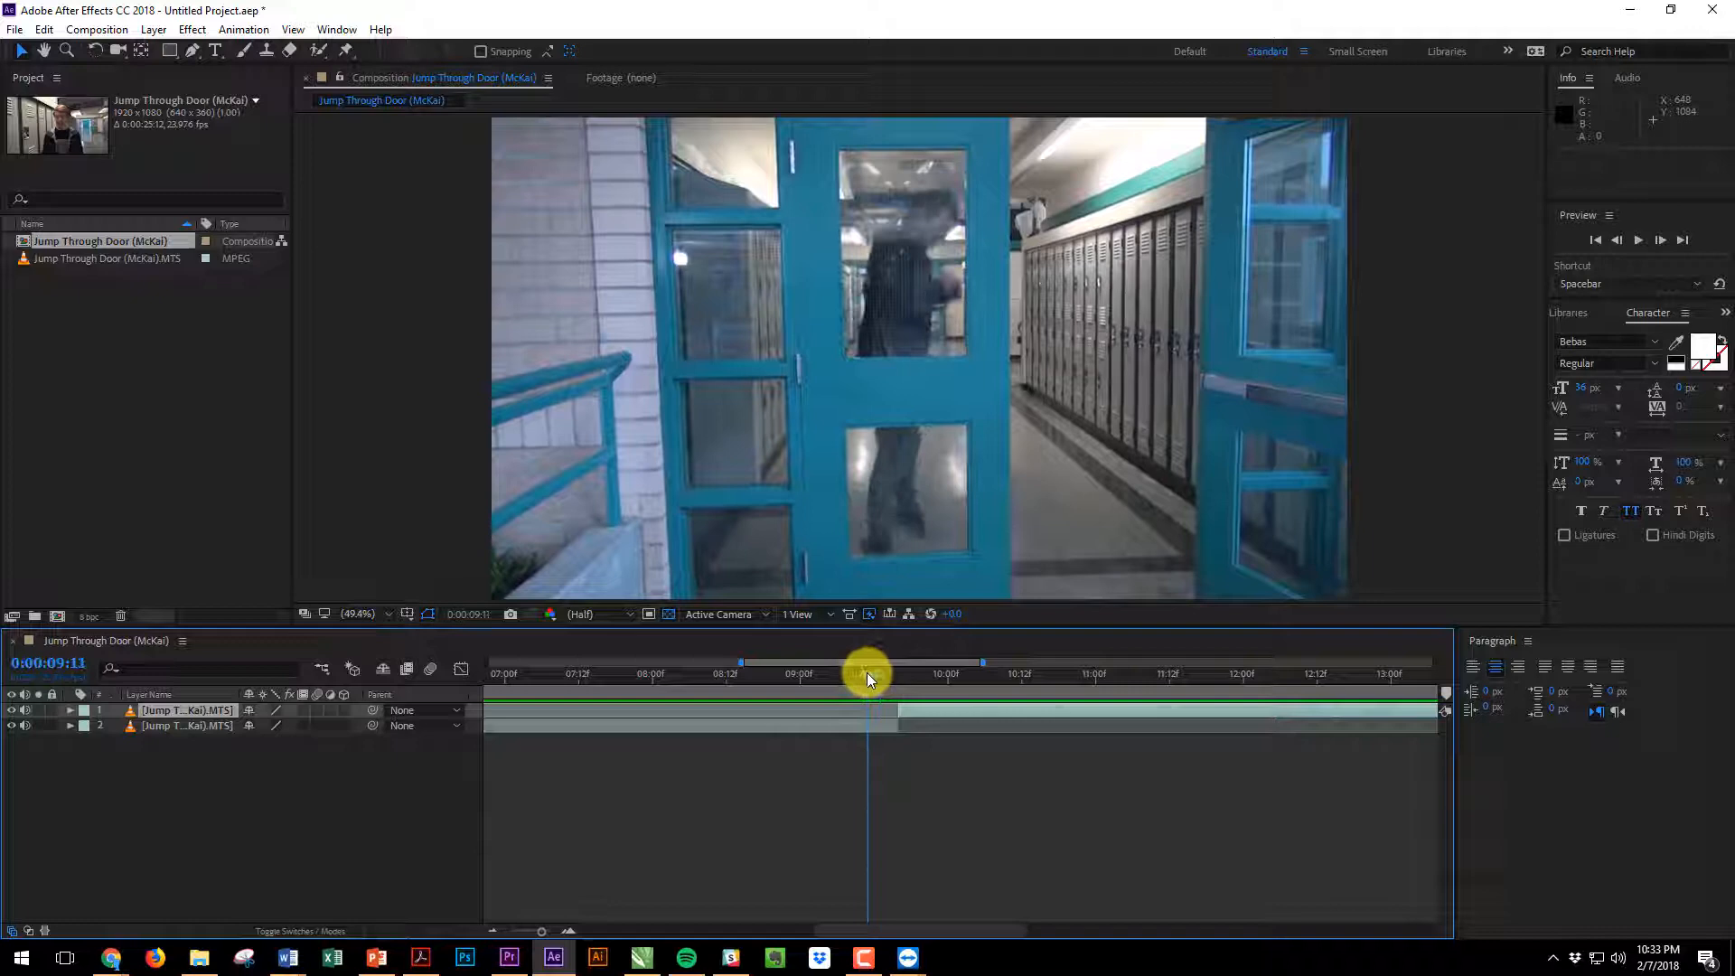
drag(869, 672, 918, 672)
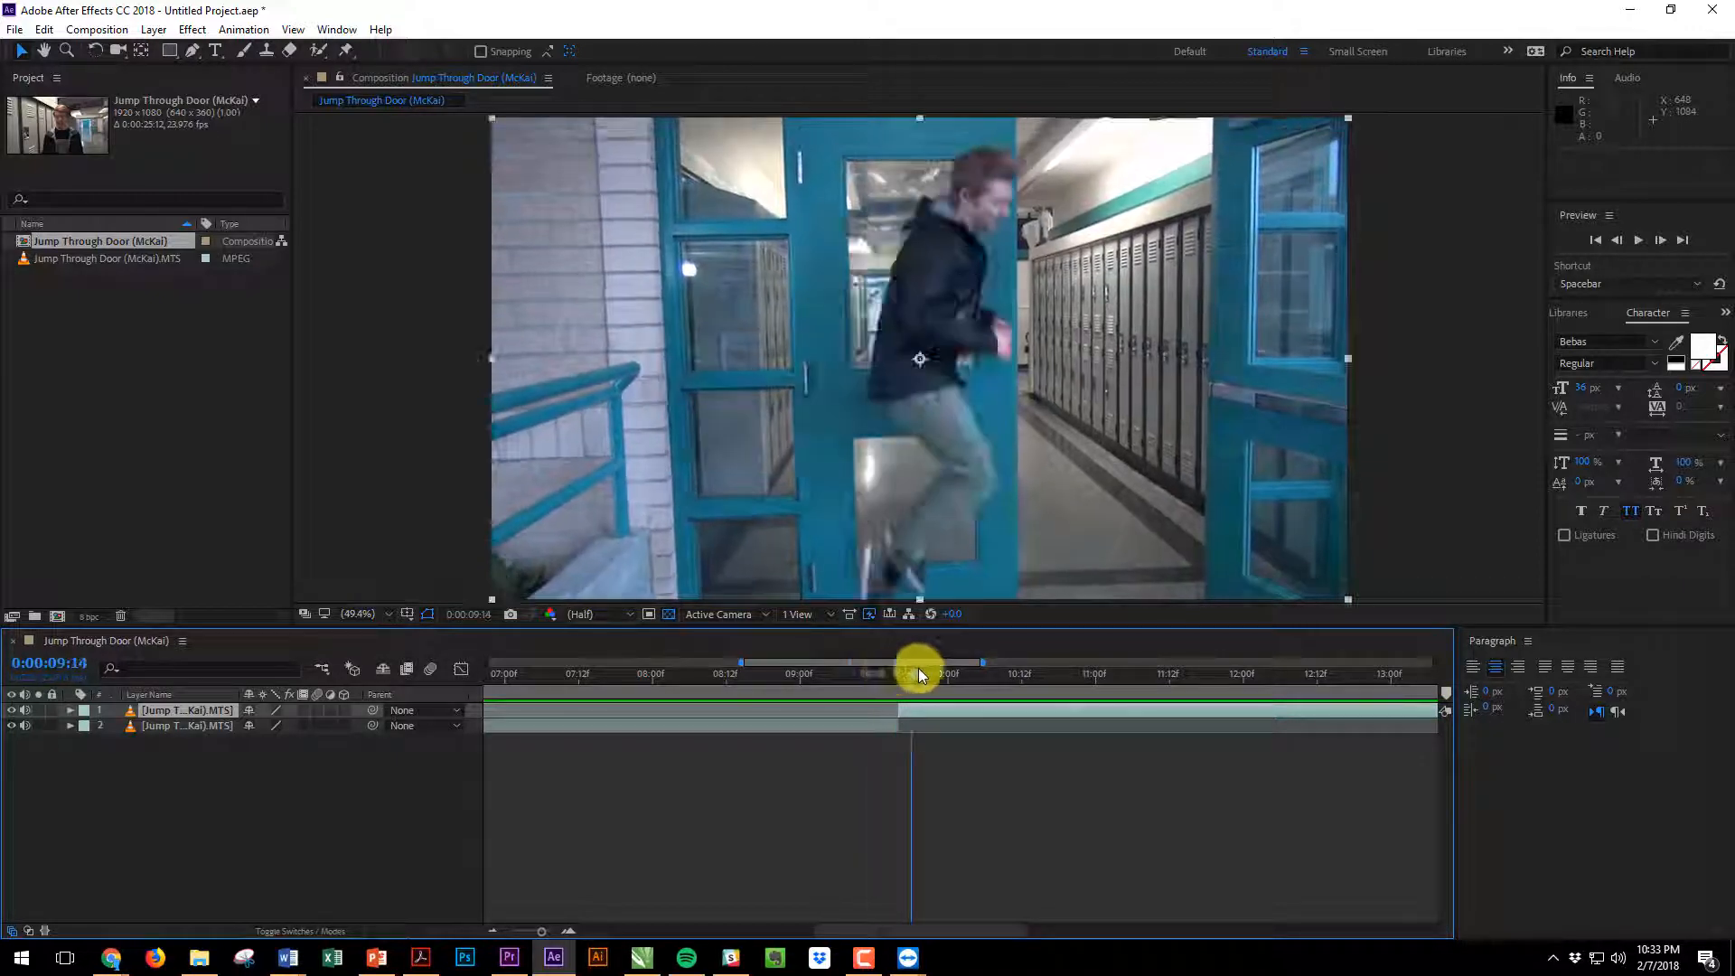
drag(918, 674, 880, 674)
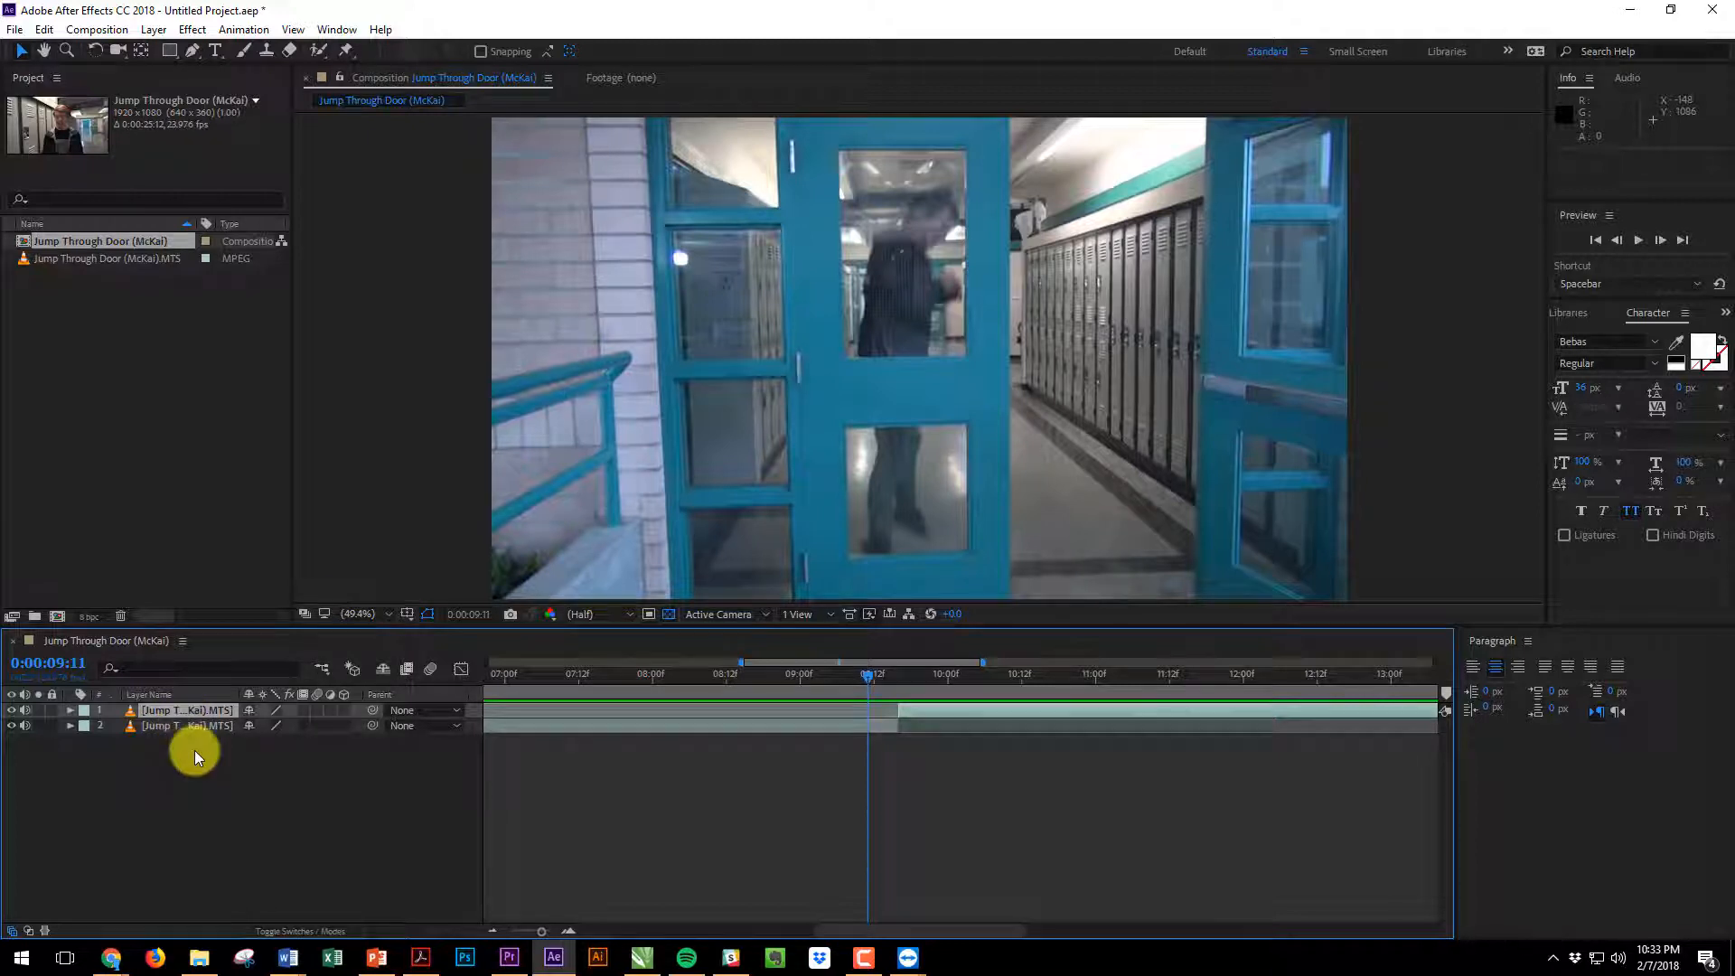
Pre-compose both footage copies into a new composition named 'Finished Jump Cut'
click(186, 725)
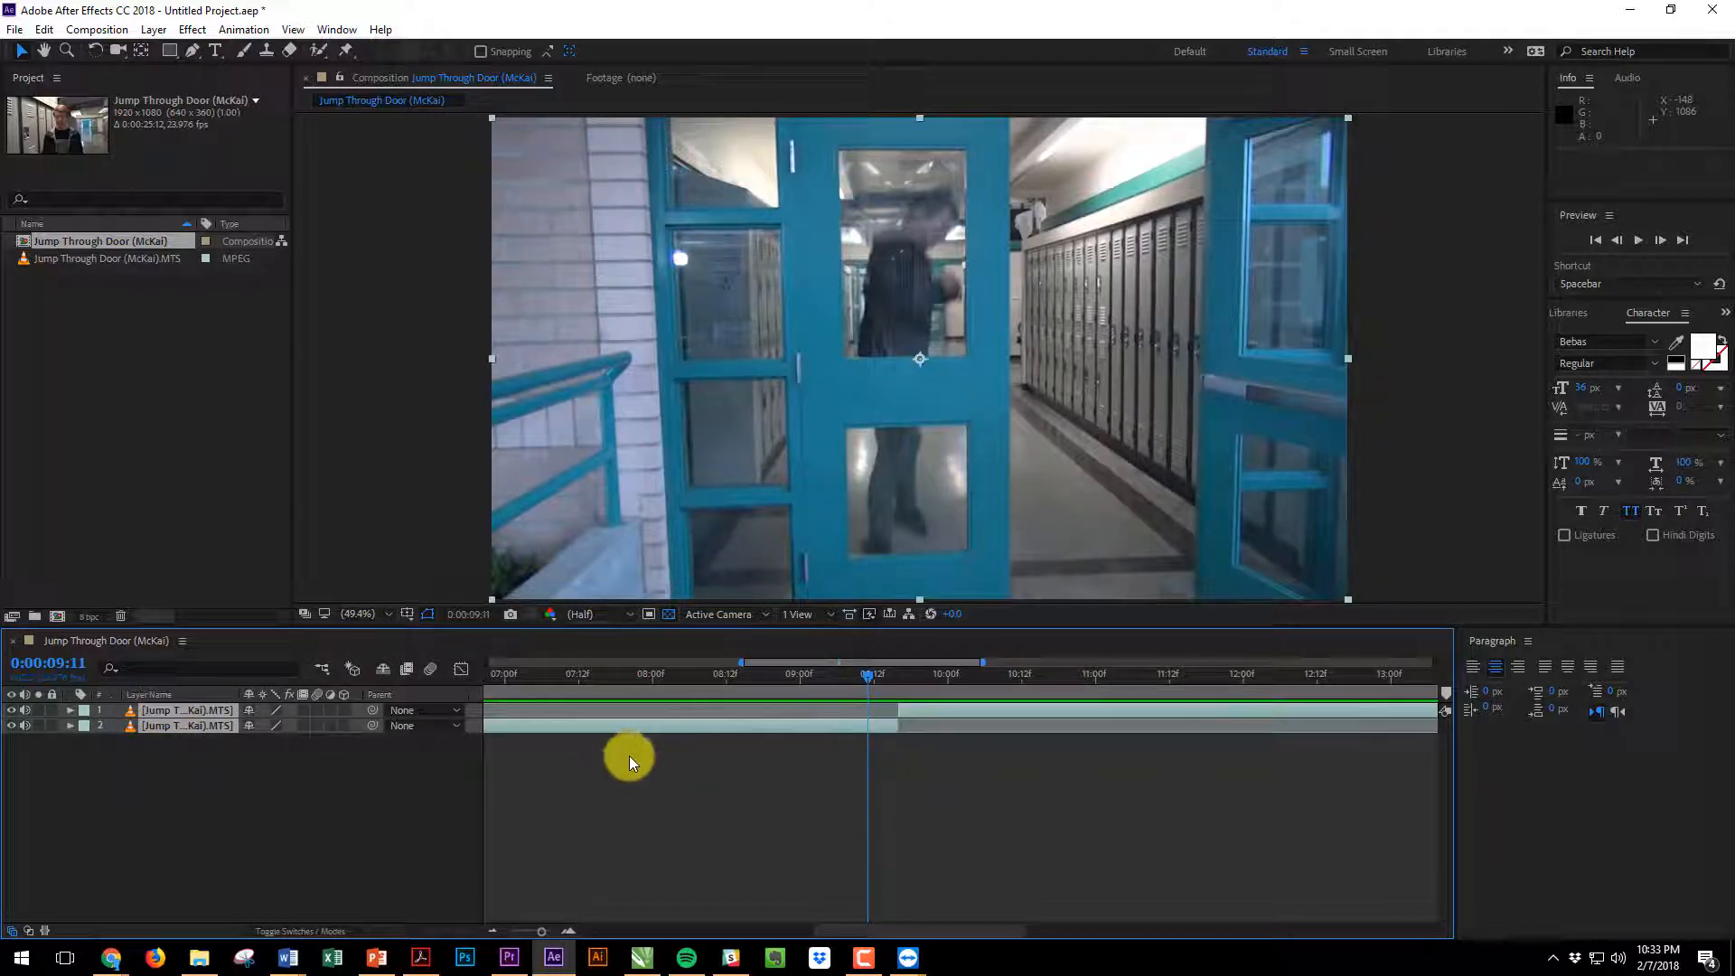
right_click(188, 718)
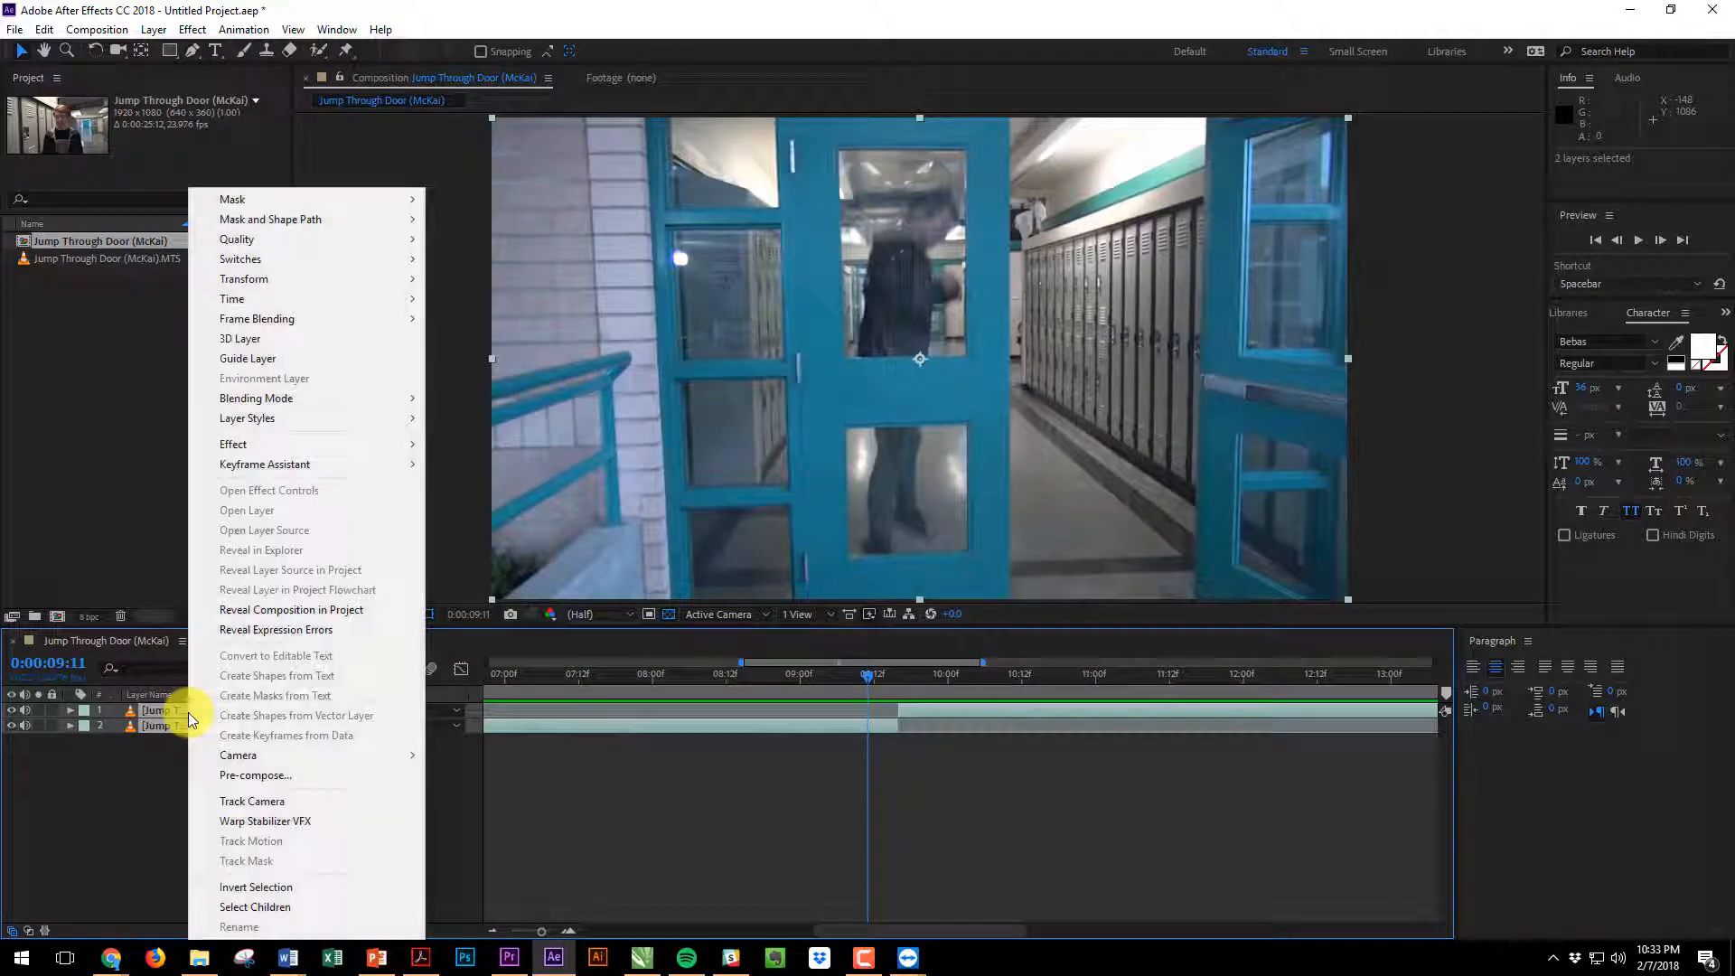
mouse_move(255, 775)
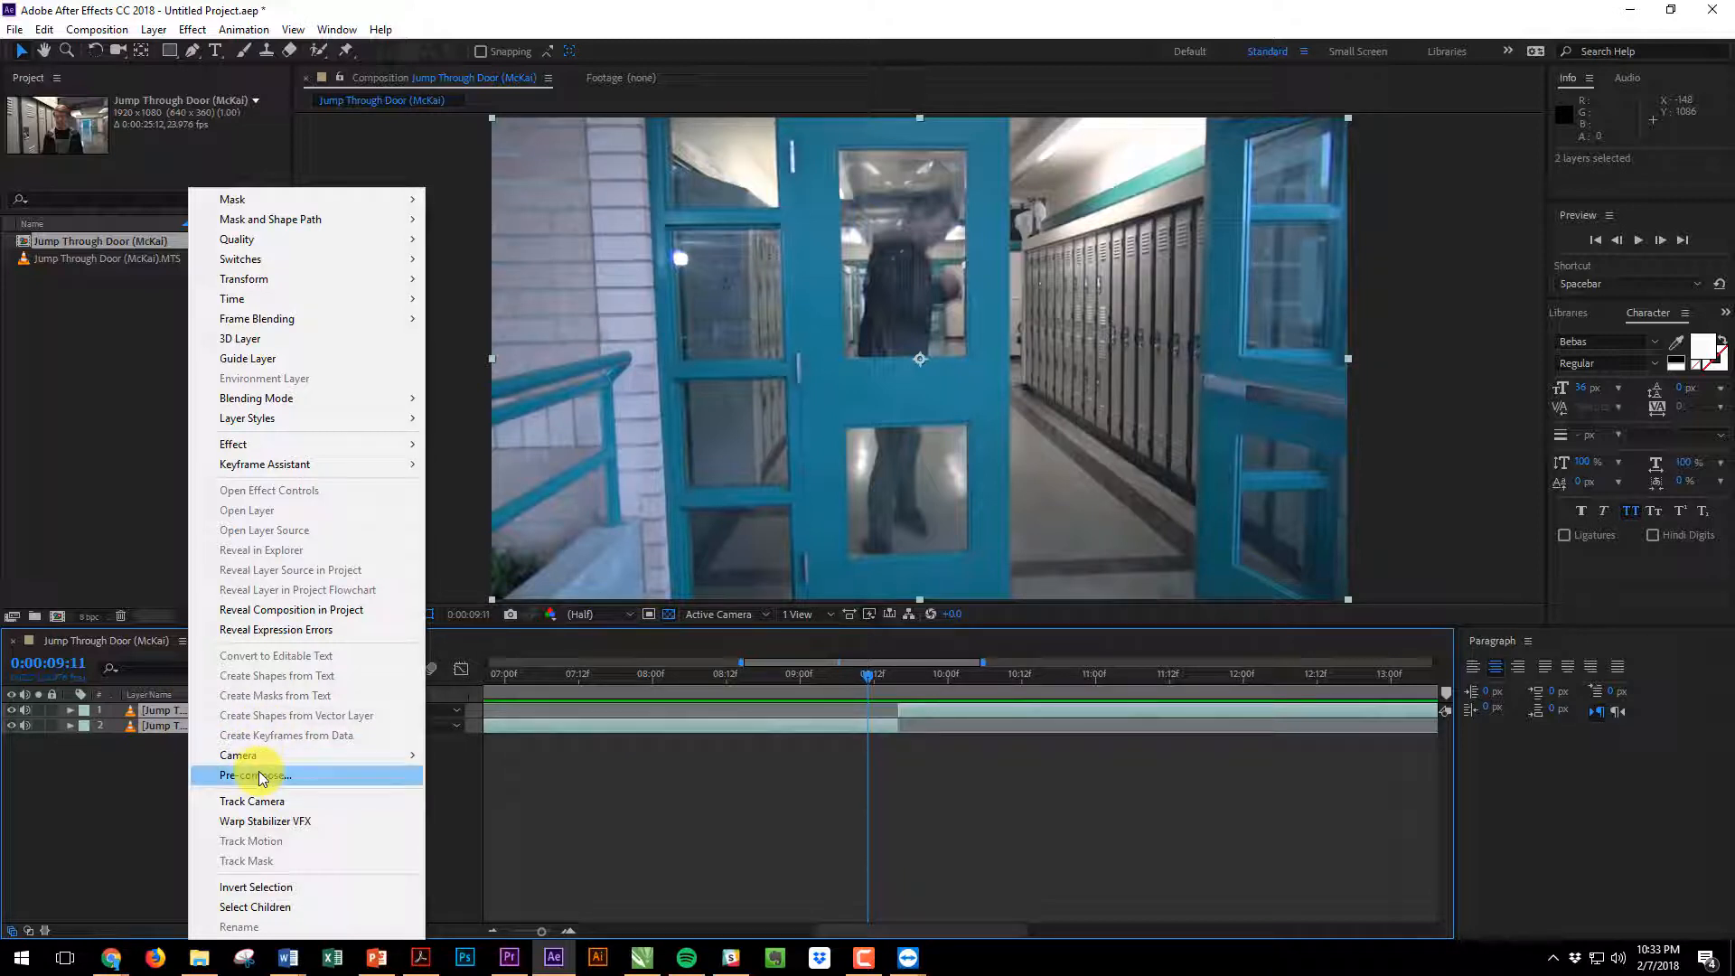
click(255, 775)
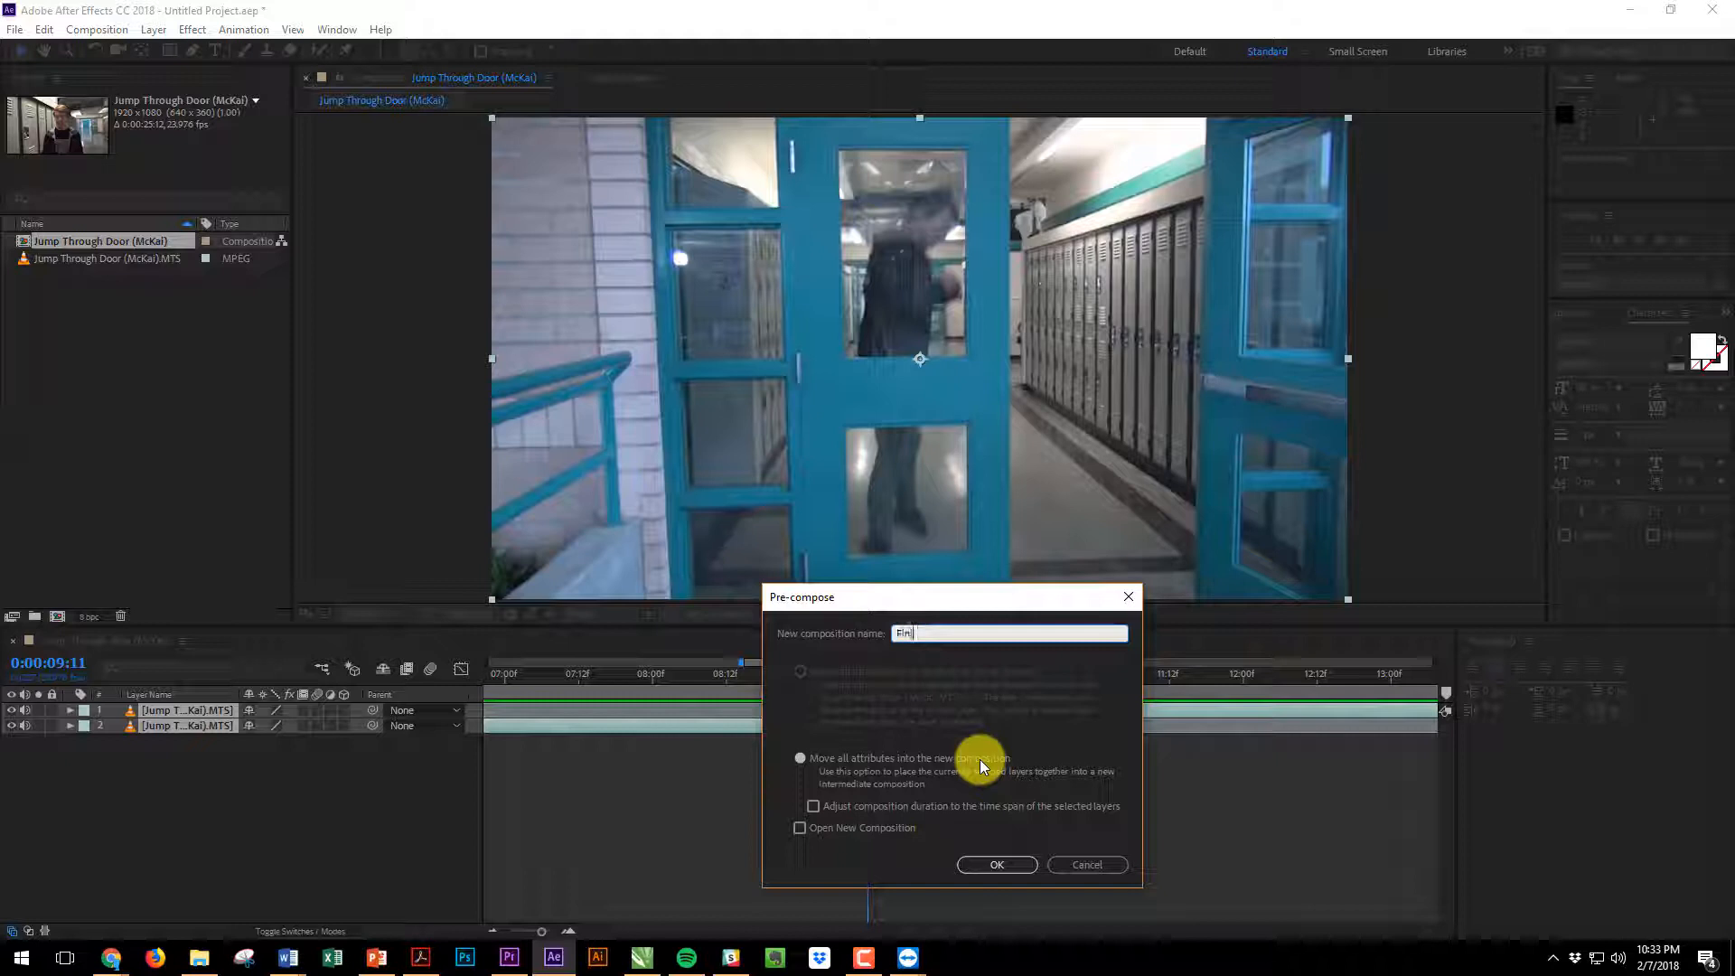
text(Finished Jump Cut)
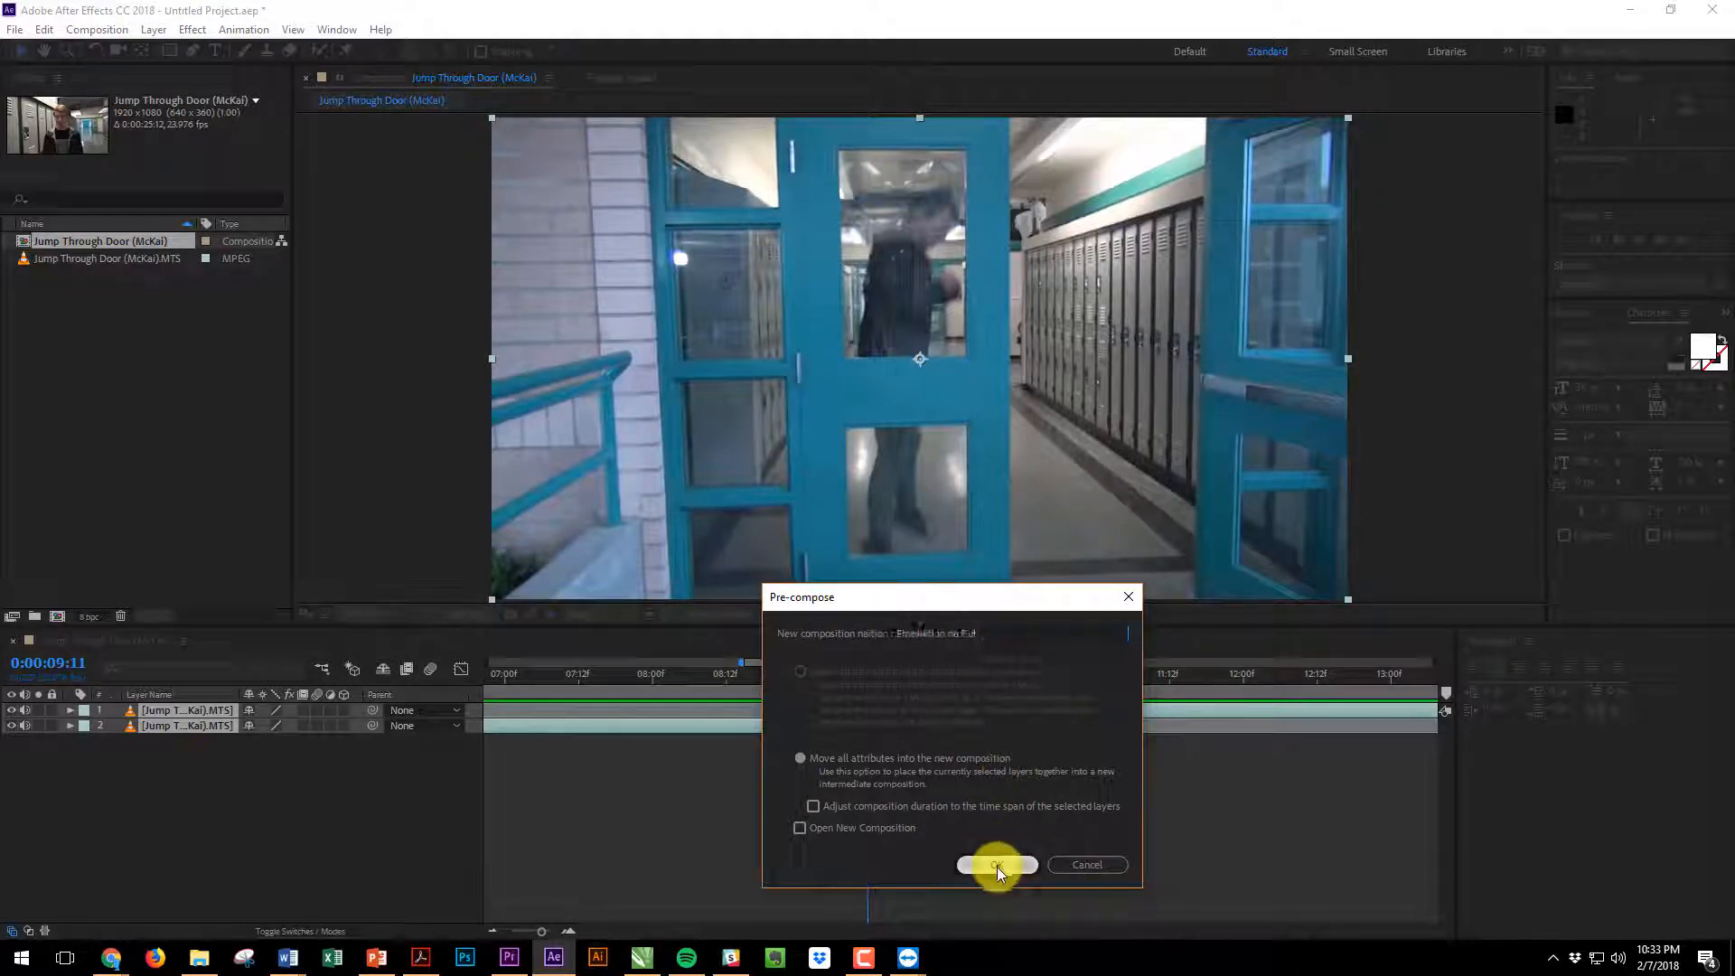
click(994, 864)
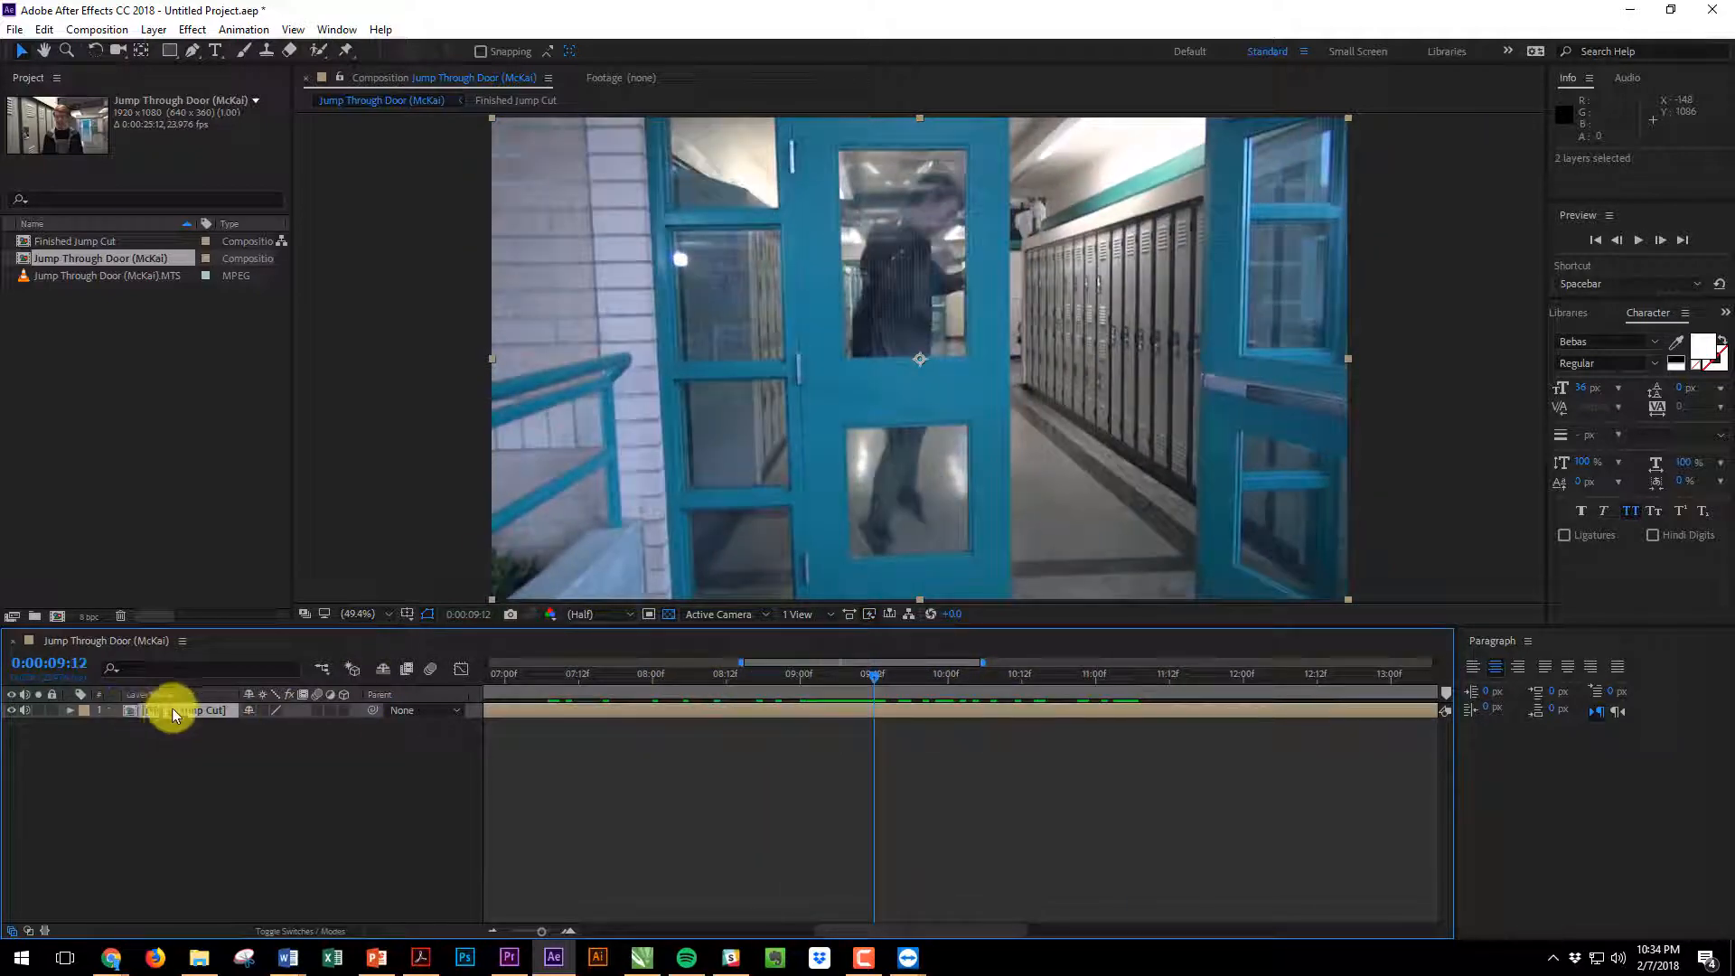
click(515, 100)
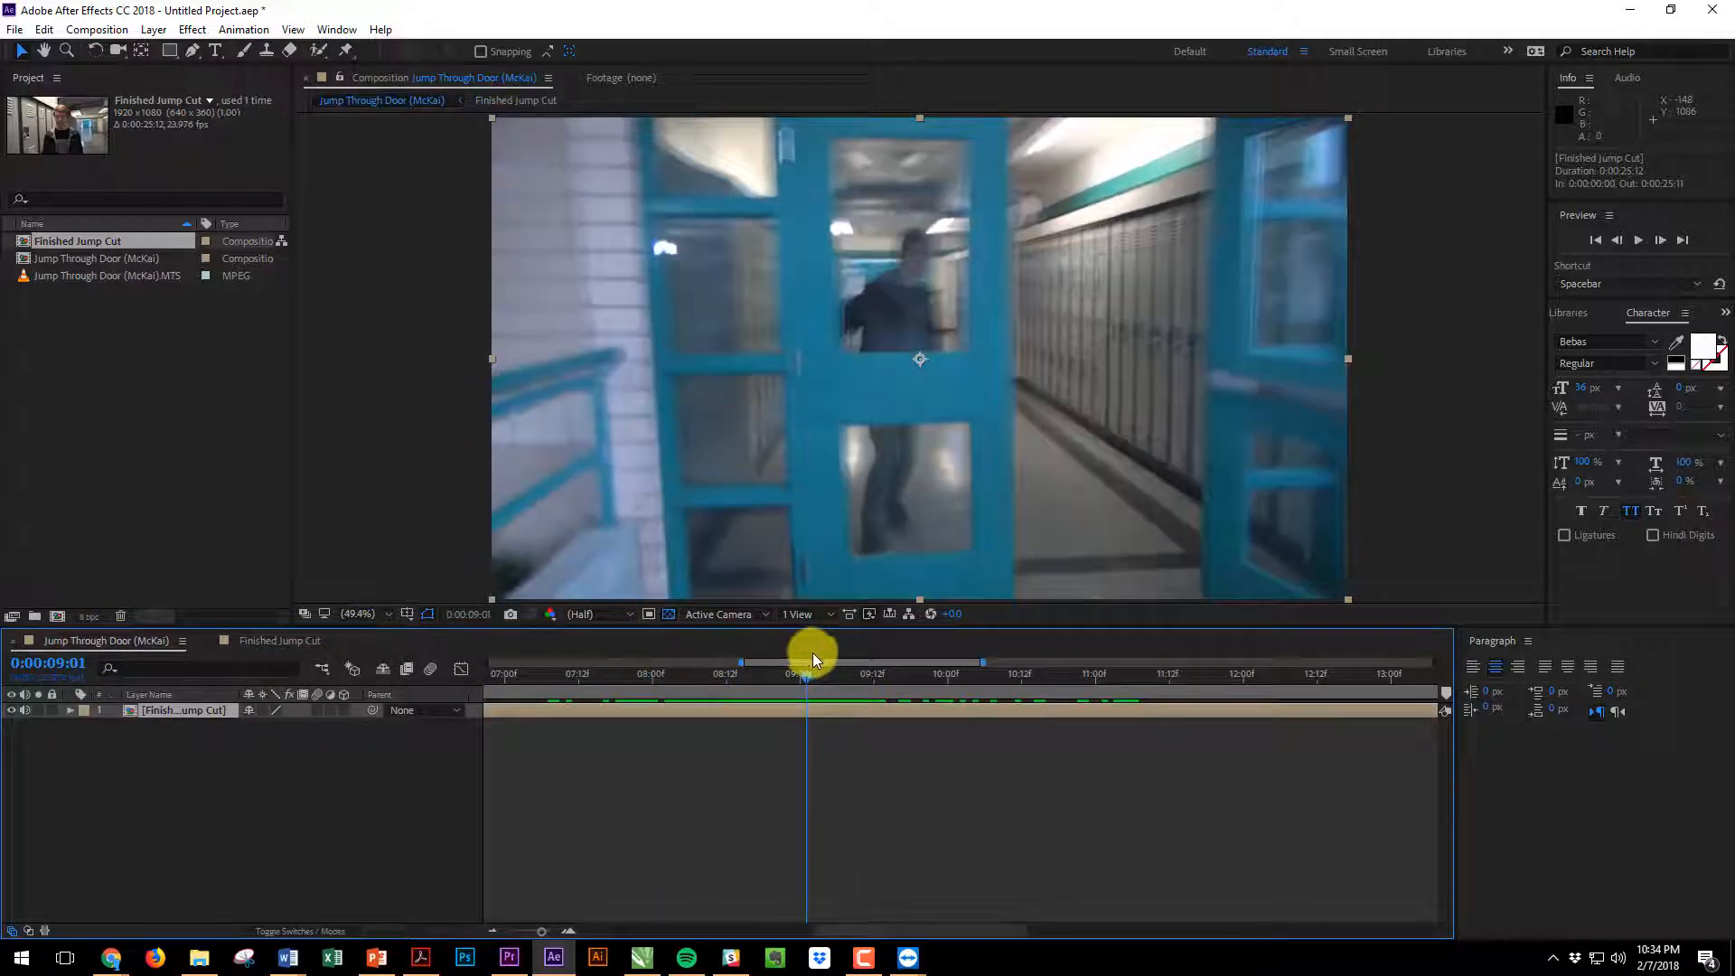
drag(795, 673, 807, 672)
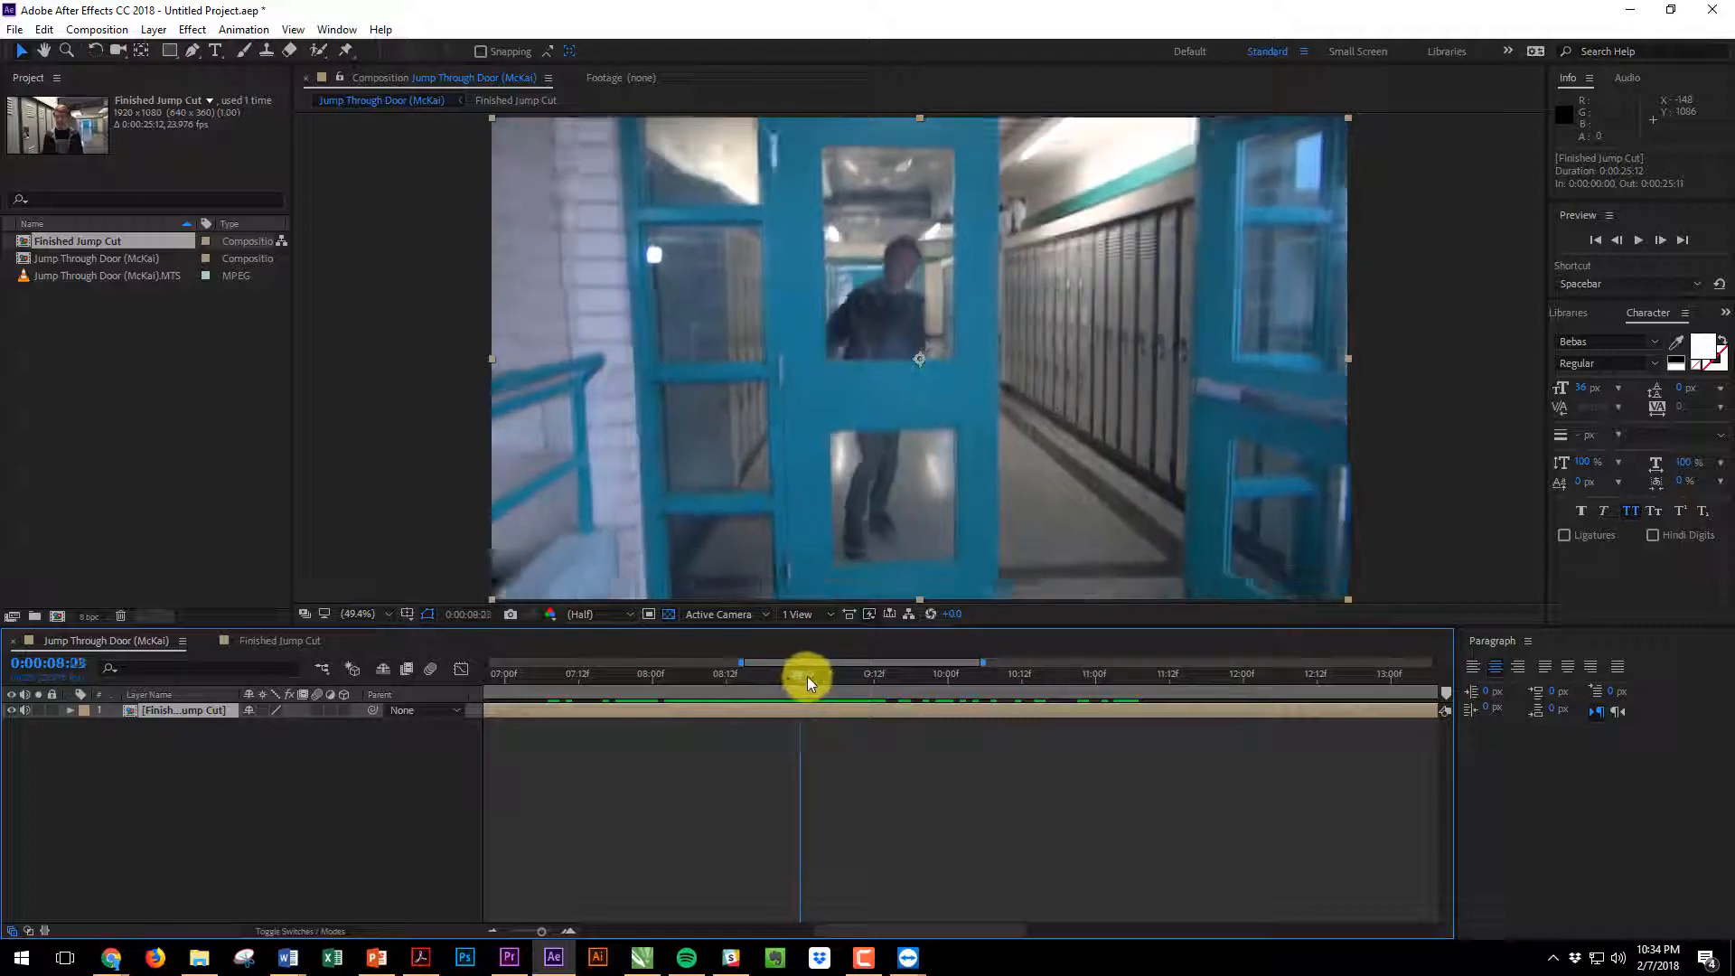
drag(808, 673, 824, 672)
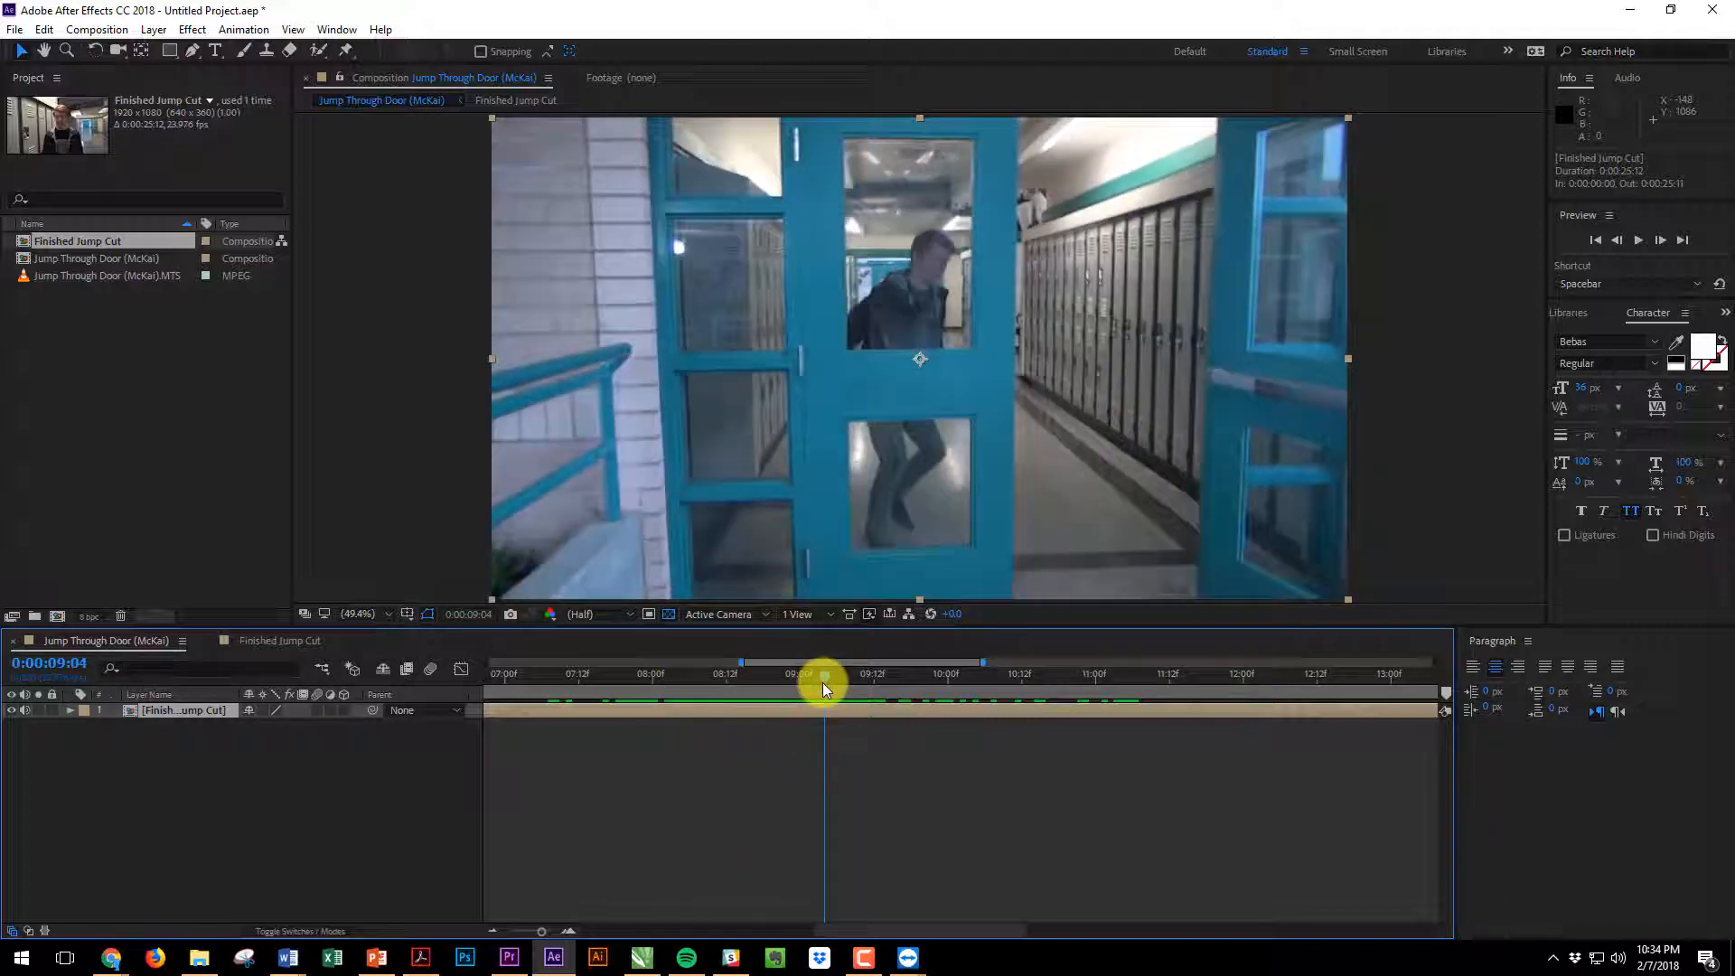
drag(824, 674, 841, 674)
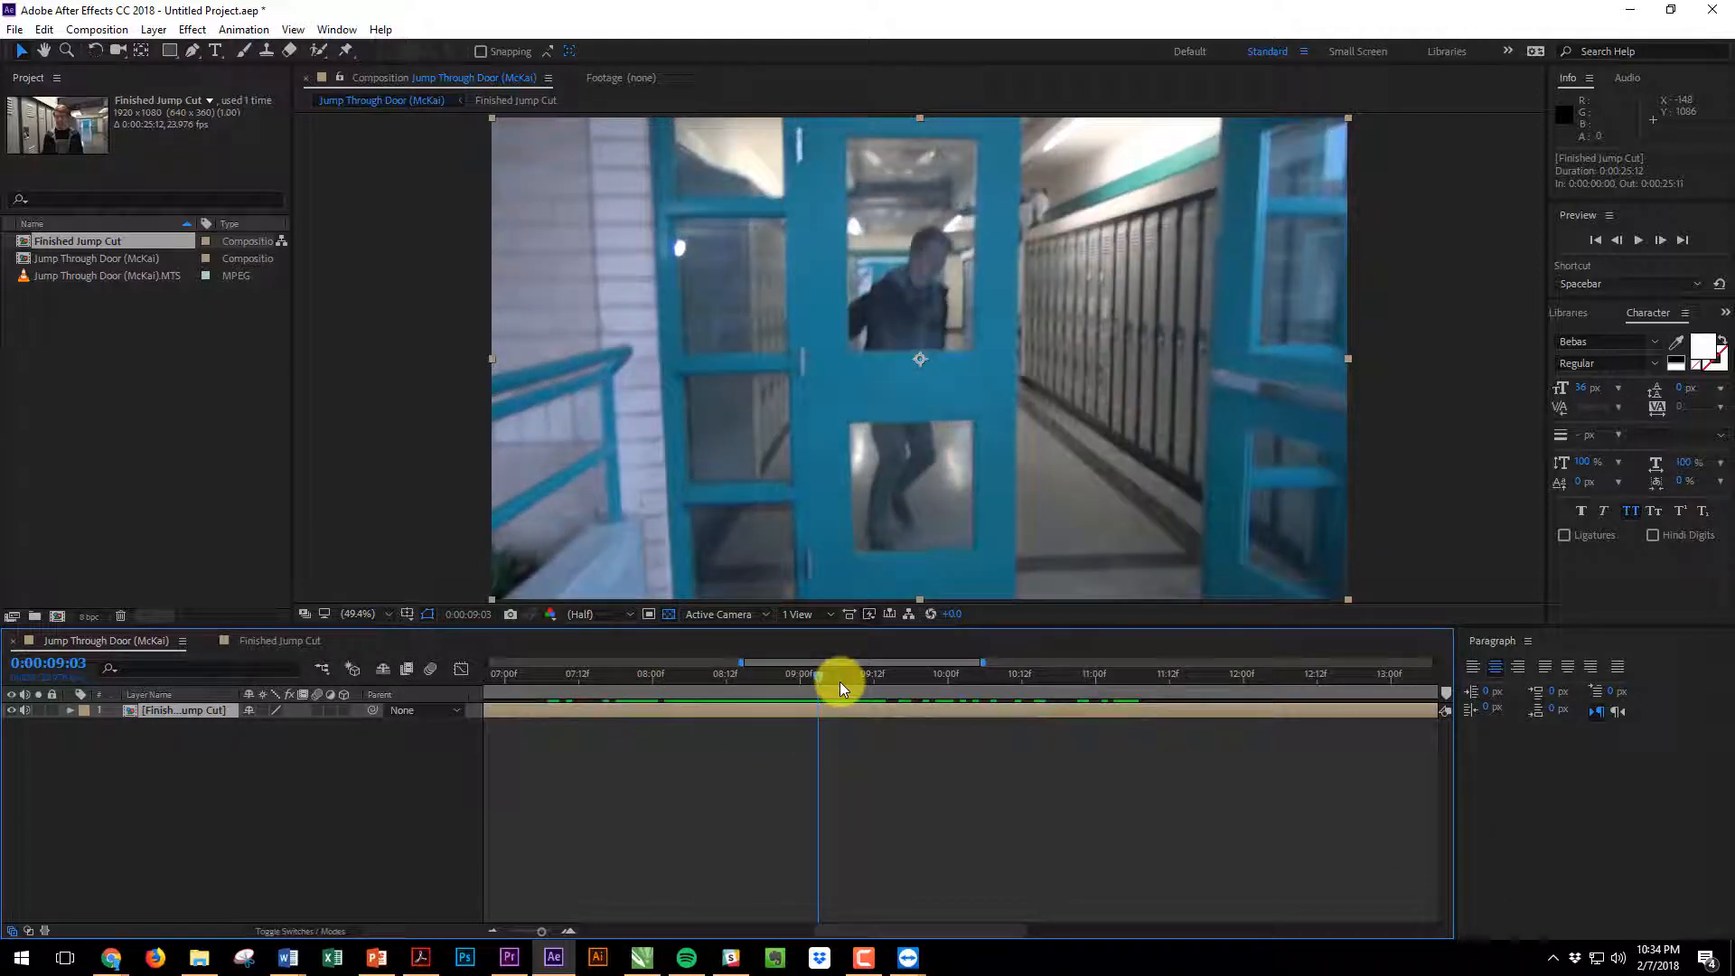
mouse_move(840, 688)
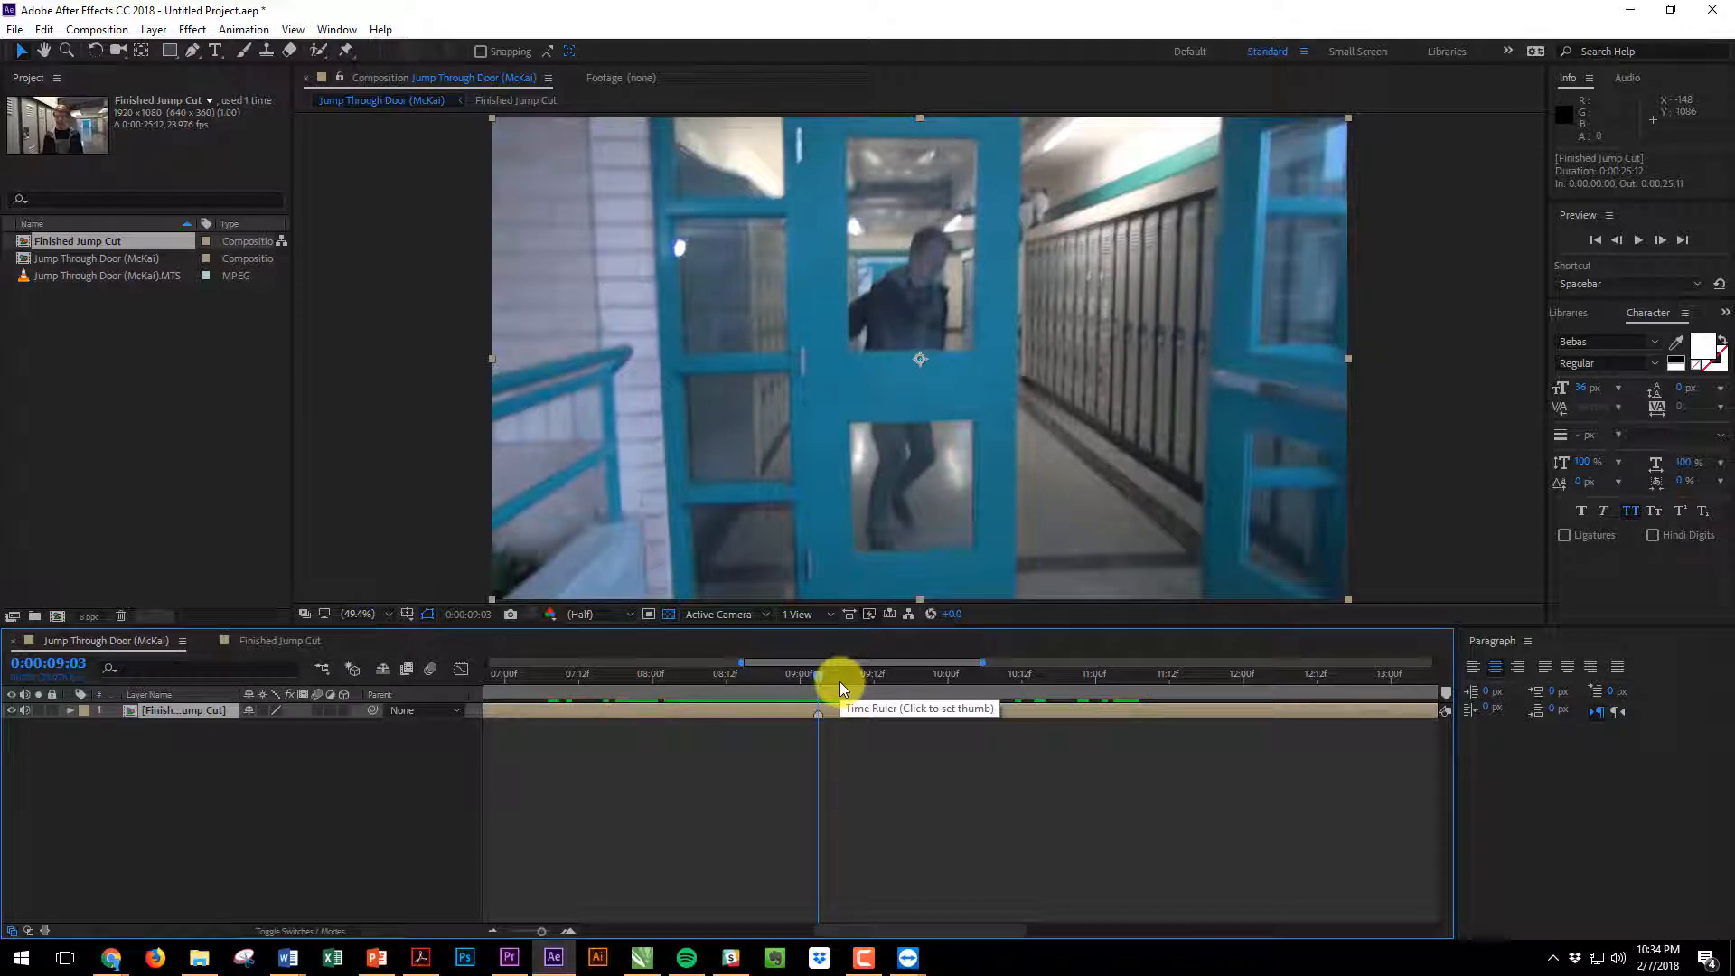
drag(819, 673, 902, 672)
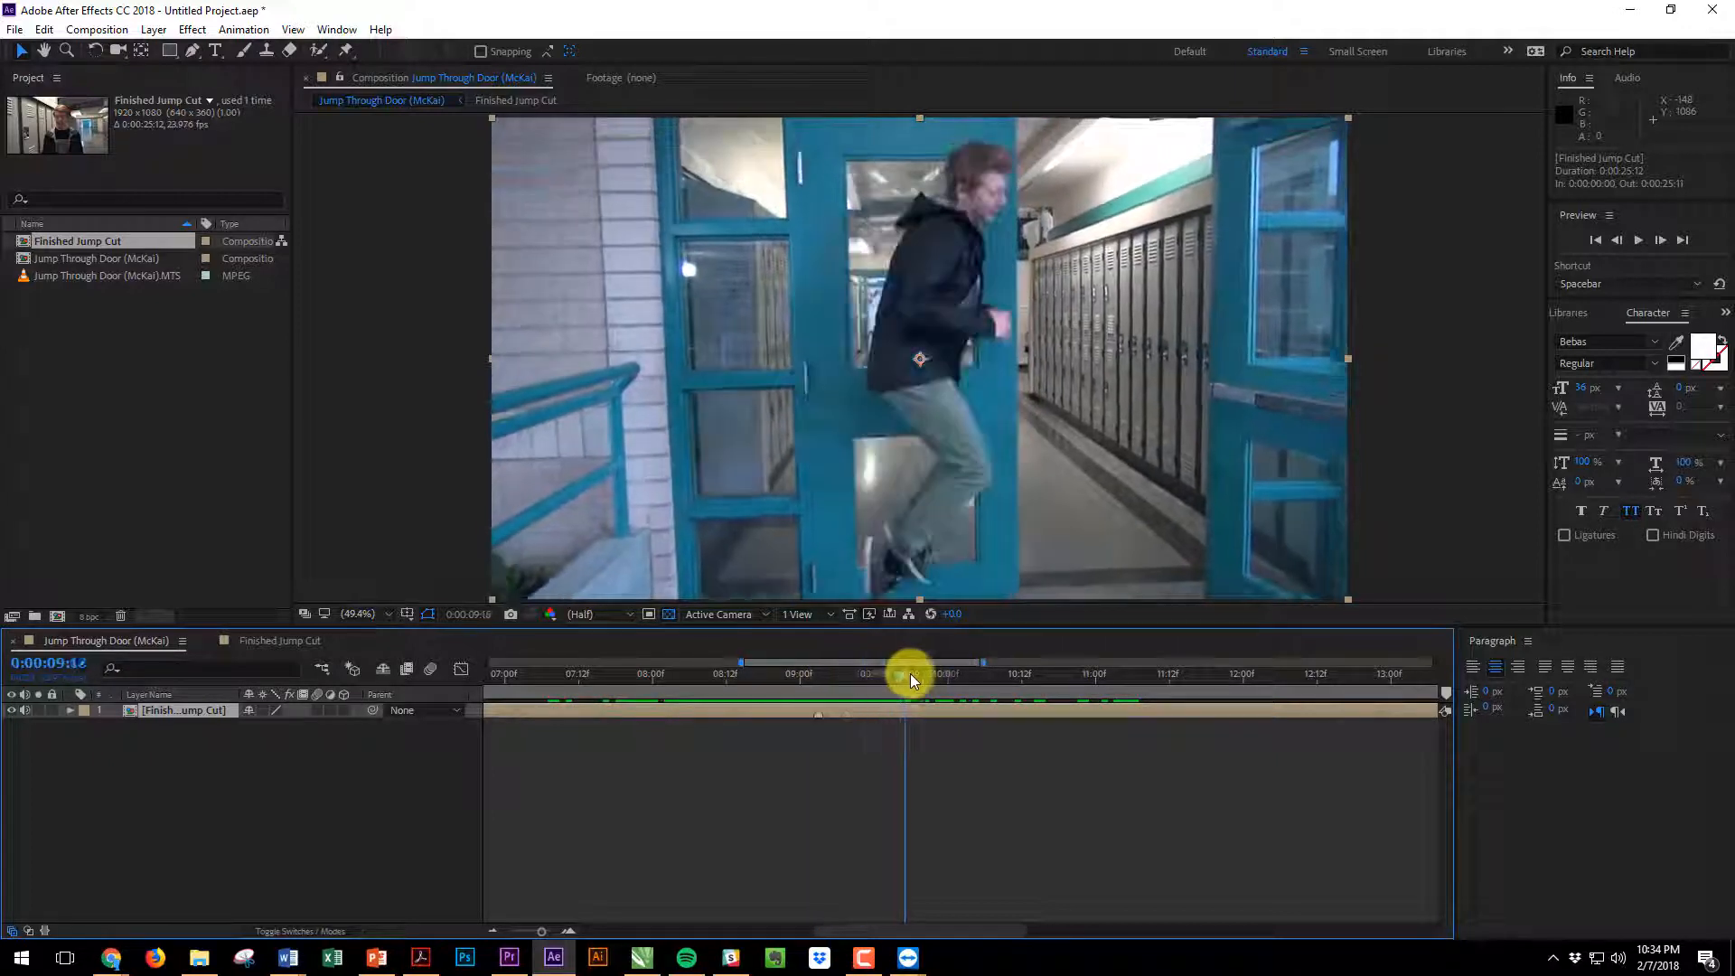
drag(913, 673, 1168, 673)
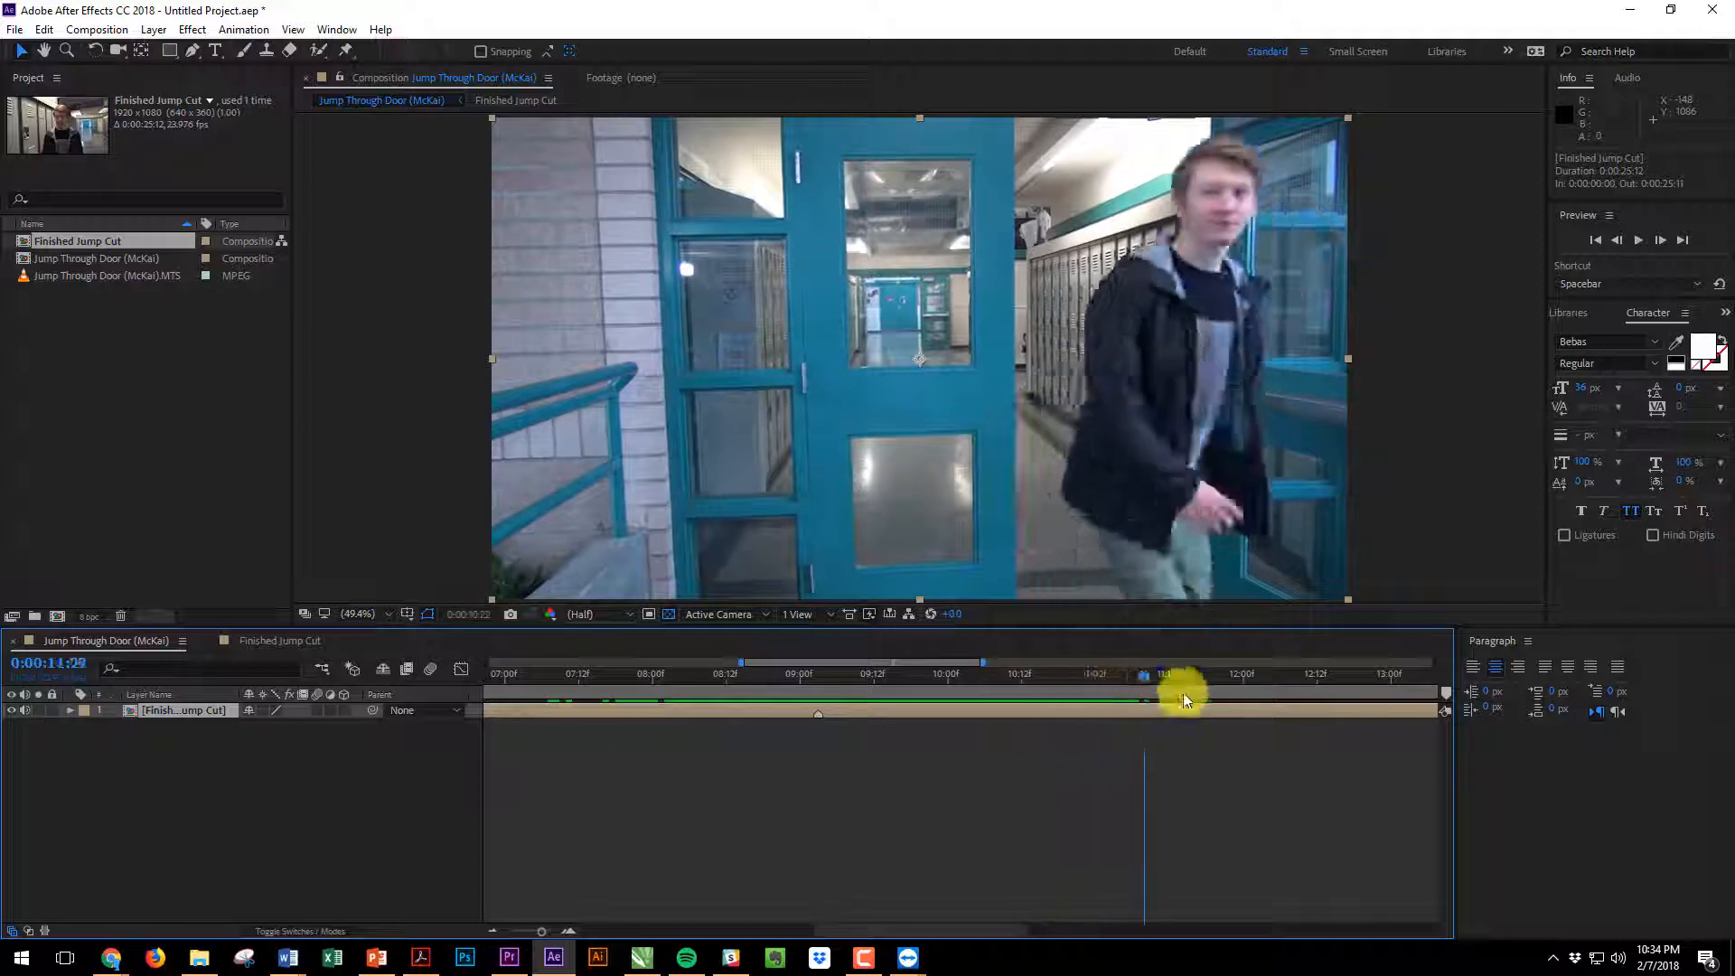
drag(1168, 702, 780, 701)
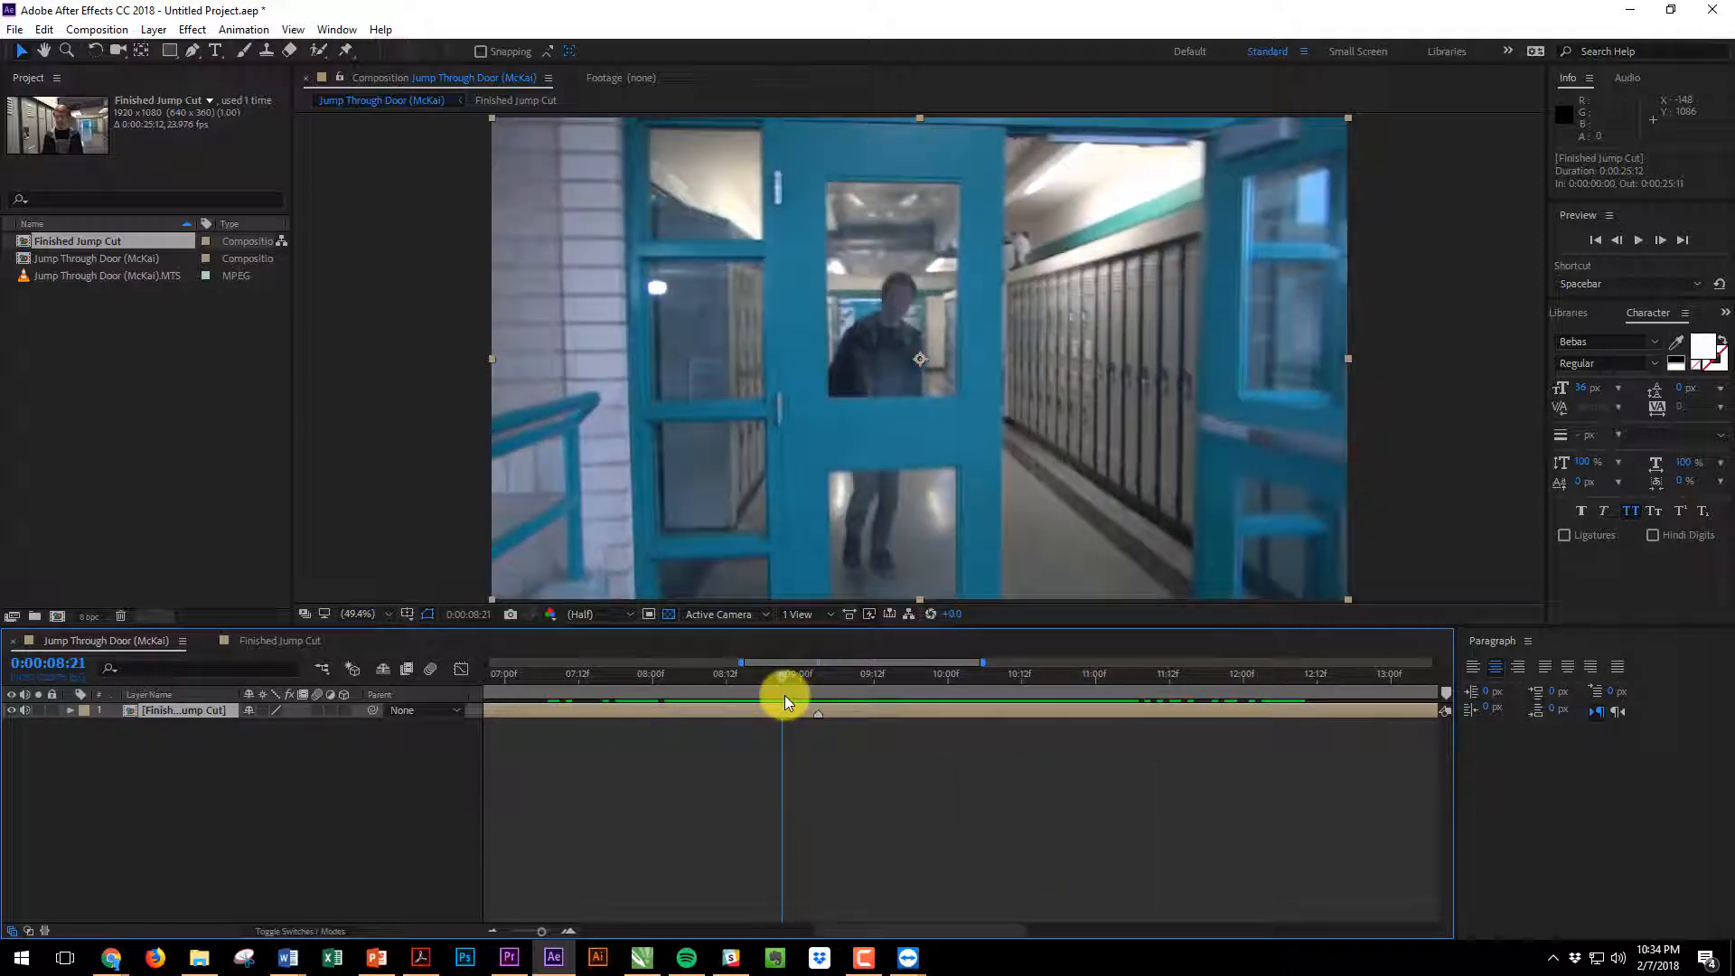
drag(786, 674, 819, 674)
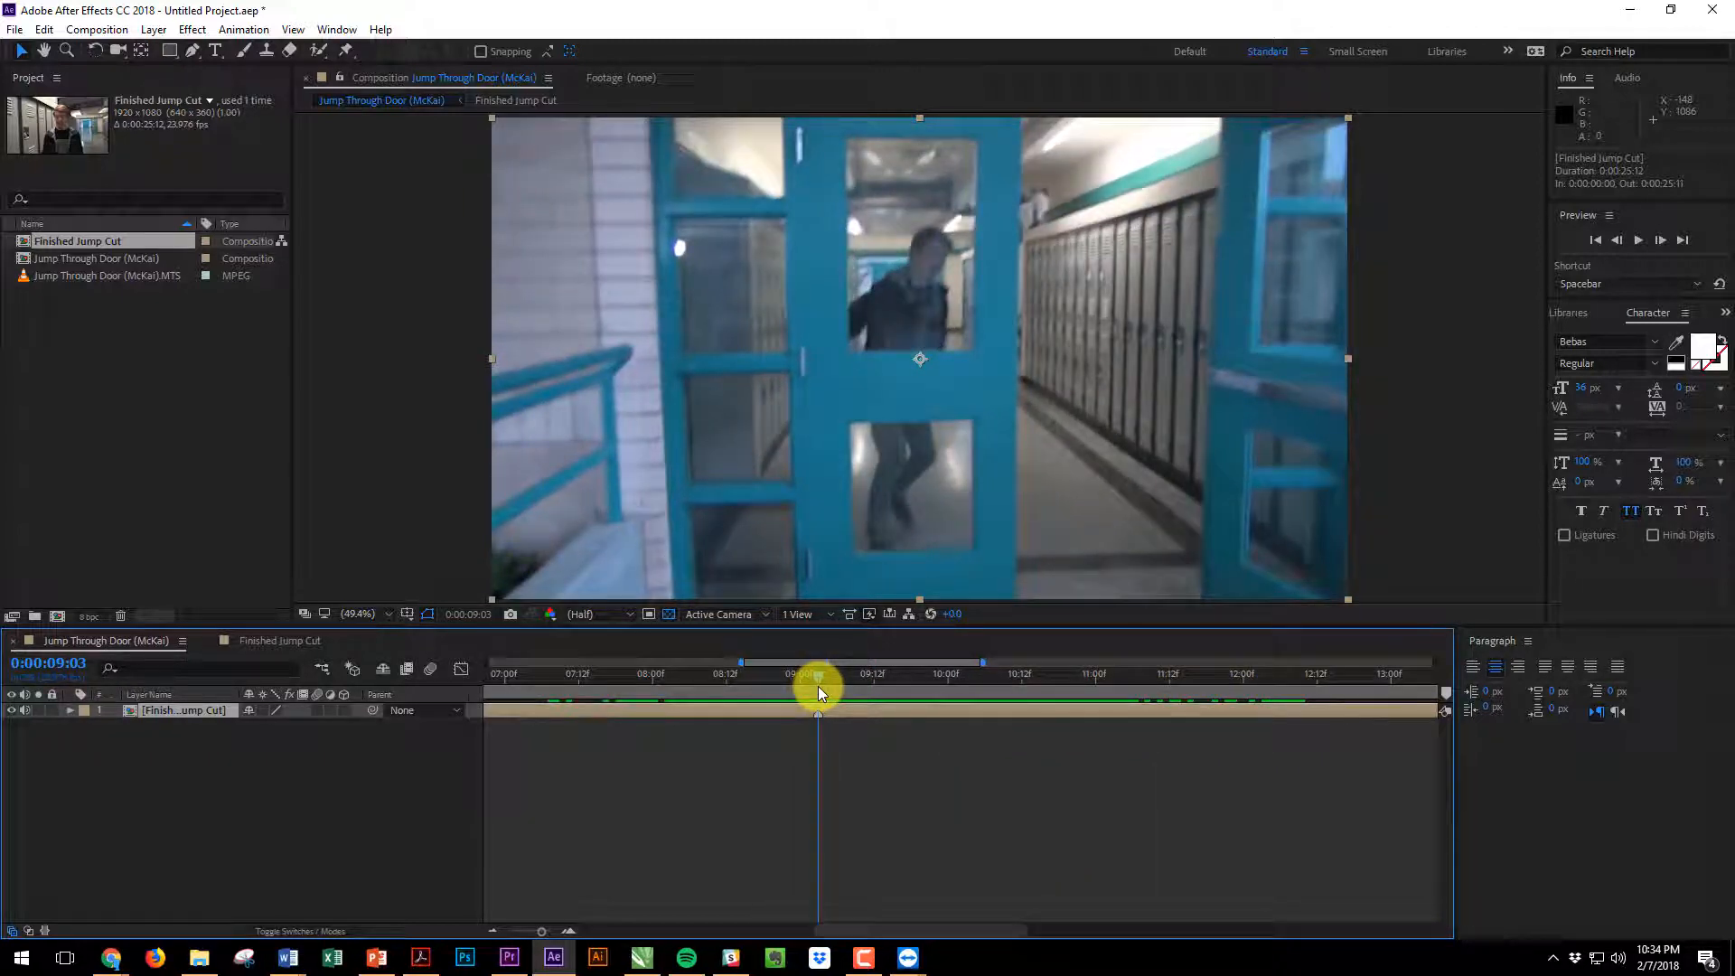
mouse_move(819, 692)
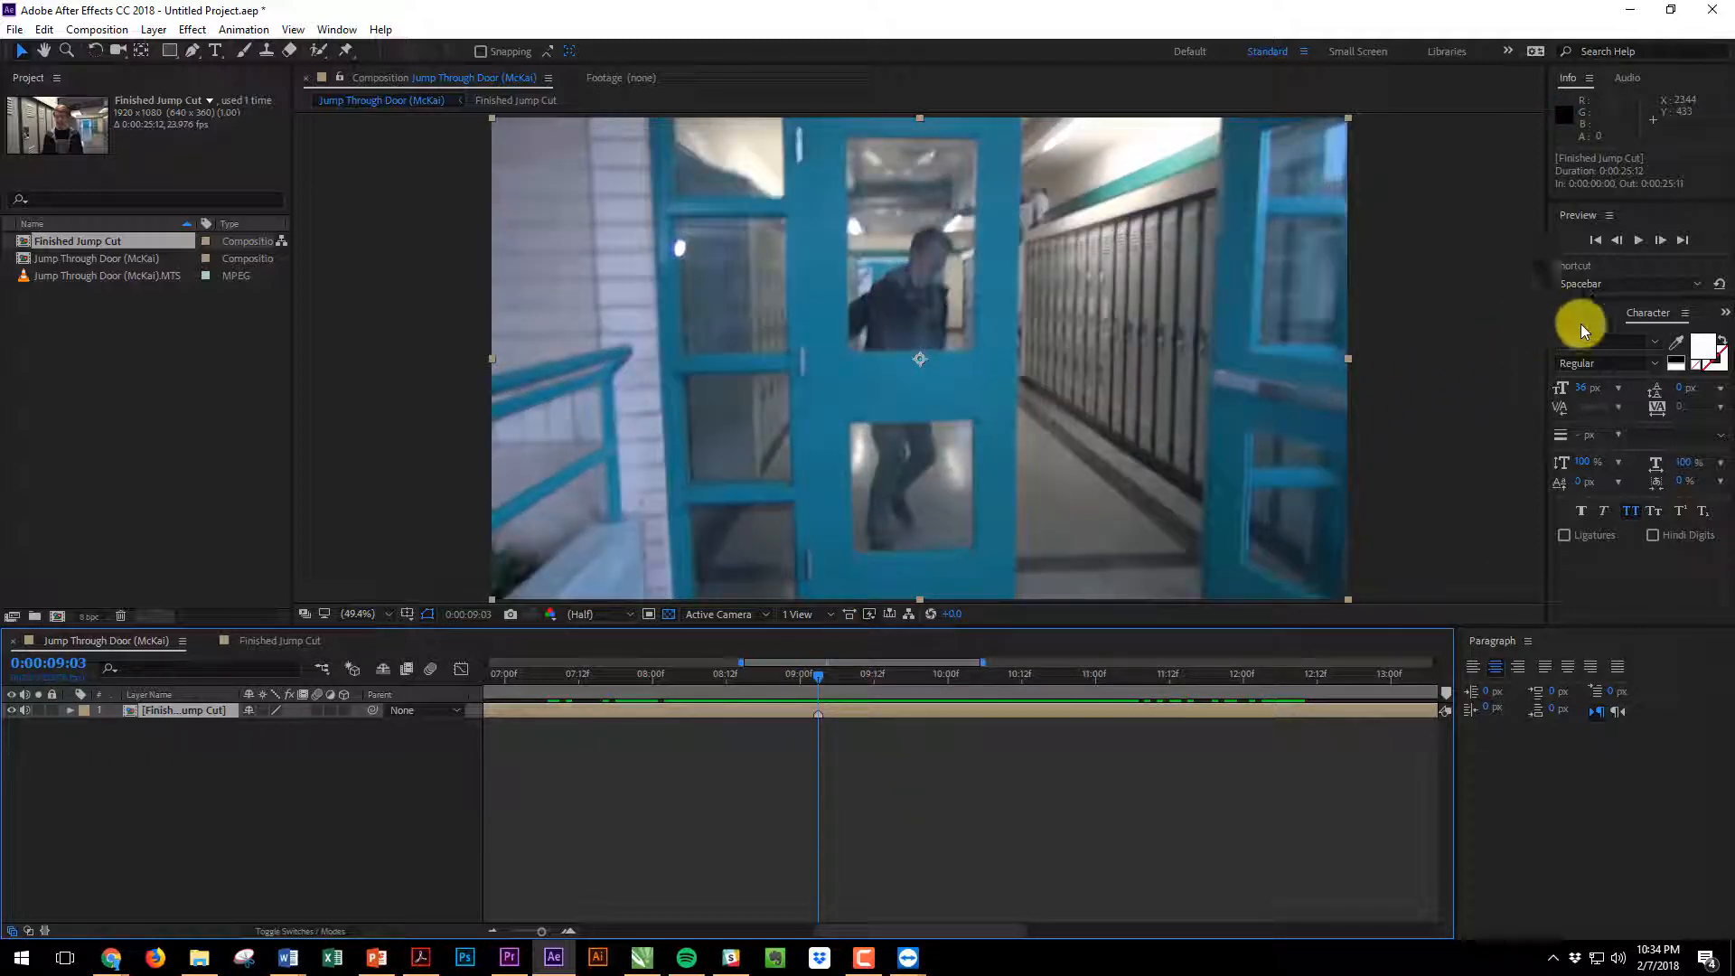
Search the Effects & Presets panel for 'wiggle' to apply Wiggle - position
click(1686, 313)
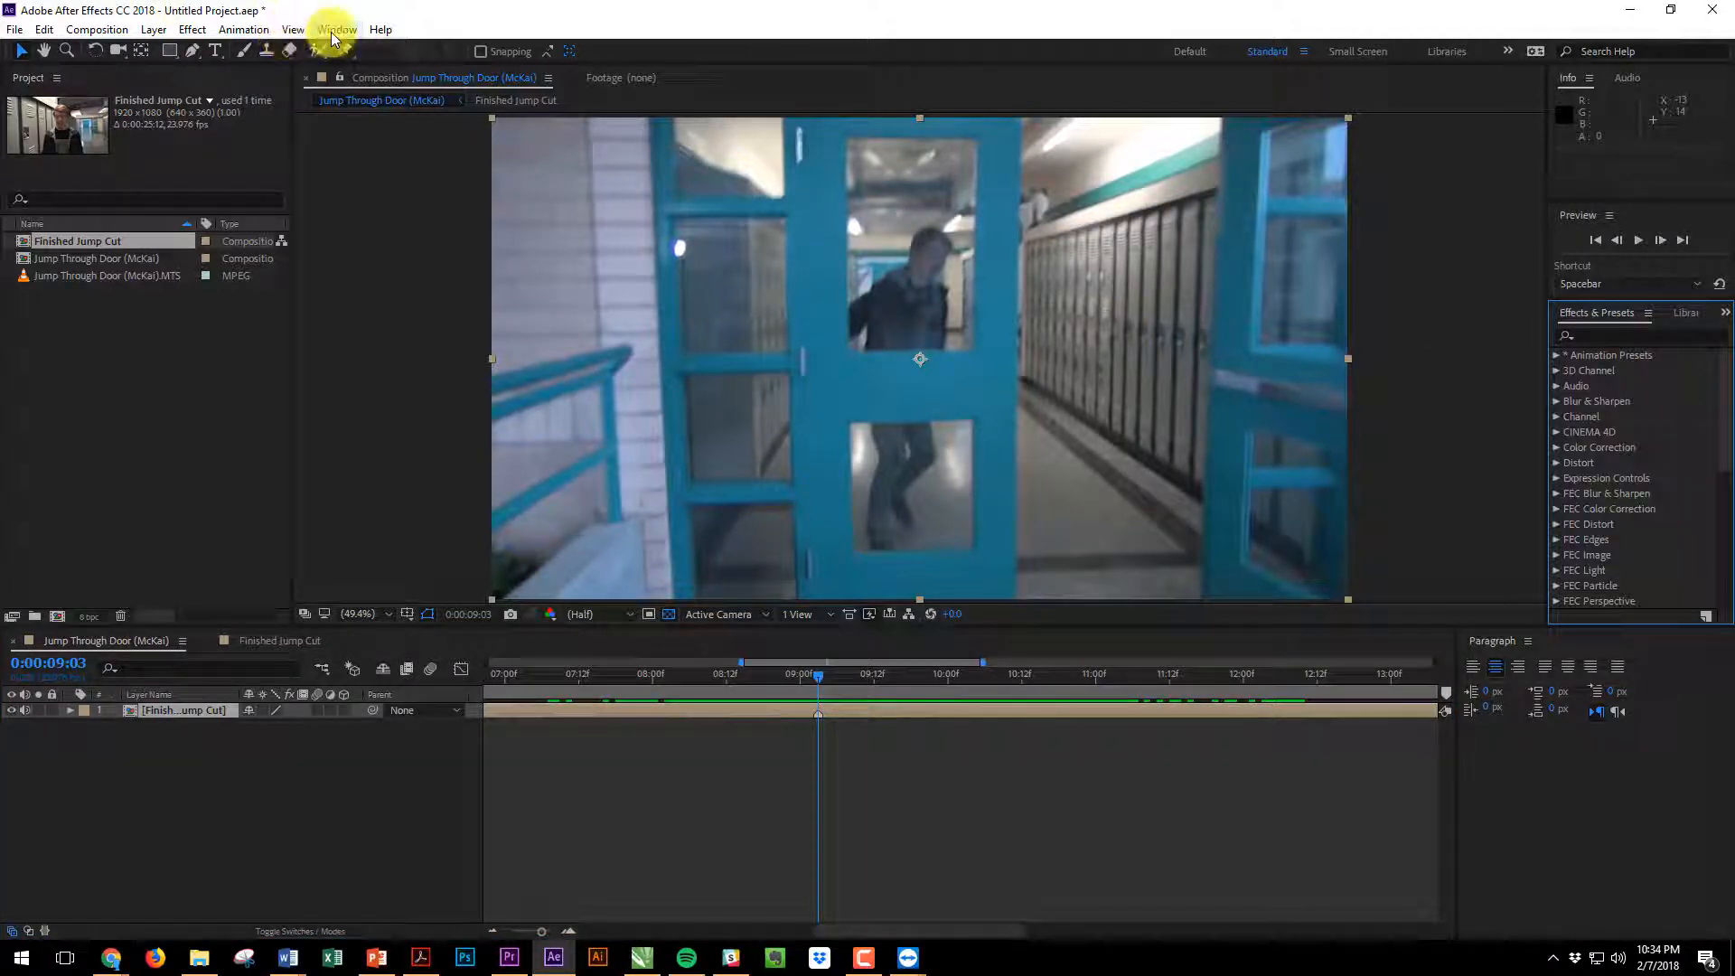
click(336, 29)
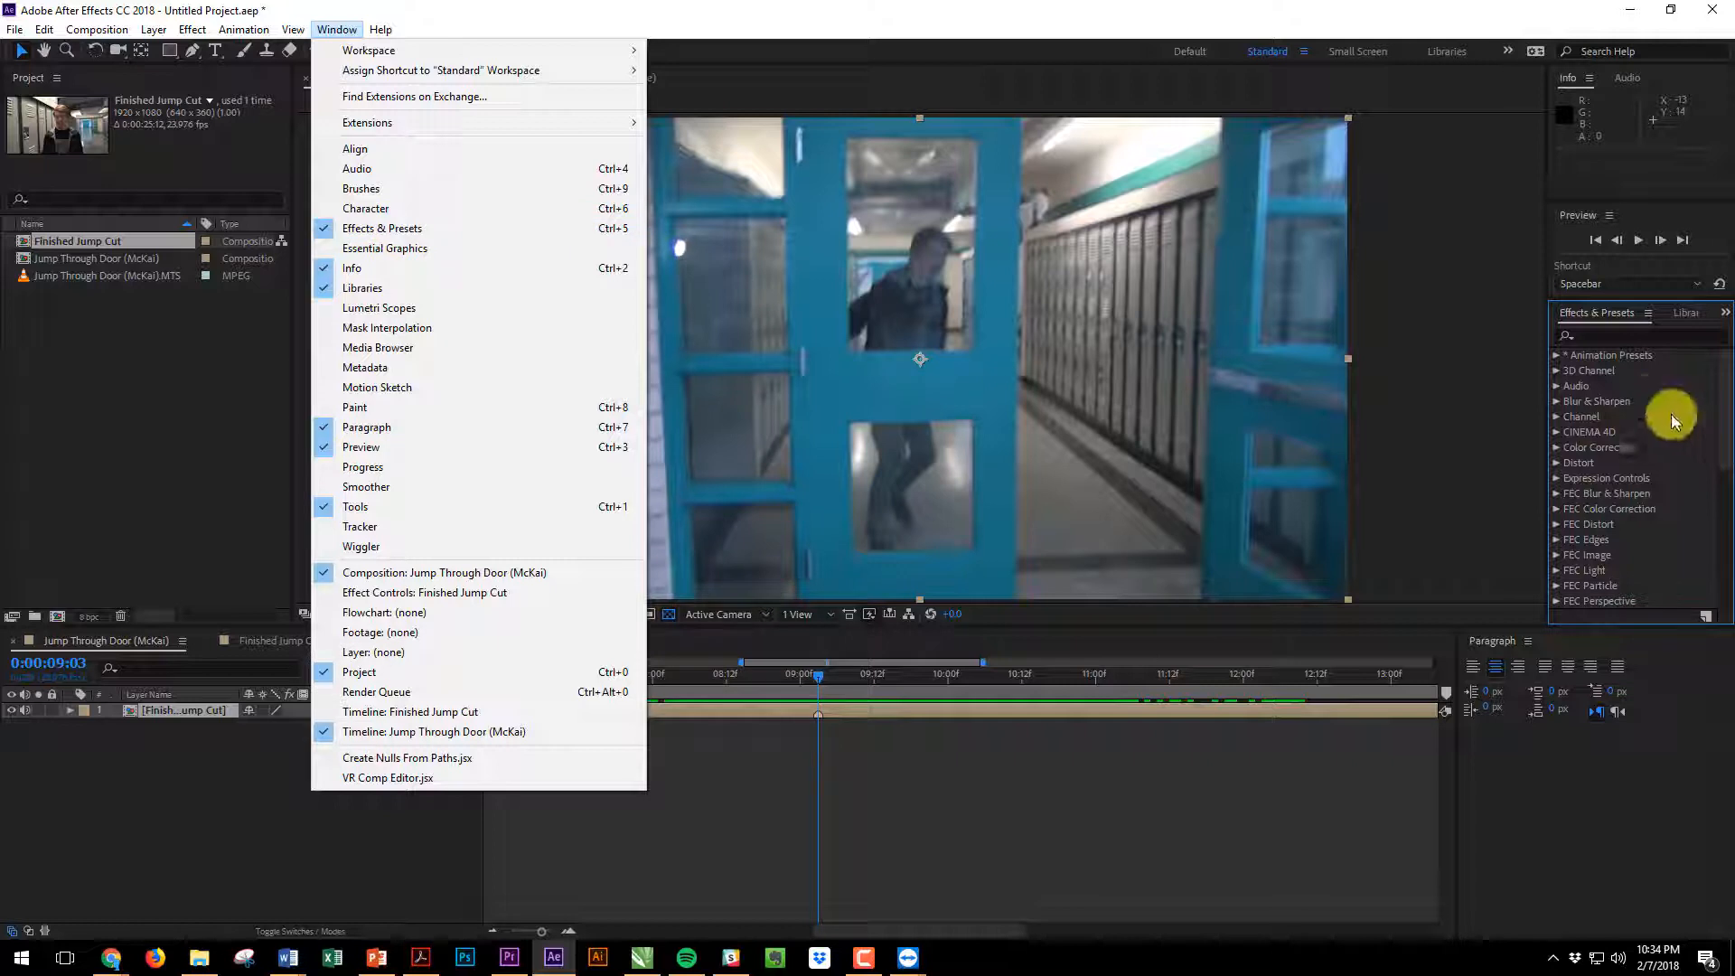
text(wiggle)
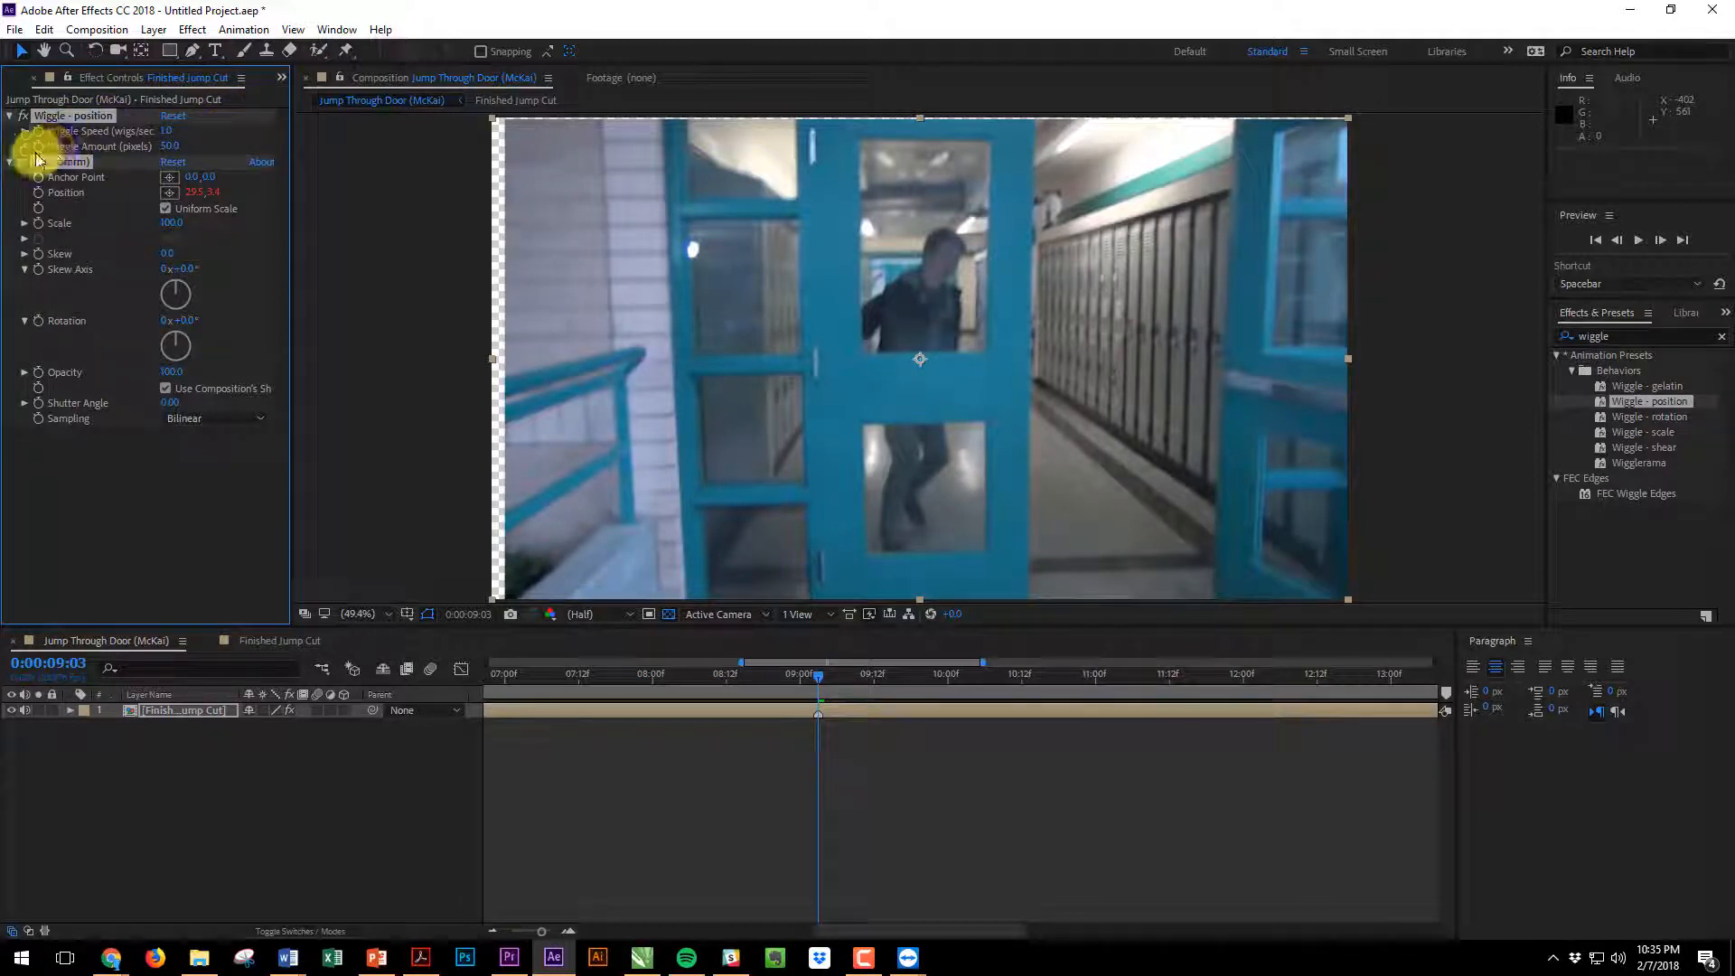
Set Wiggle Speed to 4 and Wiggle Amount to 40, previewing the shake
click(9, 130)
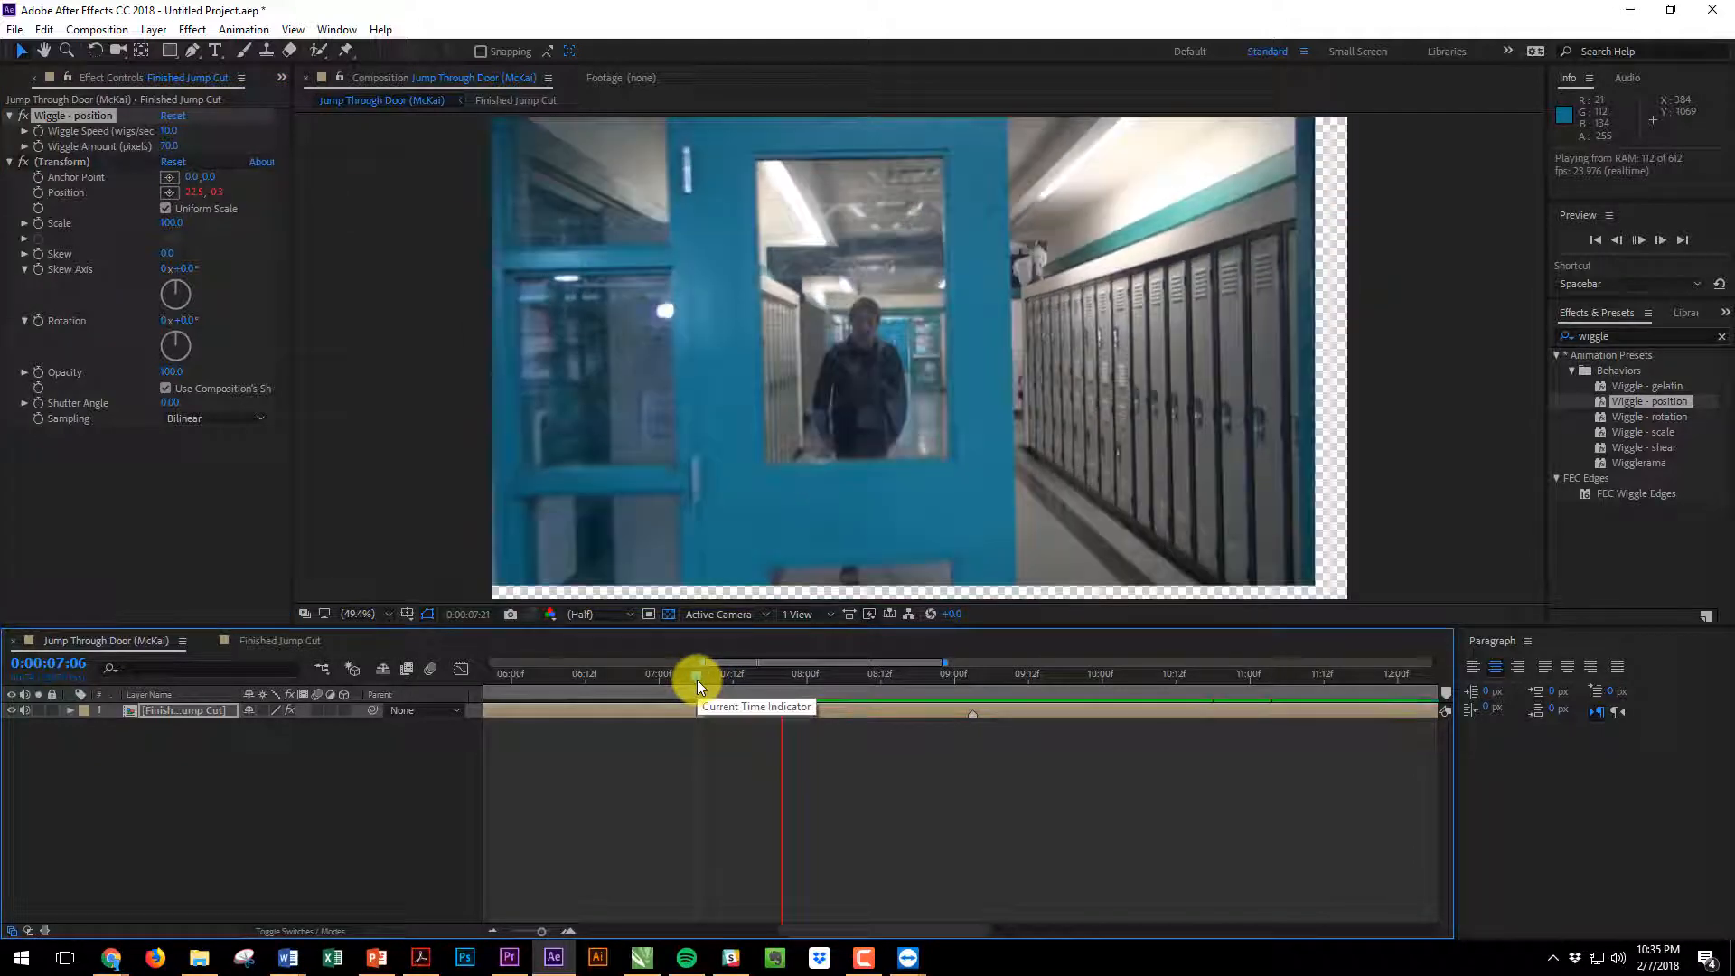
drag(700, 672, 860, 672)
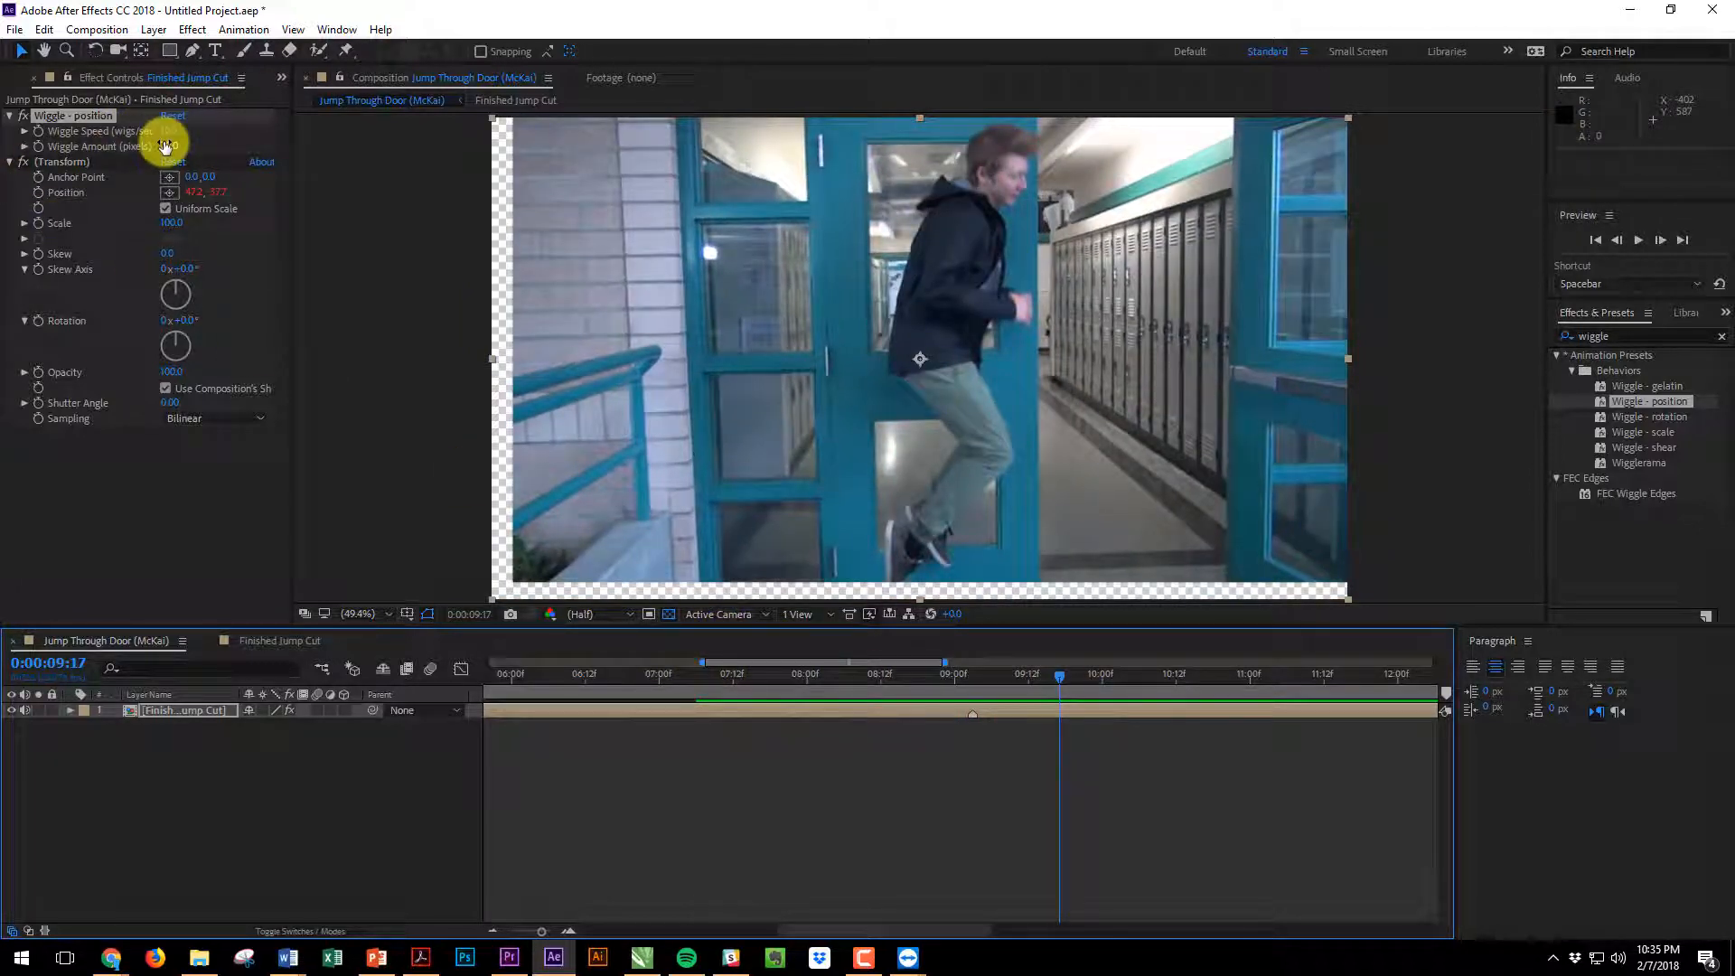
click(170, 130)
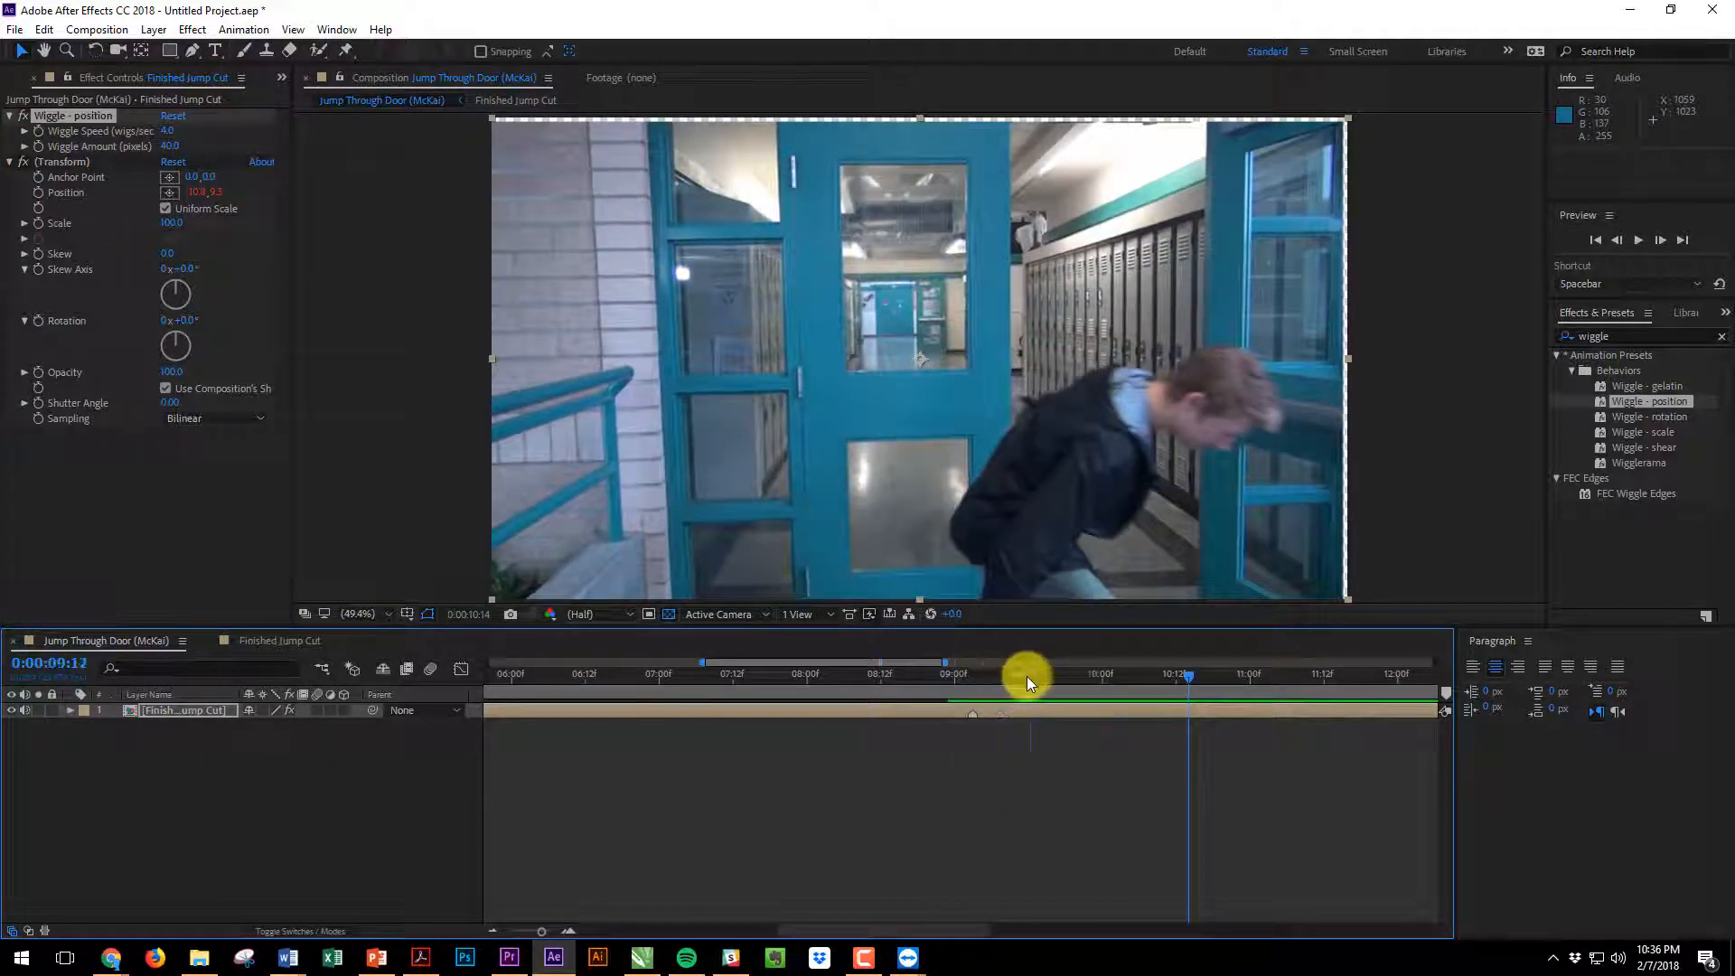
Scale the Finished Jump Cut layer to 107% and check the frame edges stay hidden
drag(1189, 676, 1027, 676)
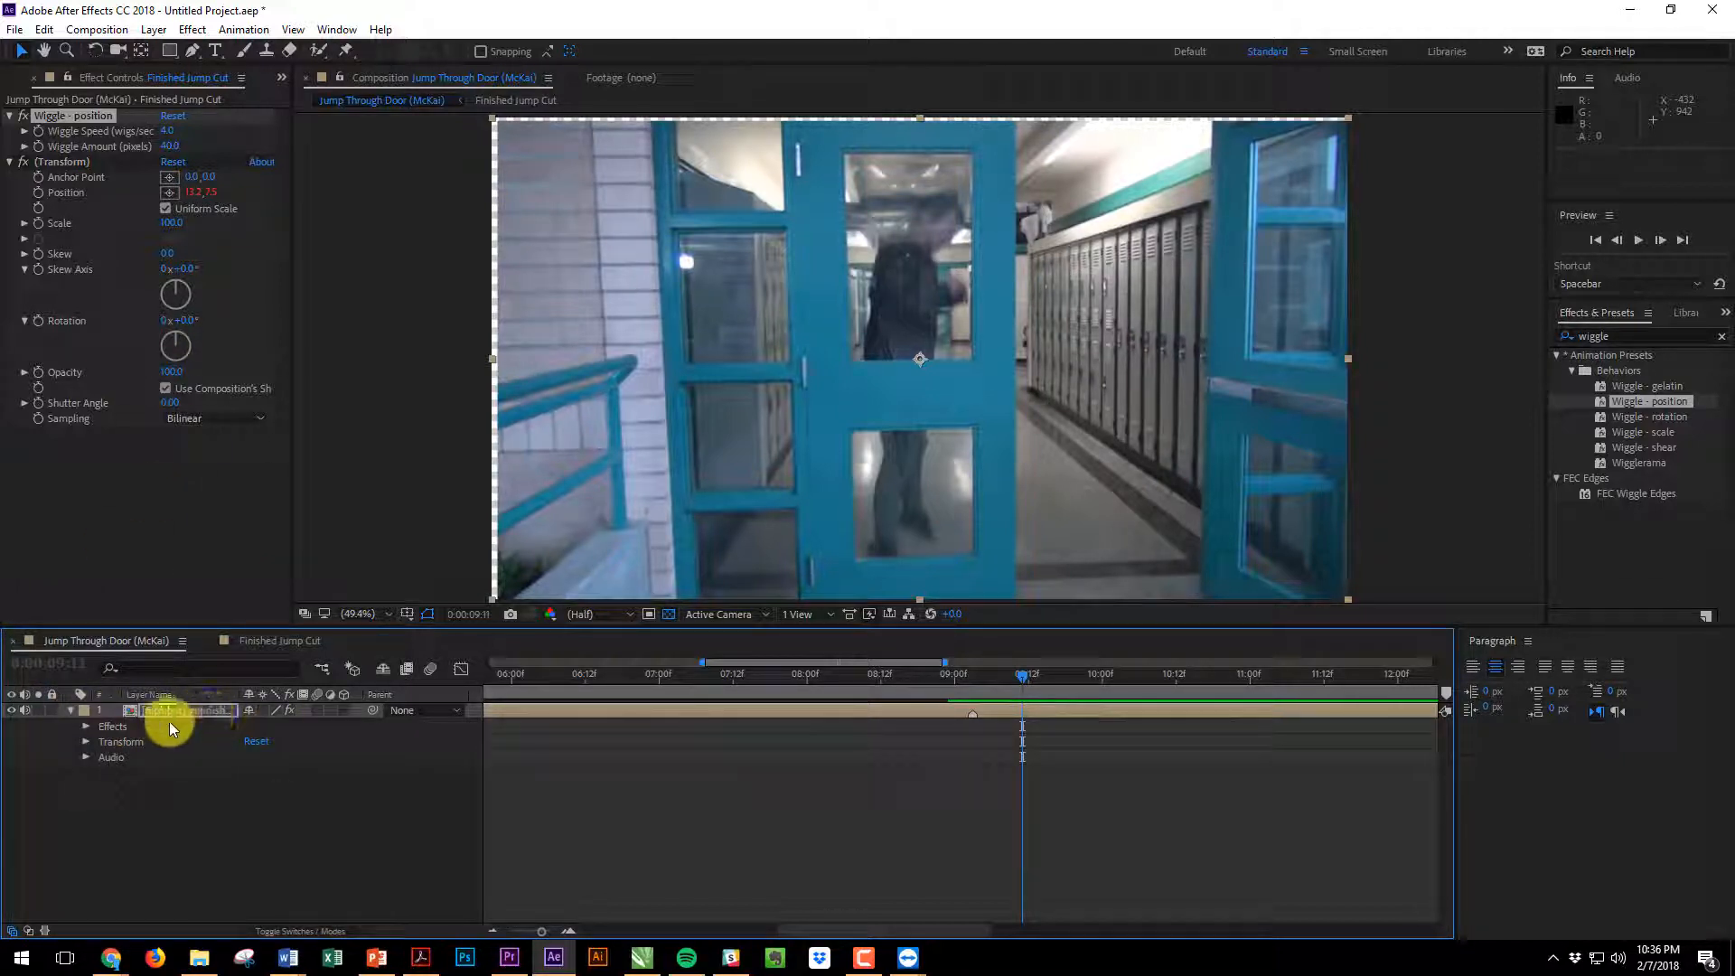
click(87, 726)
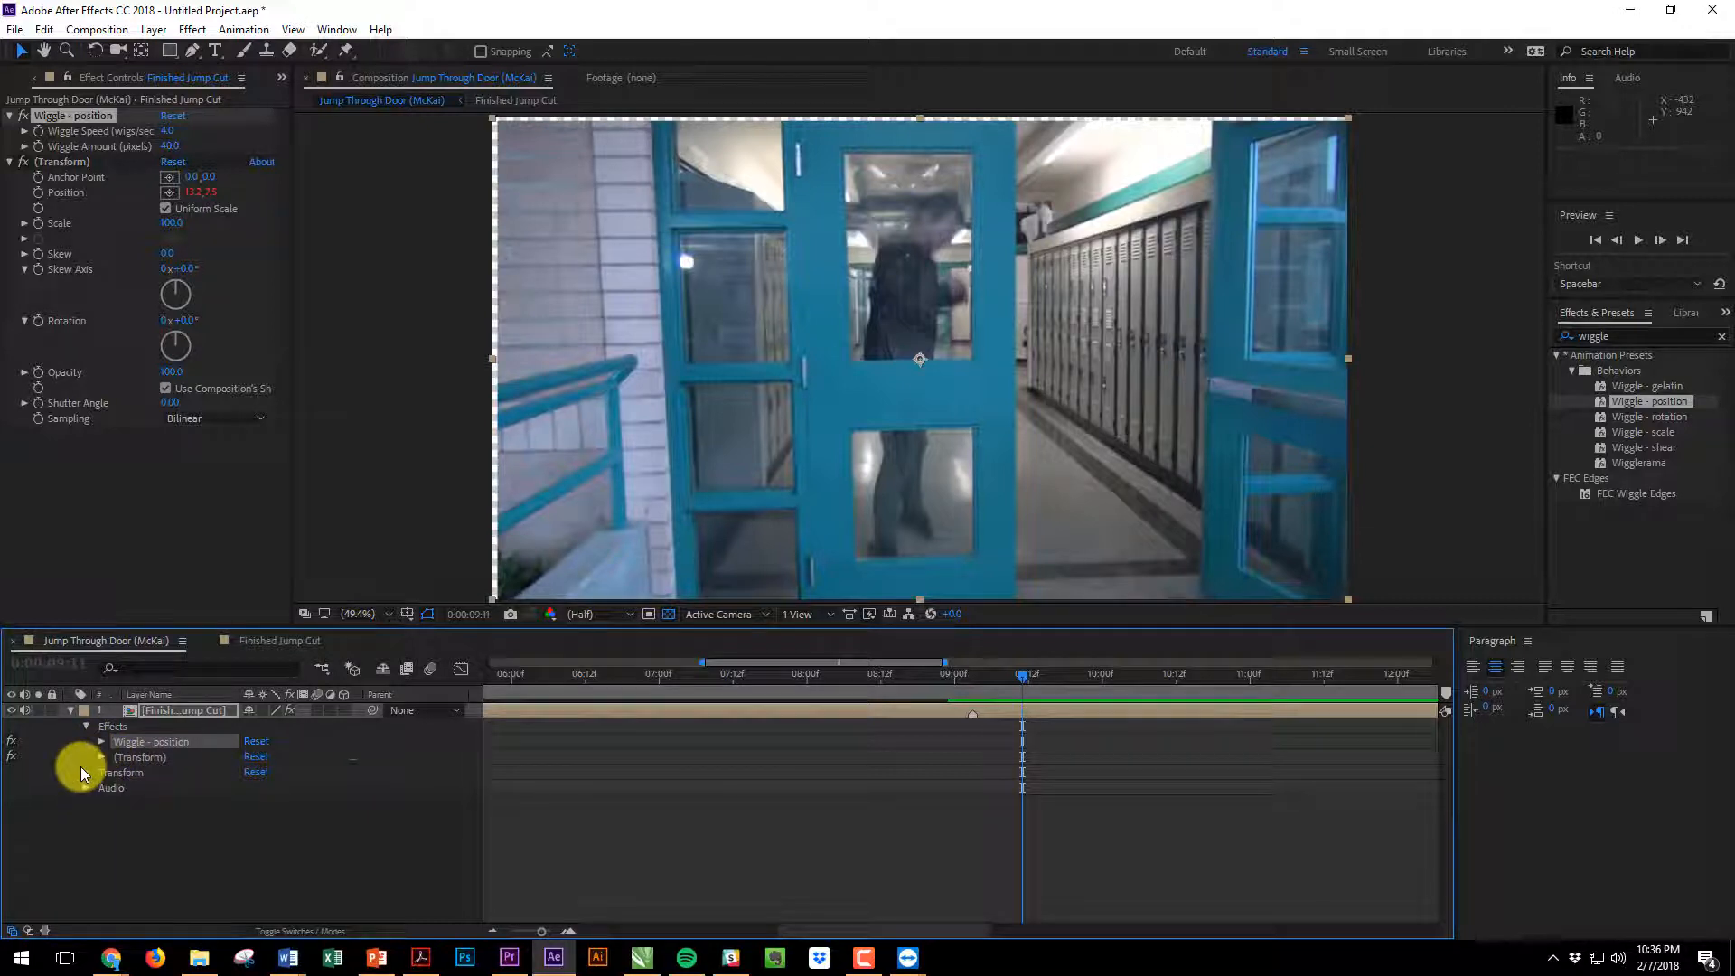
click(101, 772)
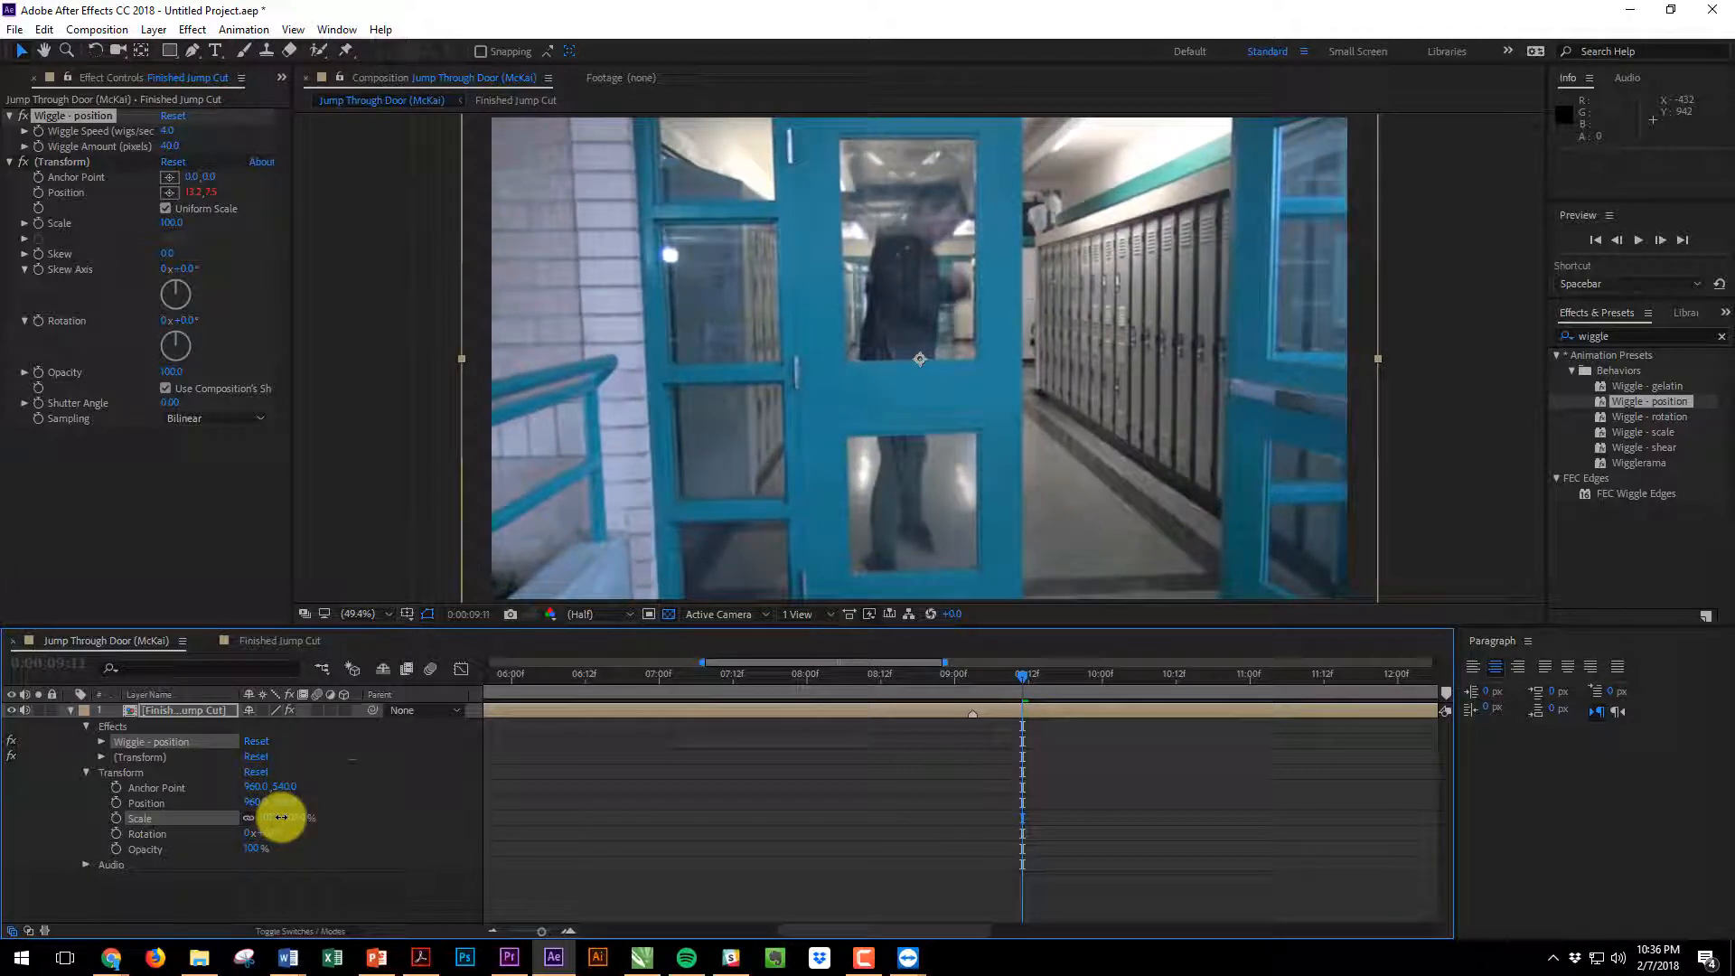
click(700, 672)
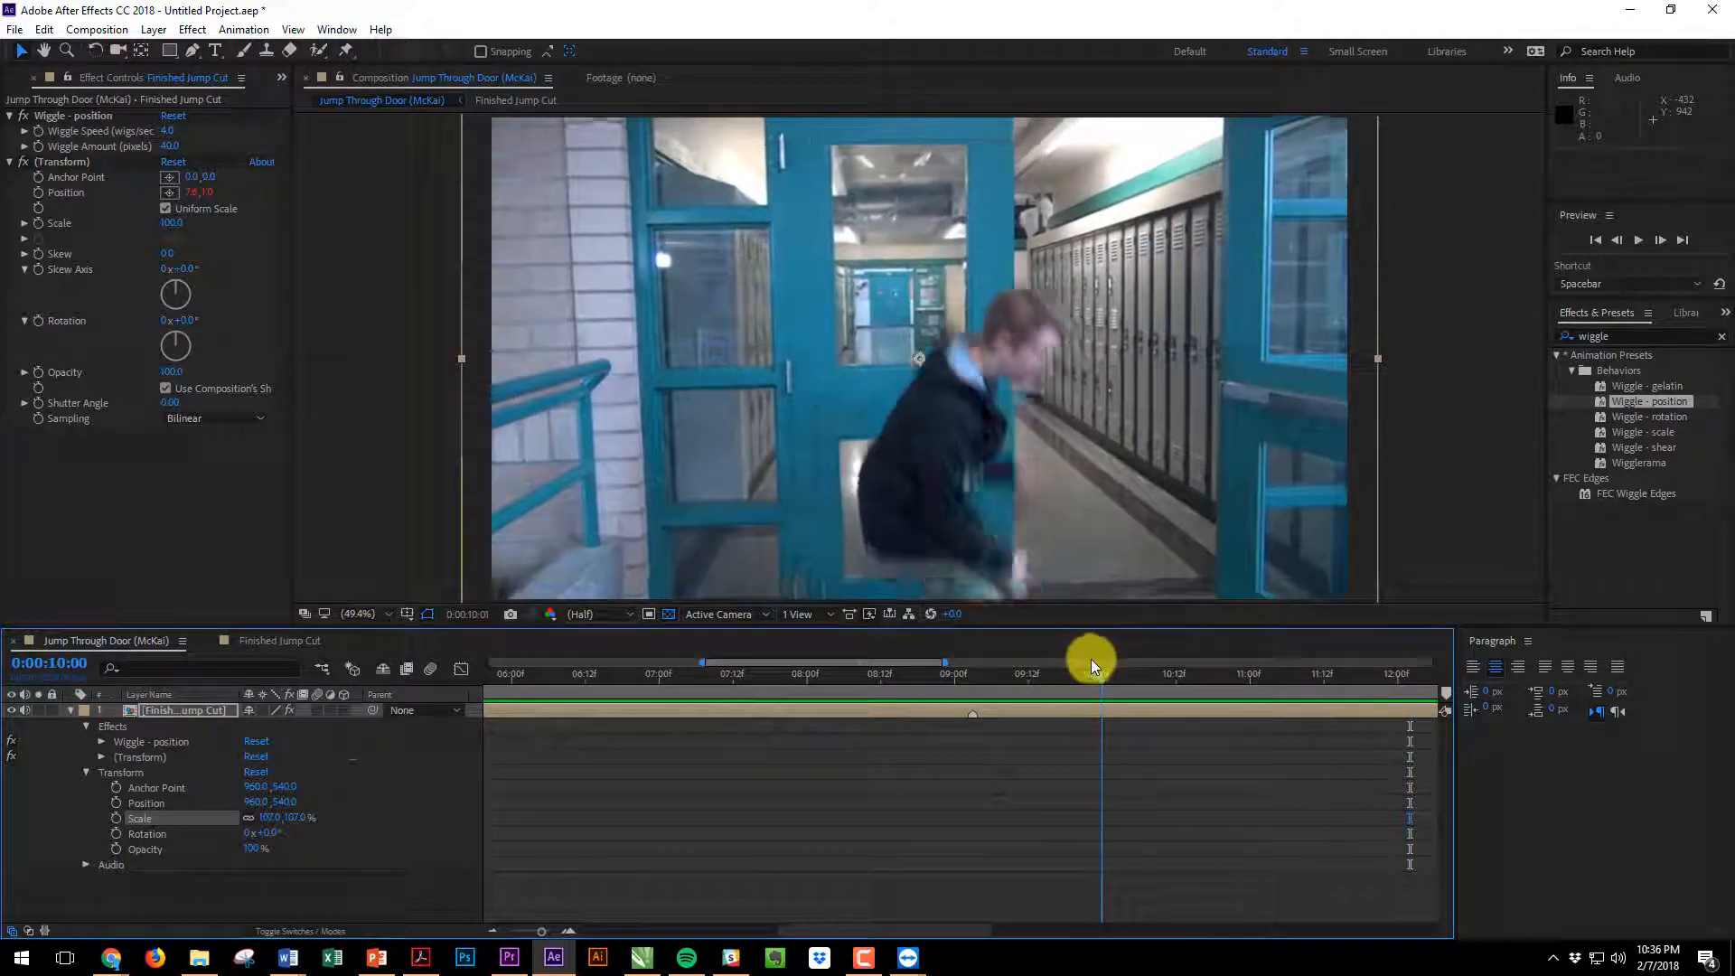
drag(1090, 662, 952, 673)
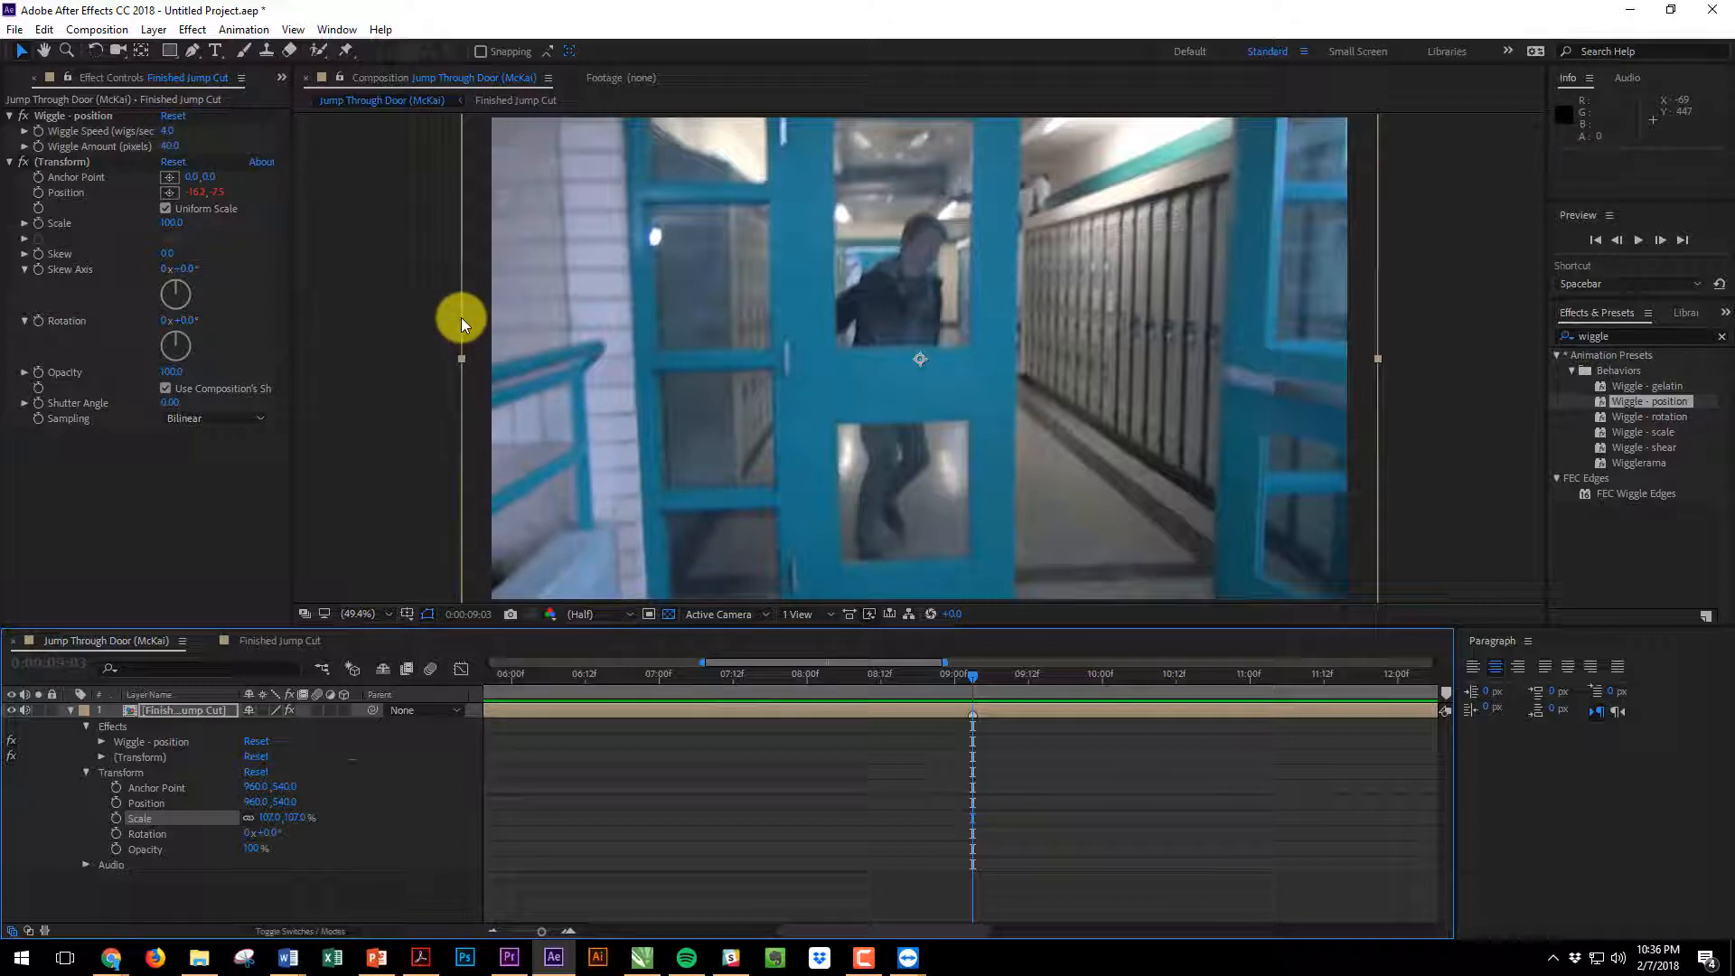
mouse_move(38, 135)
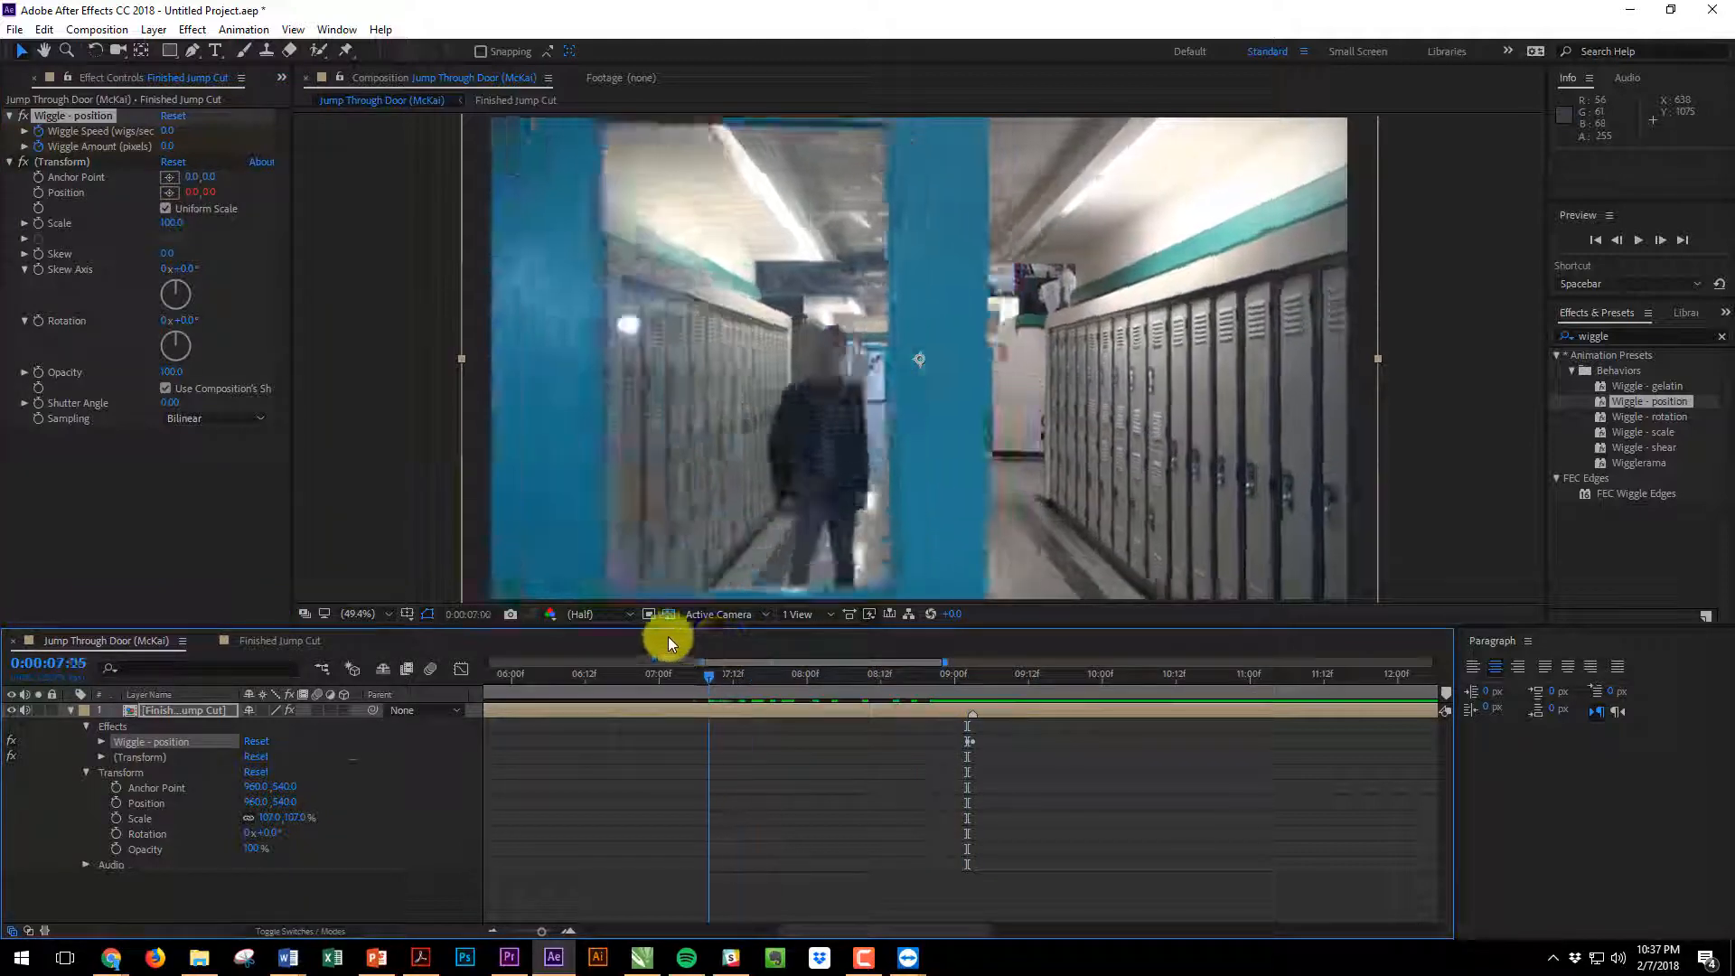
Play through the clip to confirm it is steady before the jump and shakes at the cut
drag(669, 664, 743, 669)
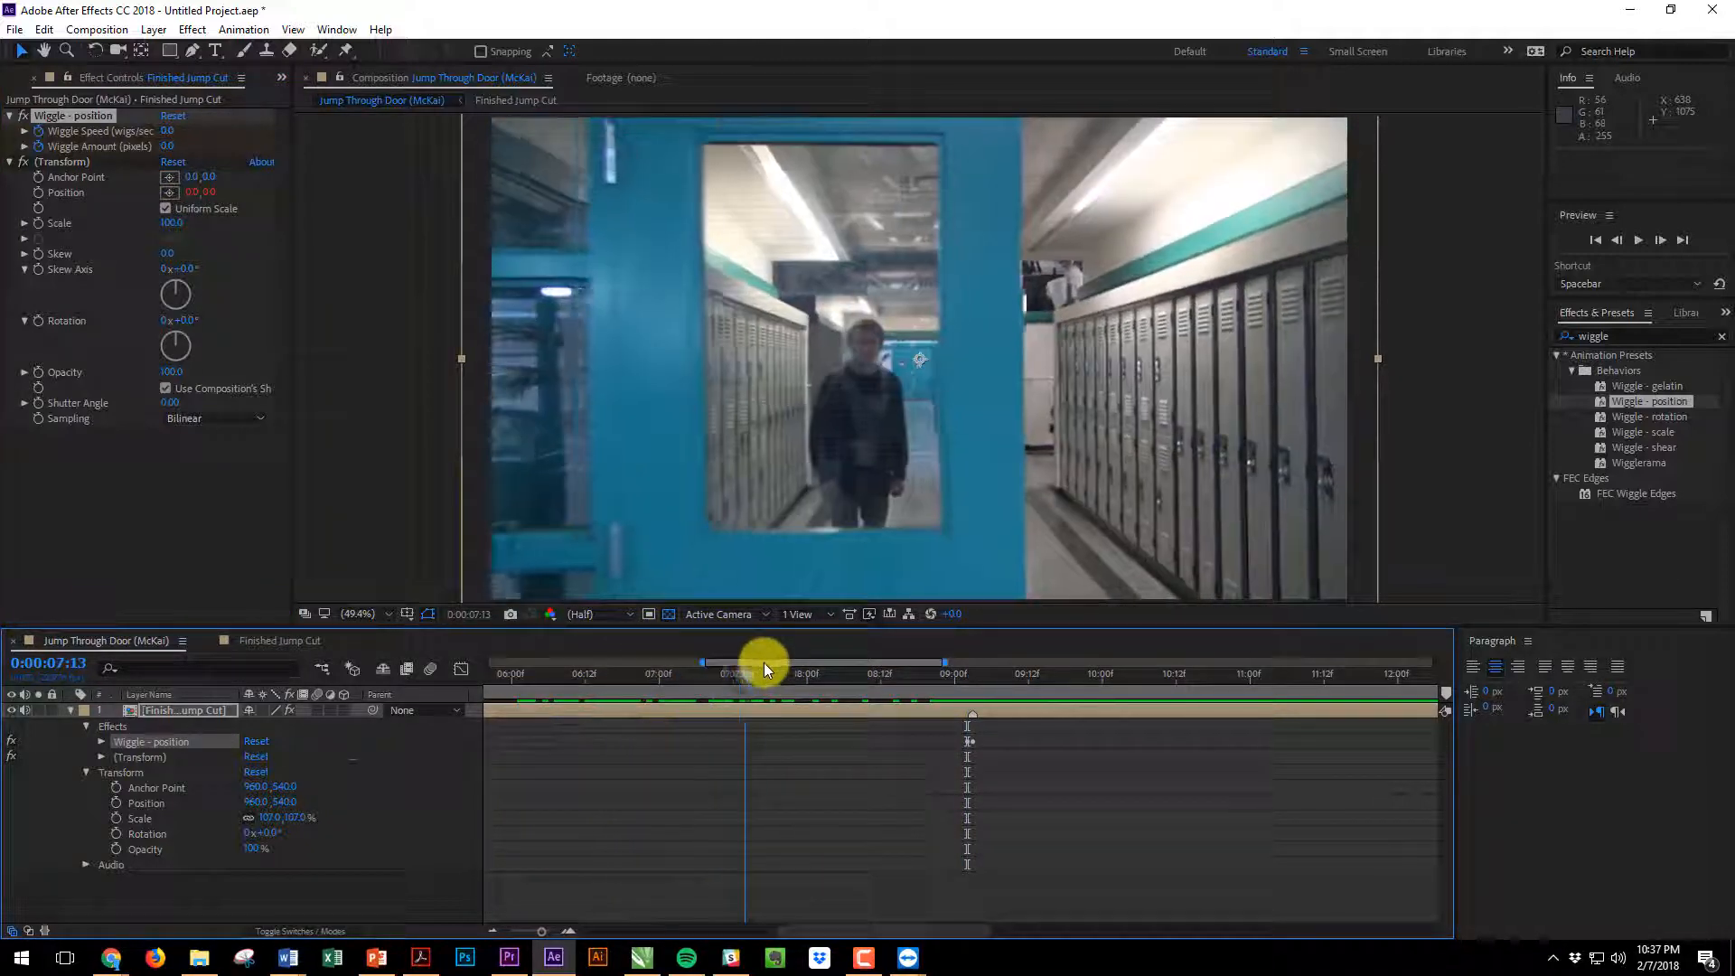
drag(741, 669, 945, 678)
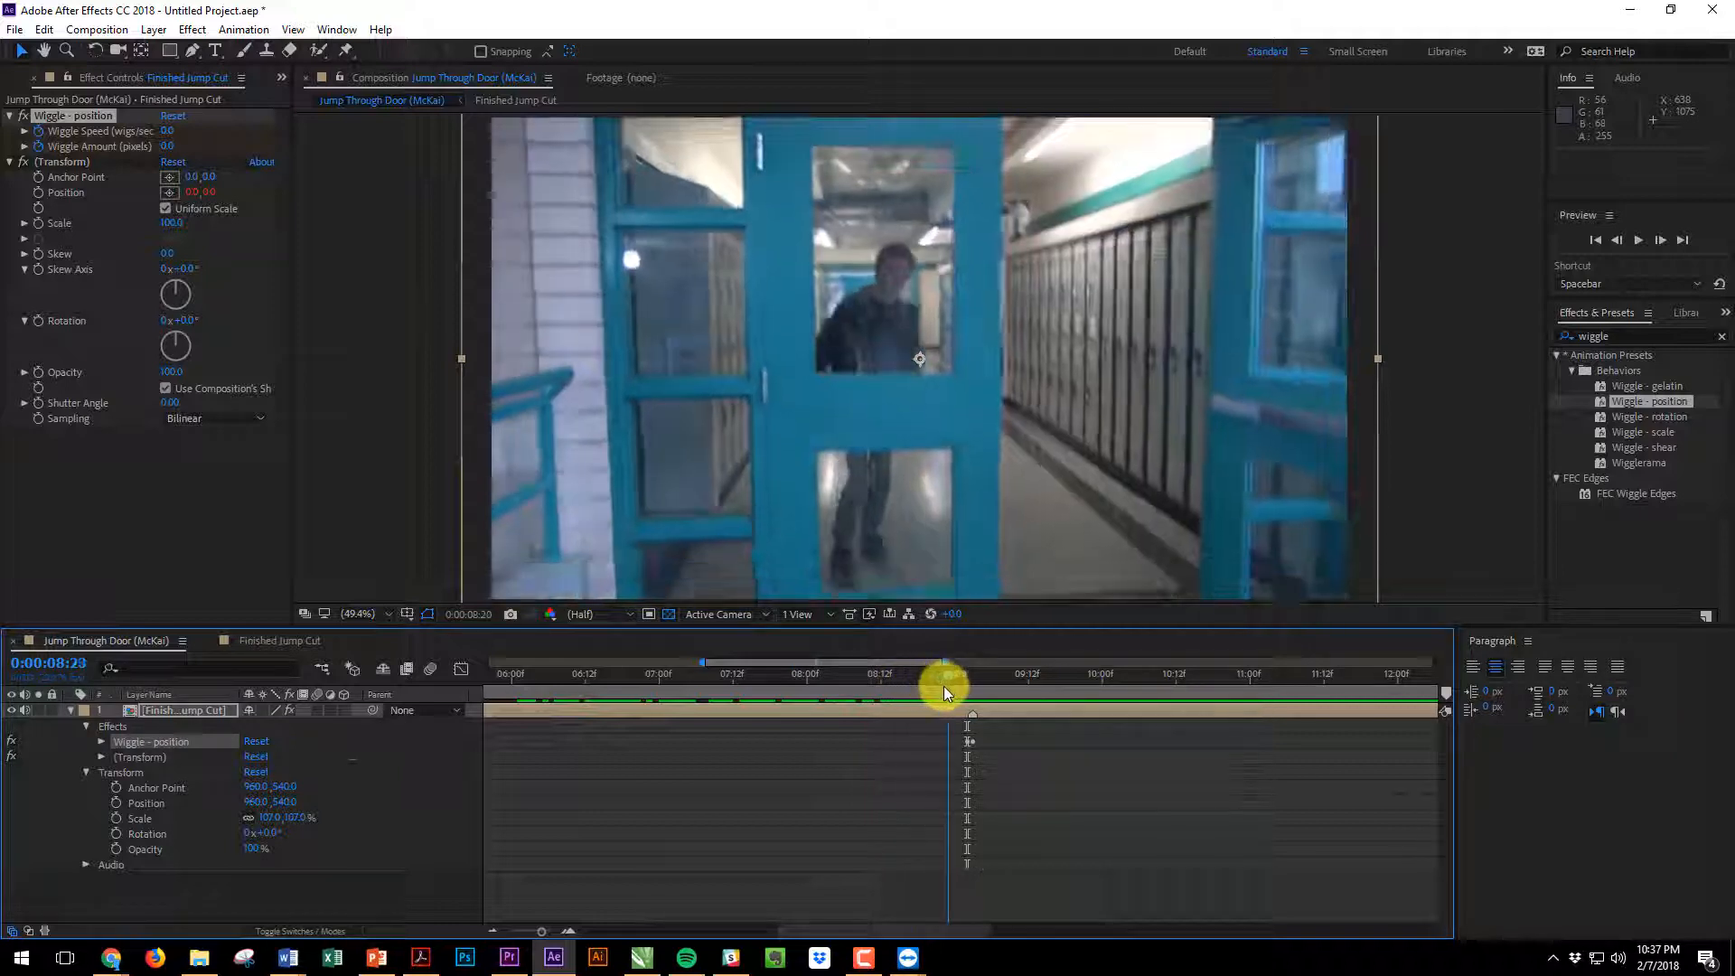
drag(945, 675, 972, 674)
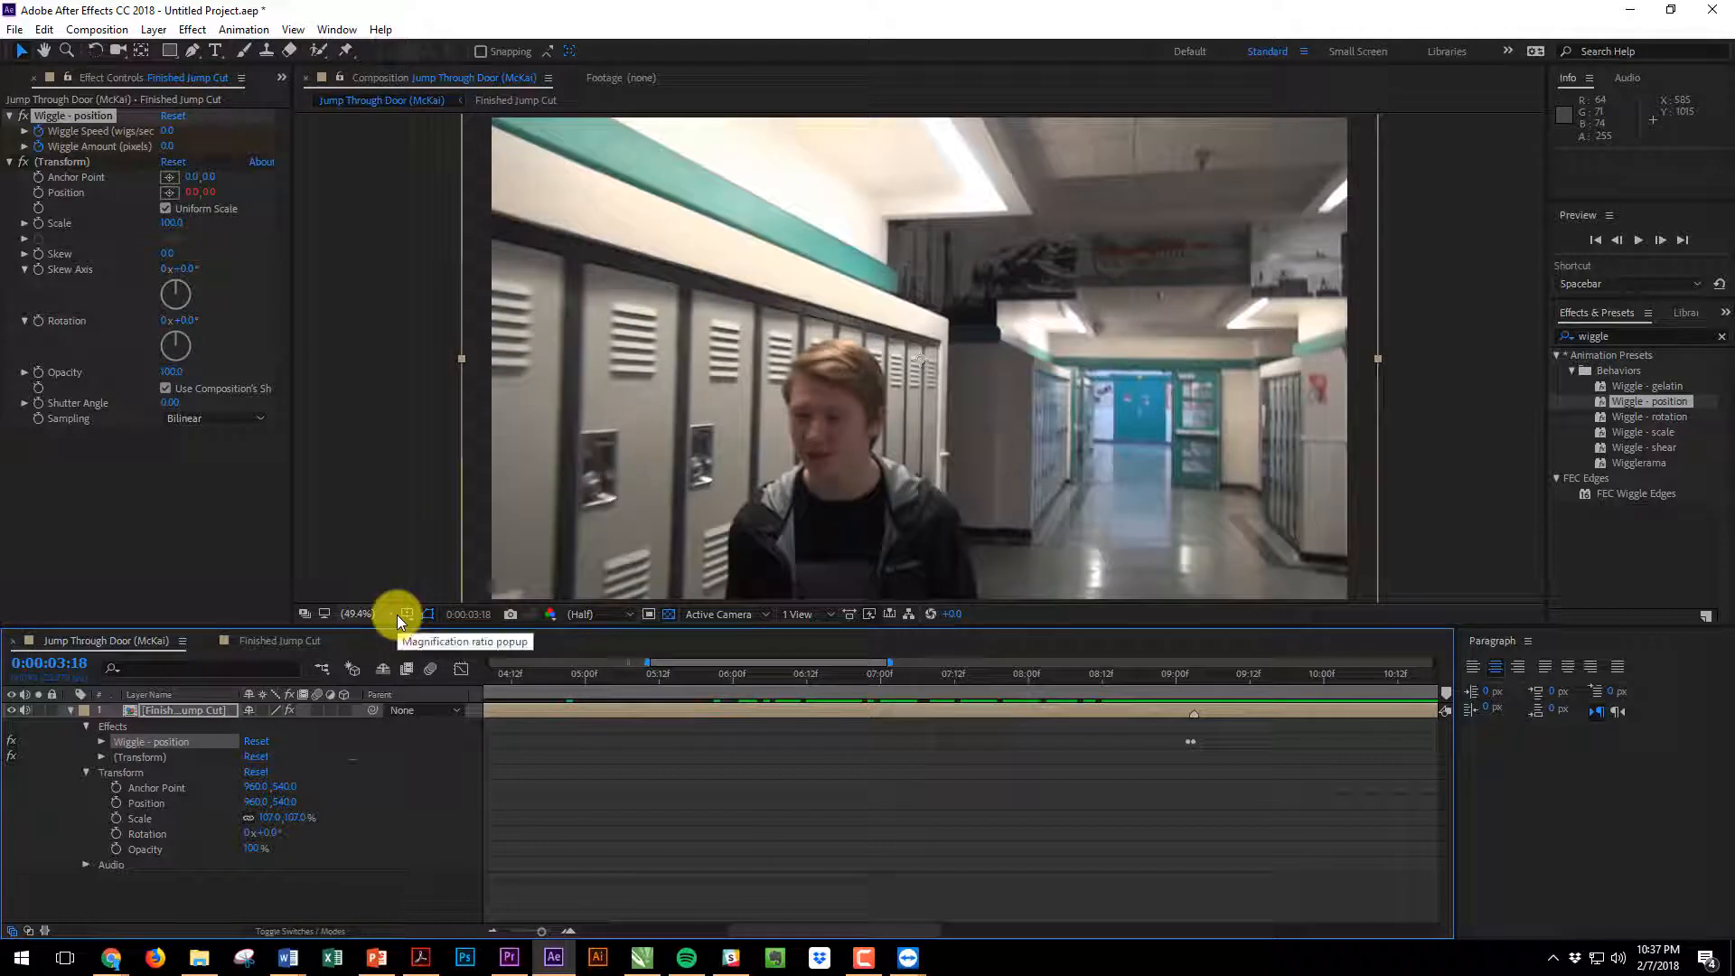
key(space)
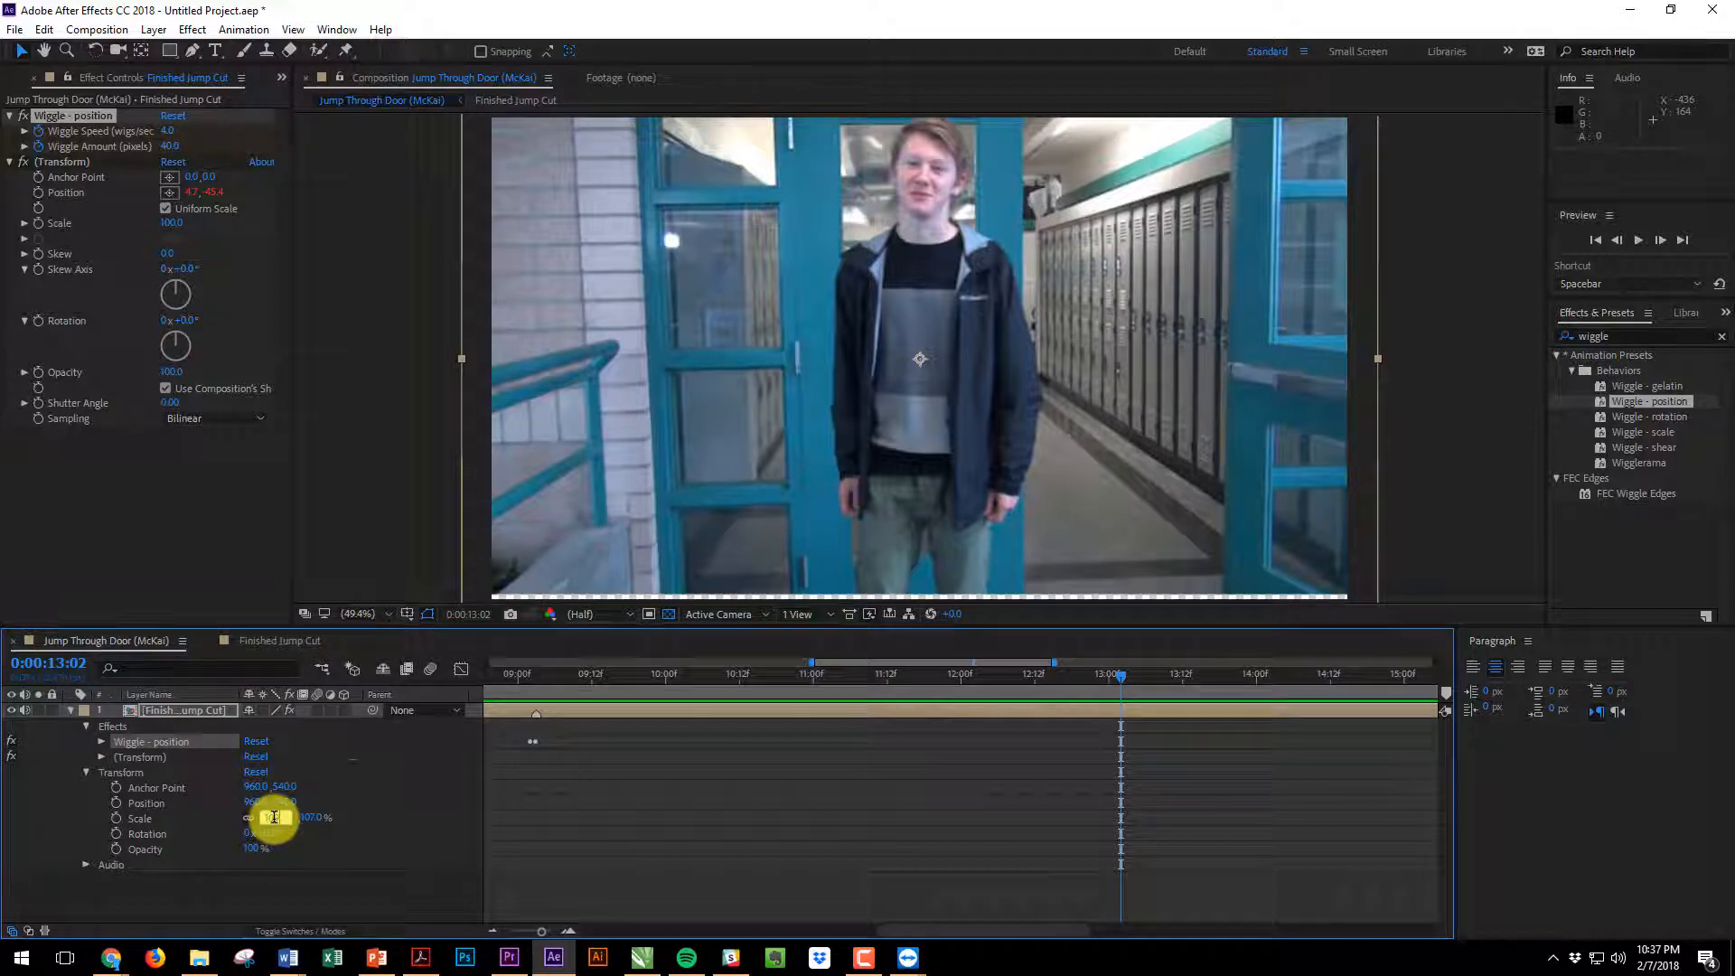
Raise the nested layer's scale slightly above 107% near the clip's end
drag(276, 817, 264, 824)
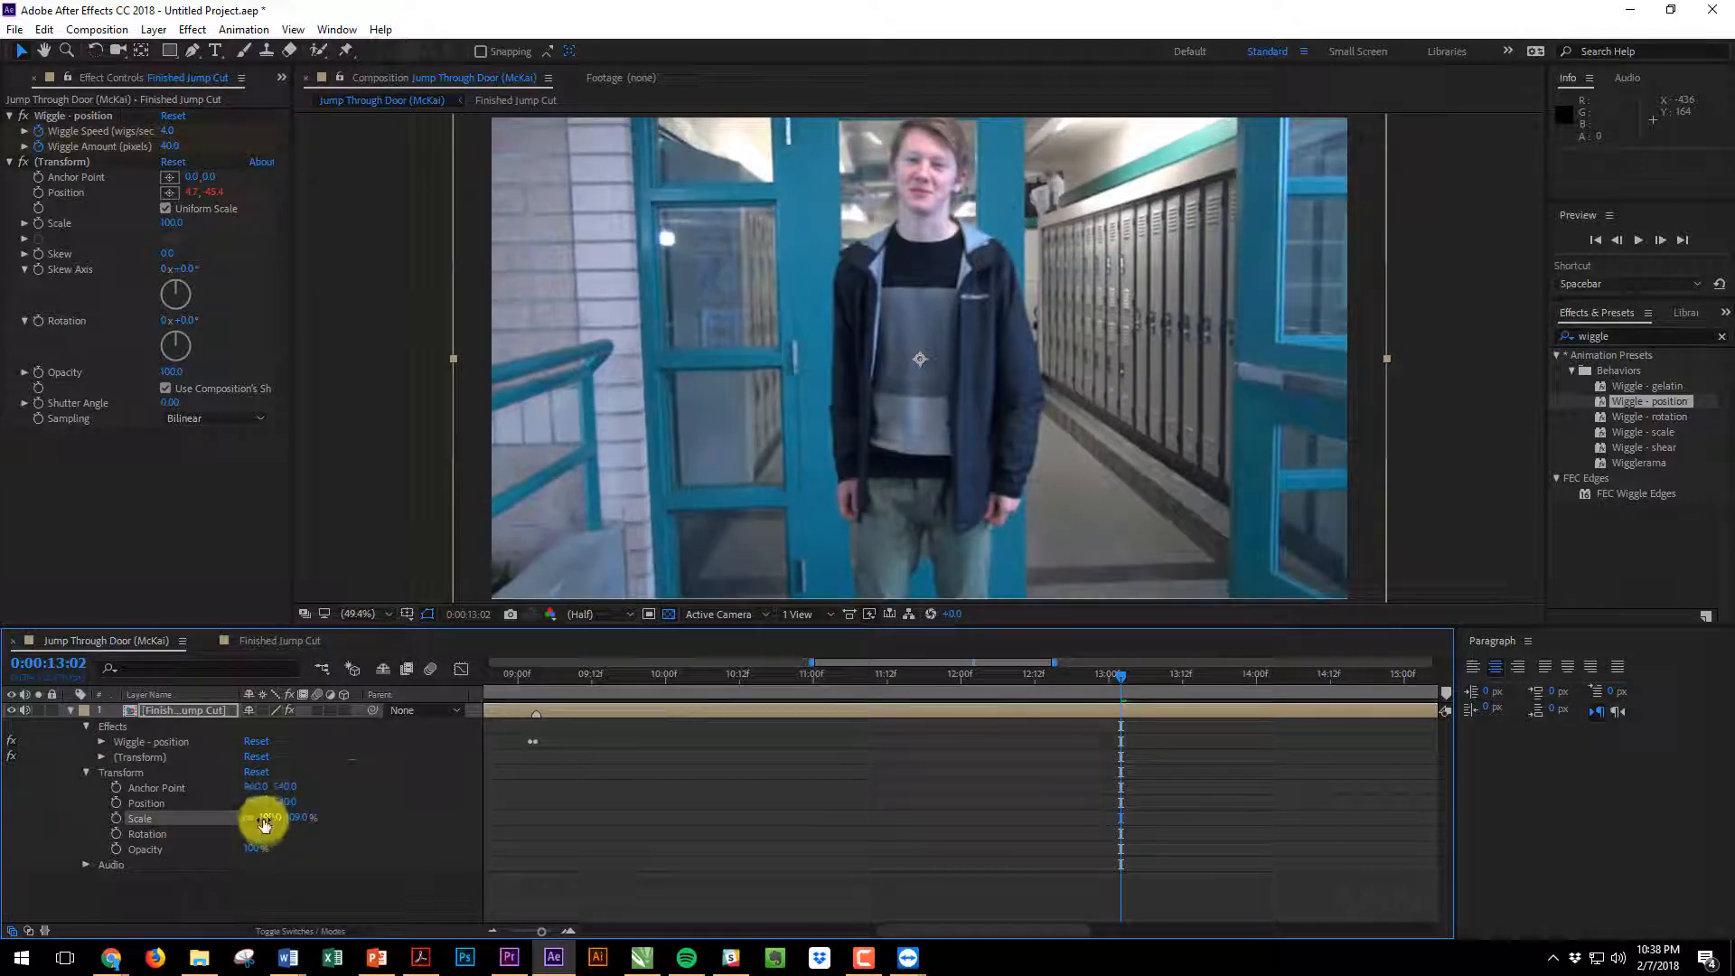